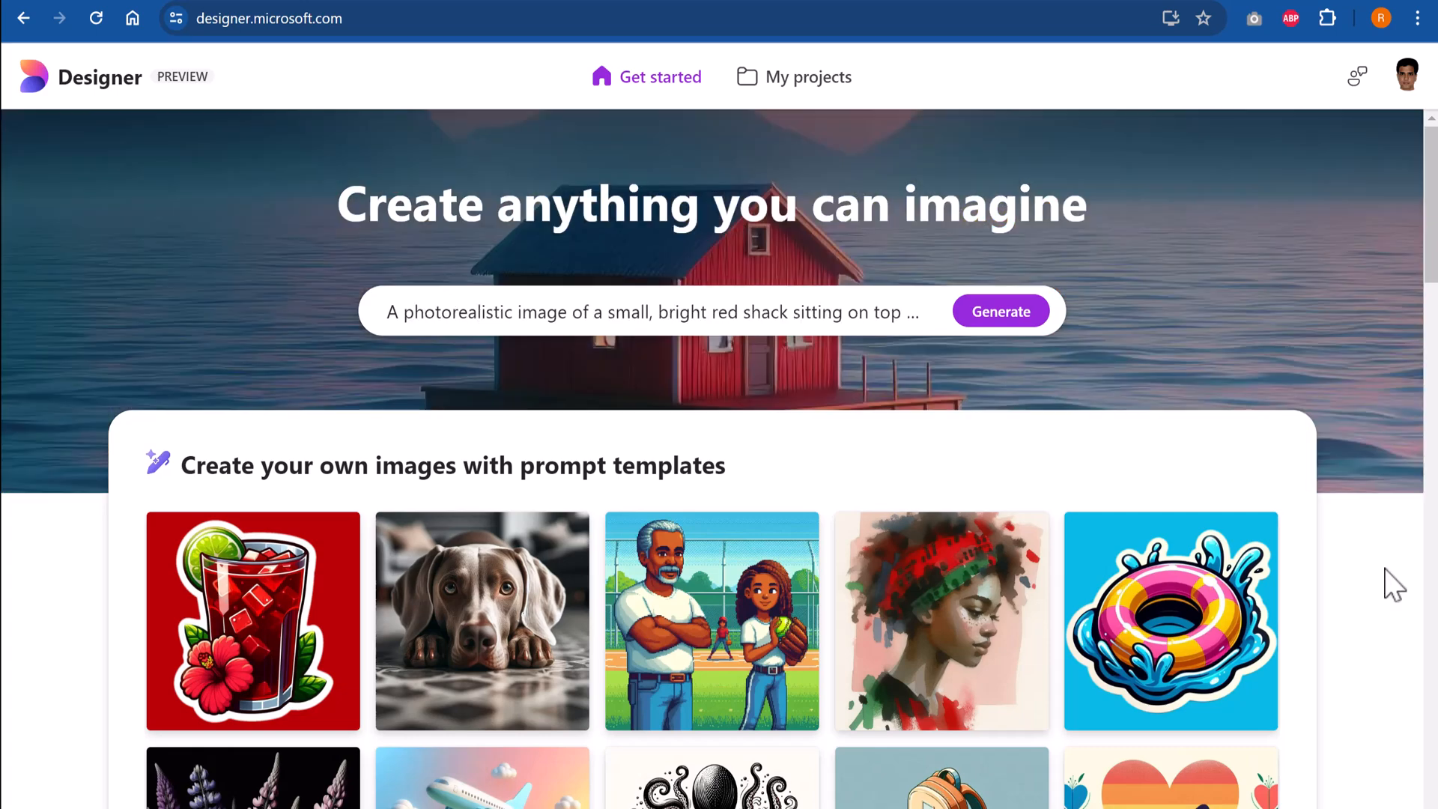
mouse_move(1366, 593)
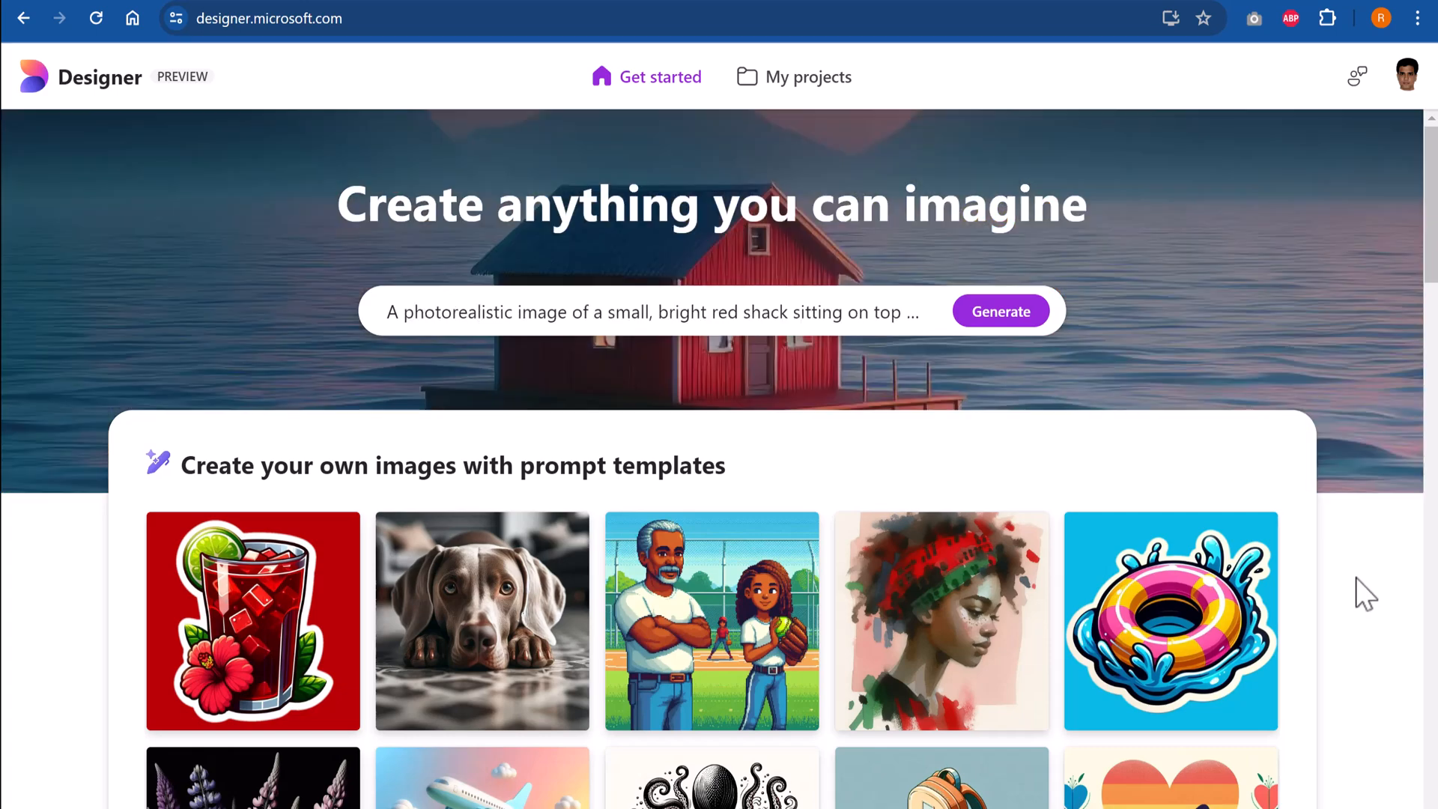
Browse the 'microsoft designer ai' Google results and open 'Microsoft Designer - Stunning designs in a flash'
scroll(down, 3)
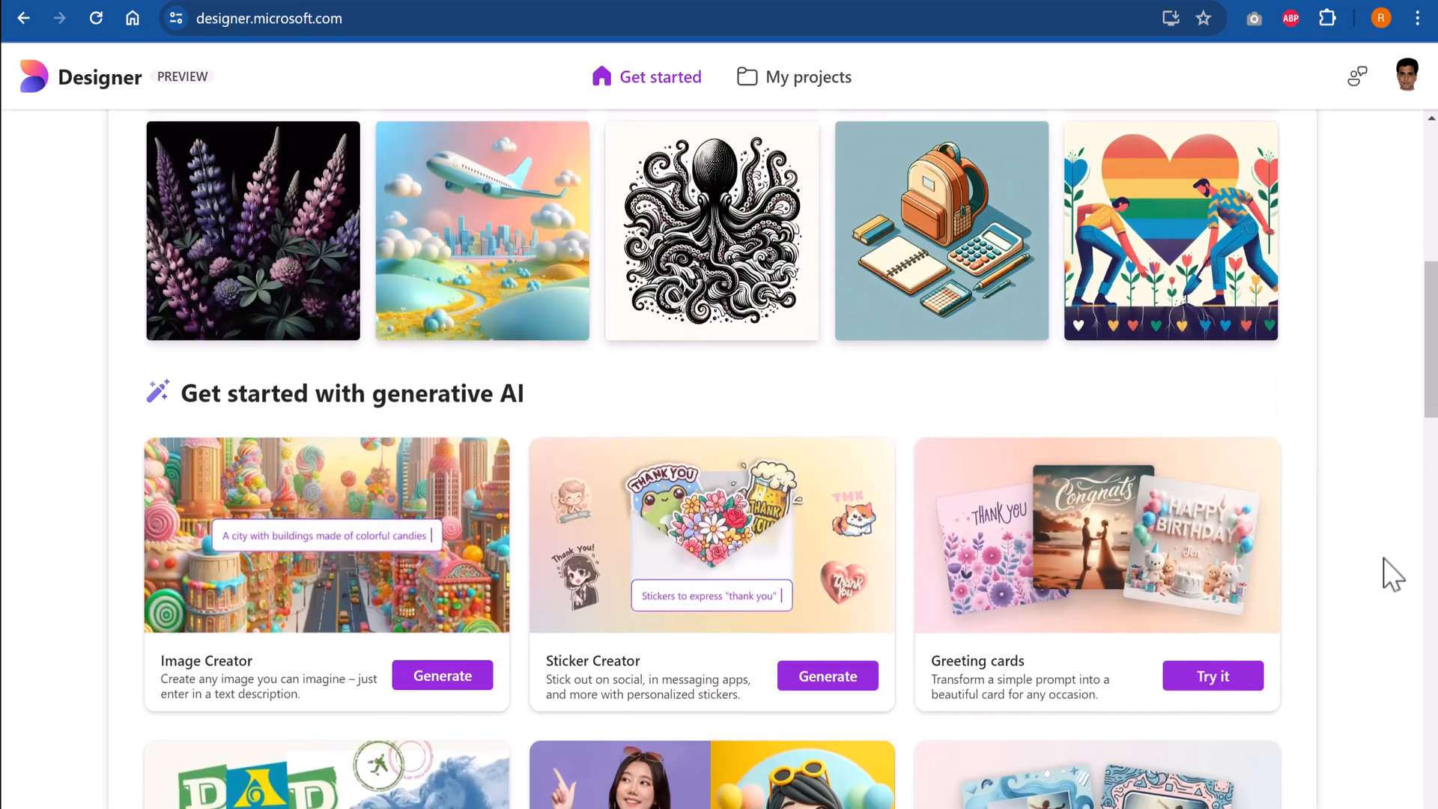
scroll(down, 3)
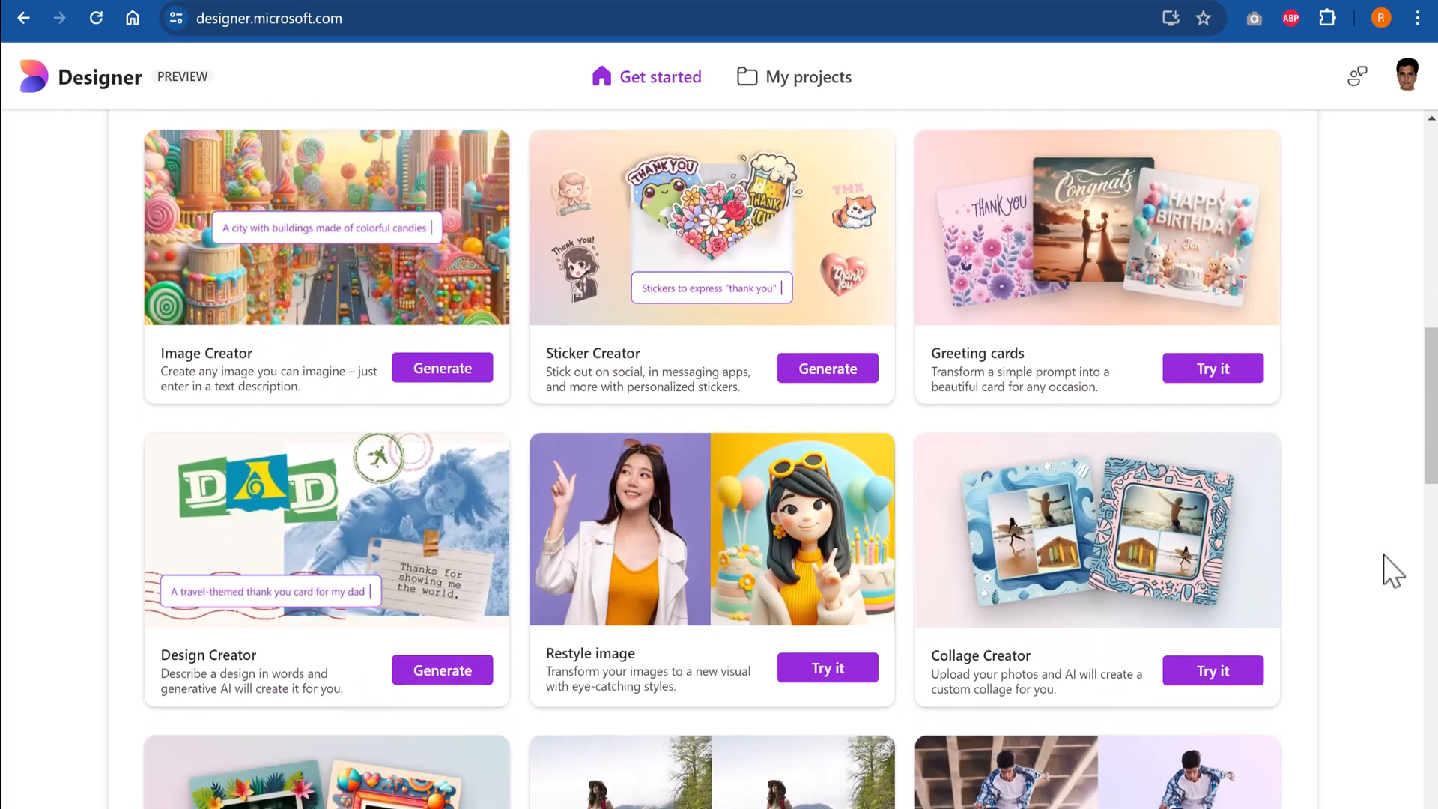
mouse_move(278, 424)
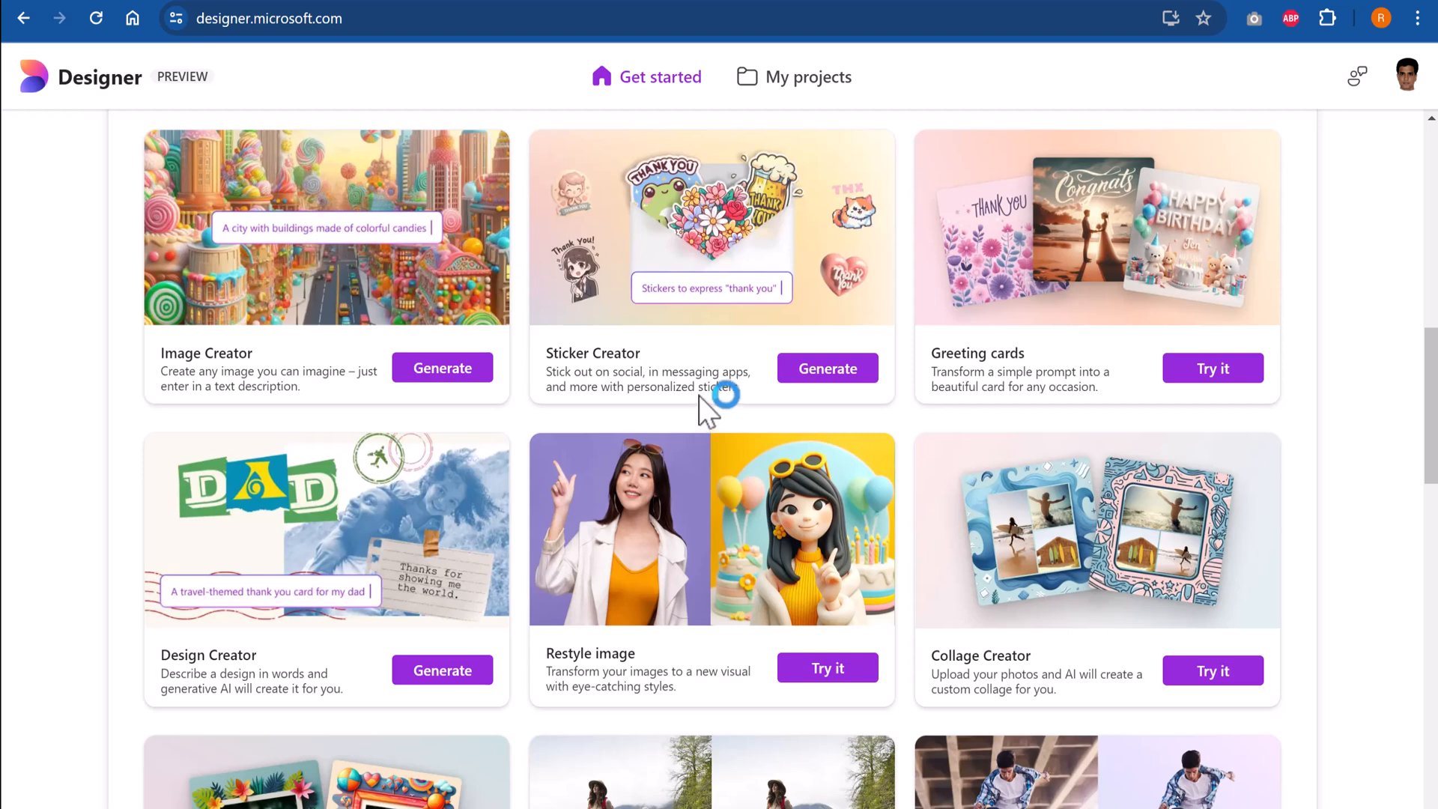
mouse_move(278, 706)
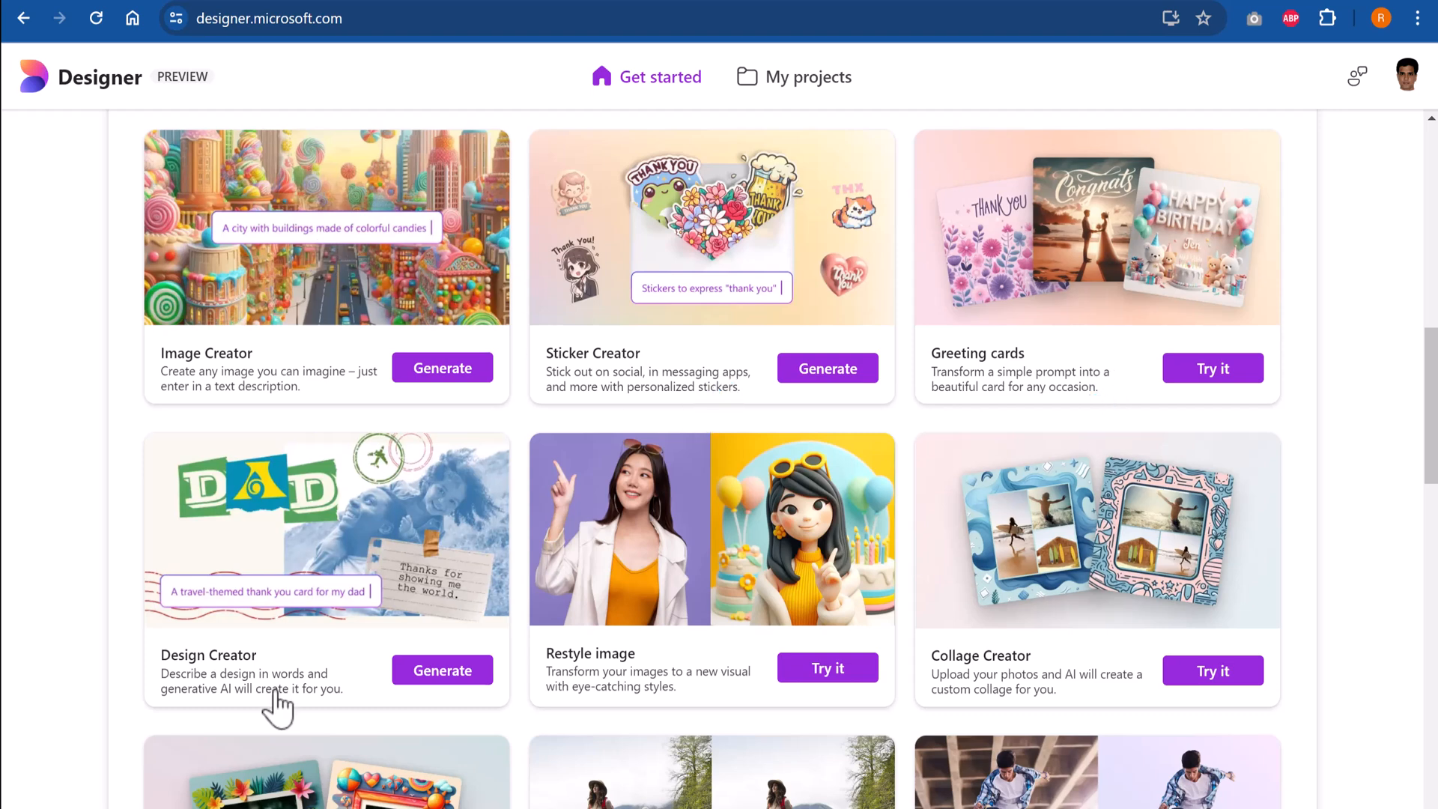
mouse_move(707, 683)
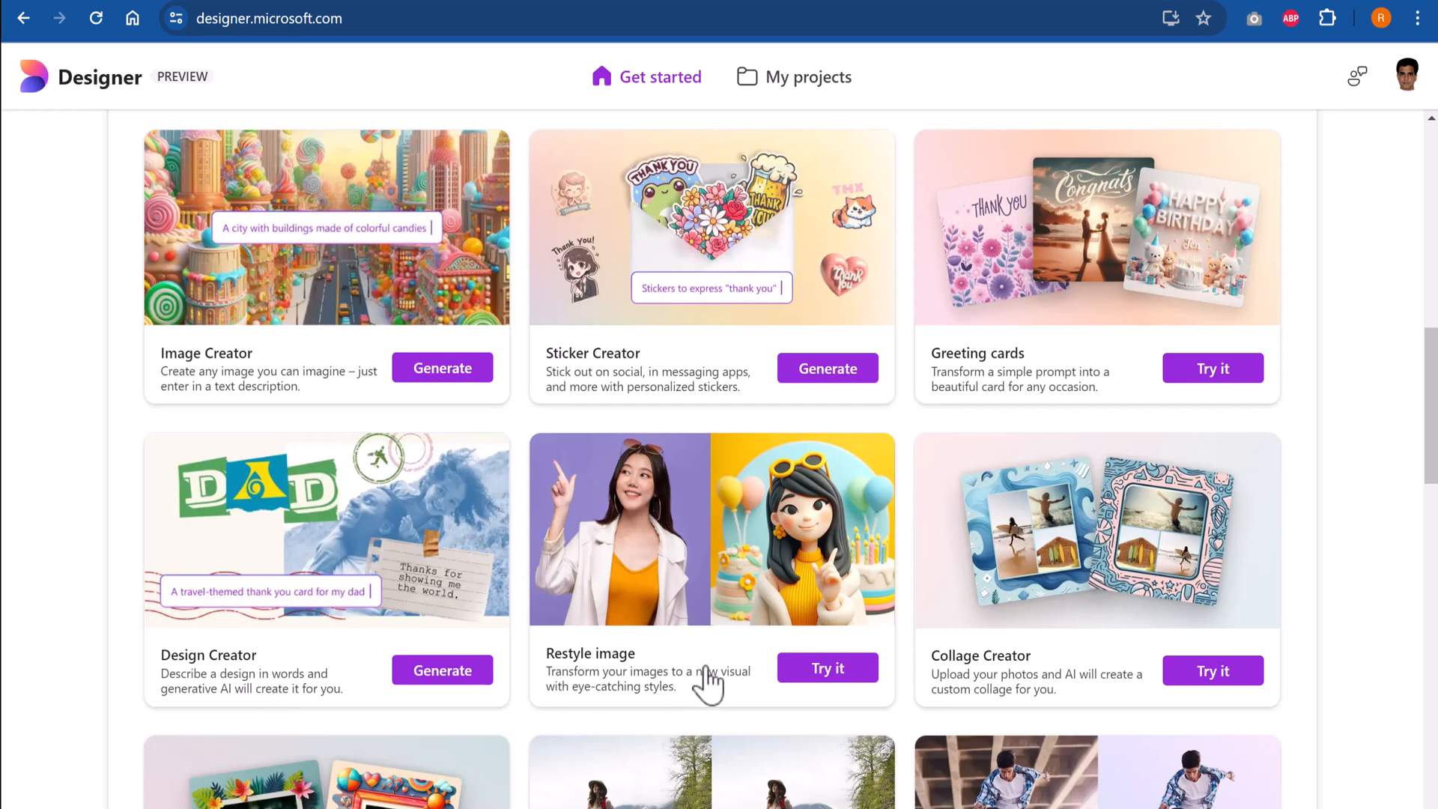
scroll(down, 3)
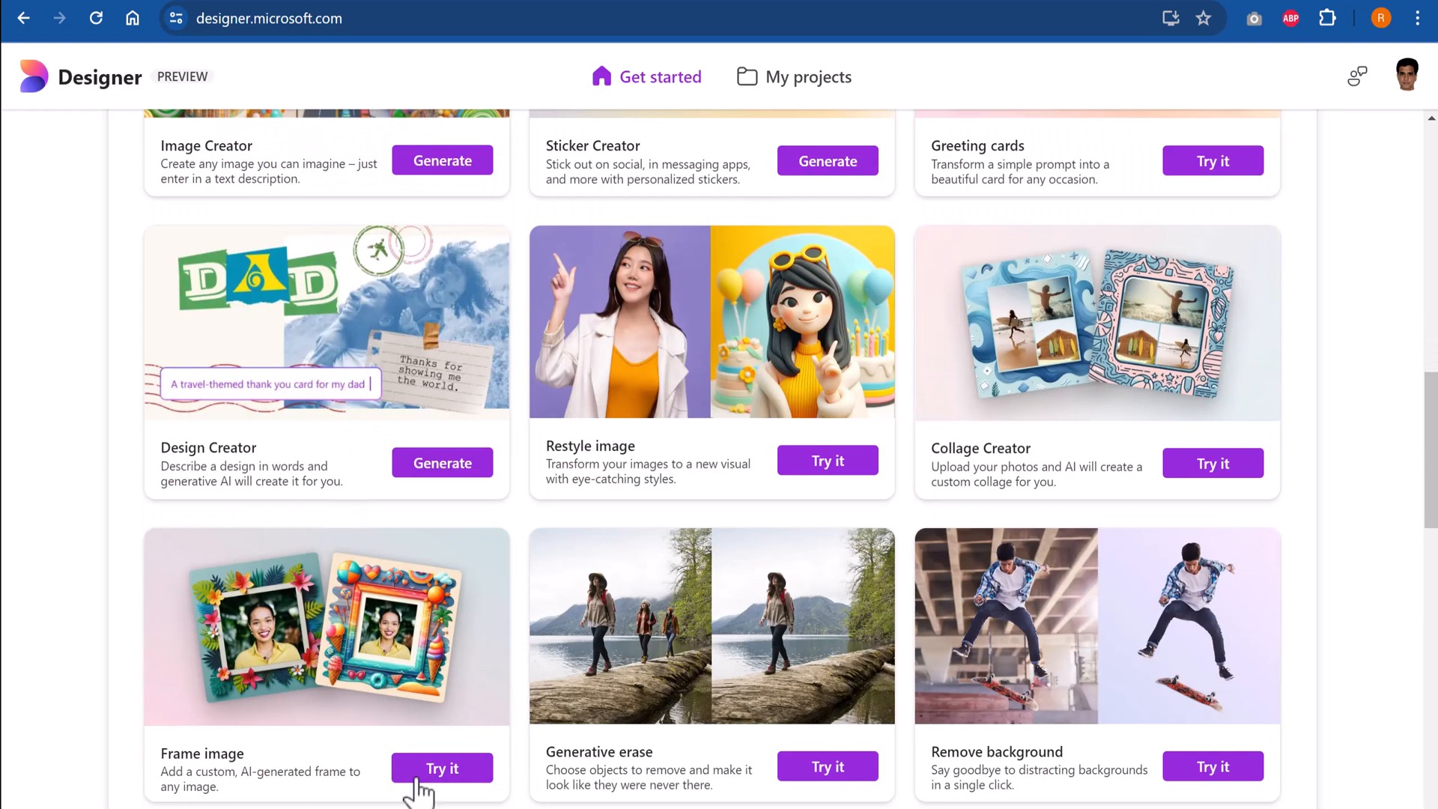
mouse_move(816, 650)
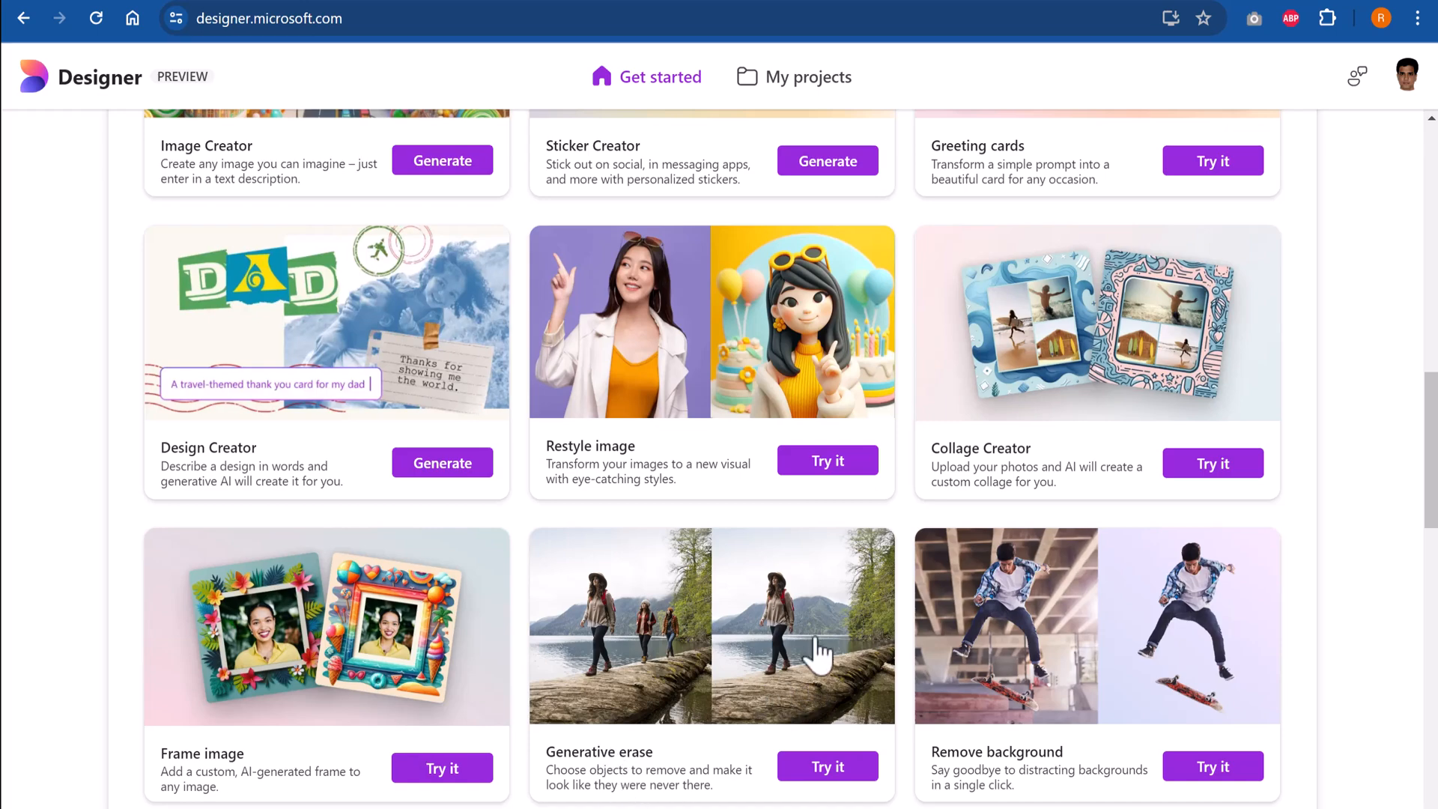
mouse_move(1119, 719)
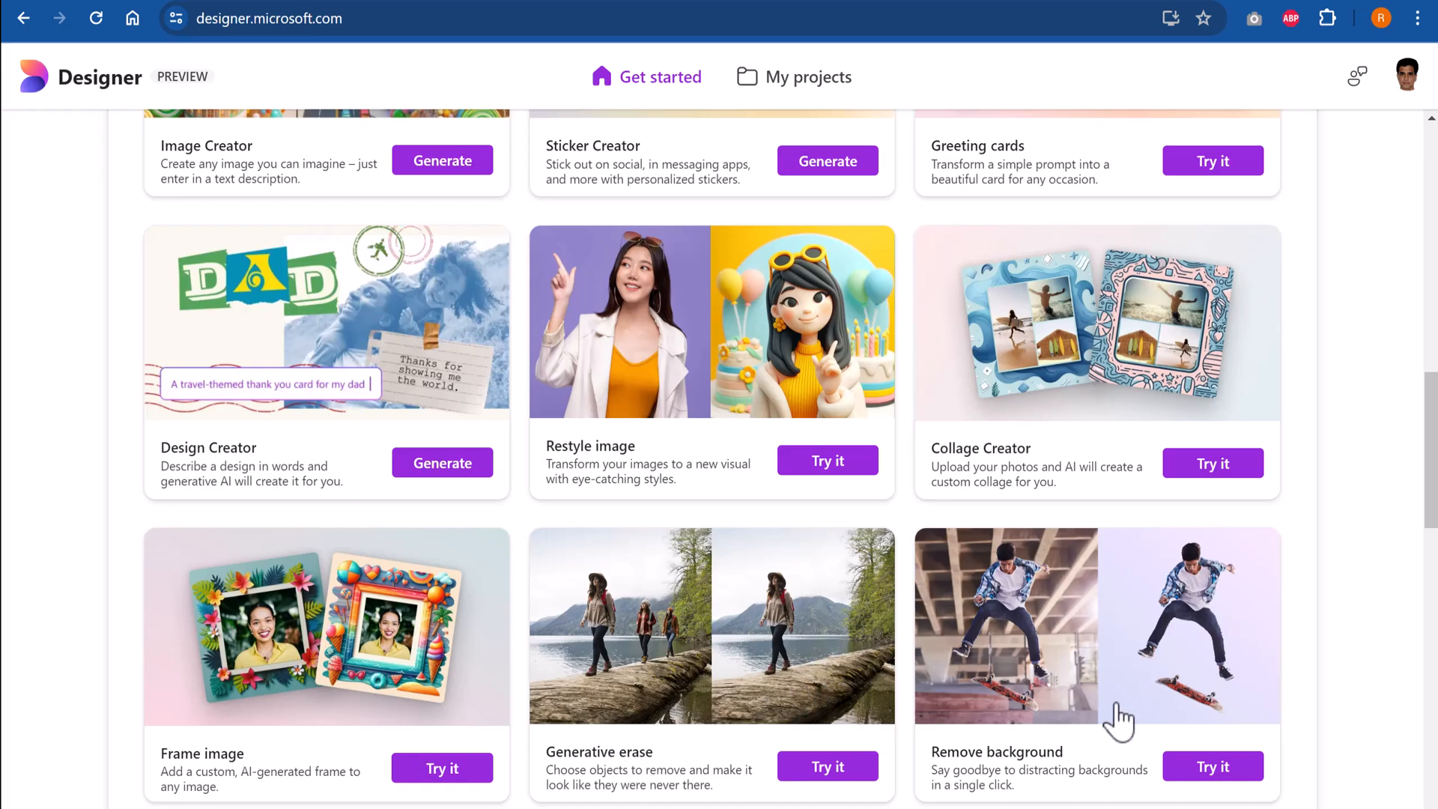
scroll(down, 3)
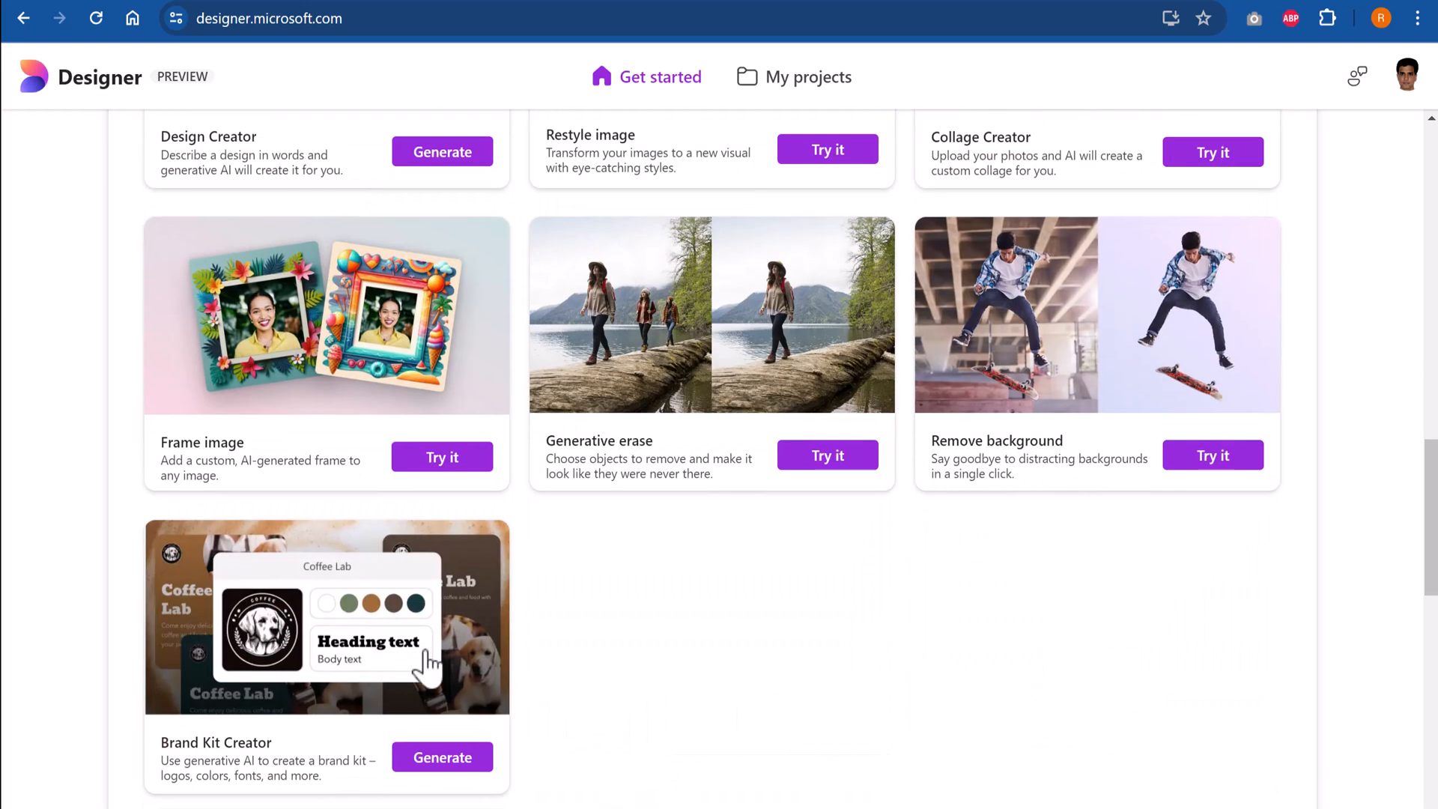
mouse_move(945, 689)
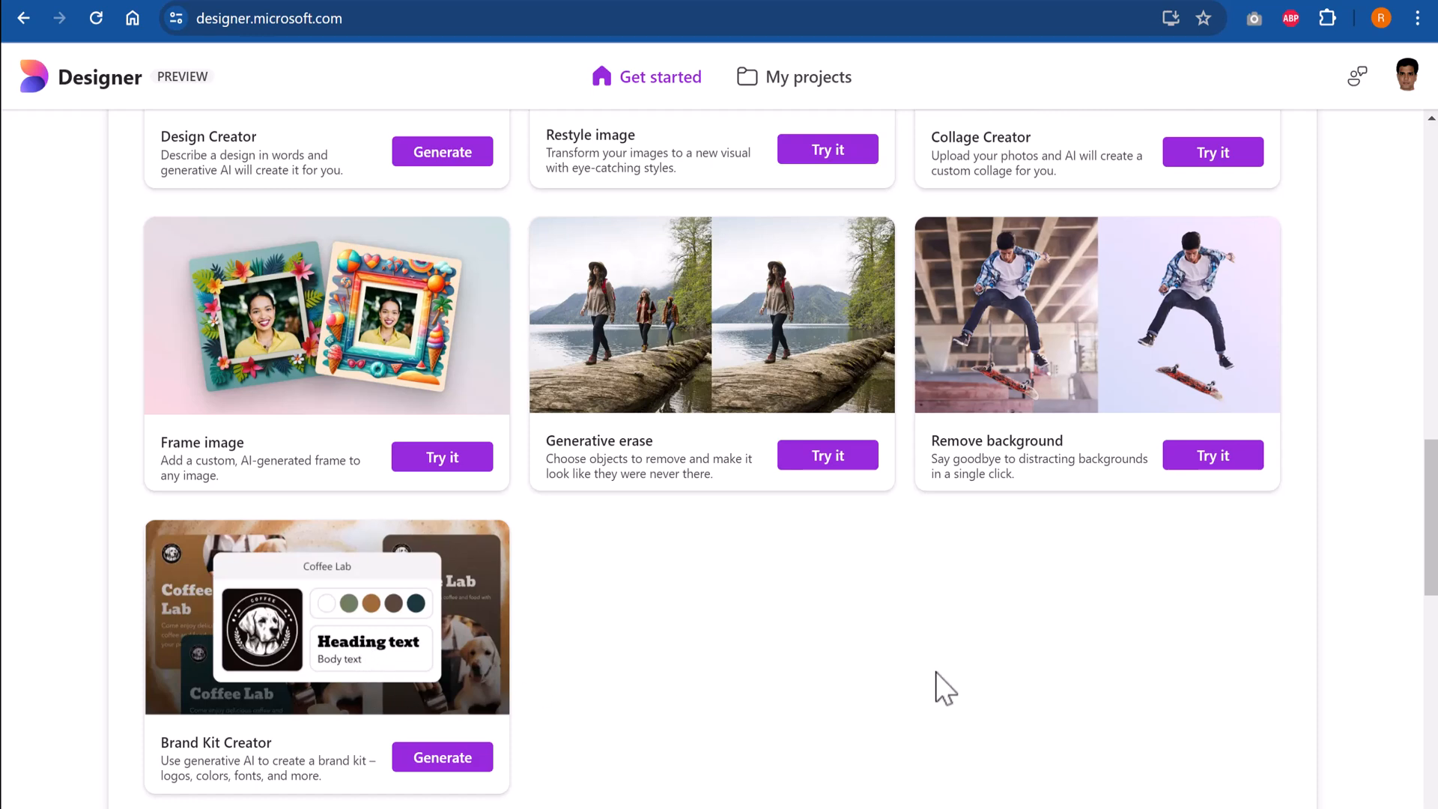
mouse_move(919, 737)
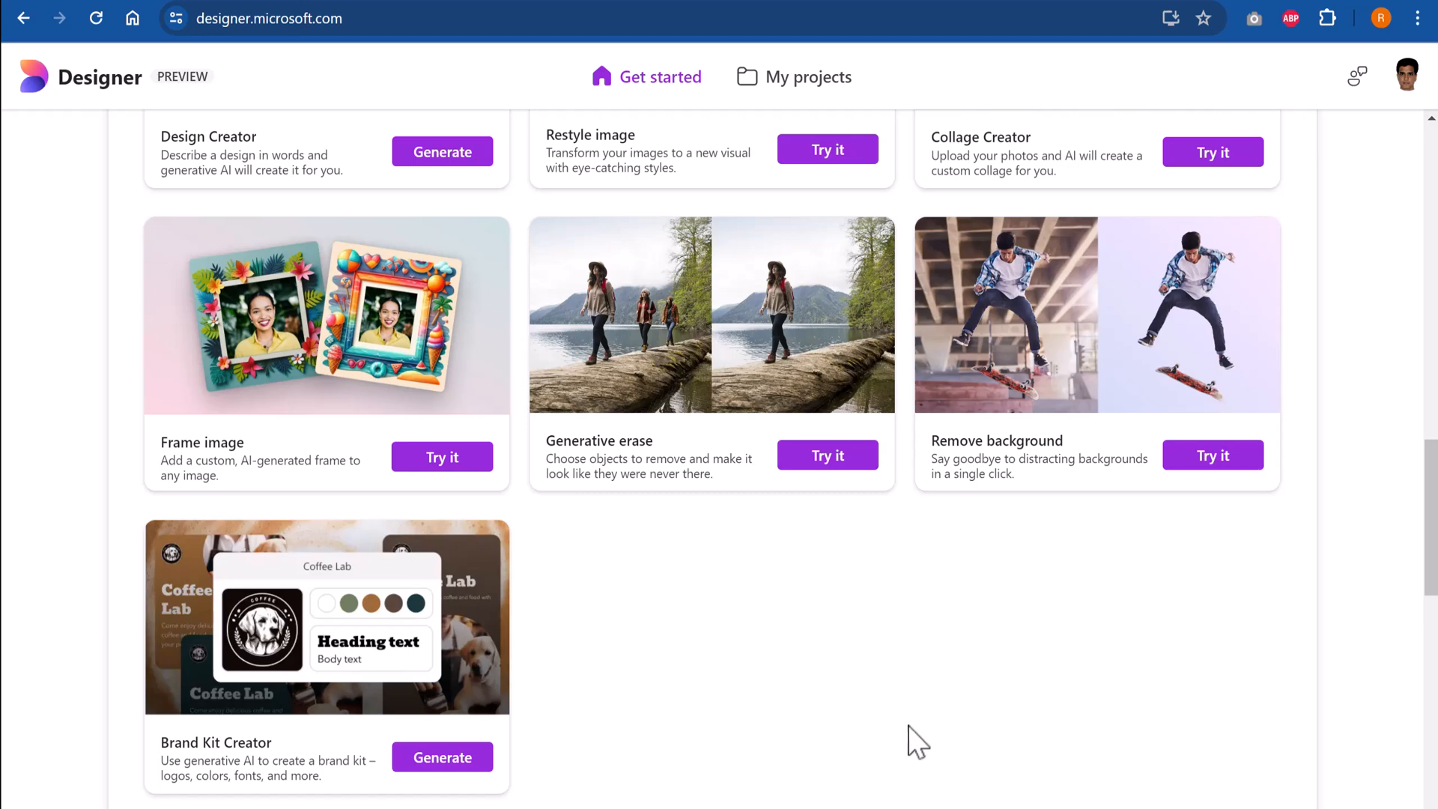
scroll(up, 3)
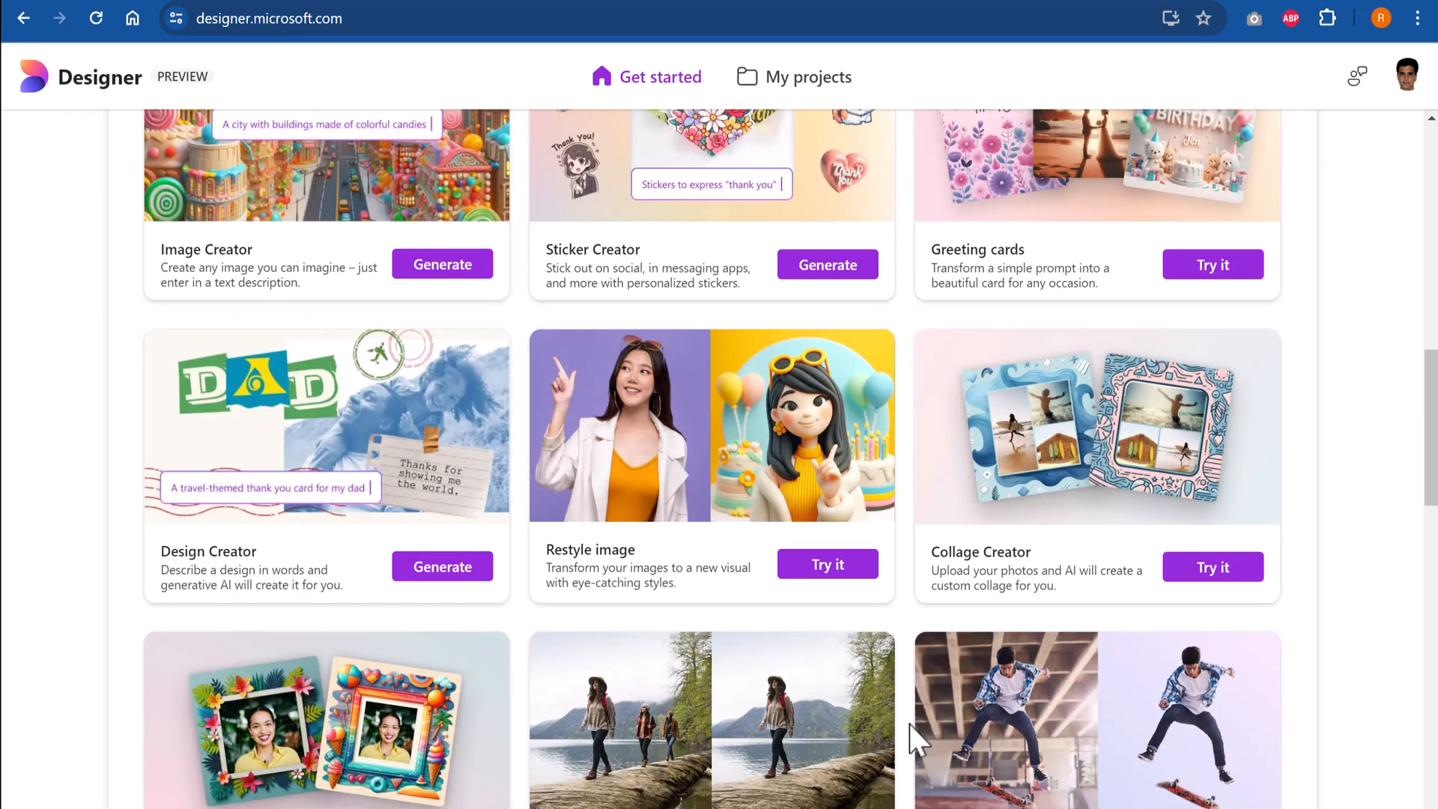
scroll(up, 3)
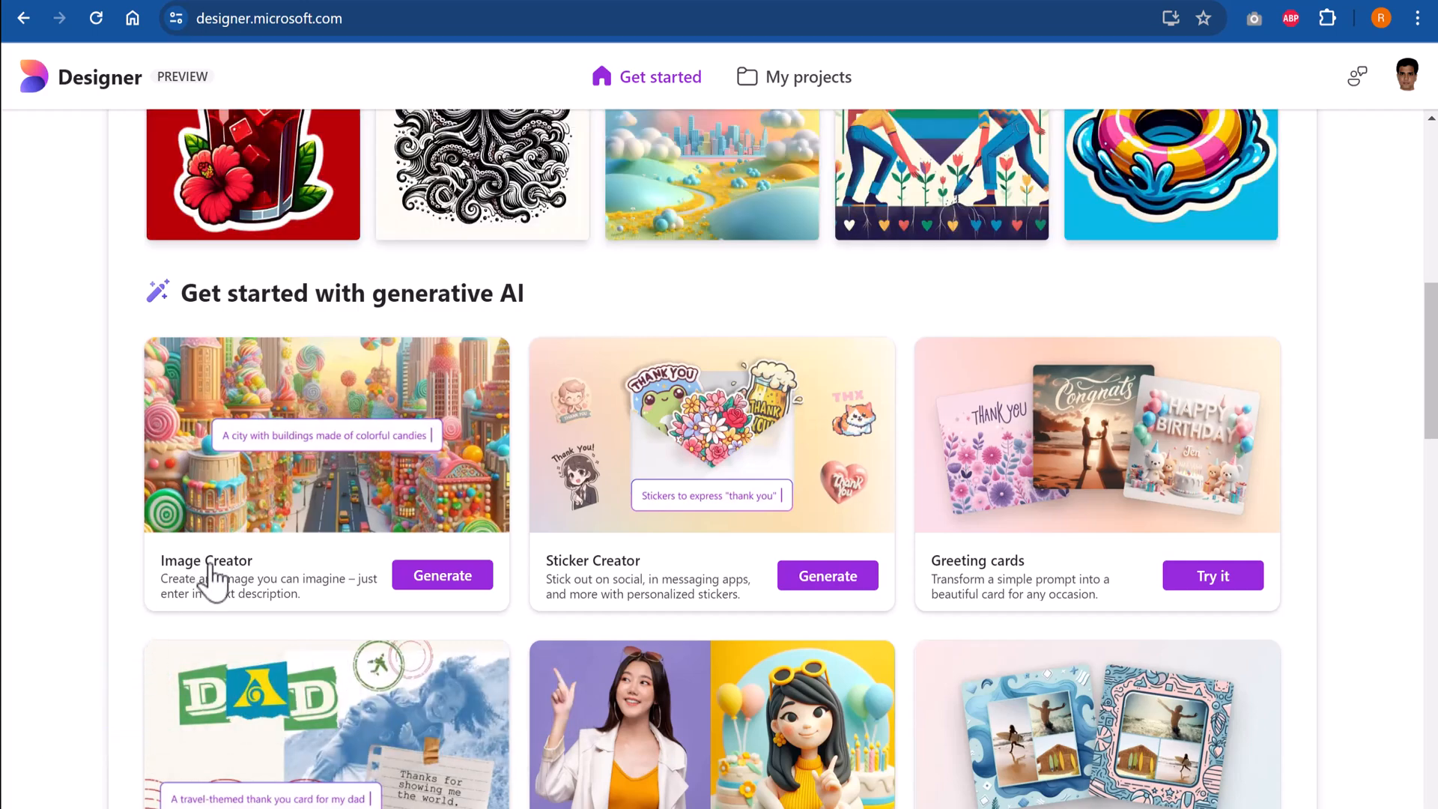
mouse_move(275, 576)
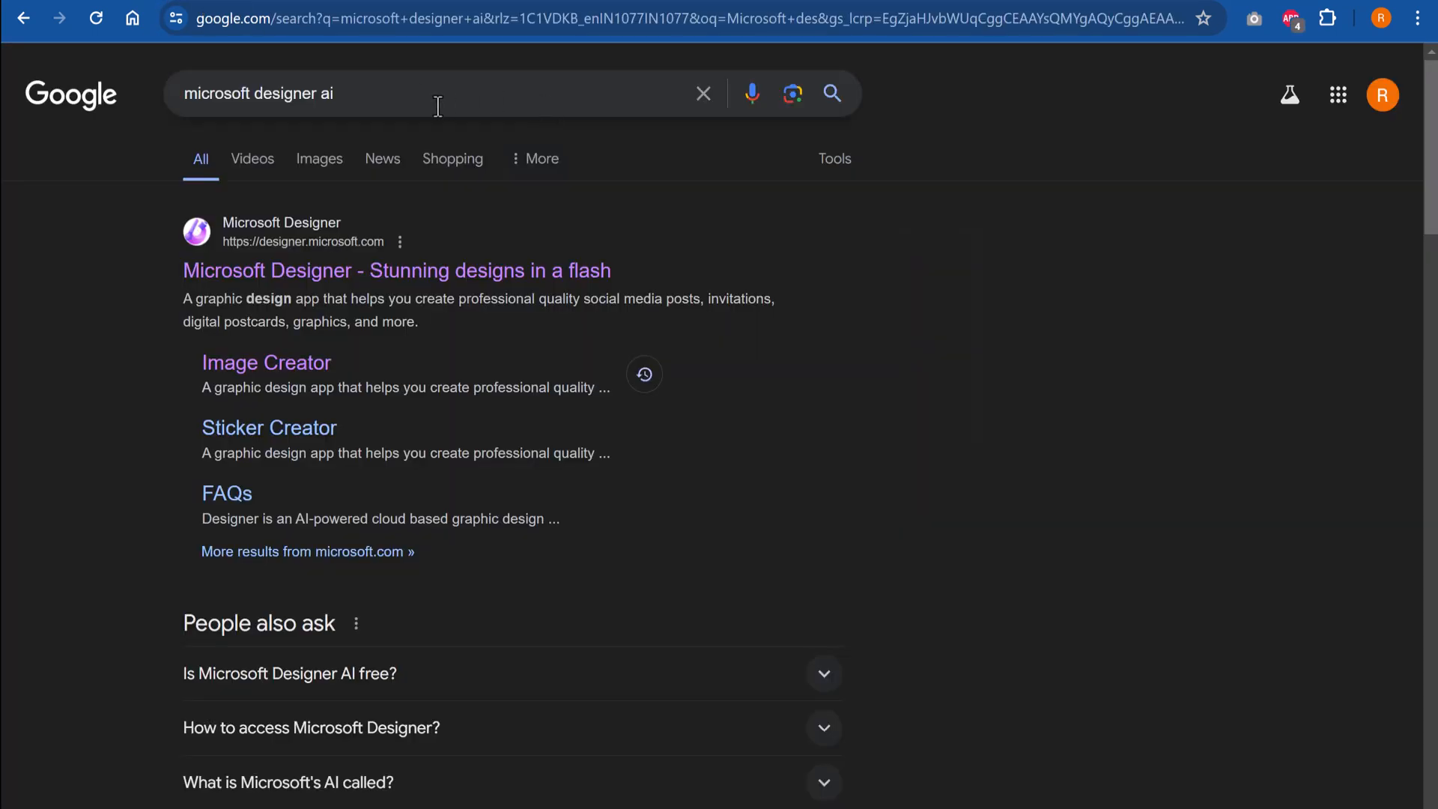
mouse_move(426, 285)
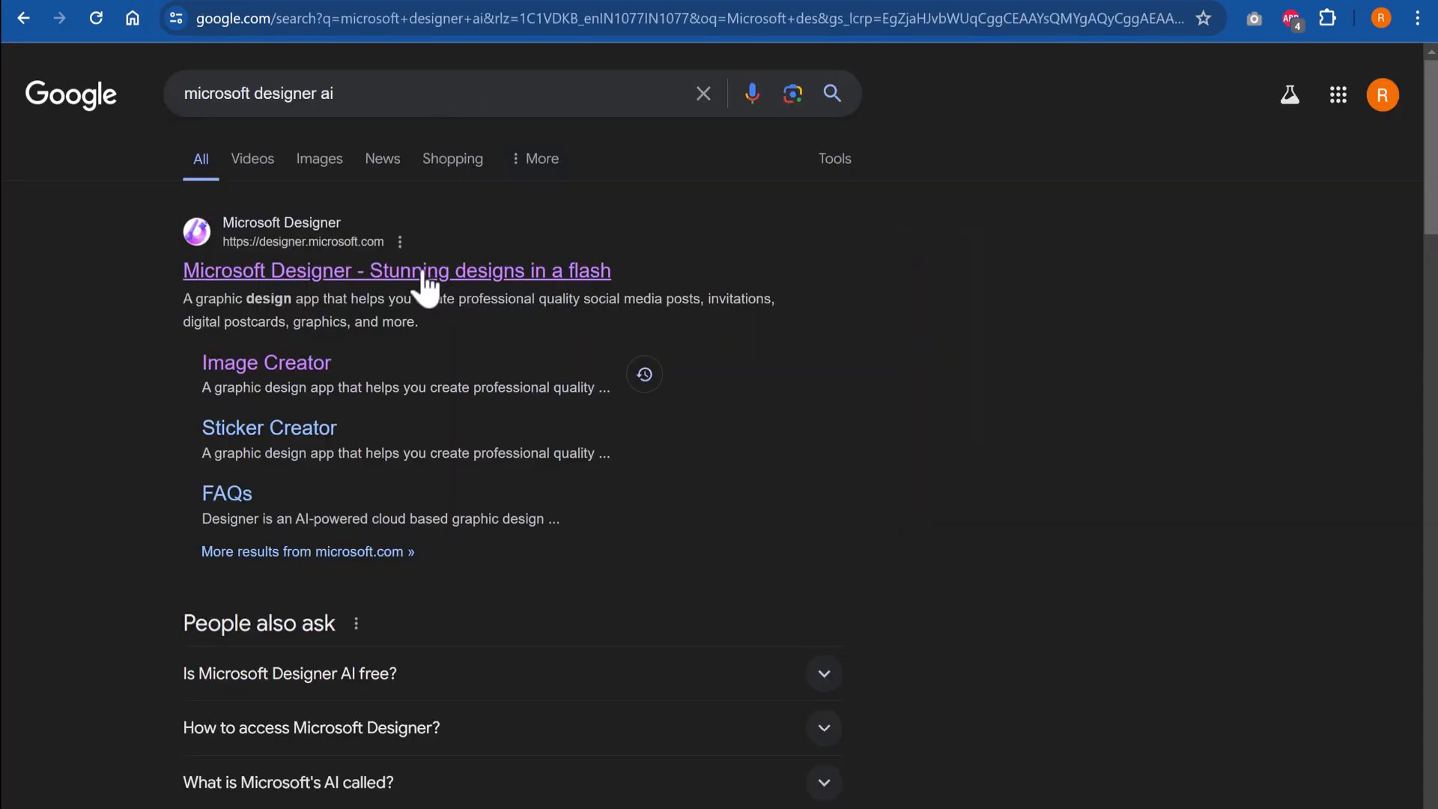
click(396, 269)
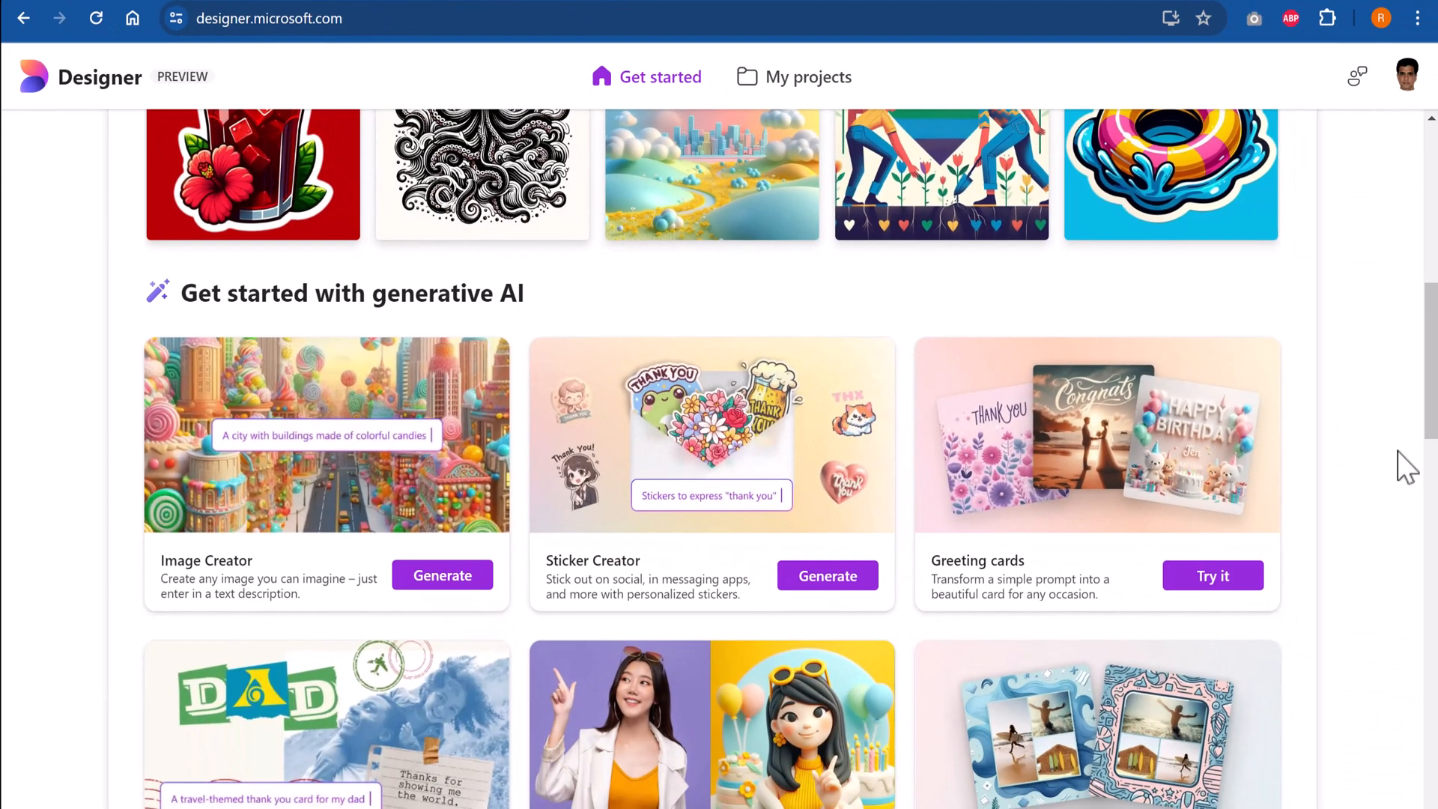
mouse_move(632, 321)
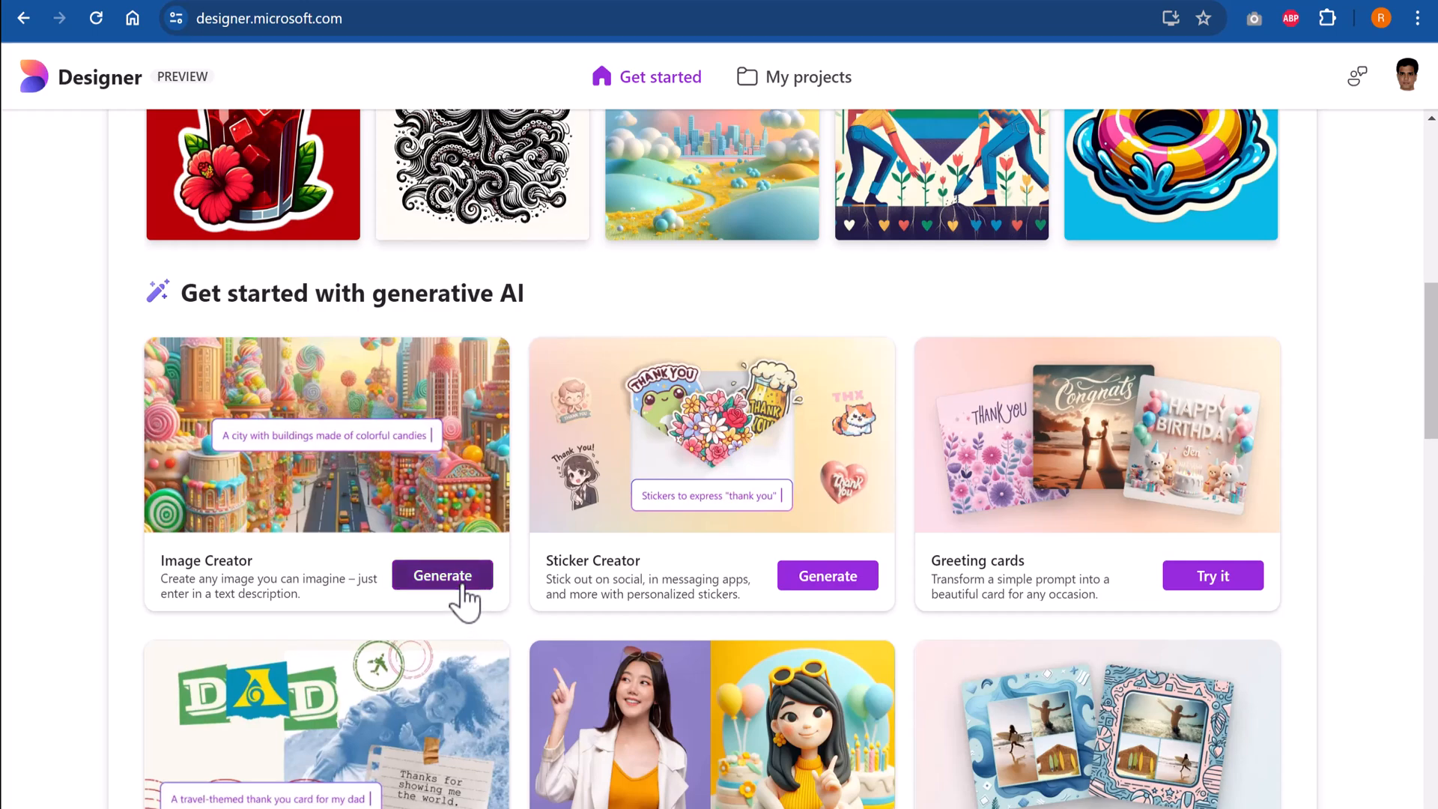
Launch Image Creator from its Generate button on the Designer home page
click(441, 575)
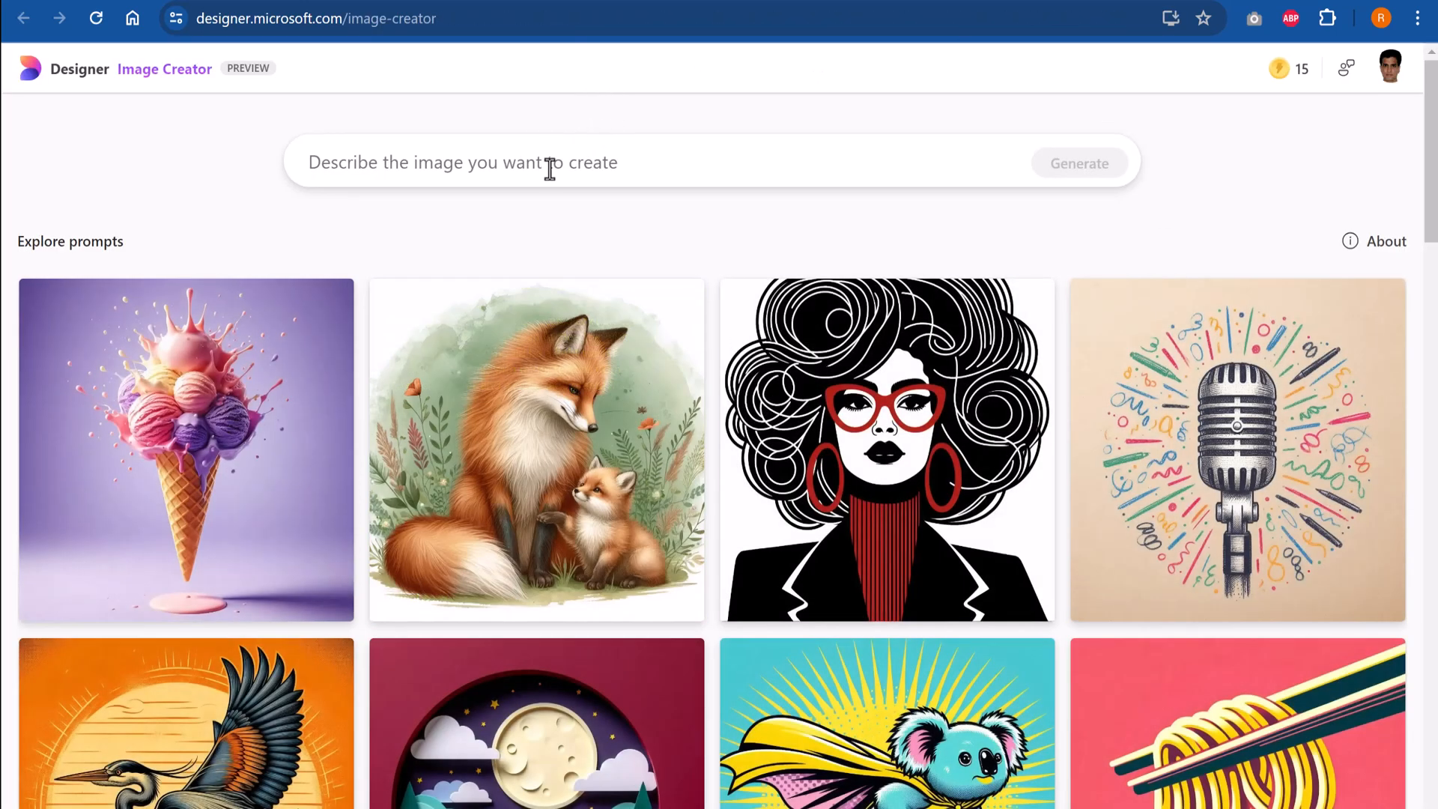
mouse_move(516, 183)
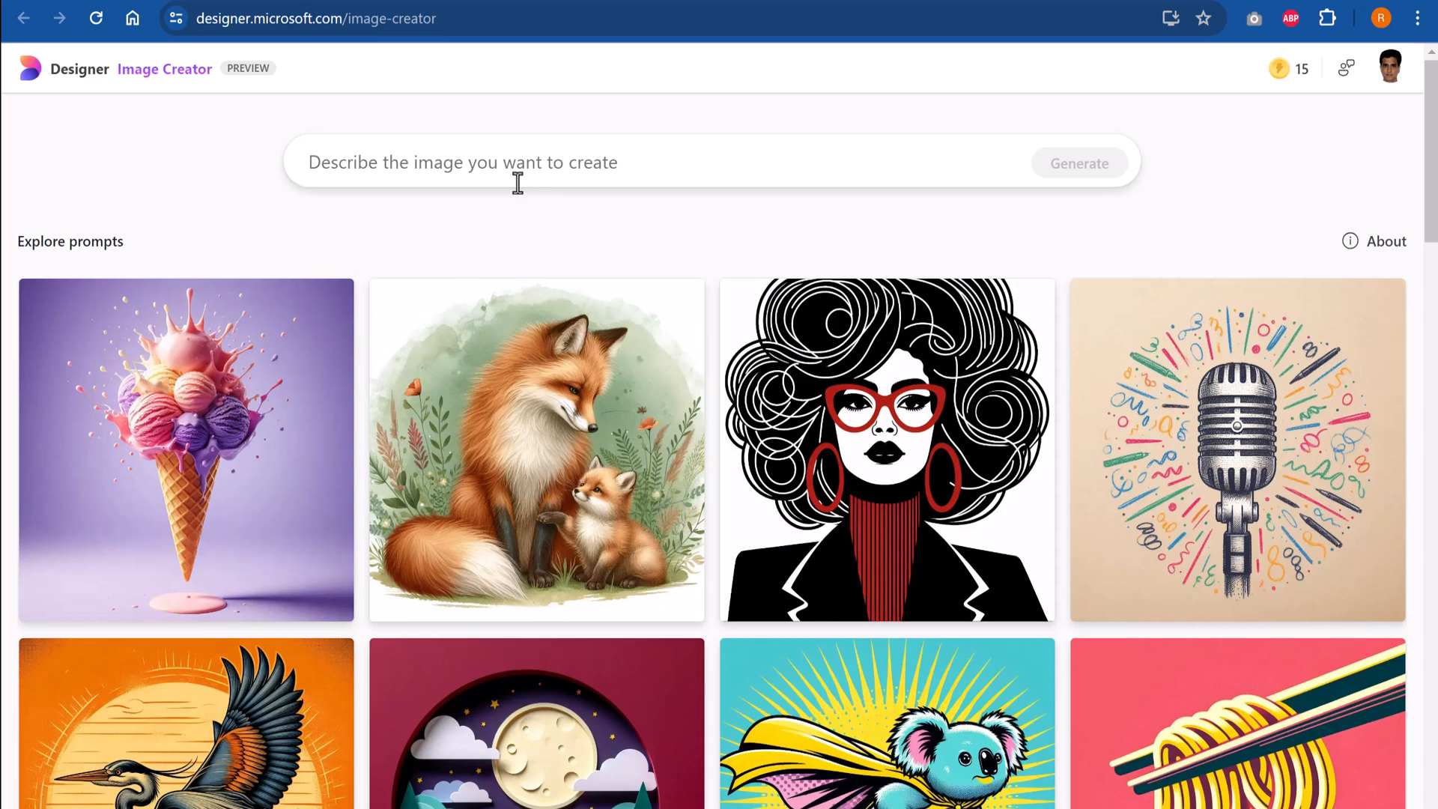
Enter the prompt 'A suited Business woman wearing a jet propulsion engine flying towards the sky'
click(518, 163)
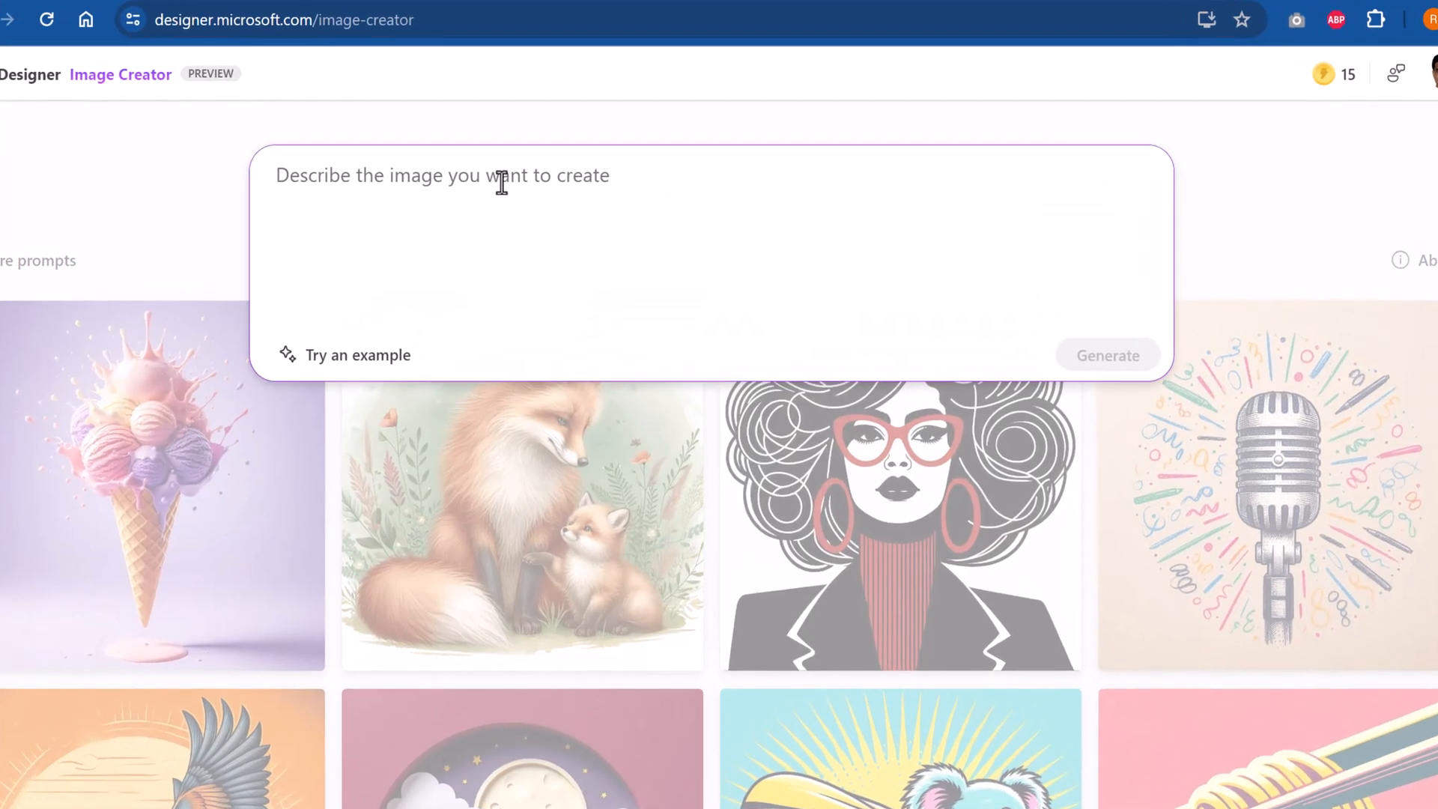
click(459, 176)
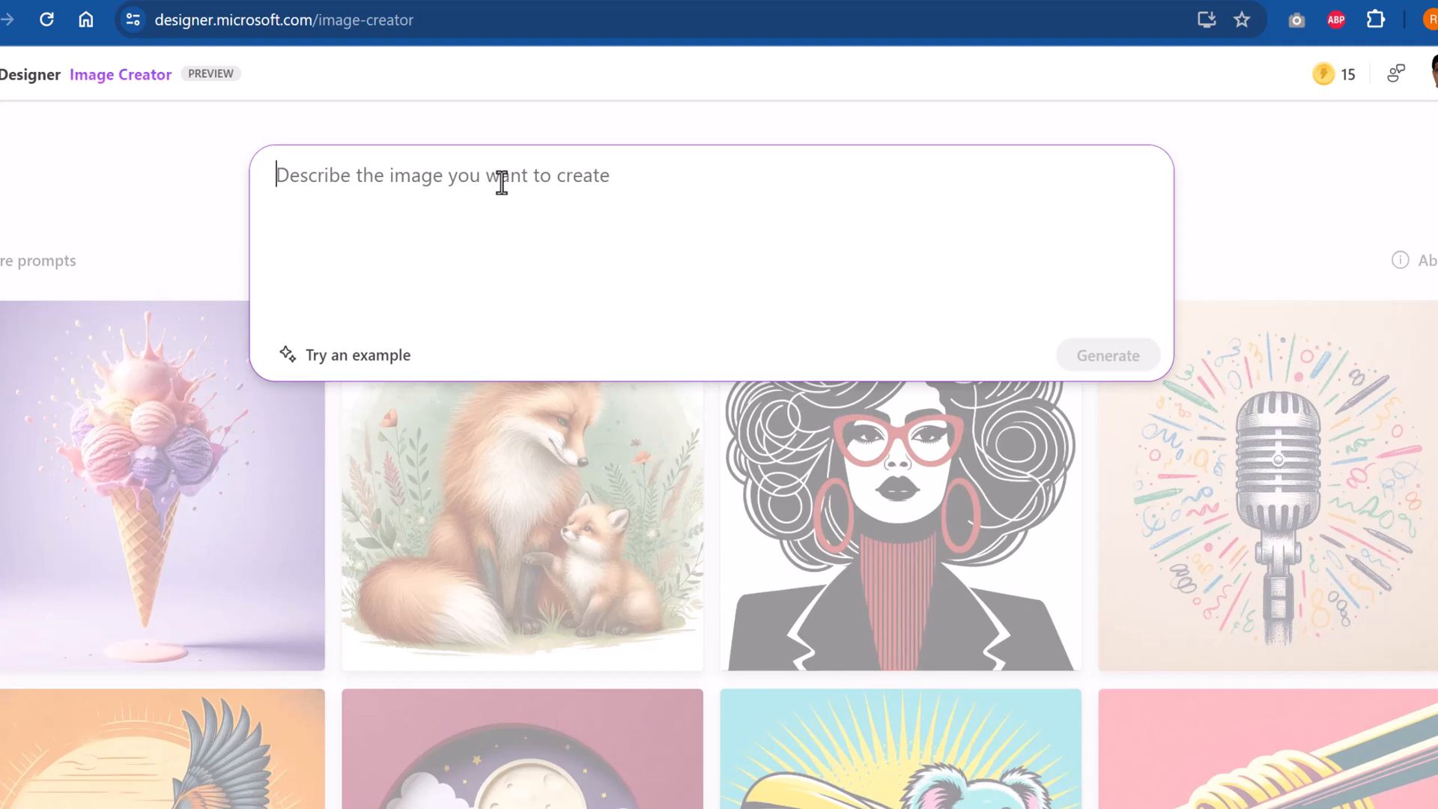
text(A suited Business)
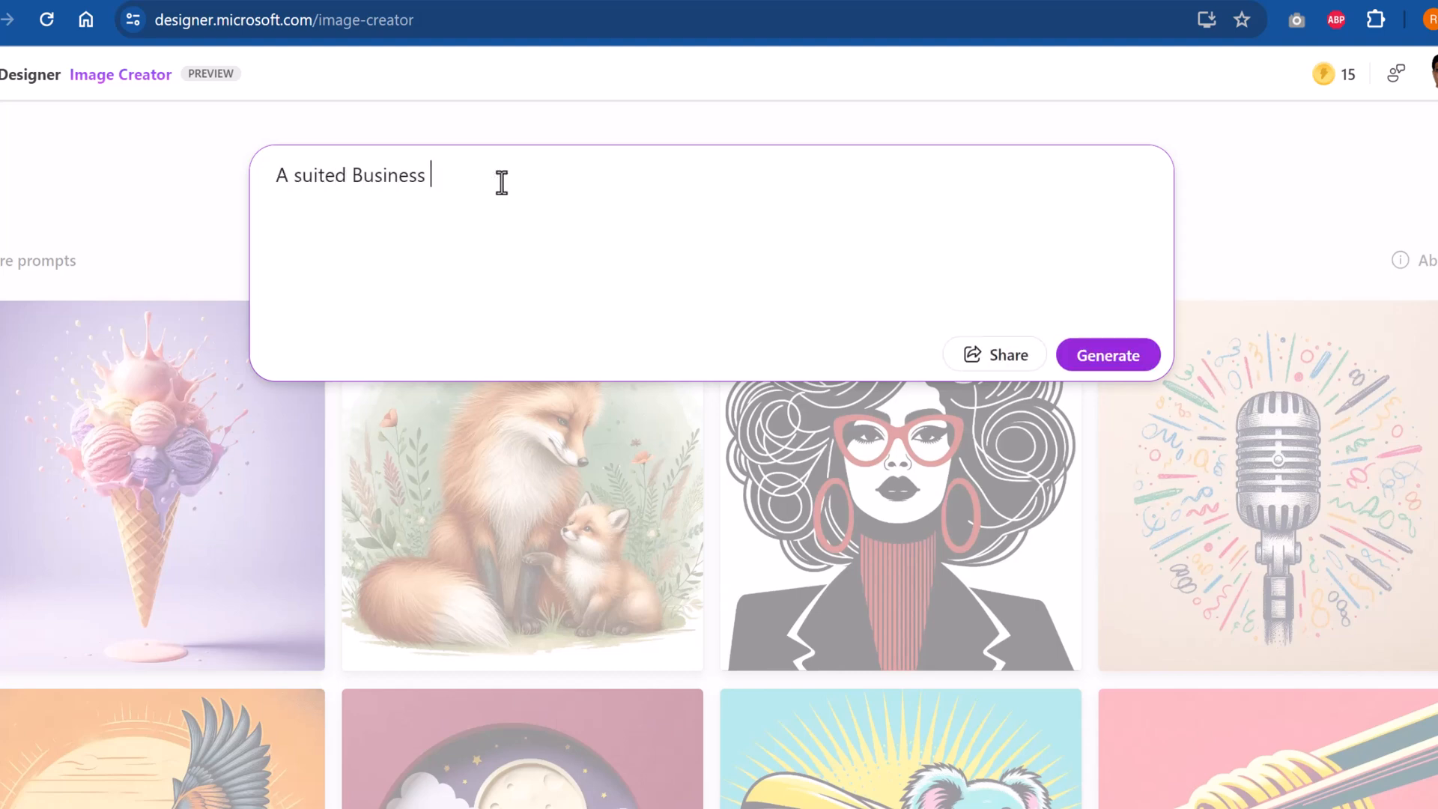
text(woman wearing a pr)
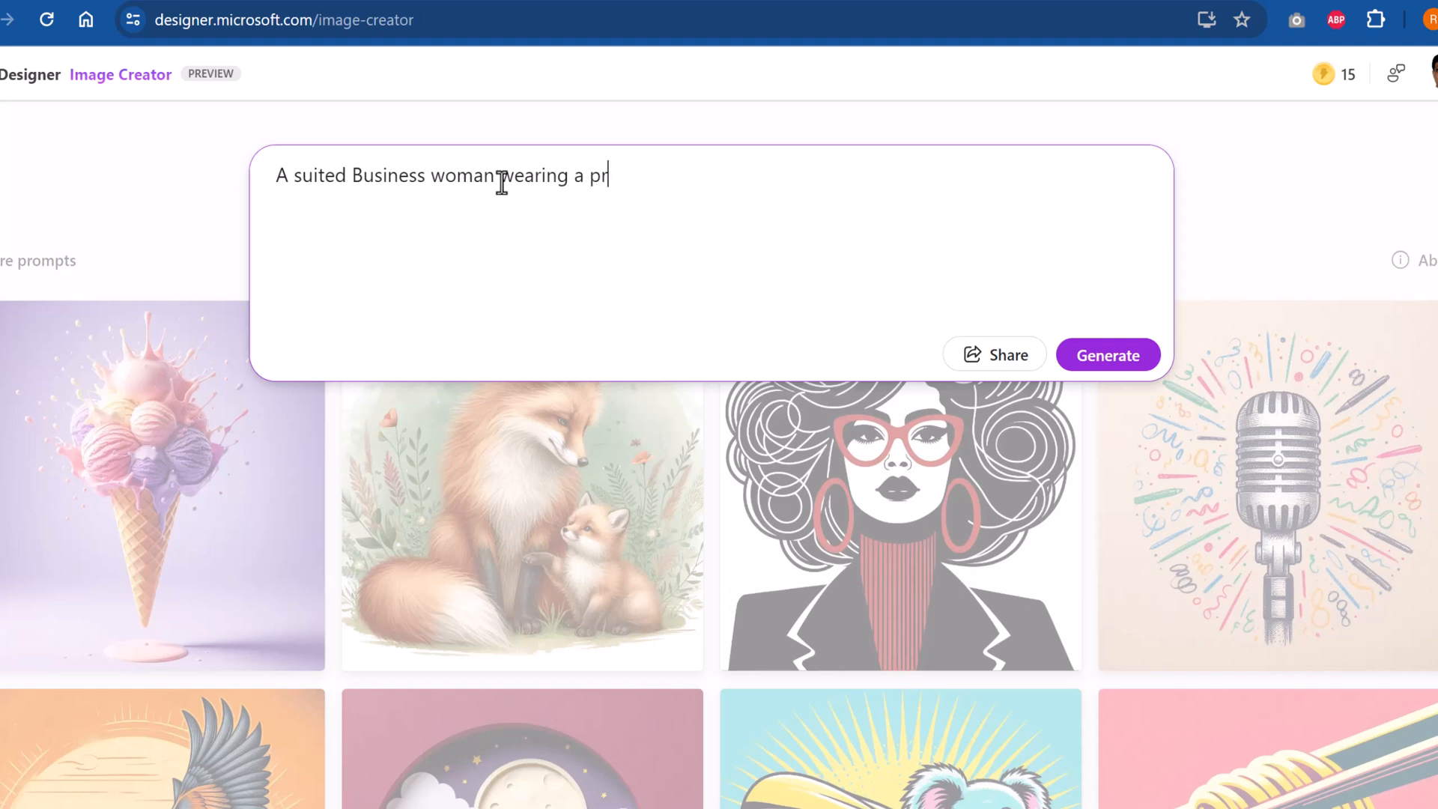
text(jet propulsion engine fly)
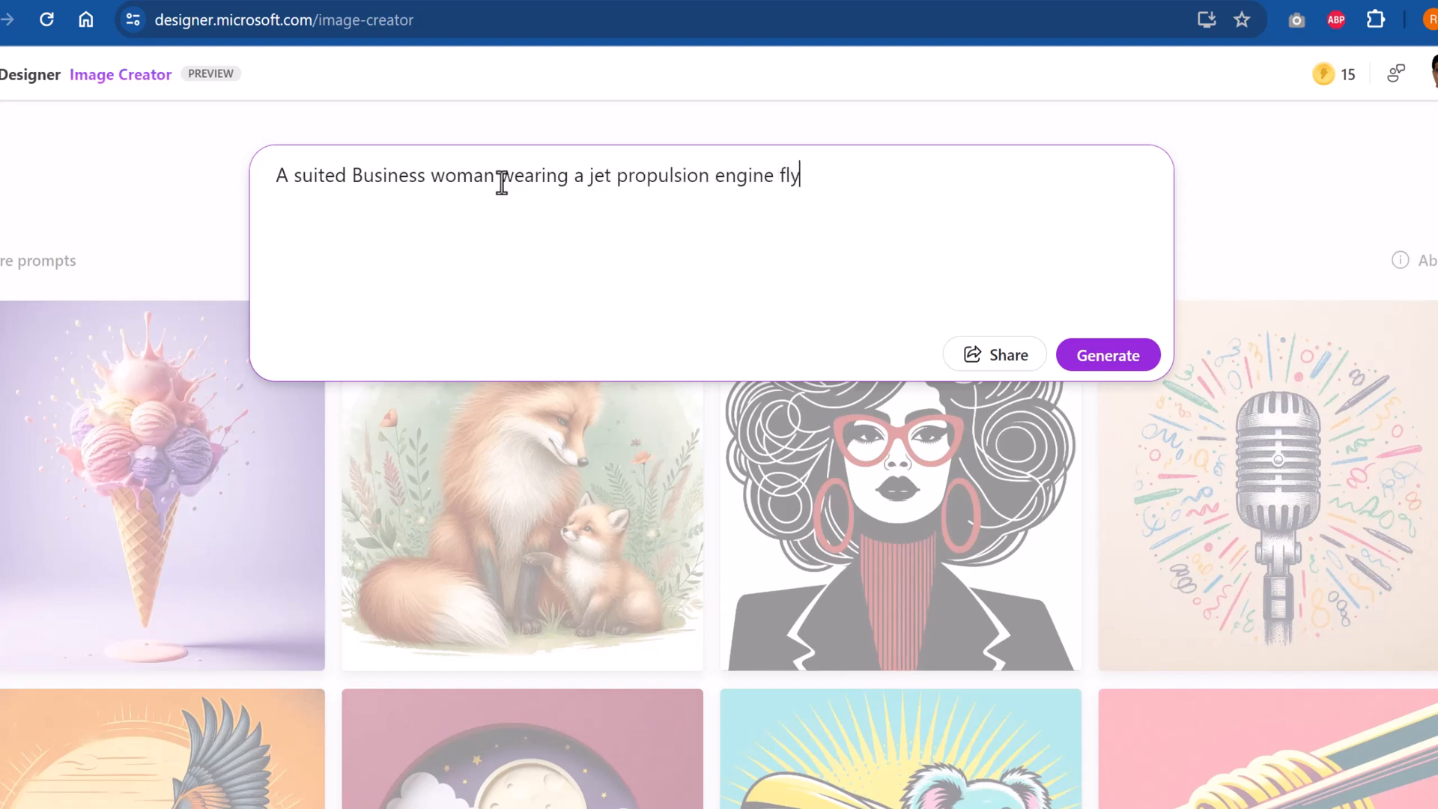
text(ing towards)
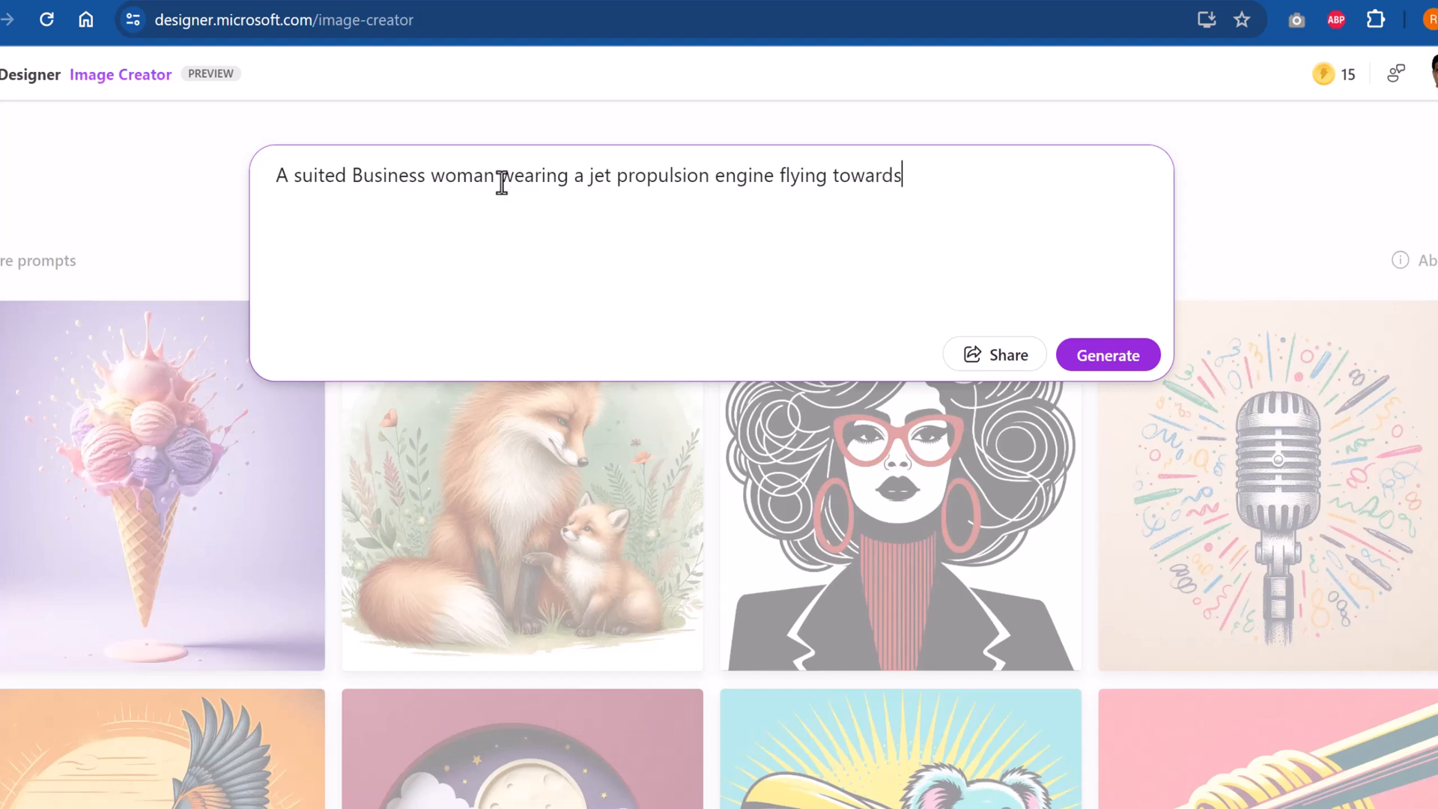
text(the sky)
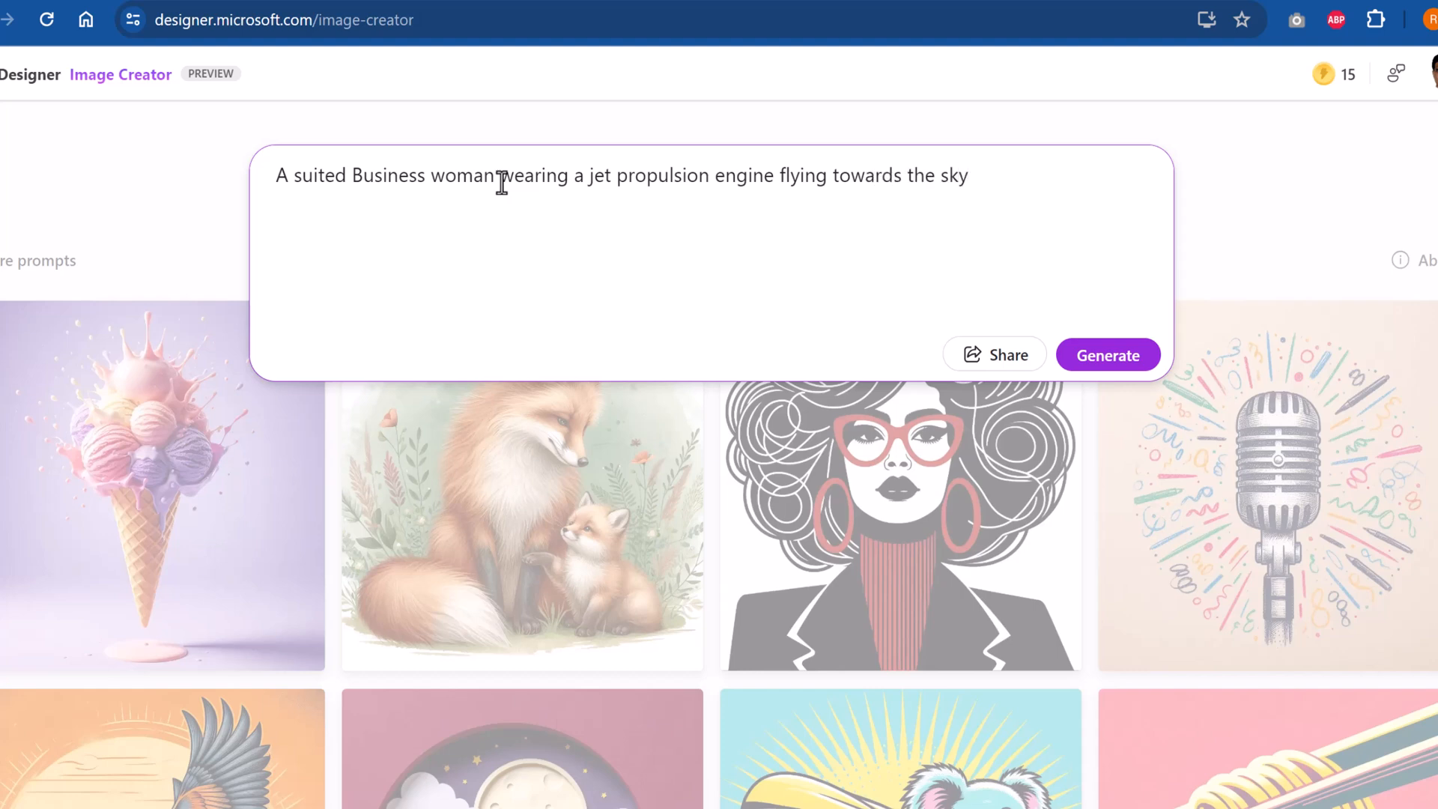
mouse_move(236, 199)
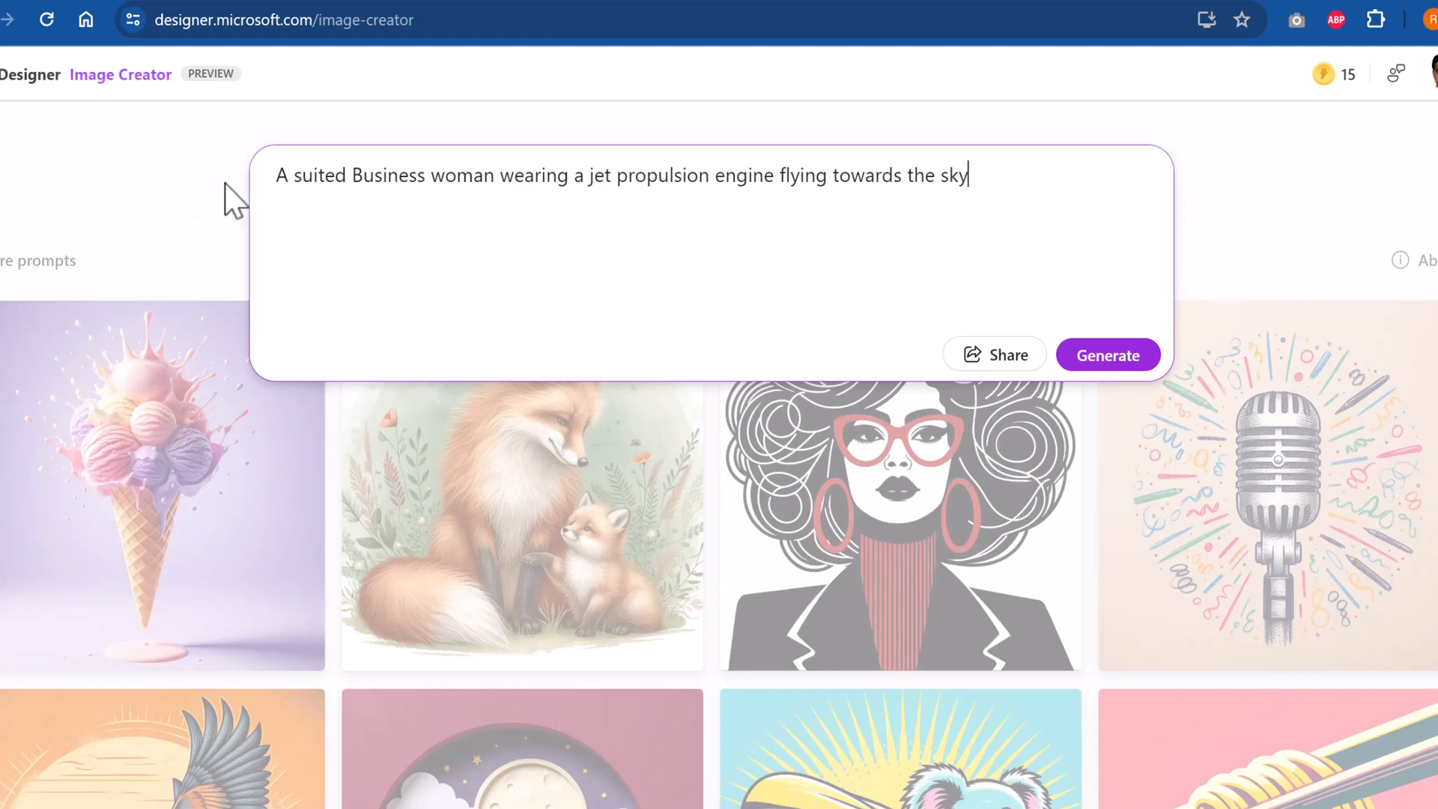
Generate four images from the jet-engine businesswoman prompt
click(1107, 355)
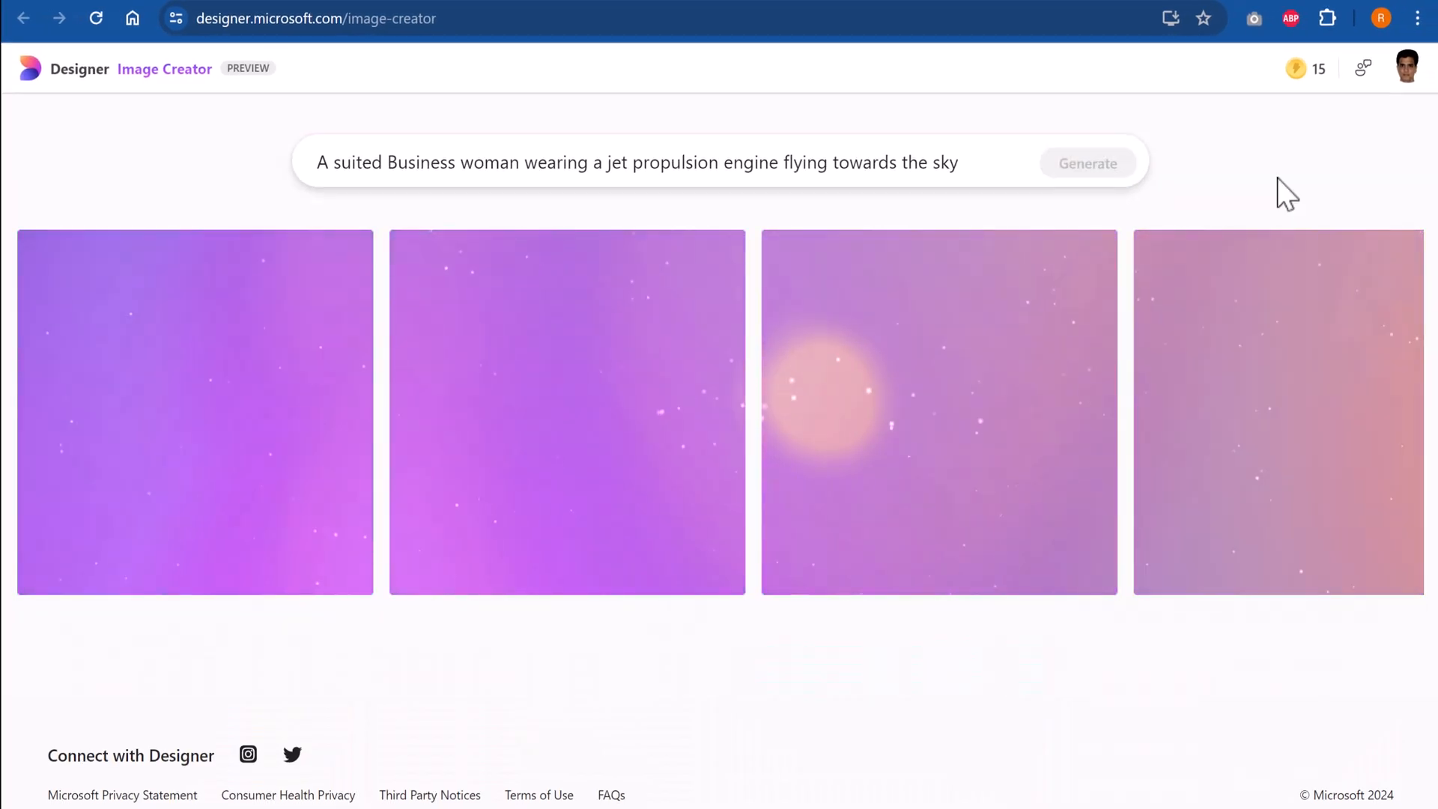
mouse_move(135, 153)
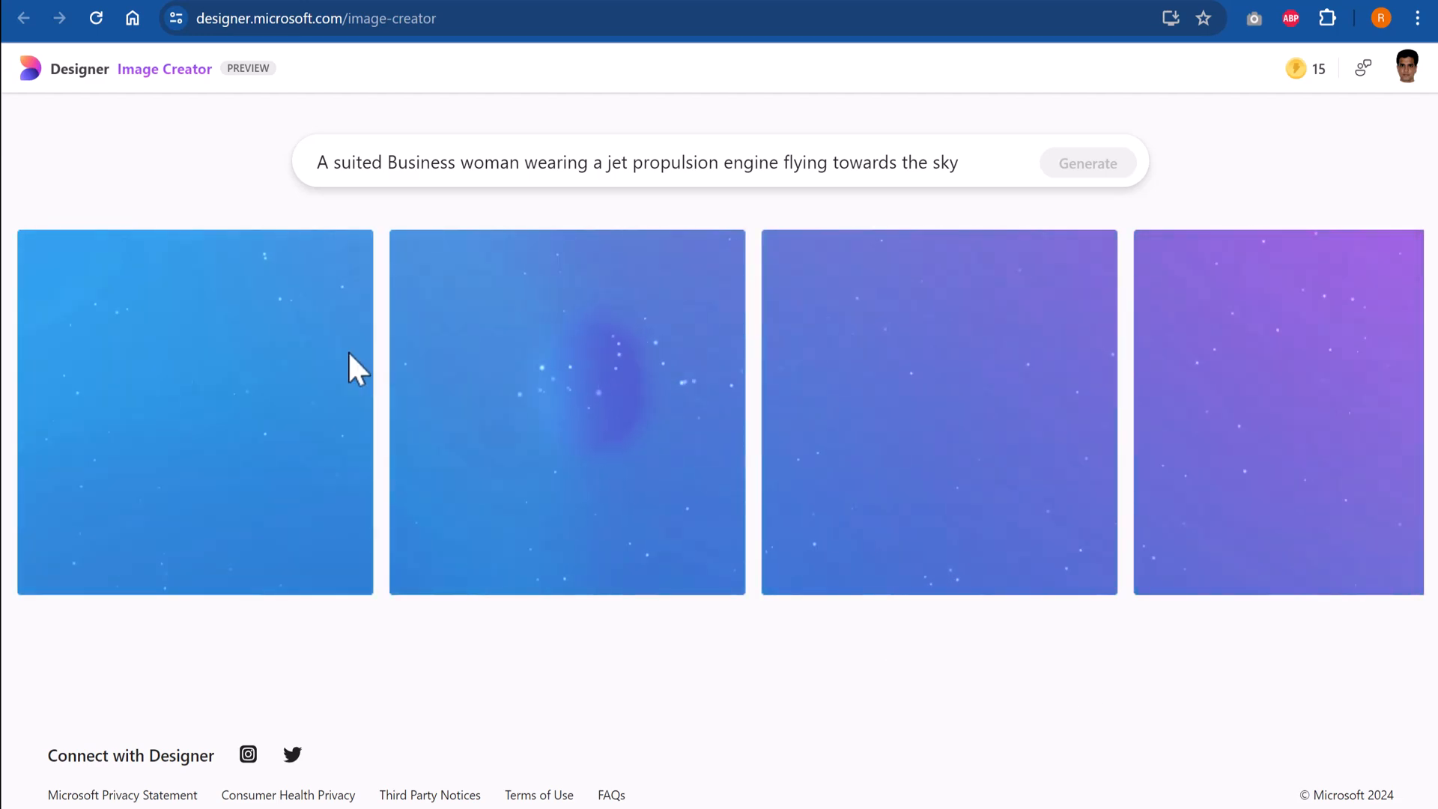
click(1087, 163)
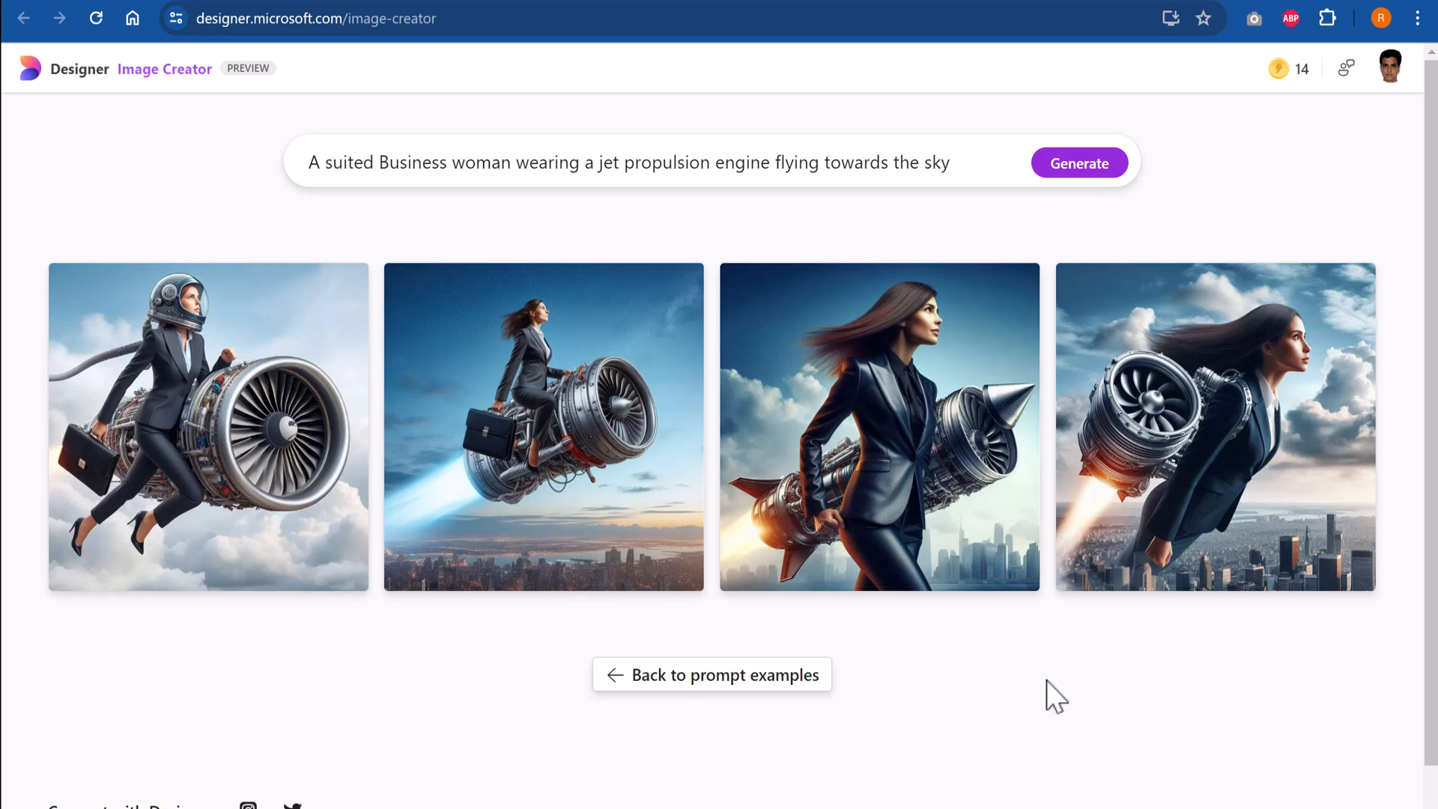
mouse_move(1252, 475)
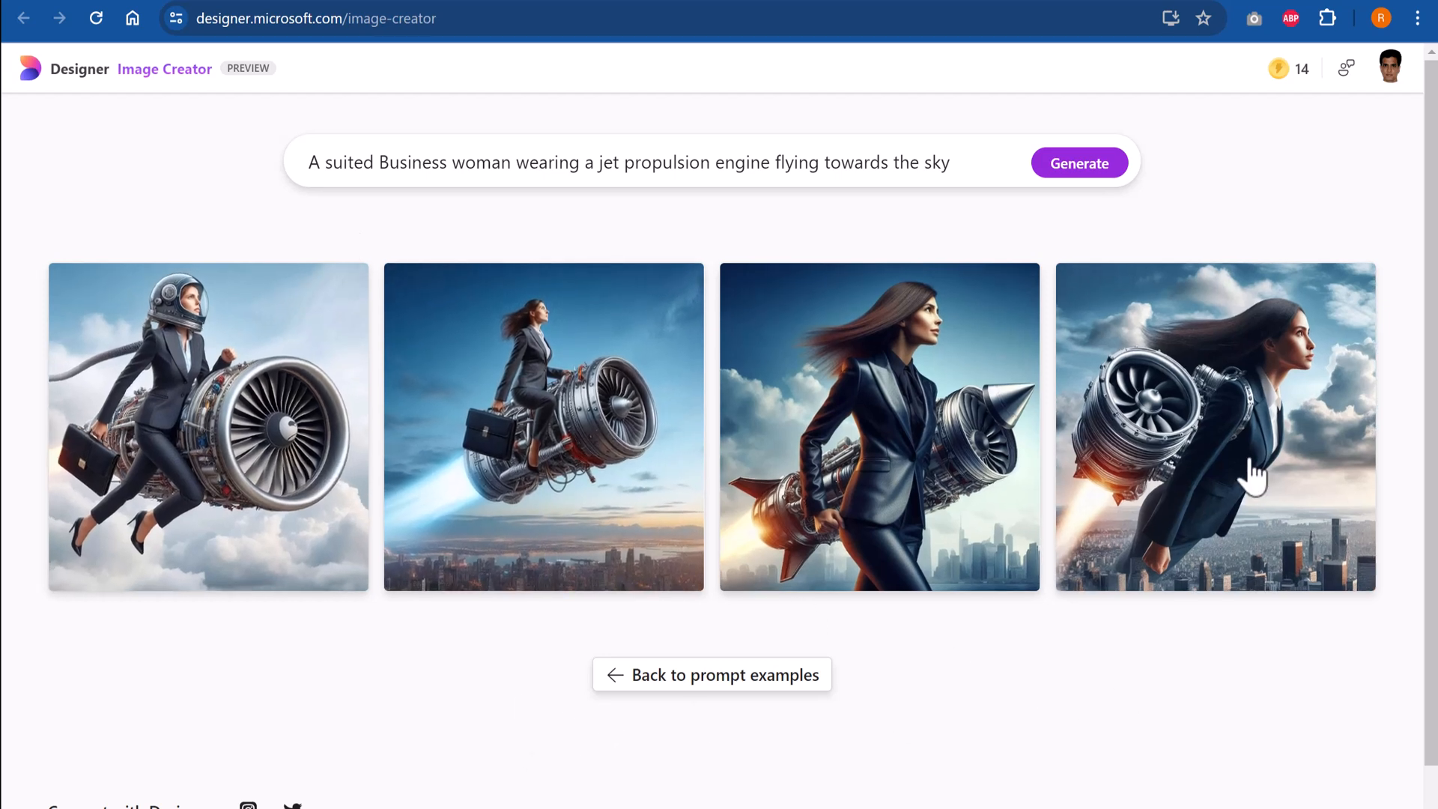
mouse_move(1192, 661)
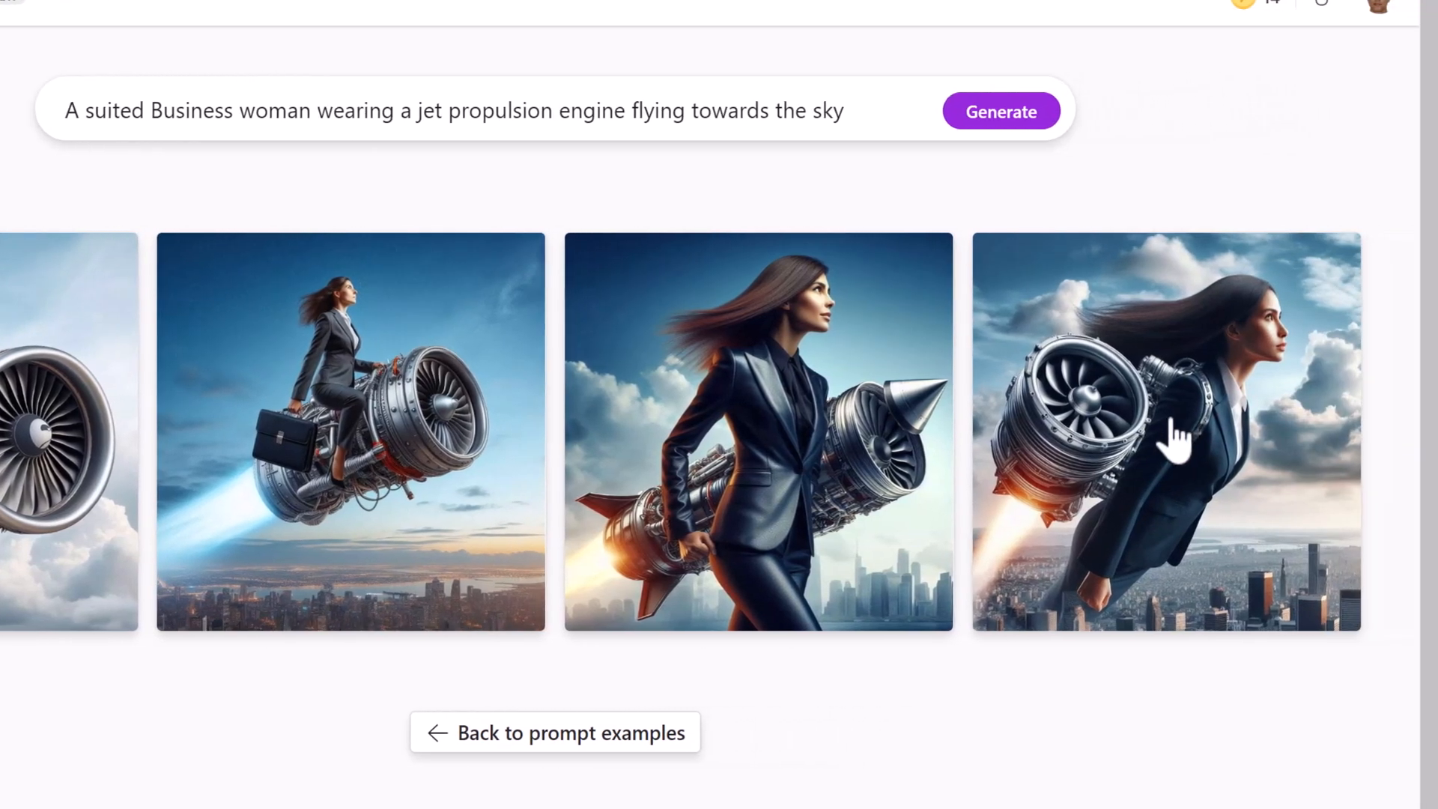
mouse_move(1220, 482)
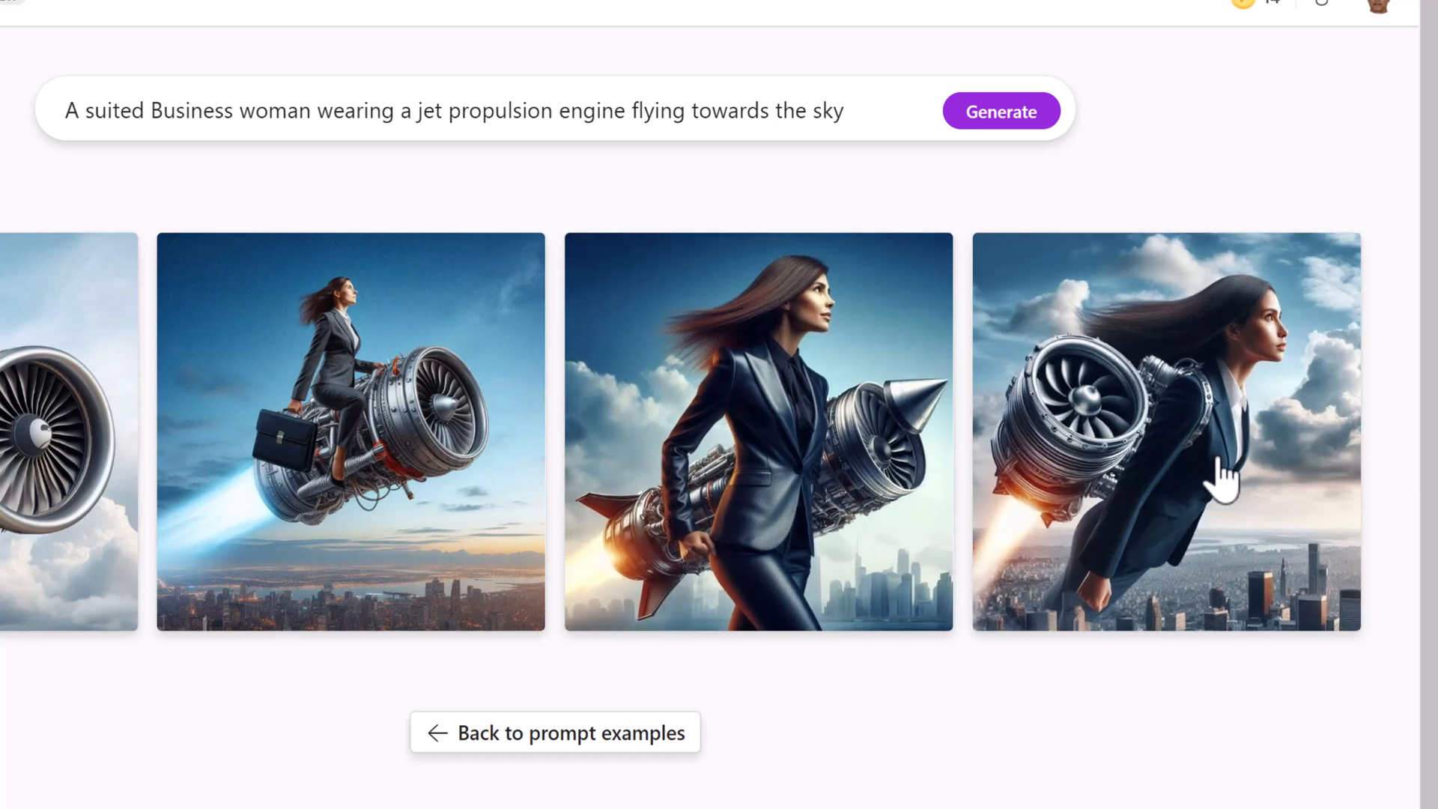
mouse_move(1133, 467)
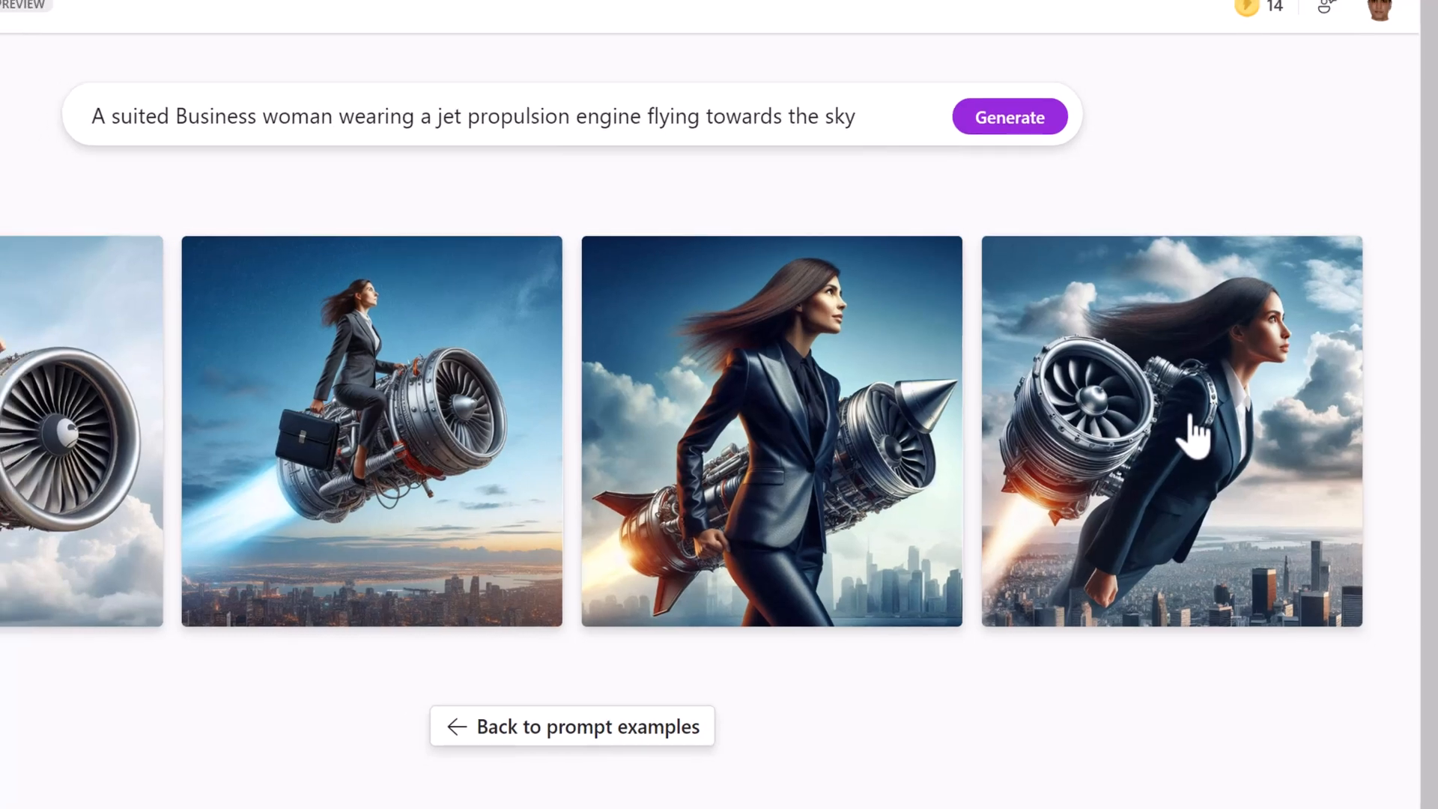
Download the businesswoman-with-city-skyline image as Designer.jpeg and place it on a PowerPoint slide
click(1171, 431)
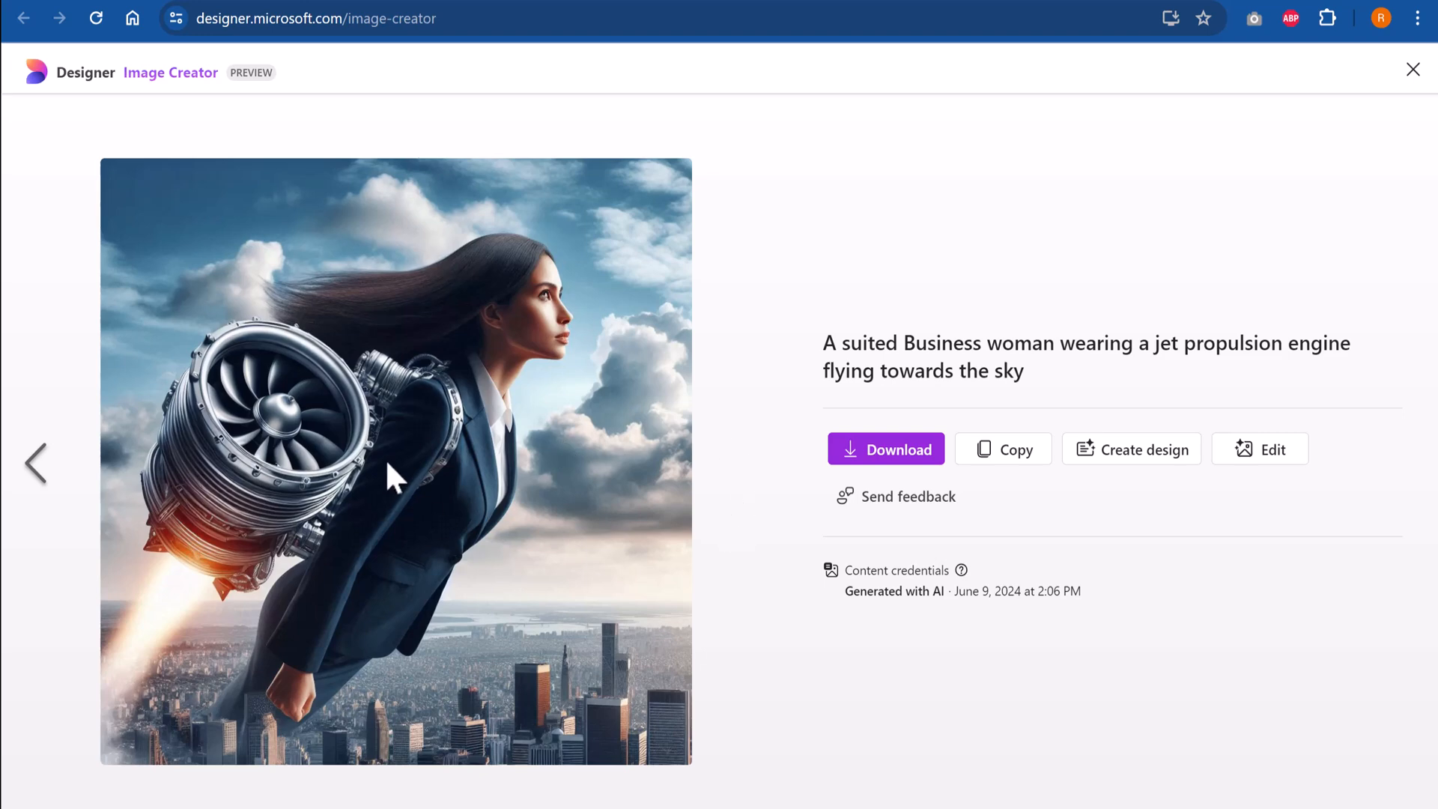
right_click(389, 477)
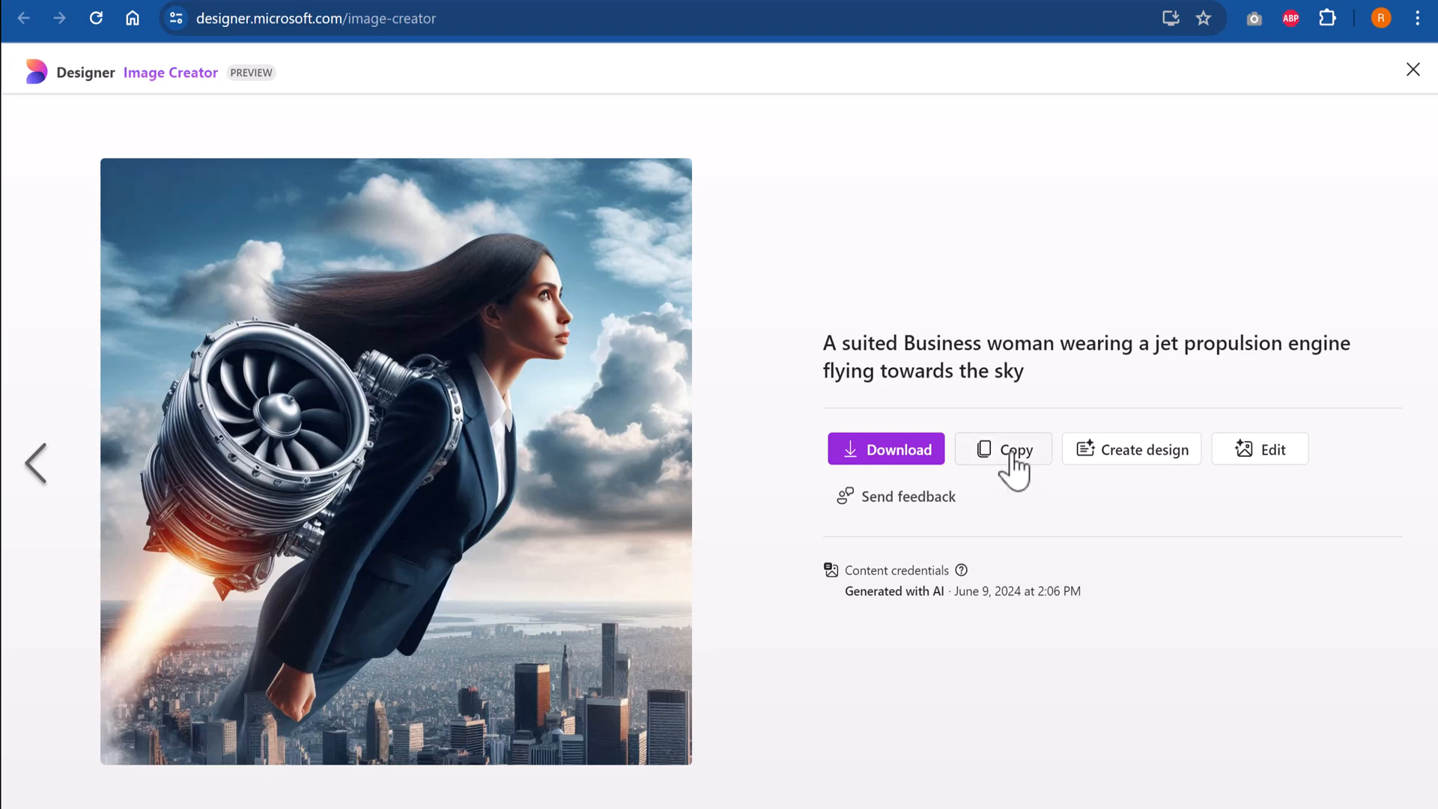
mouse_move(886, 458)
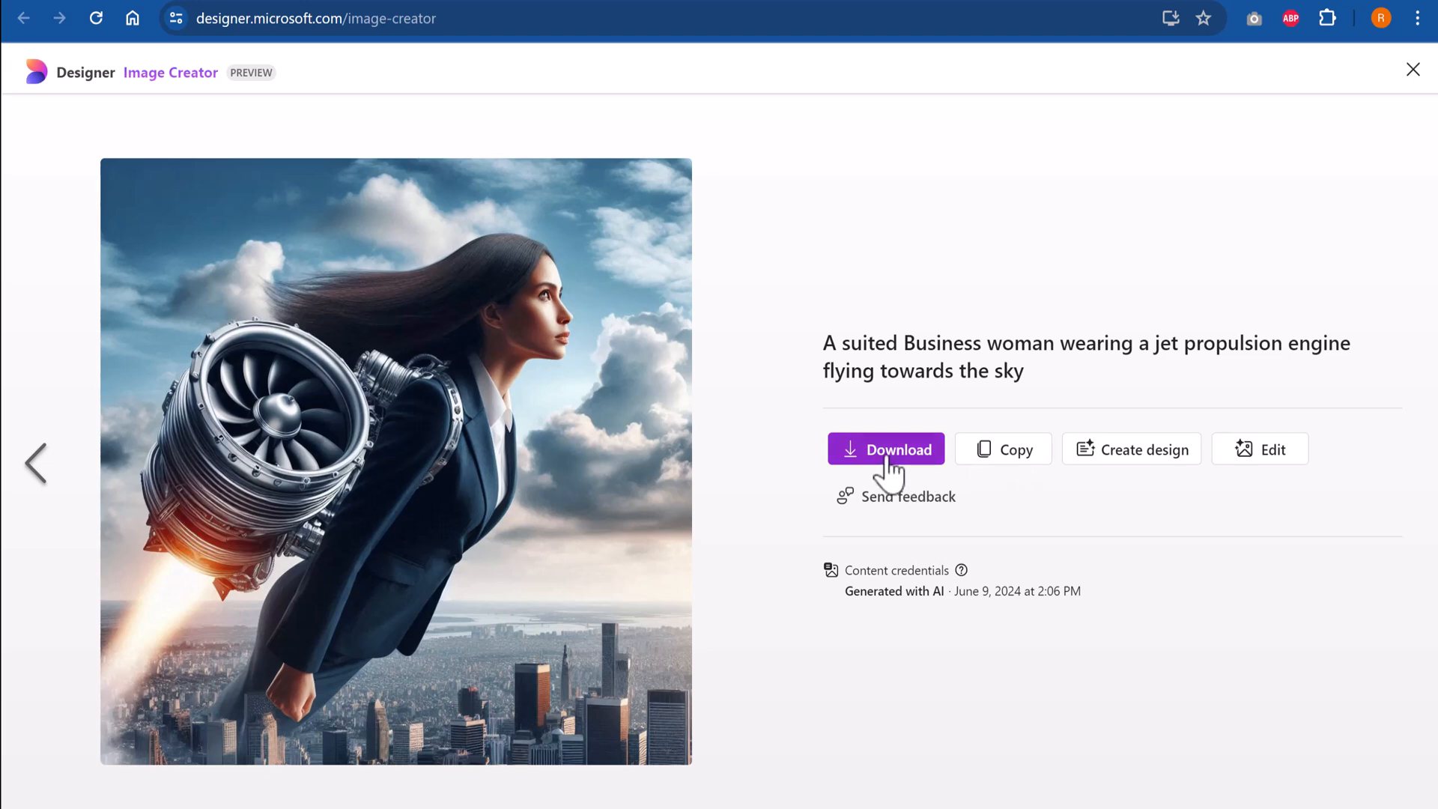
click(885, 448)
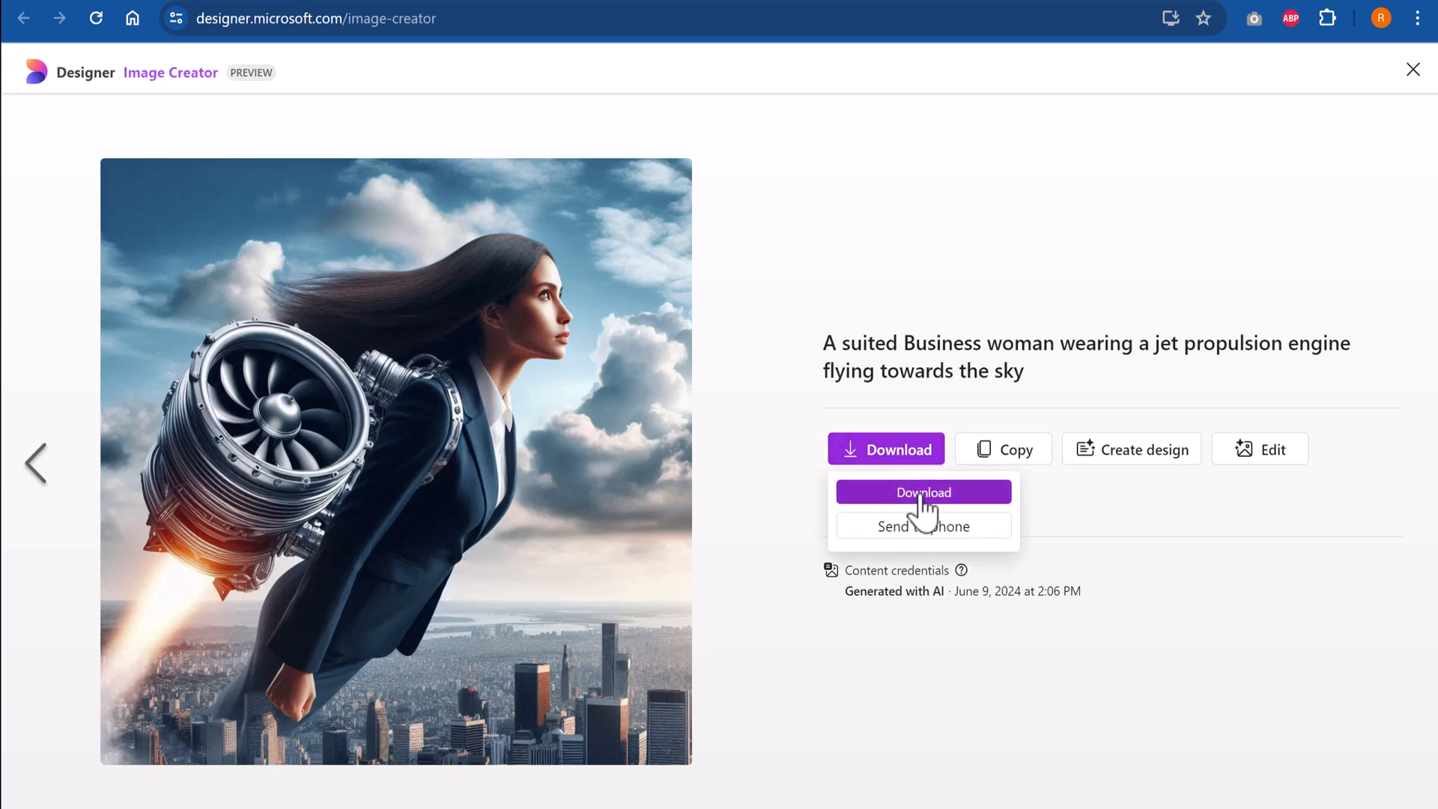
mouse_move(934, 509)
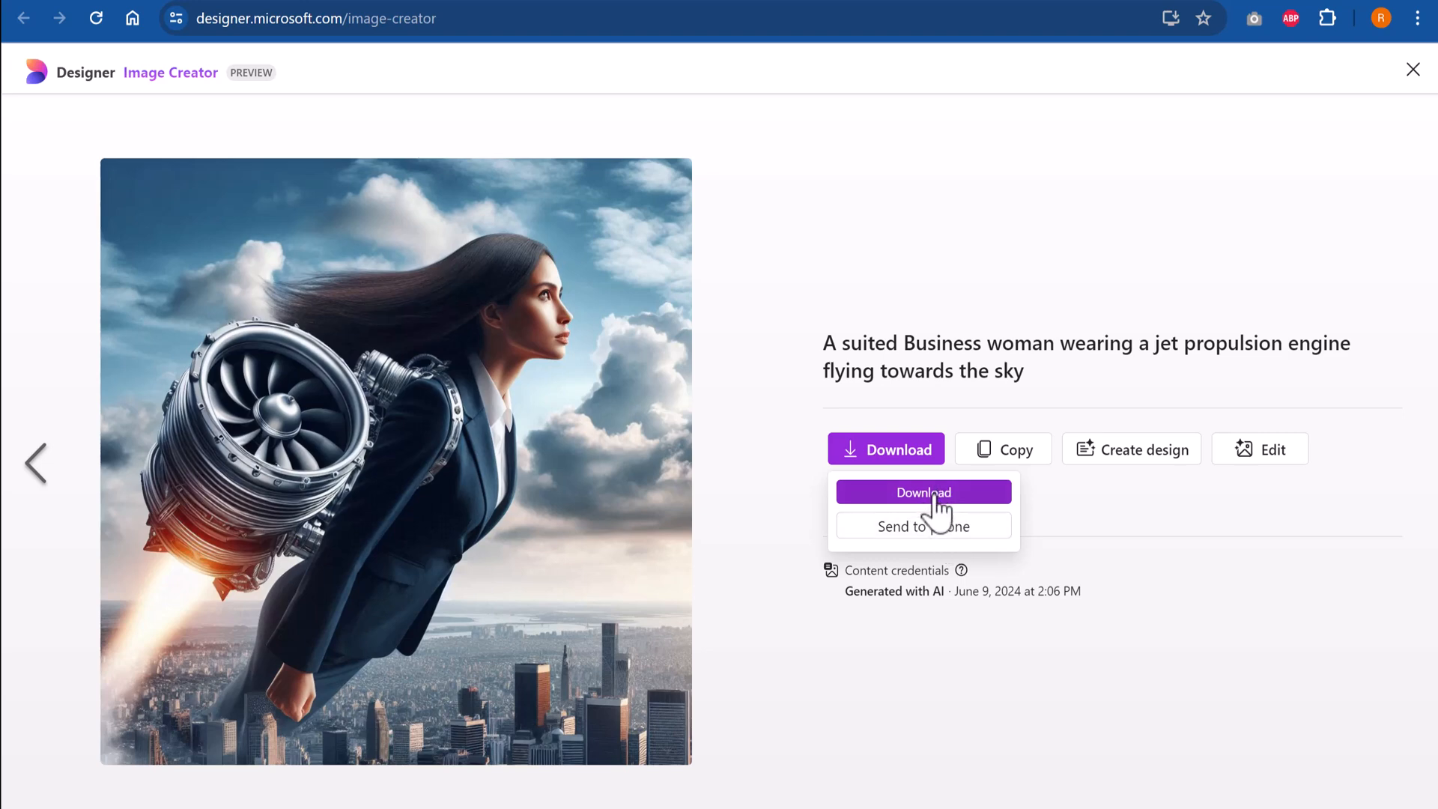
click(923, 491)
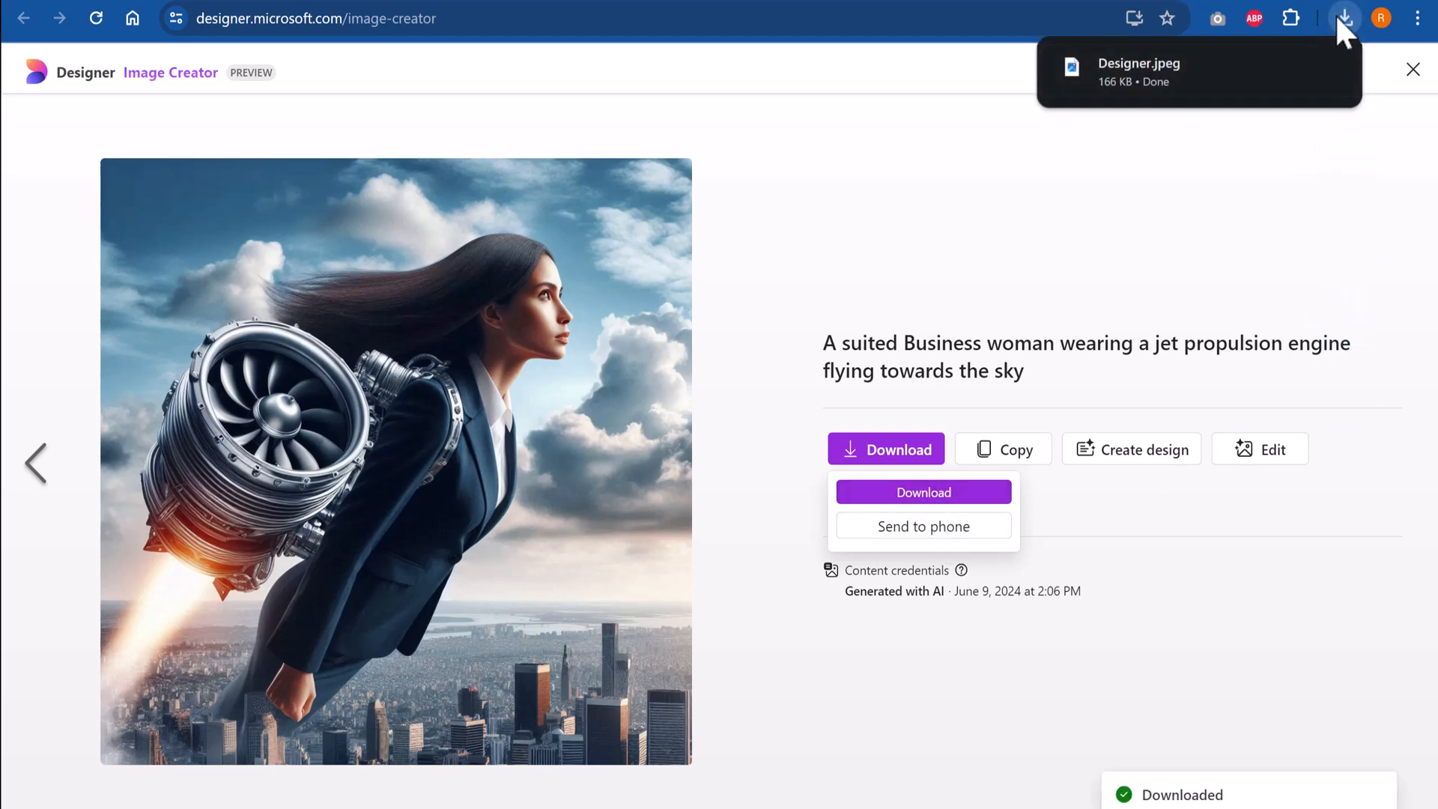
click(1343, 18)
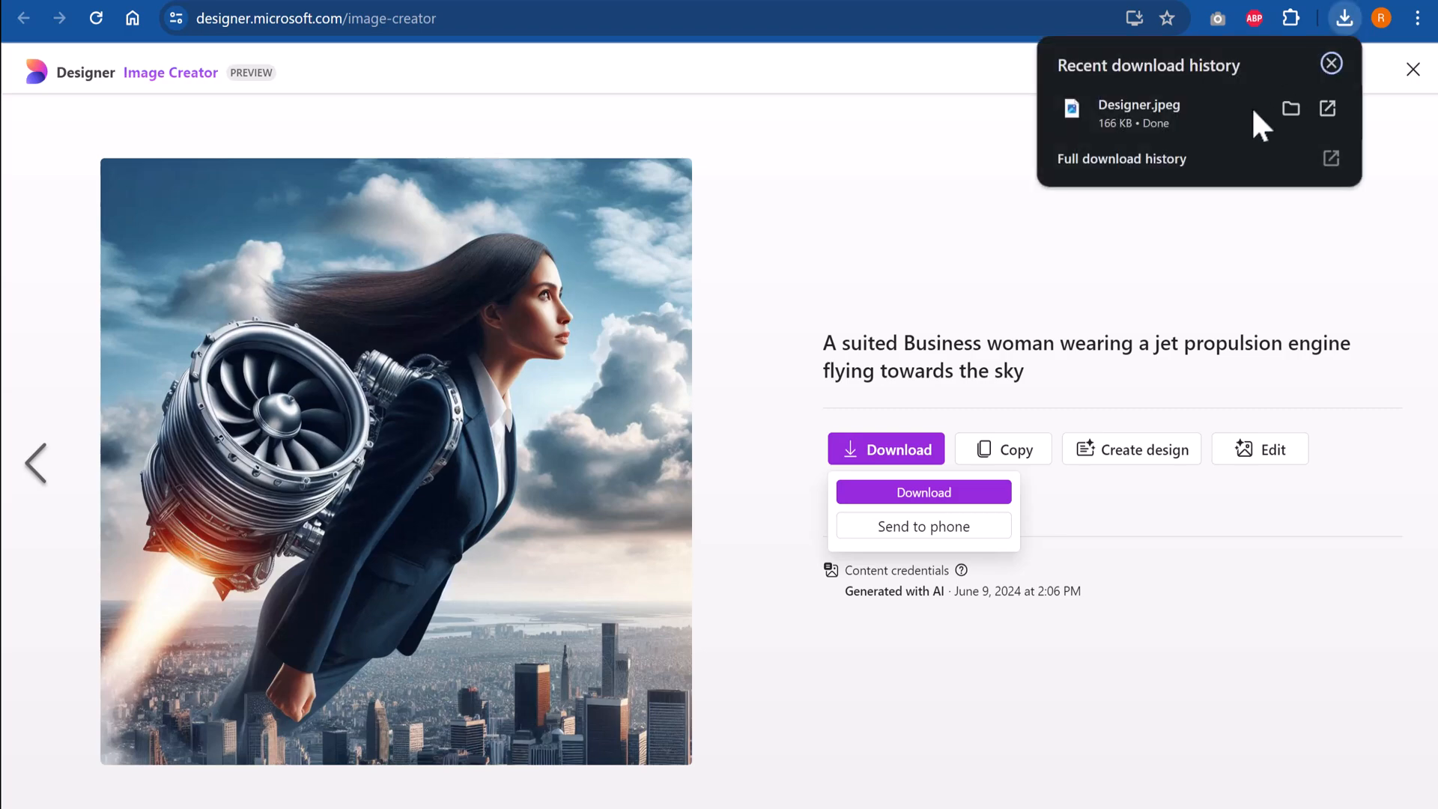
click(1290, 108)
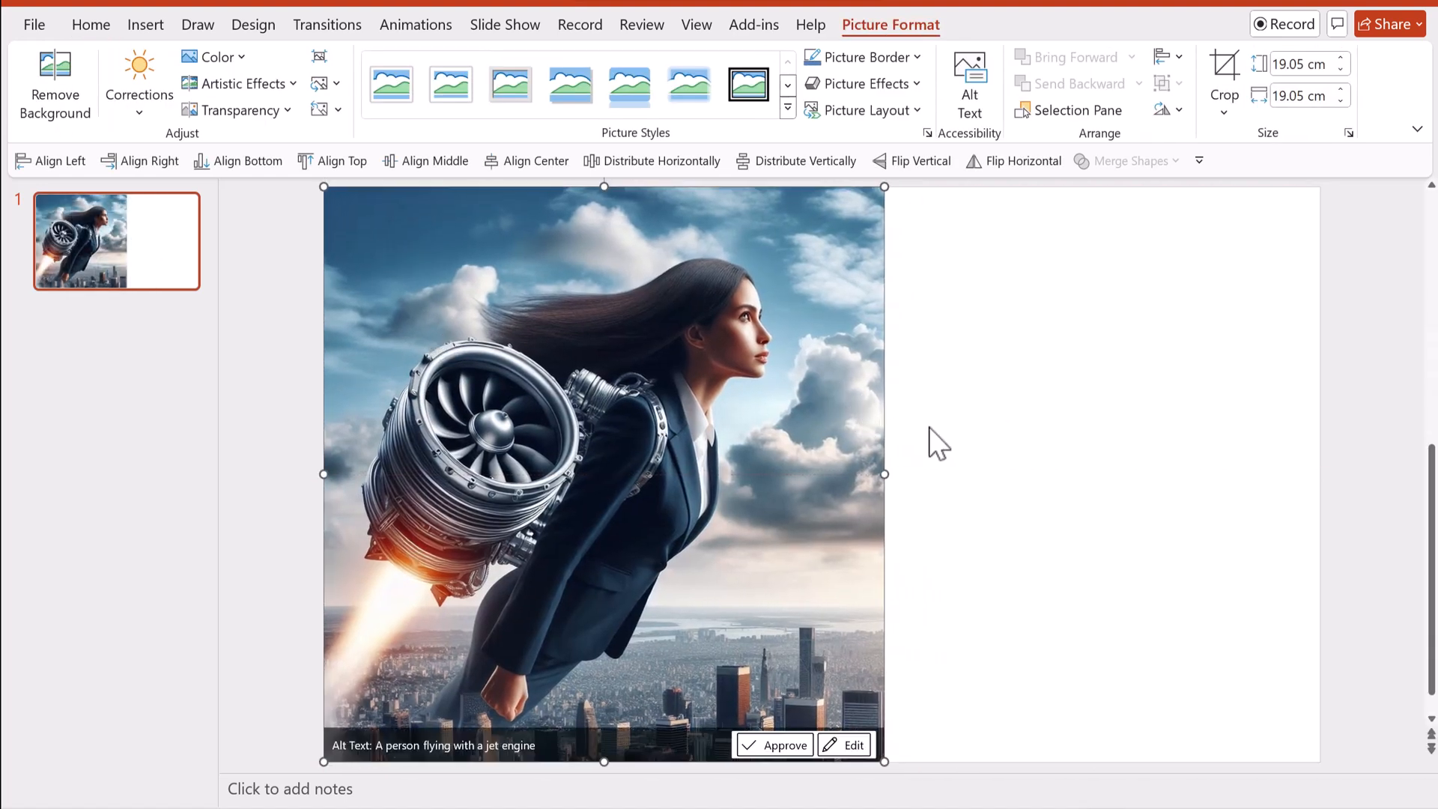
mouse_move(981, 500)
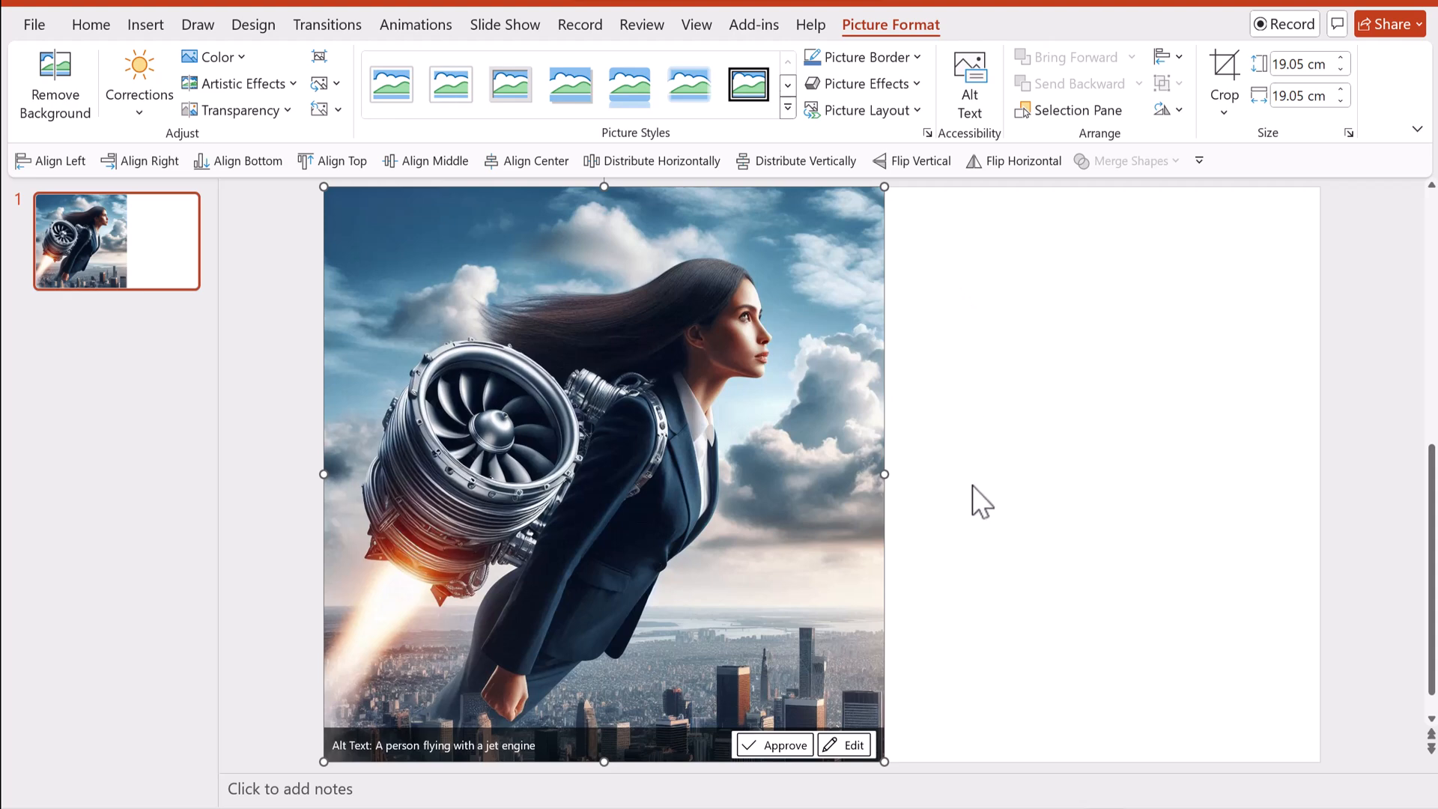
click(981, 500)
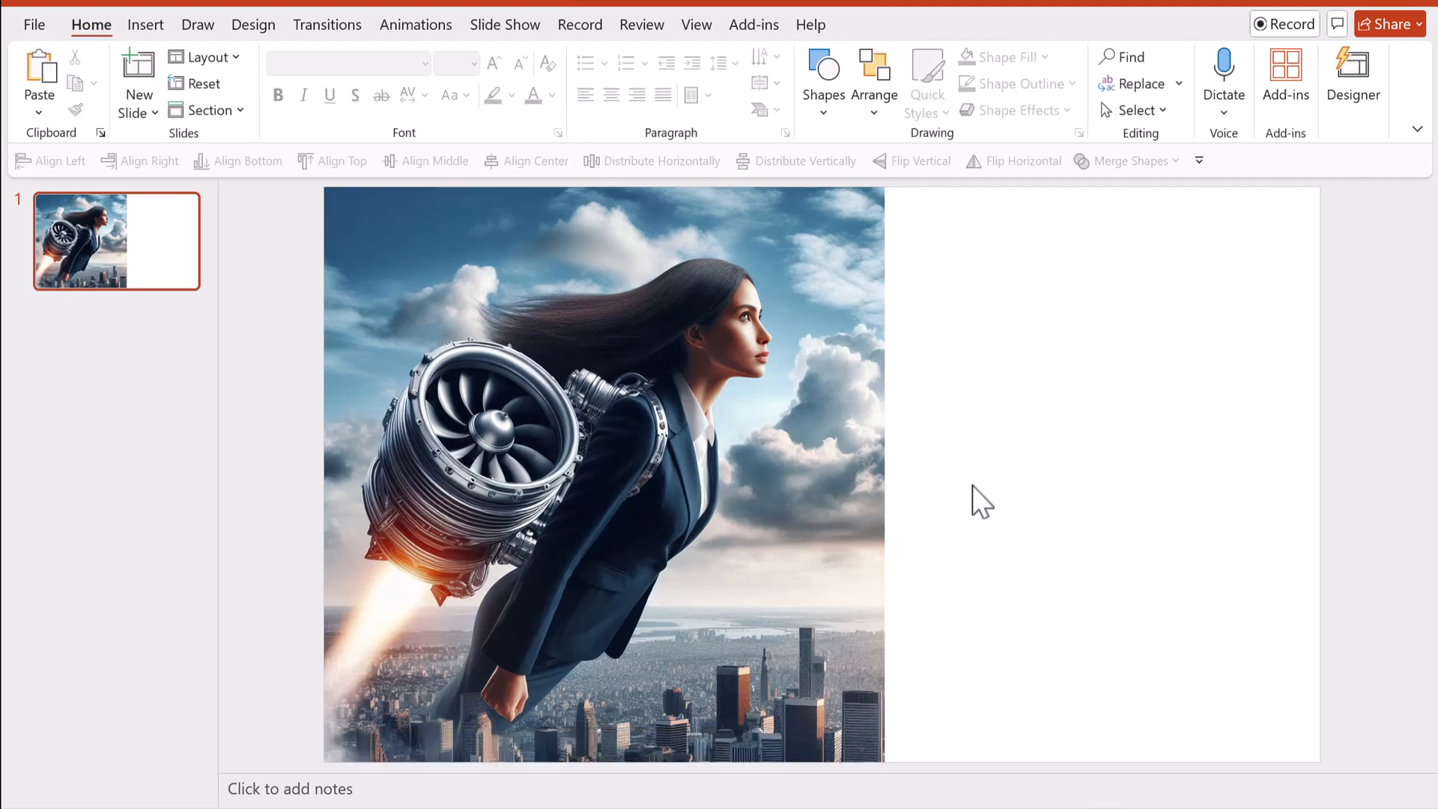
mouse_move(1004, 495)
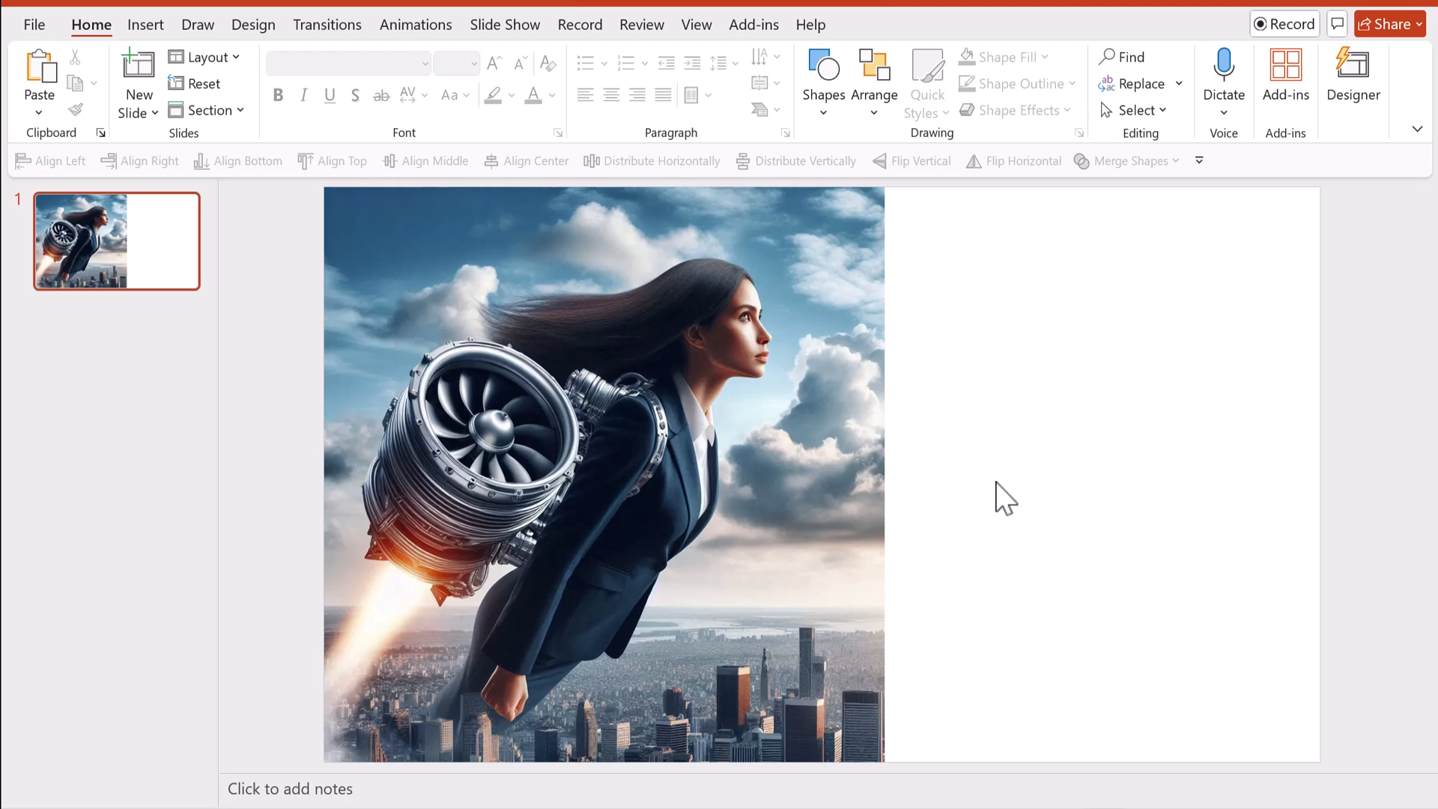
mouse_move(802, 481)
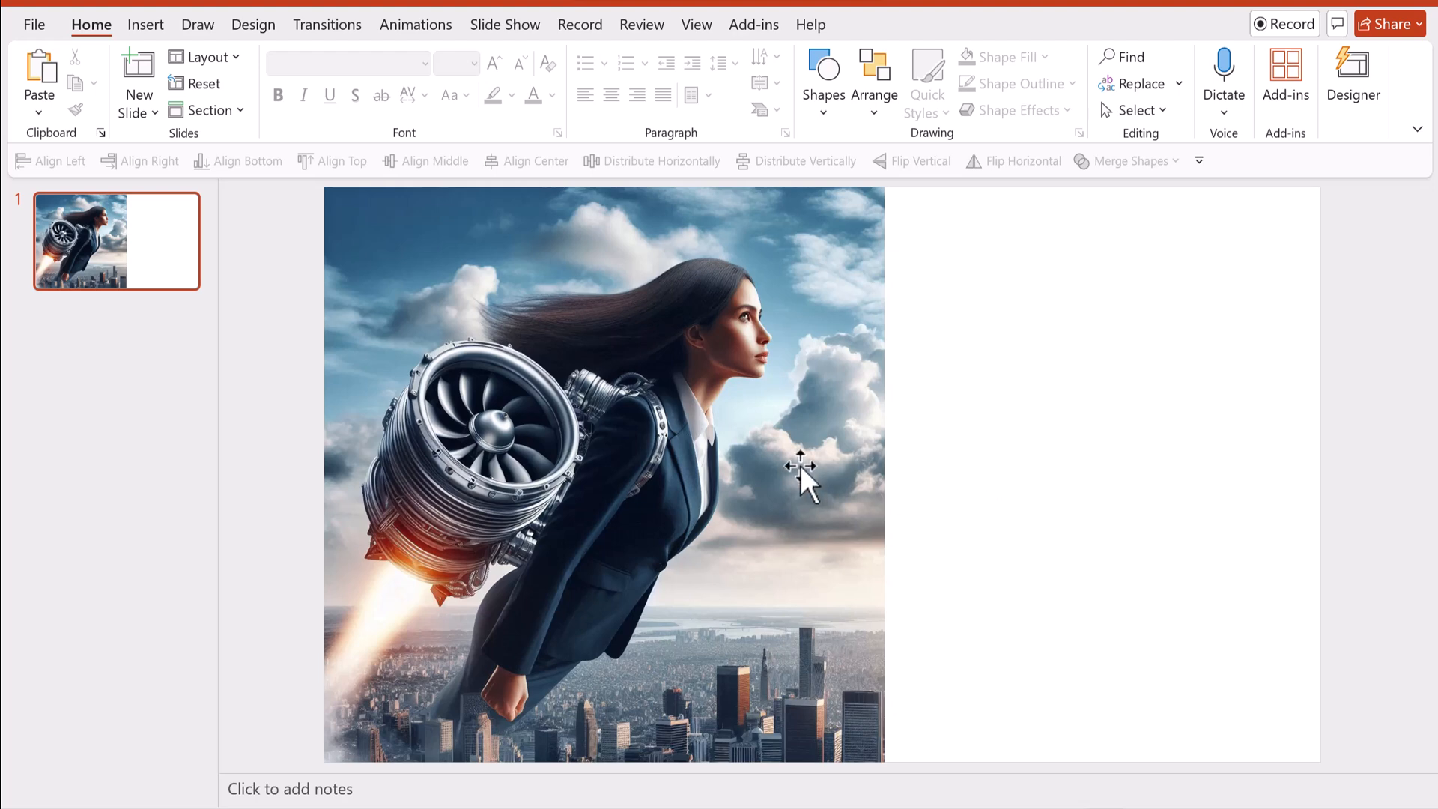
mouse_move(871, 473)
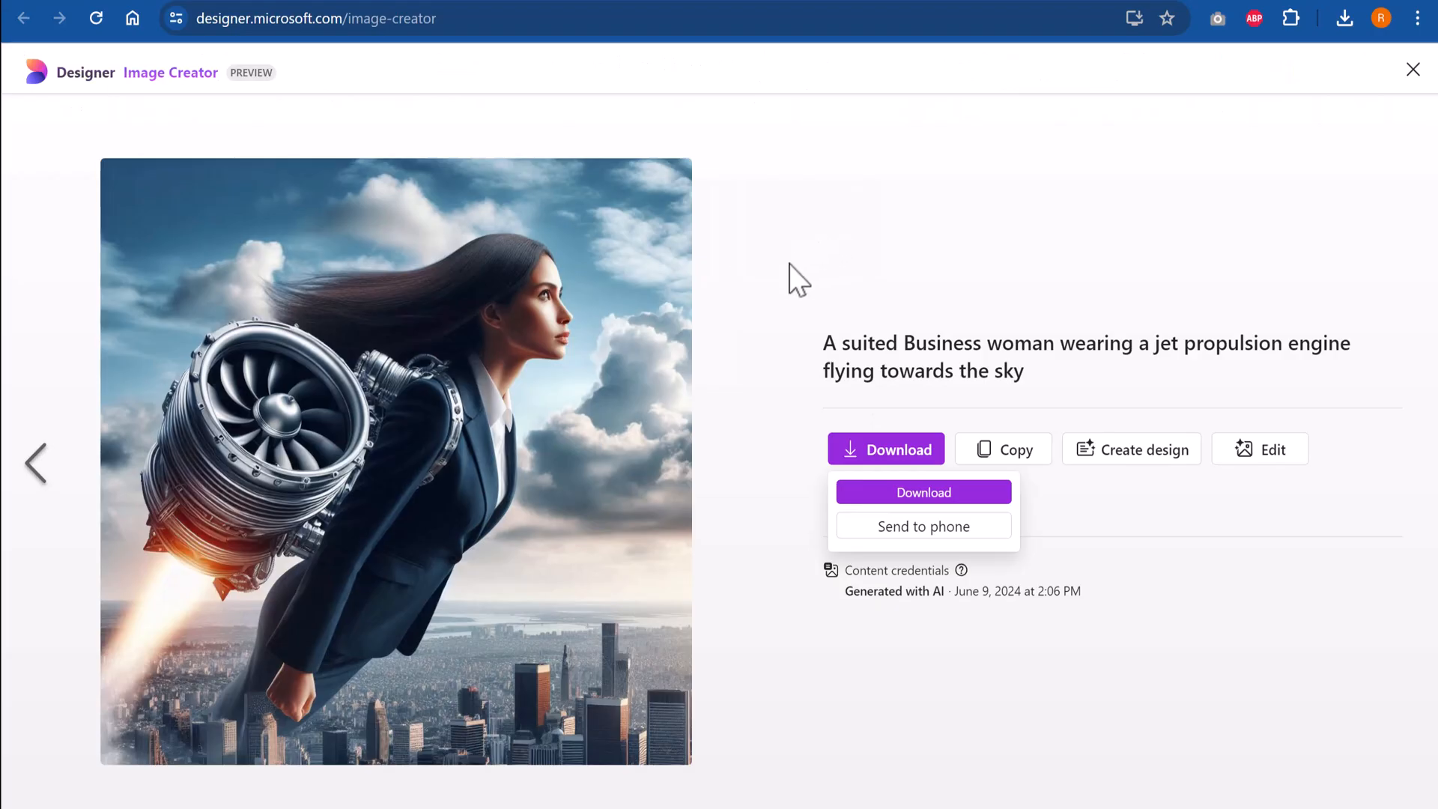
mouse_move(776, 483)
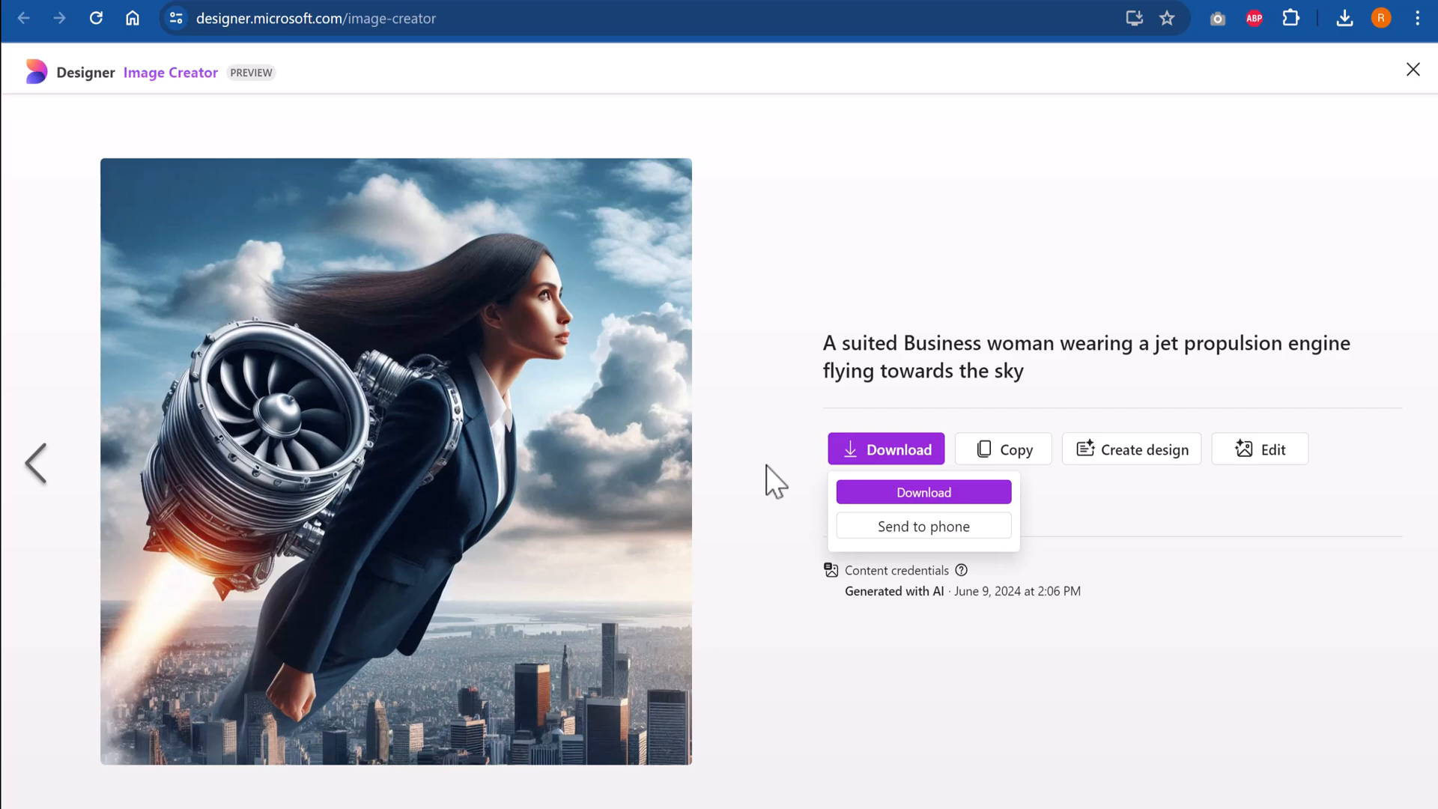
Close the image view to return to the Designer home page
click(1413, 68)
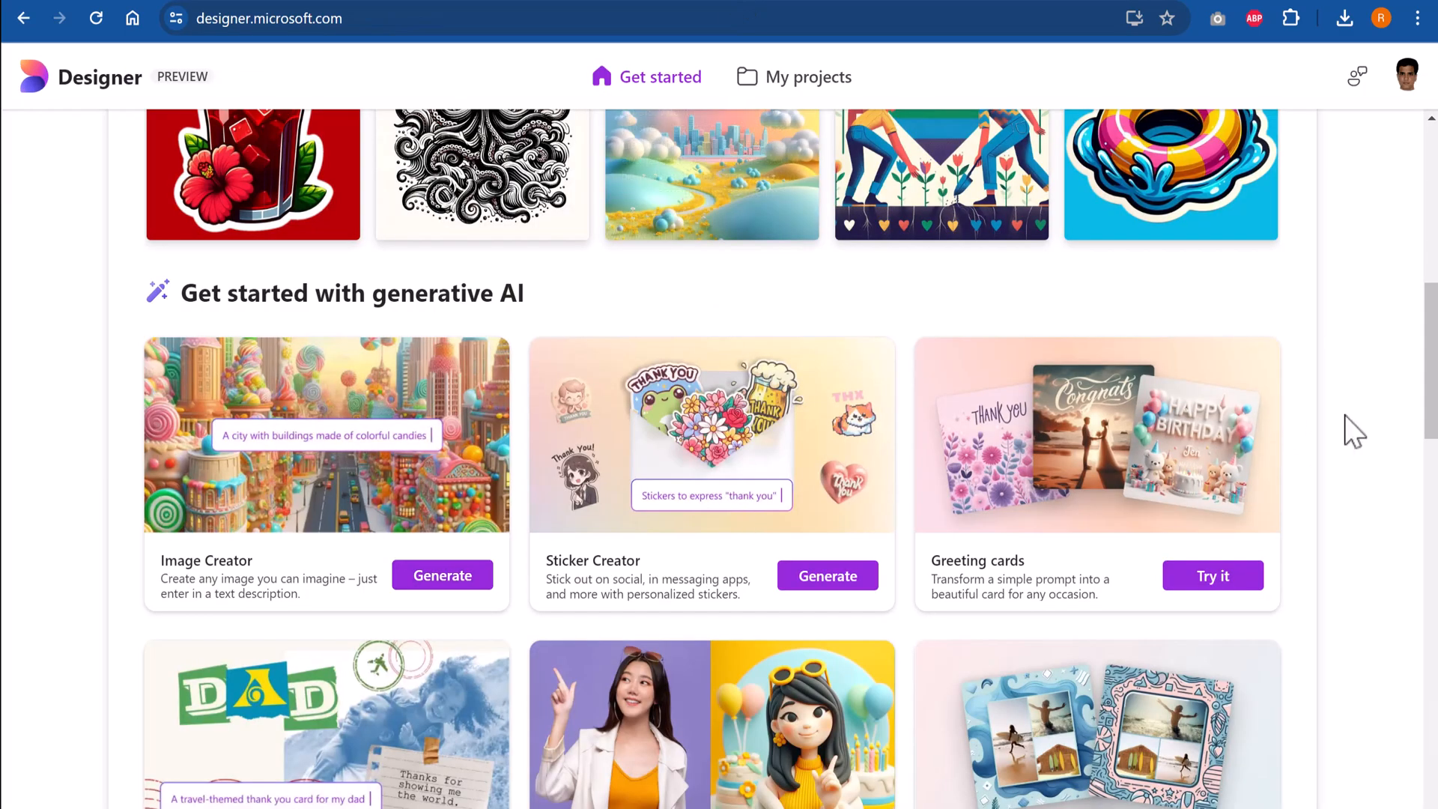
mouse_move(661, 583)
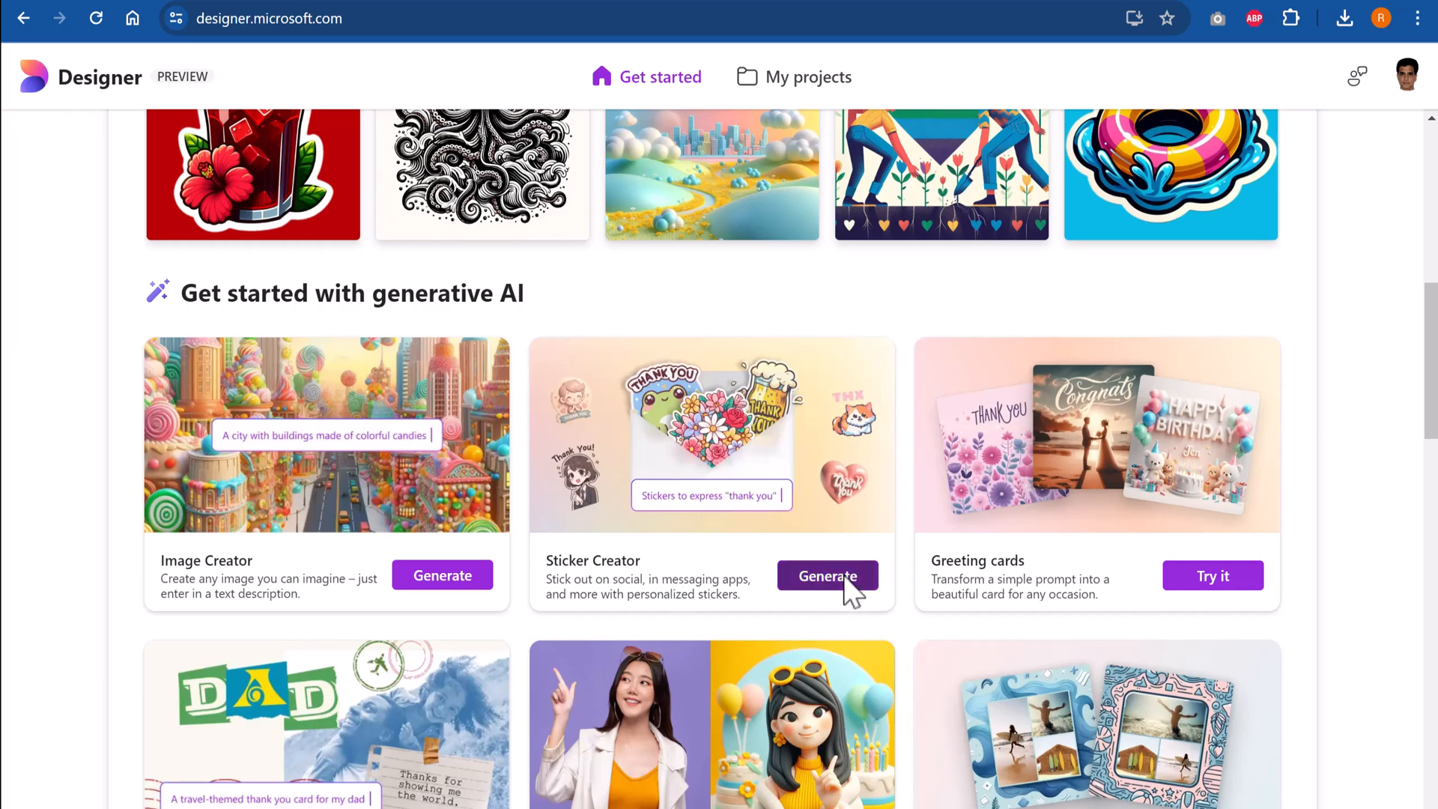
Open Sticker Creator and scroll through its example sticker gallery and back to the top
click(827, 576)
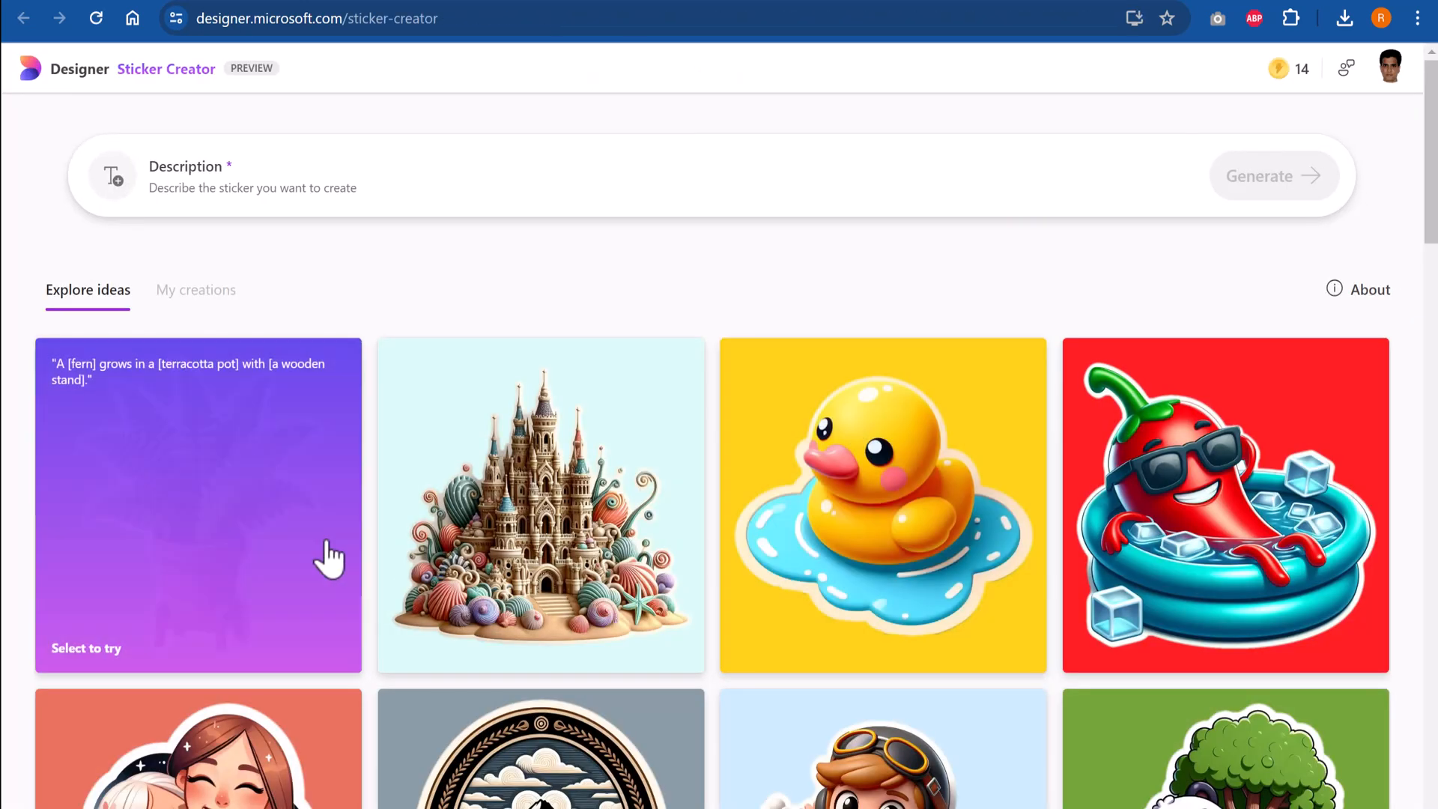
scroll(down, 3)
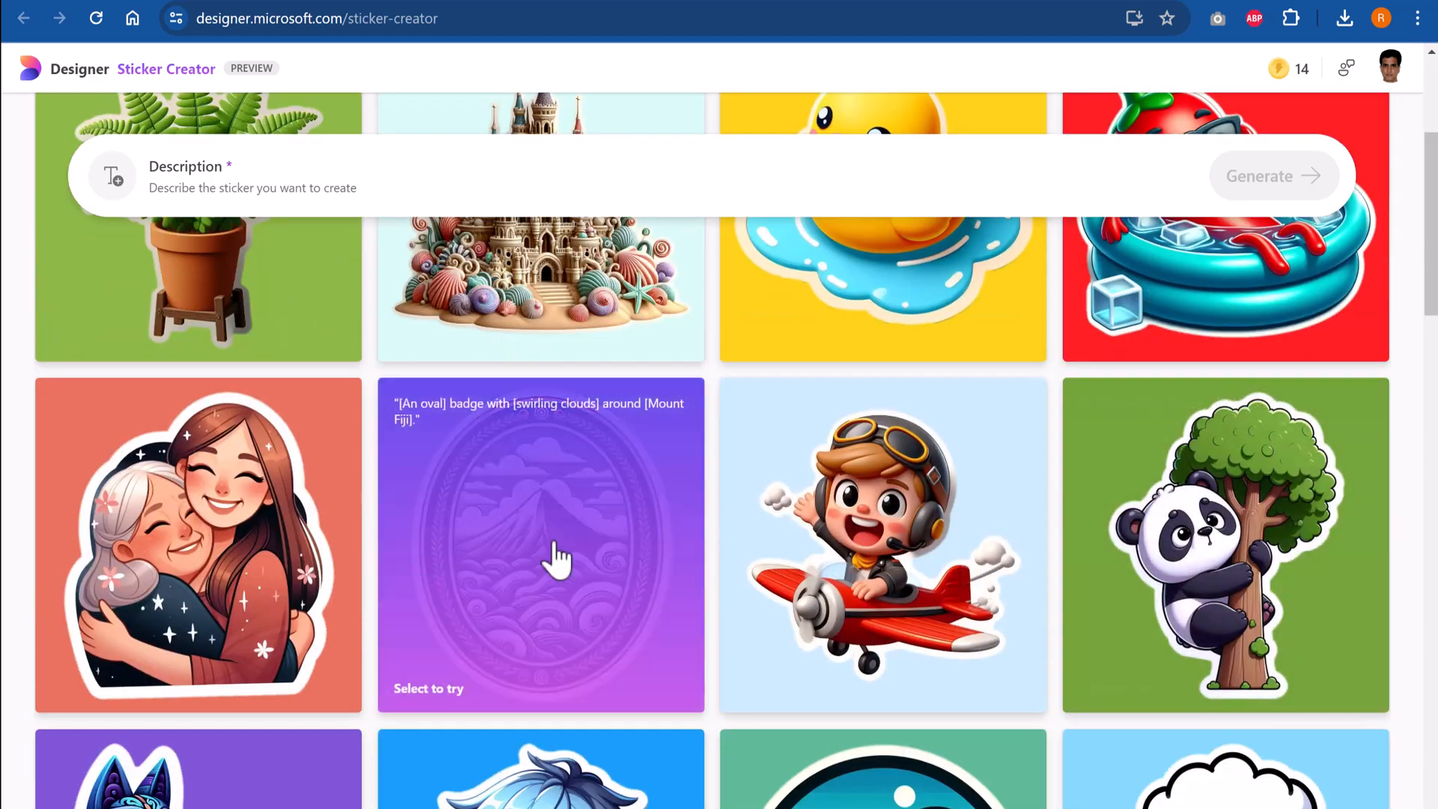
scroll(down, 3)
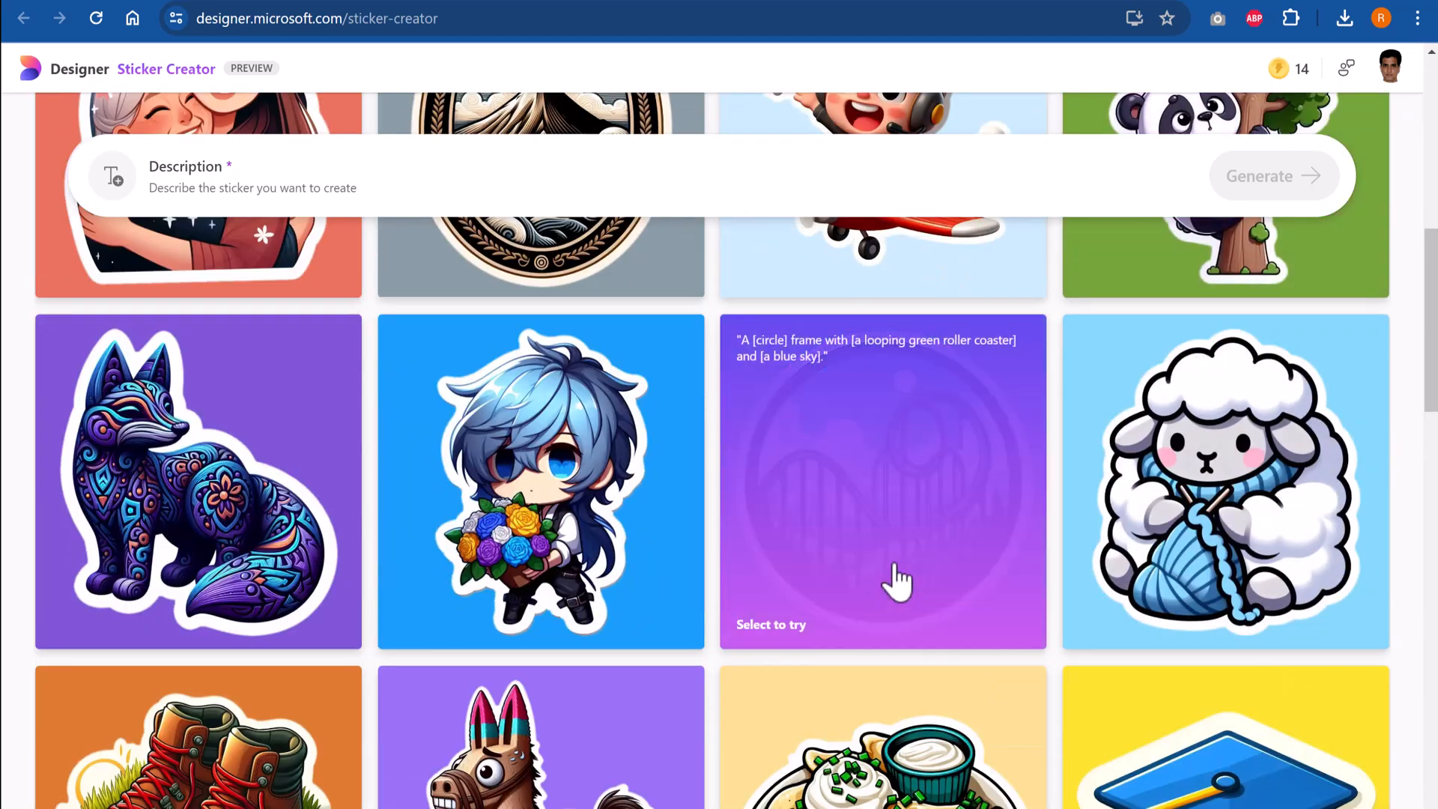
mouse_move(901, 612)
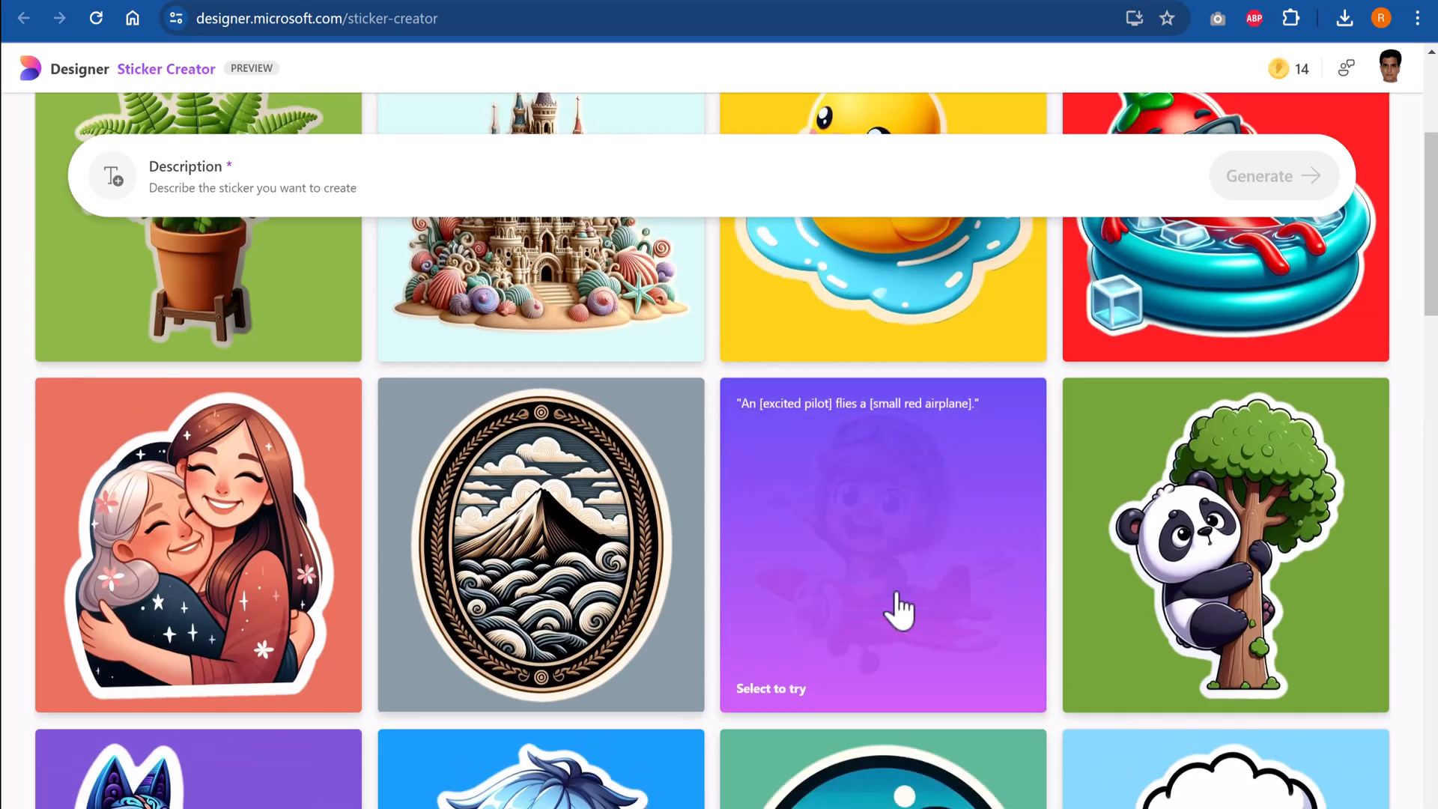
scroll(up, 3)
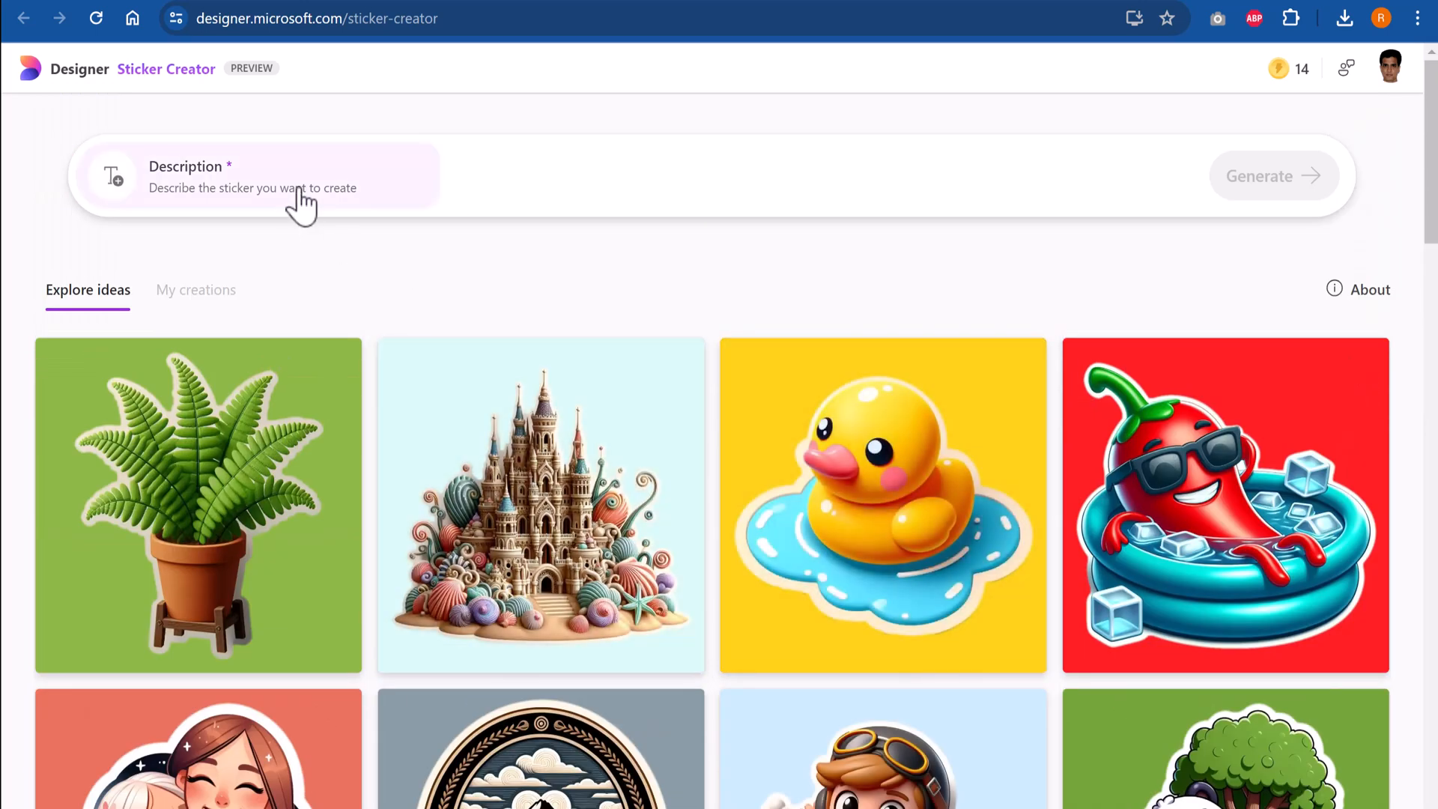
Enter the sticker description 'A suited business man sinking in water seeking lifebuoy to save himself'
click(275, 188)
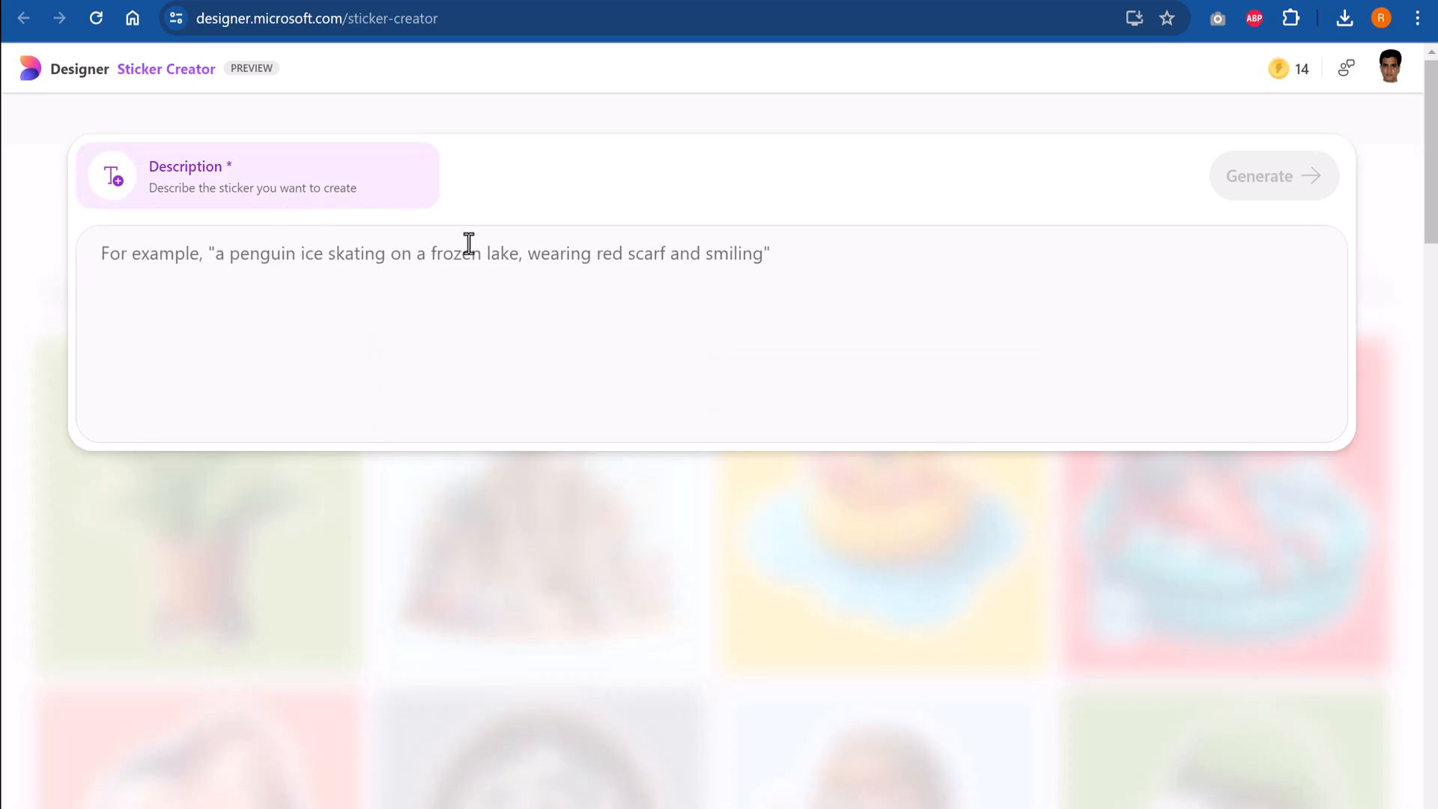
text(A s)
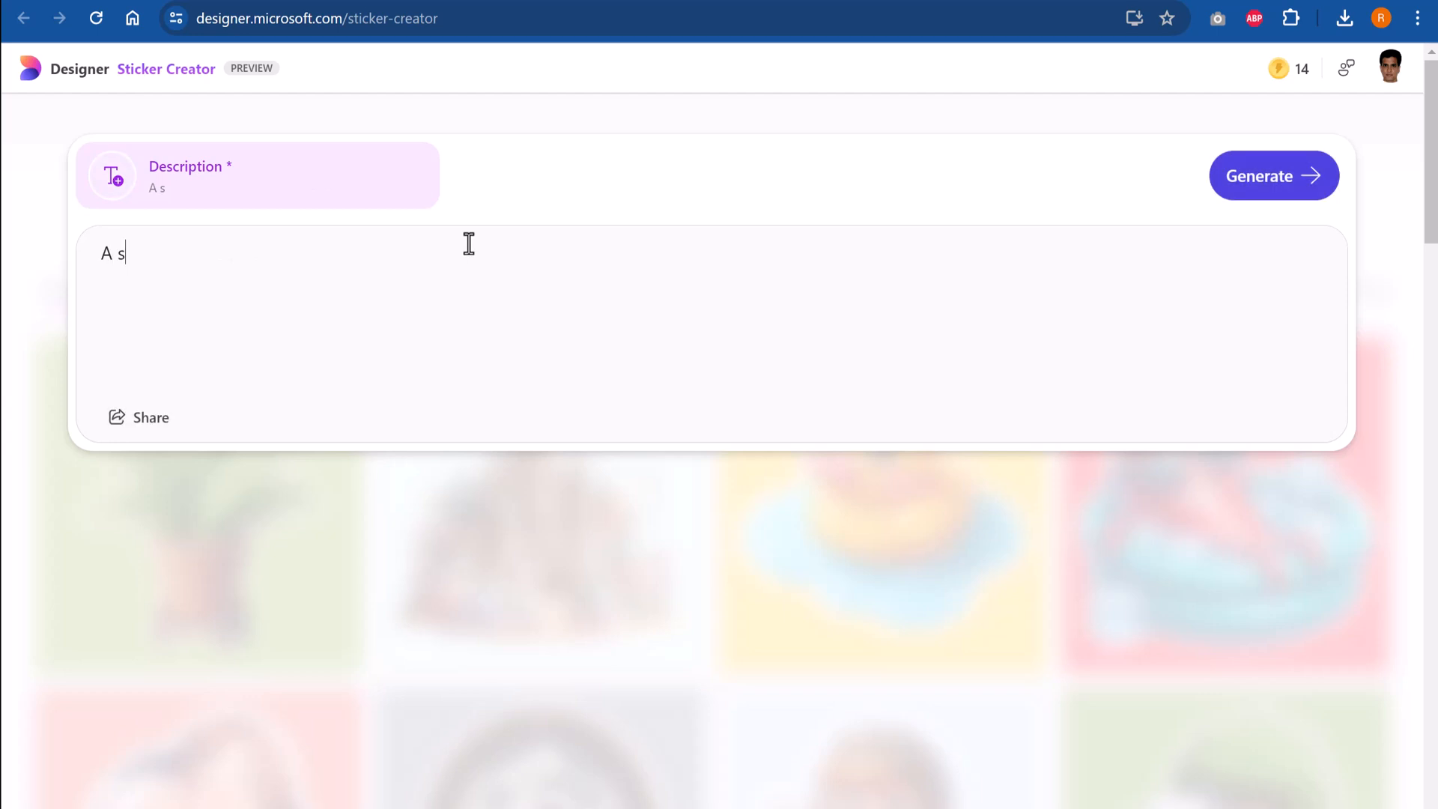
text(uited busine)
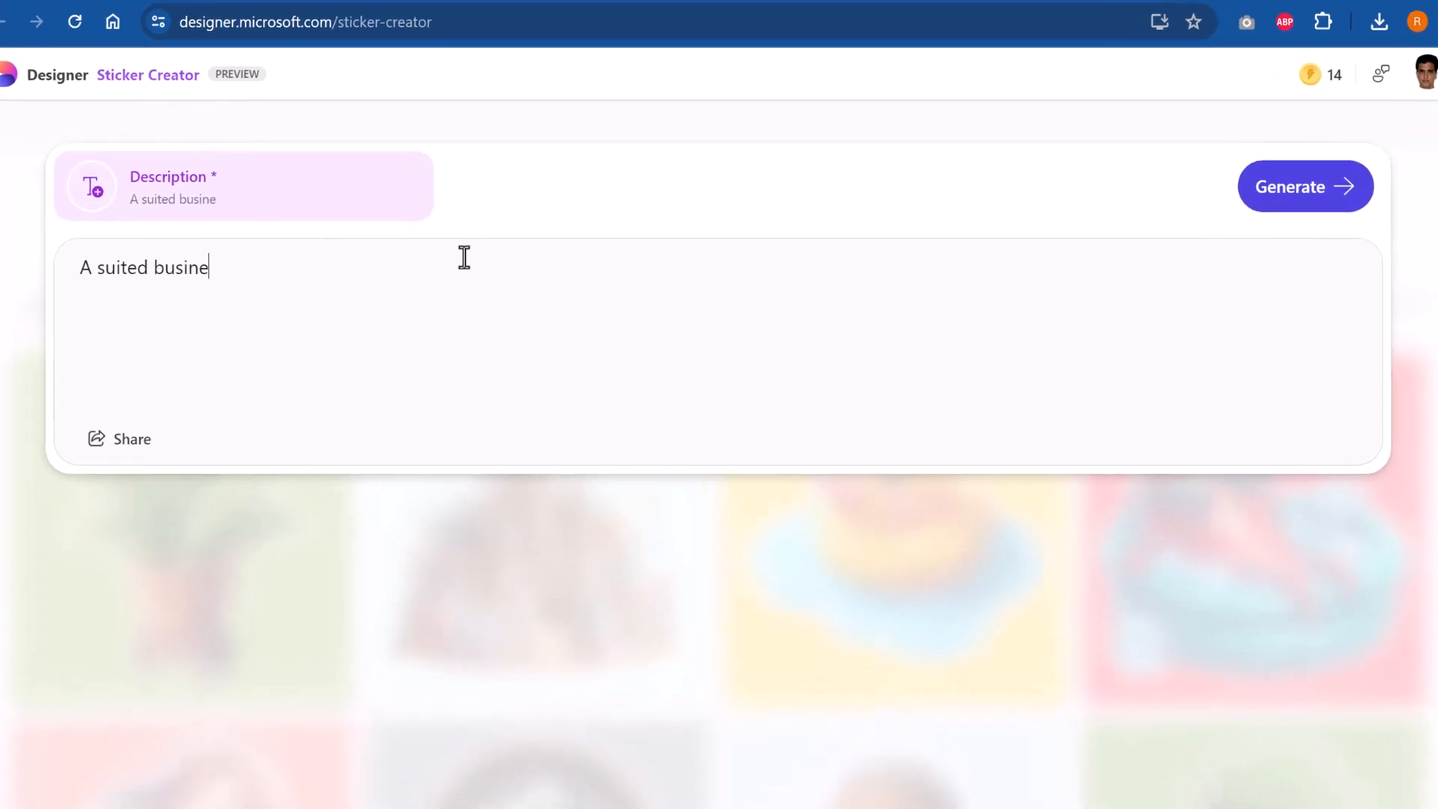
text(ss man)
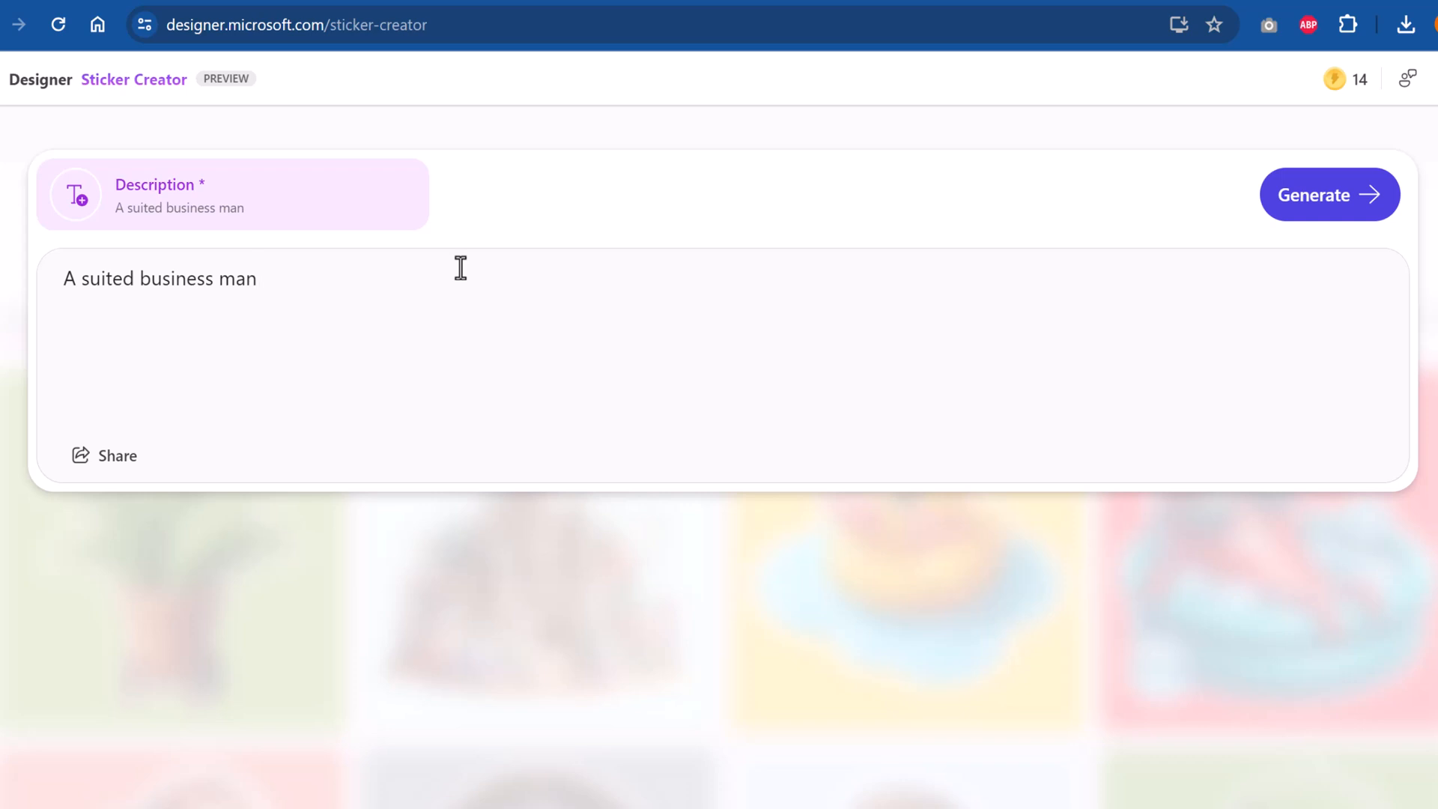
text(si)
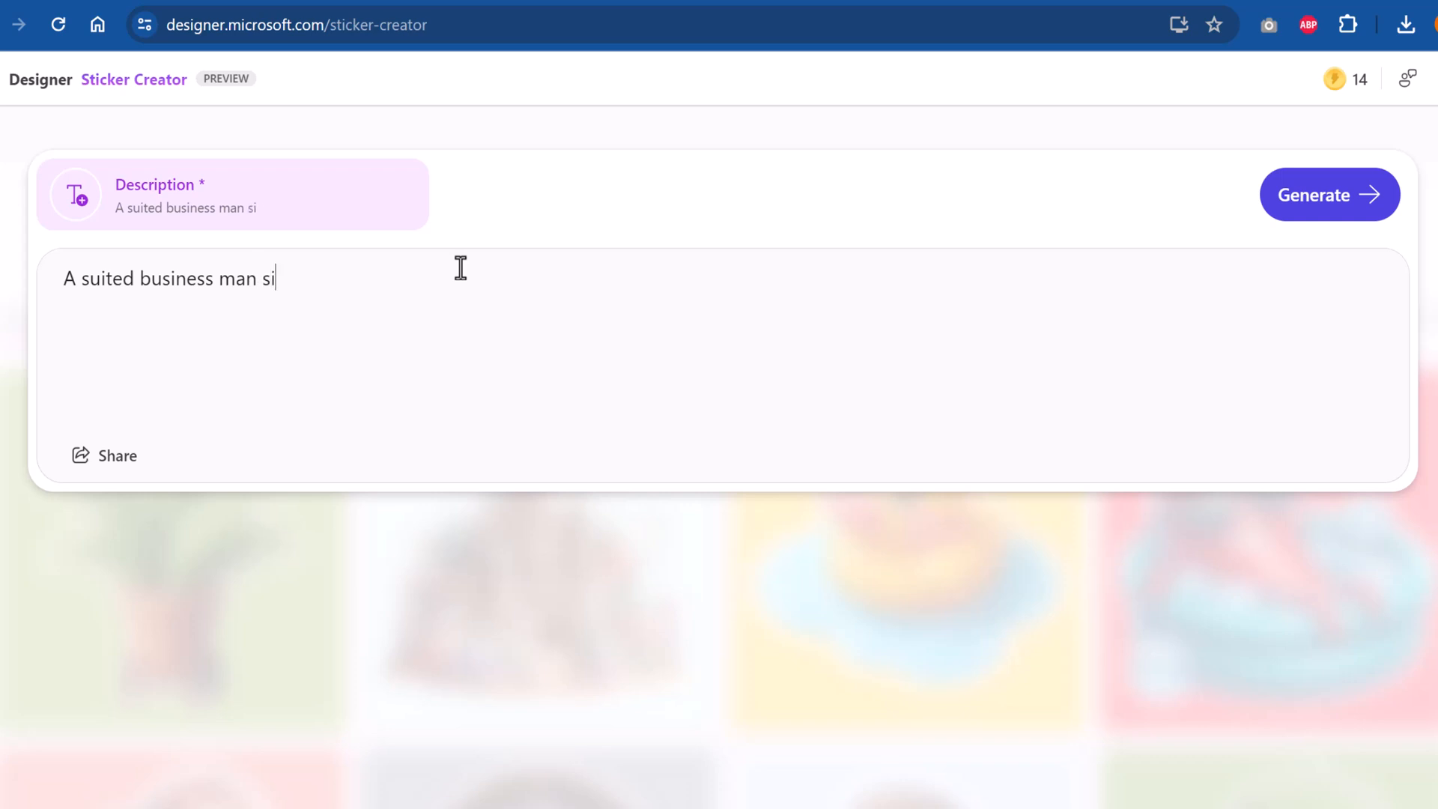
text(nking in wa)
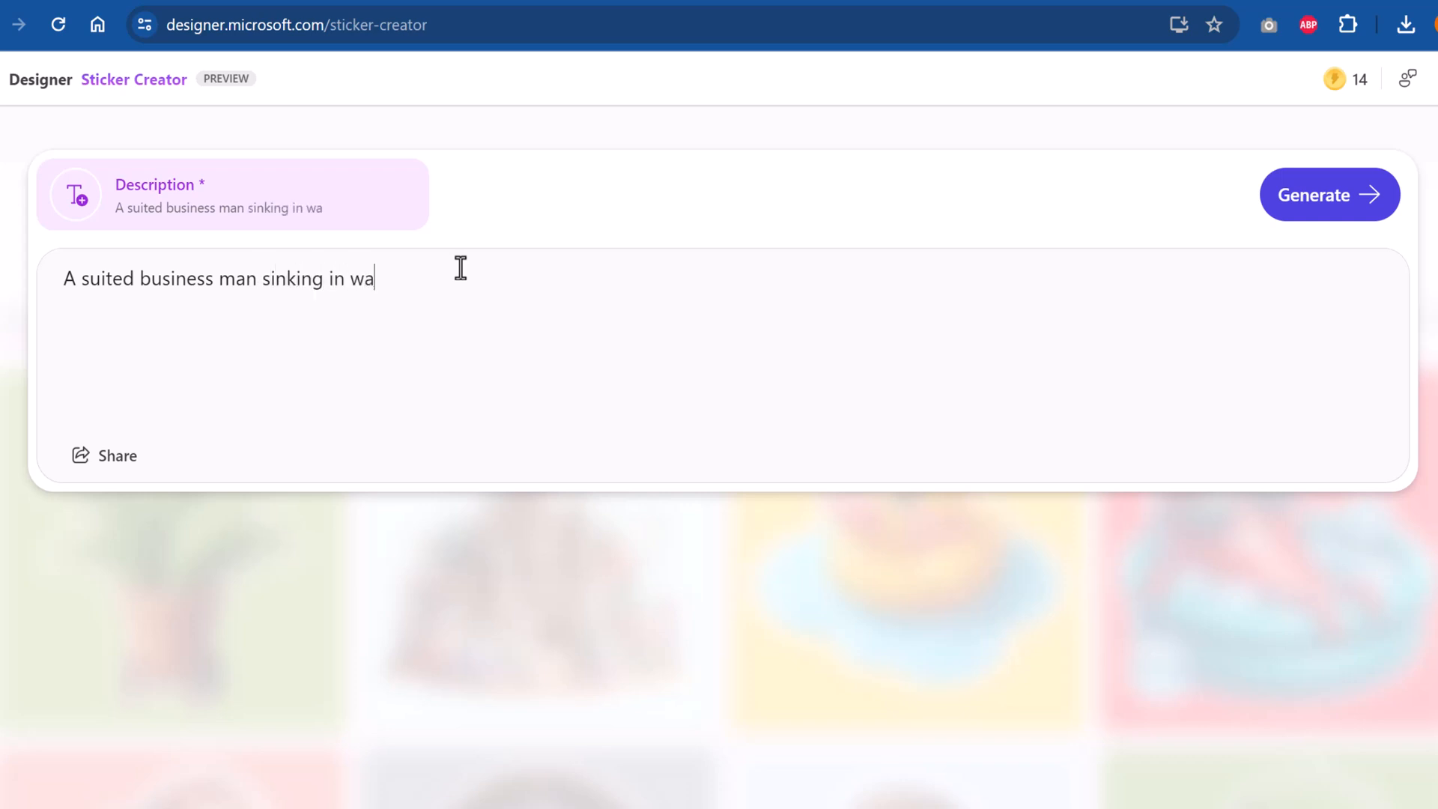
text(ter seeking l)
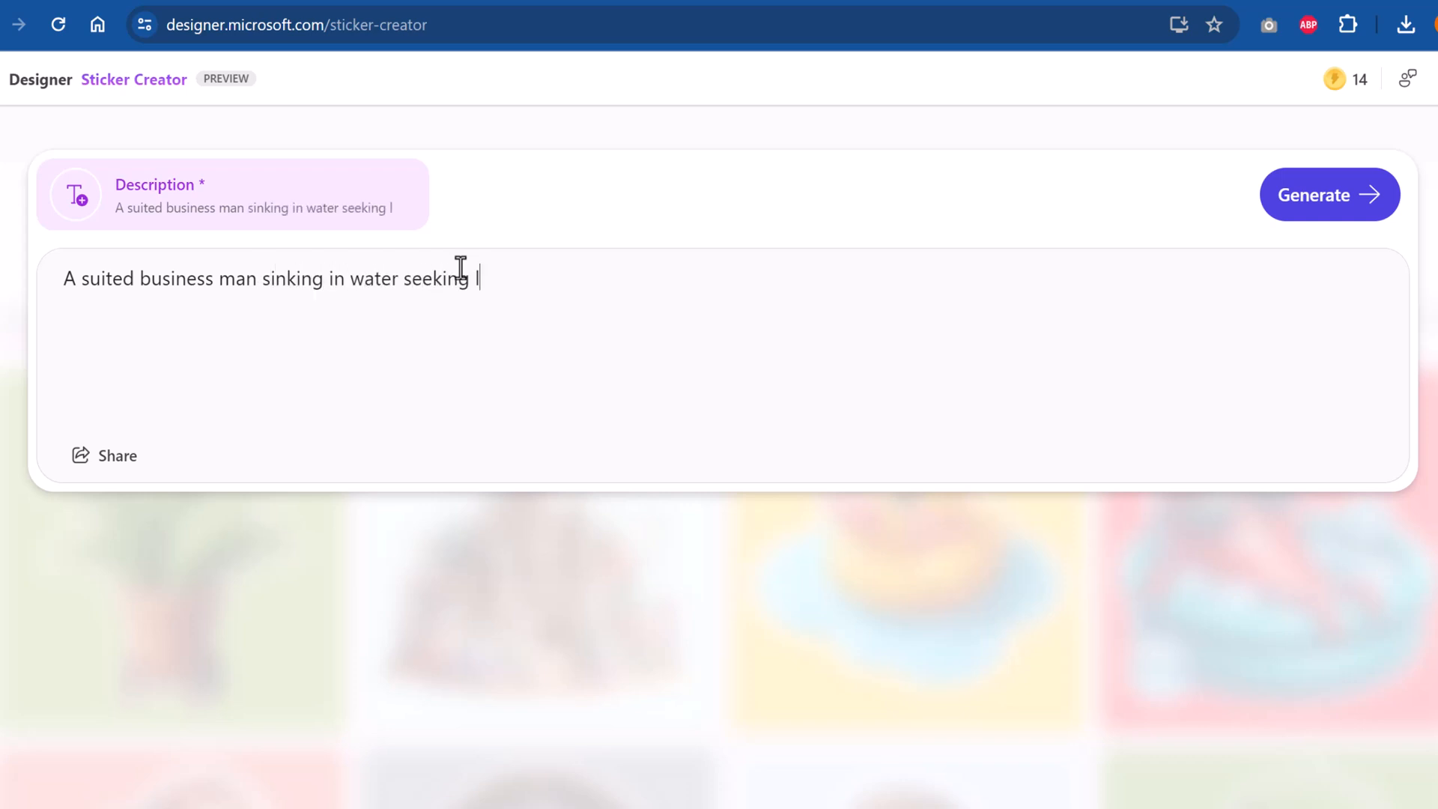
text(lifebuoy to save)
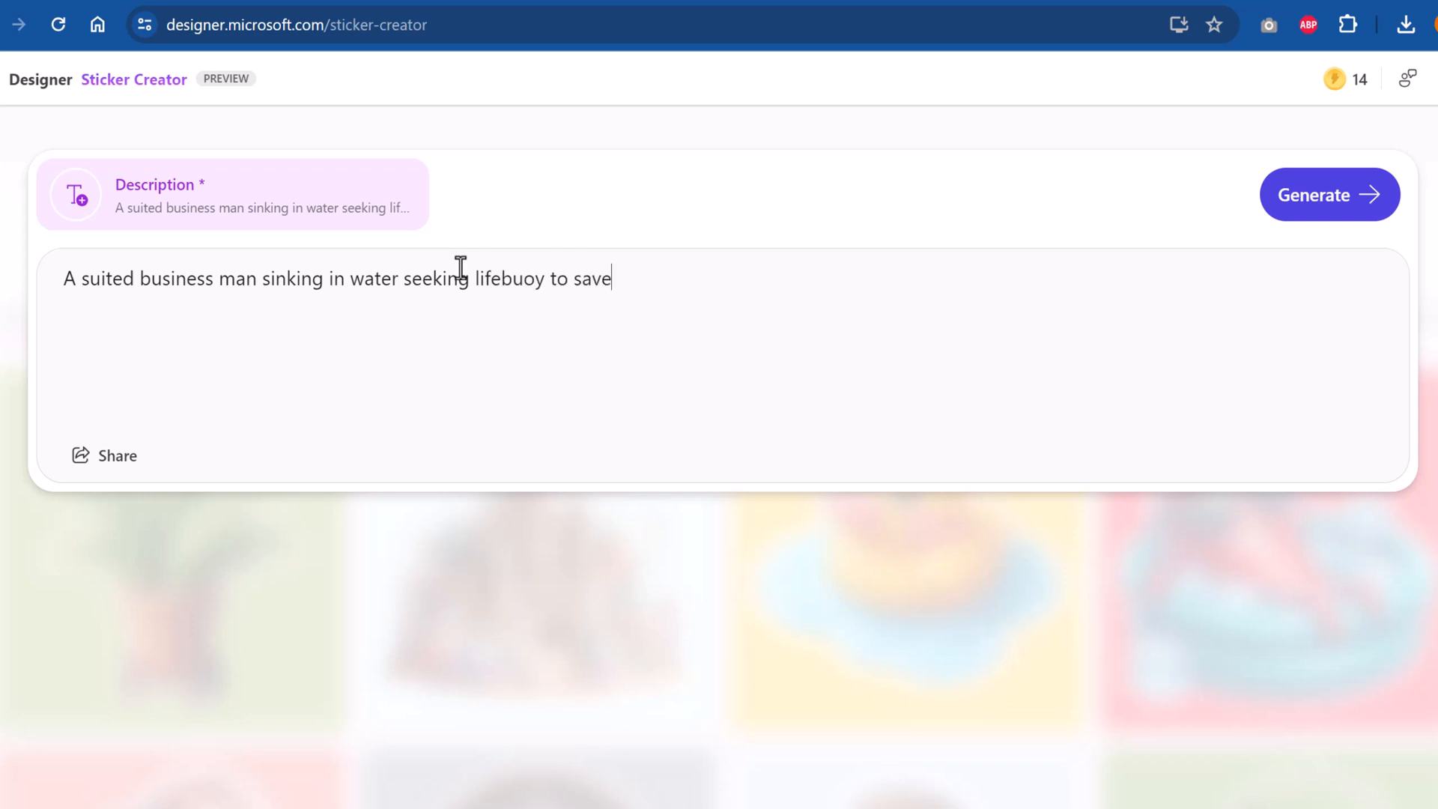
text(himself)
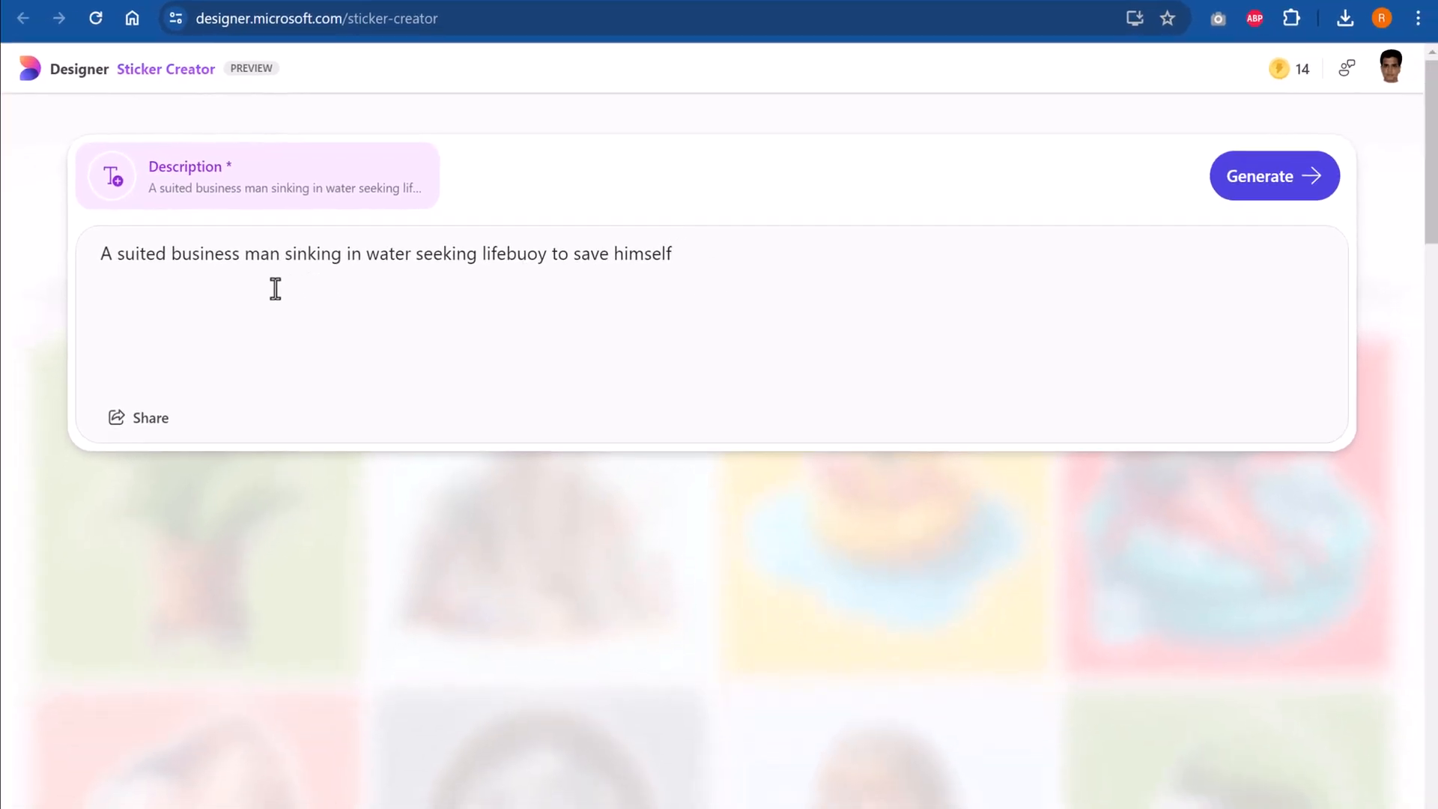
mouse_move(400, 286)
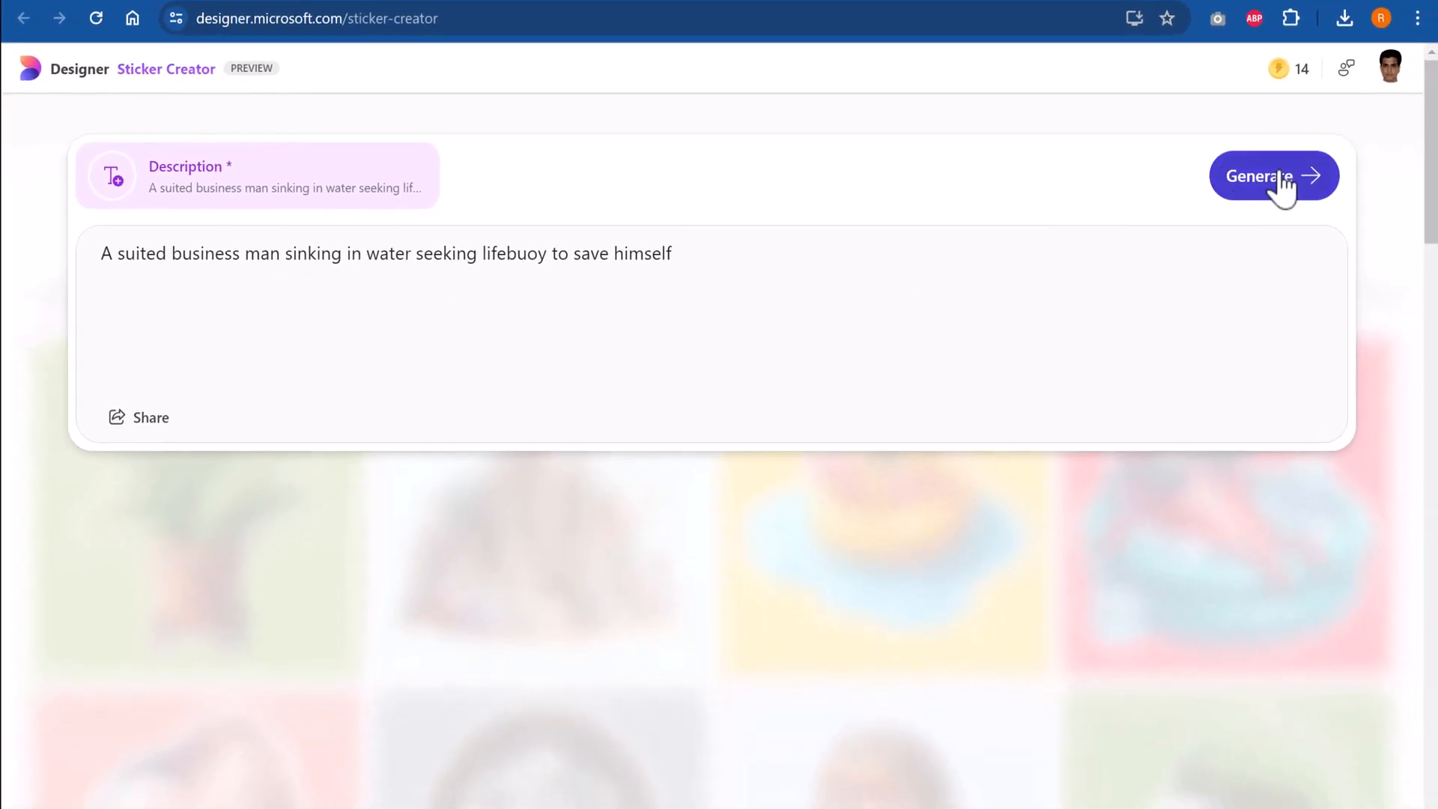
Generate four lifebuoy businessman stickers and download the third as a PNG
click(1273, 175)
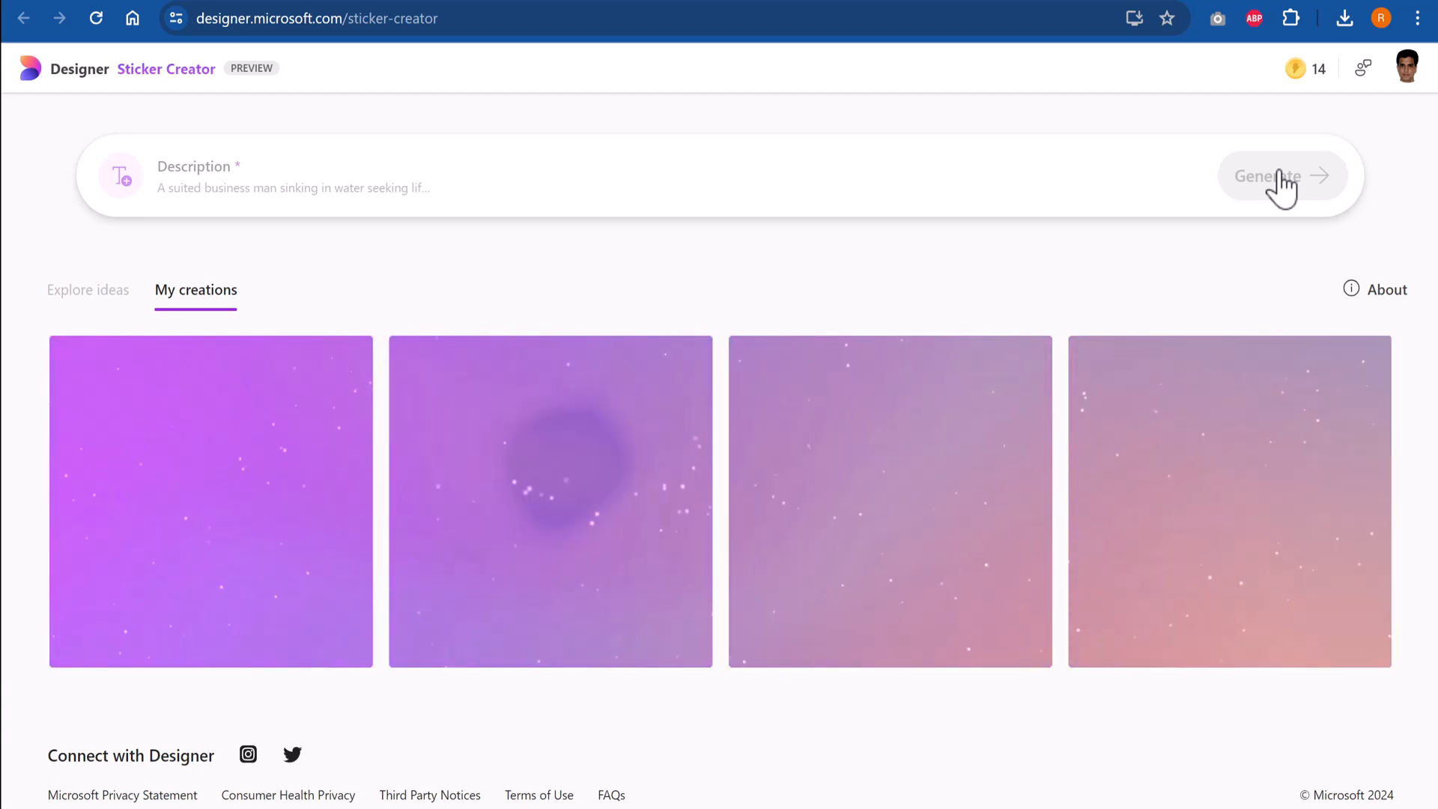
click(1281, 175)
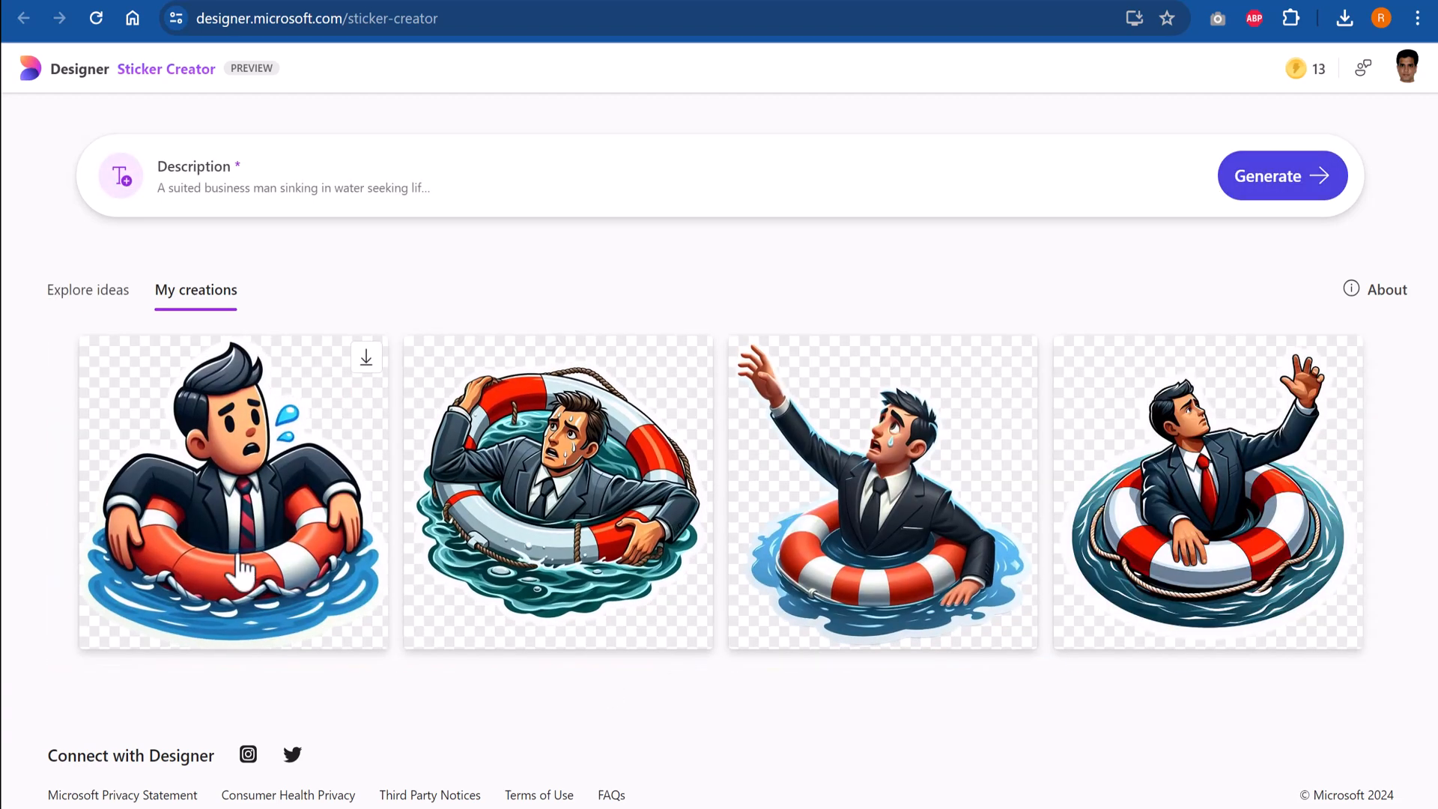
mouse_move(1061, 694)
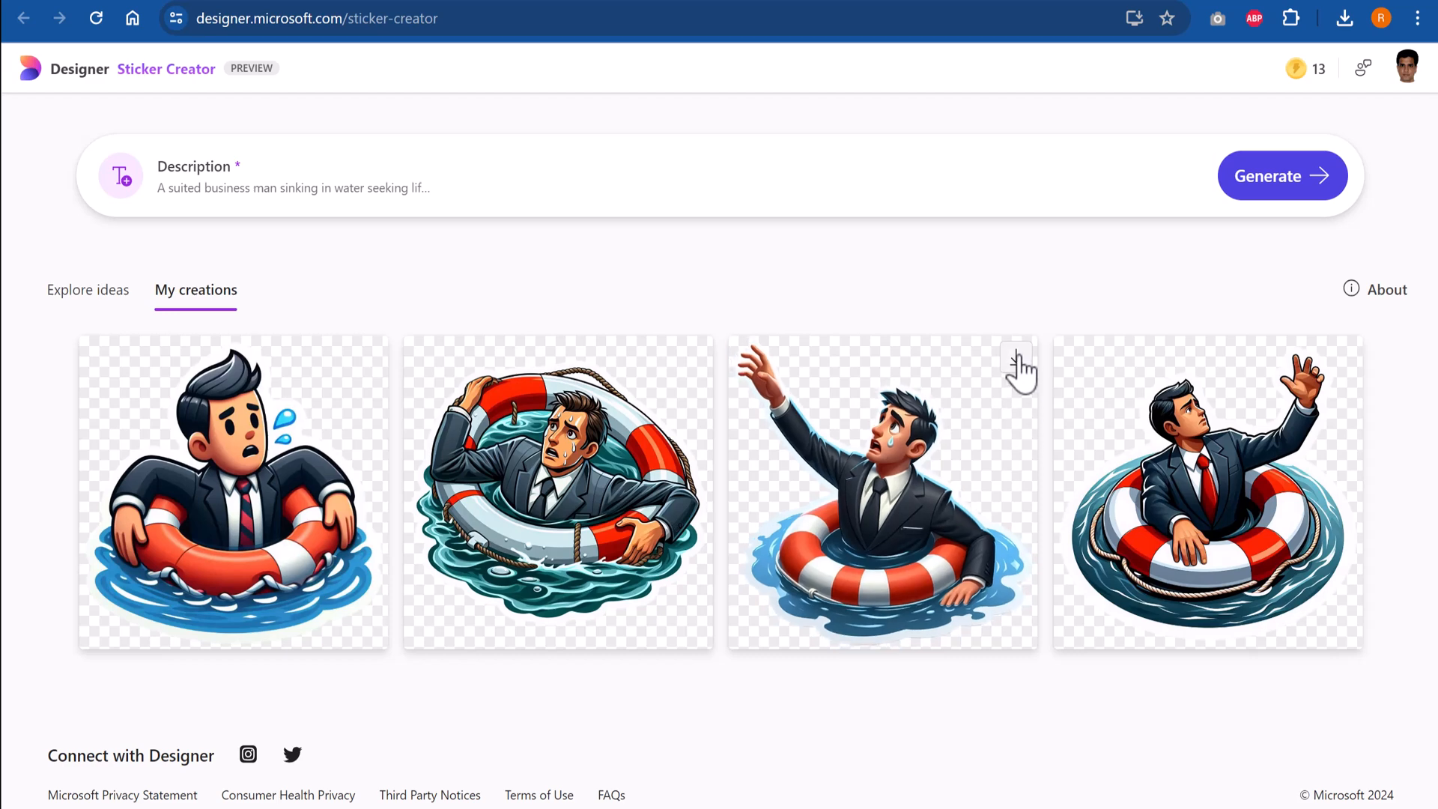
click(1016, 358)
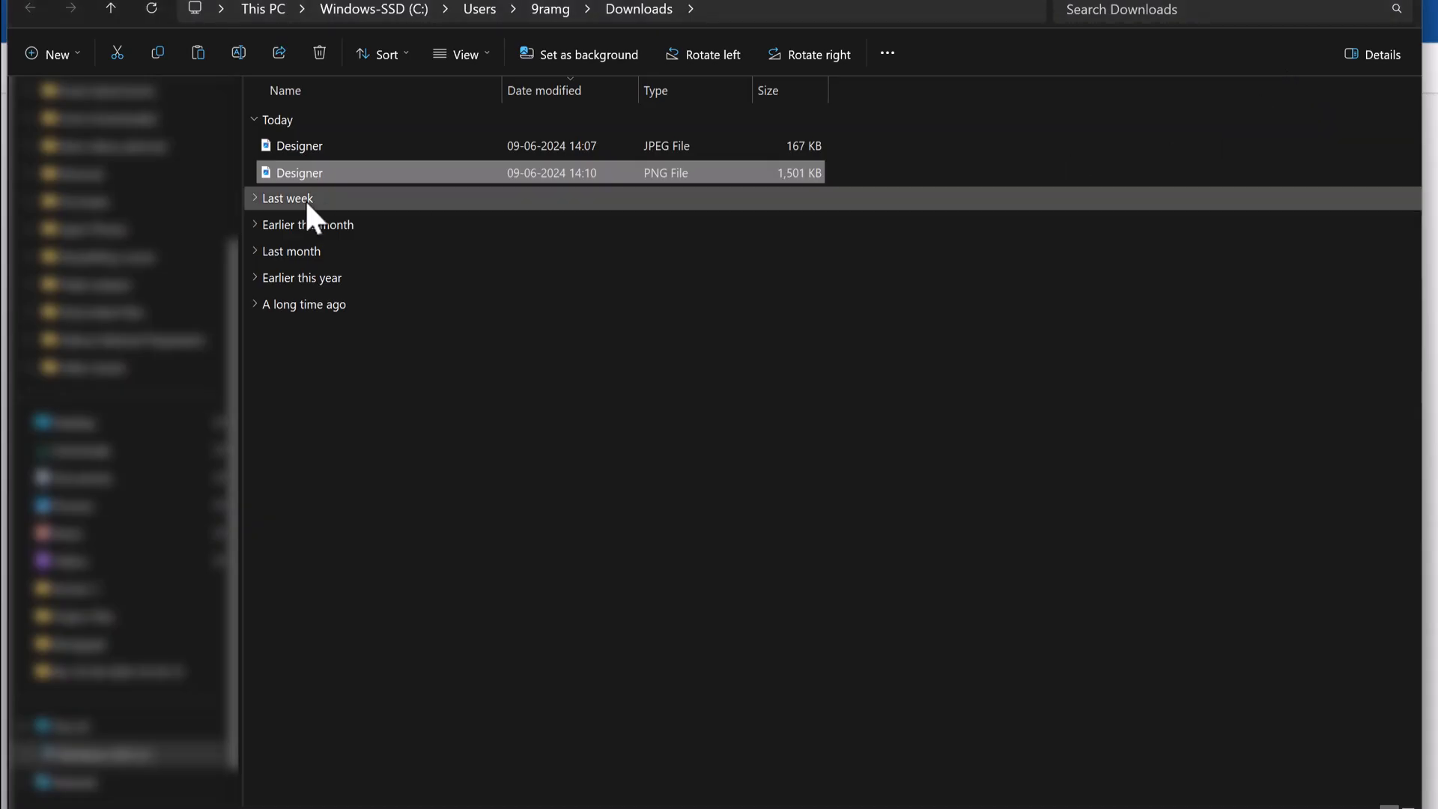
right_click(298, 172)
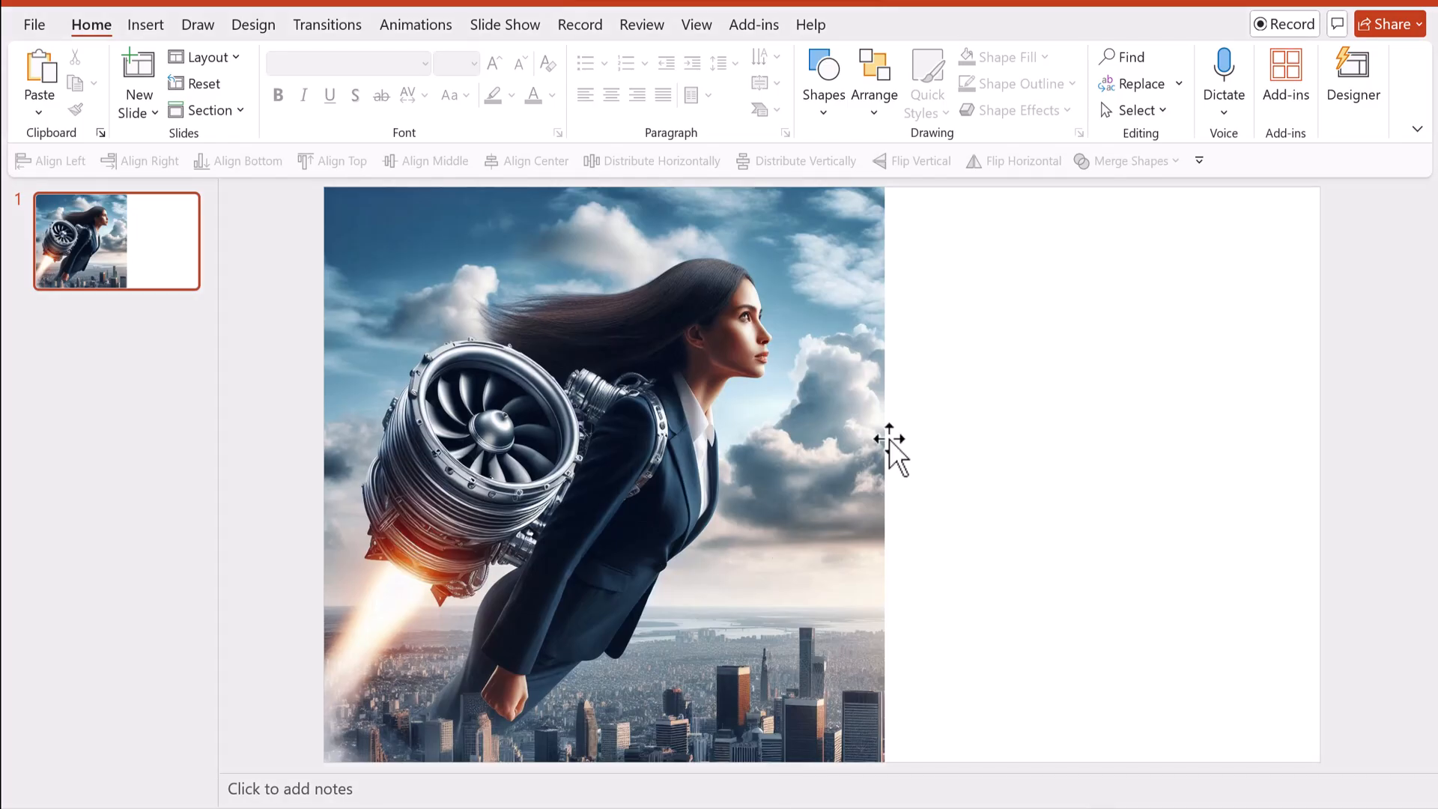
Add a second PowerPoint slide and paste the lifebuoy businessman sticker onto it
click(139, 78)
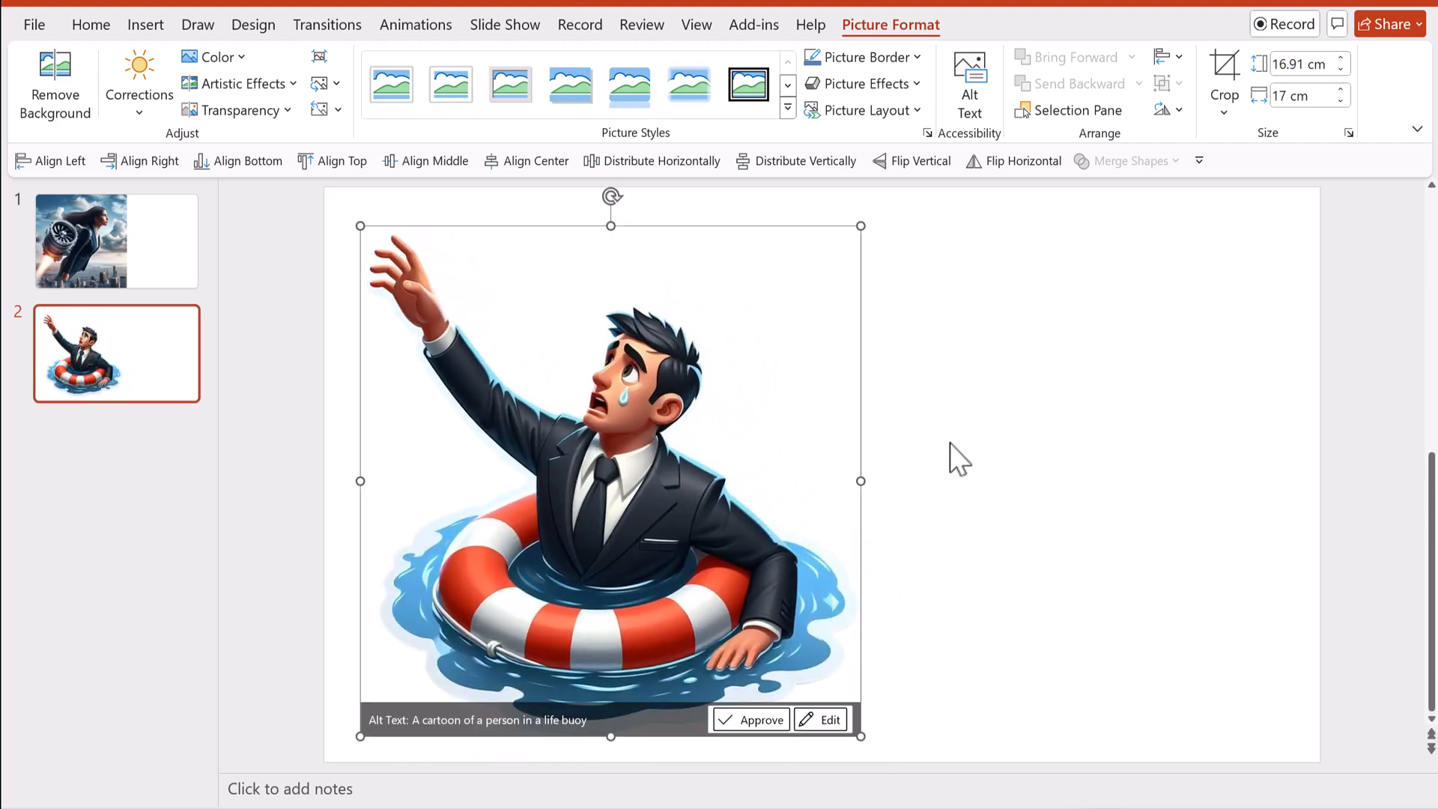
click(1055, 441)
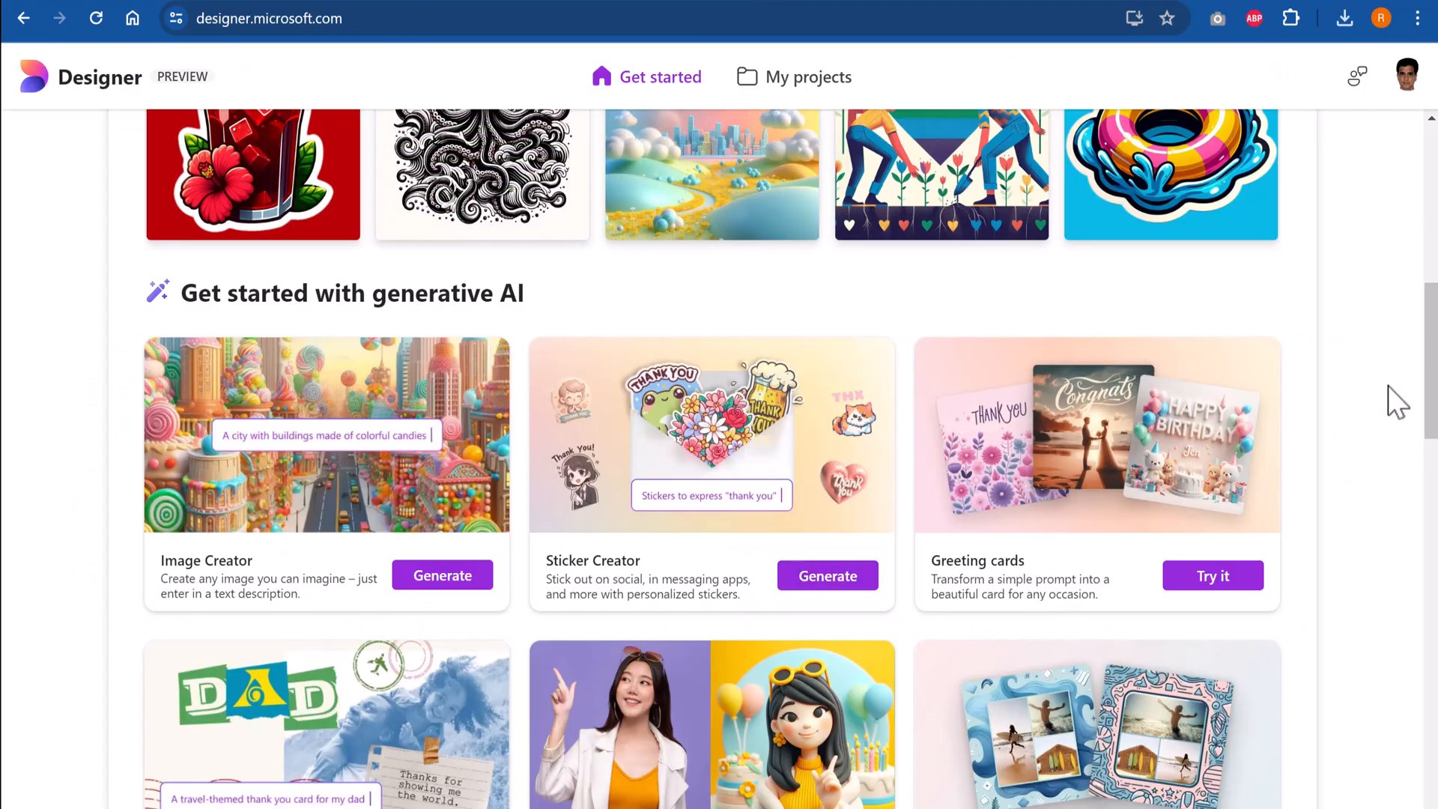
mouse_move(1357, 468)
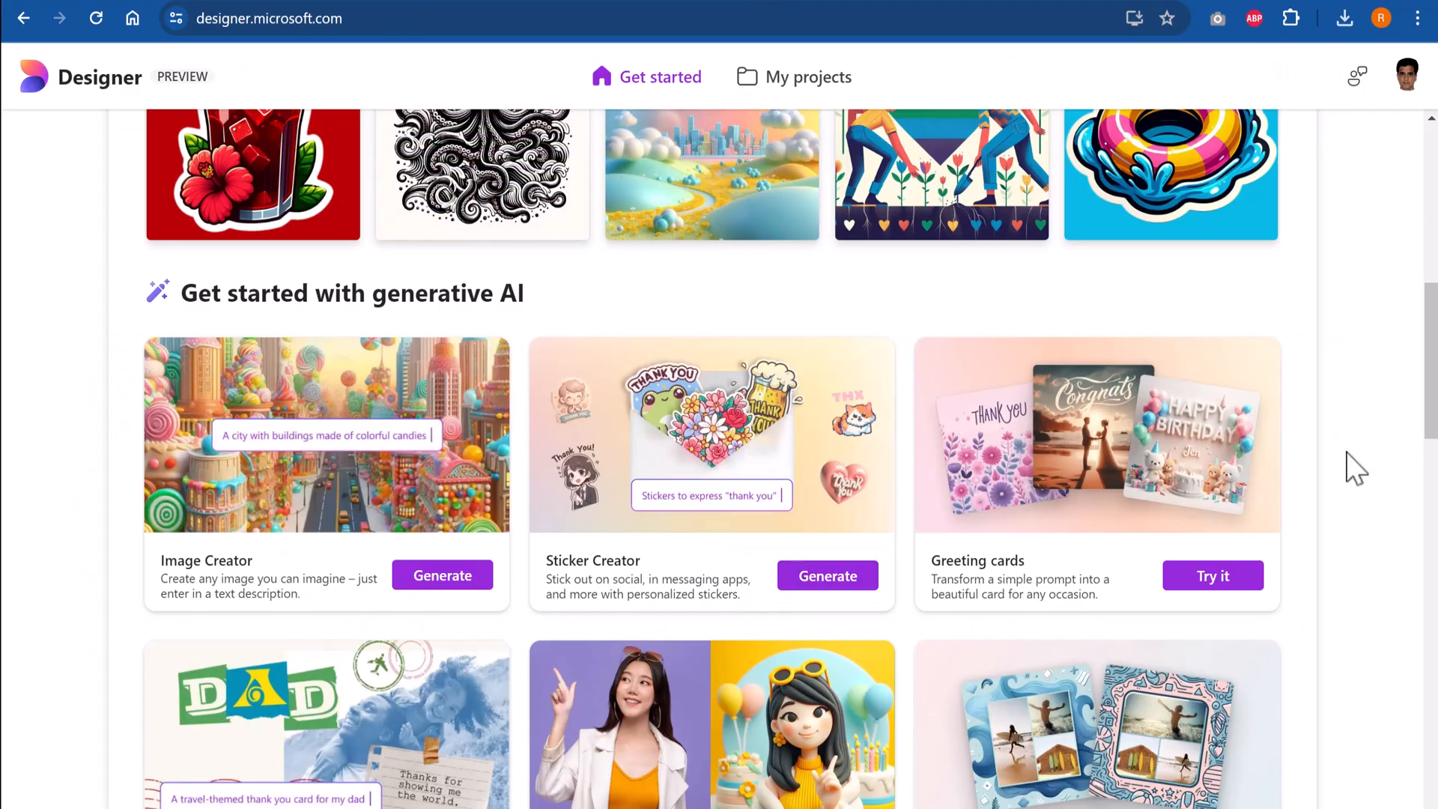
mouse_move(1341, 536)
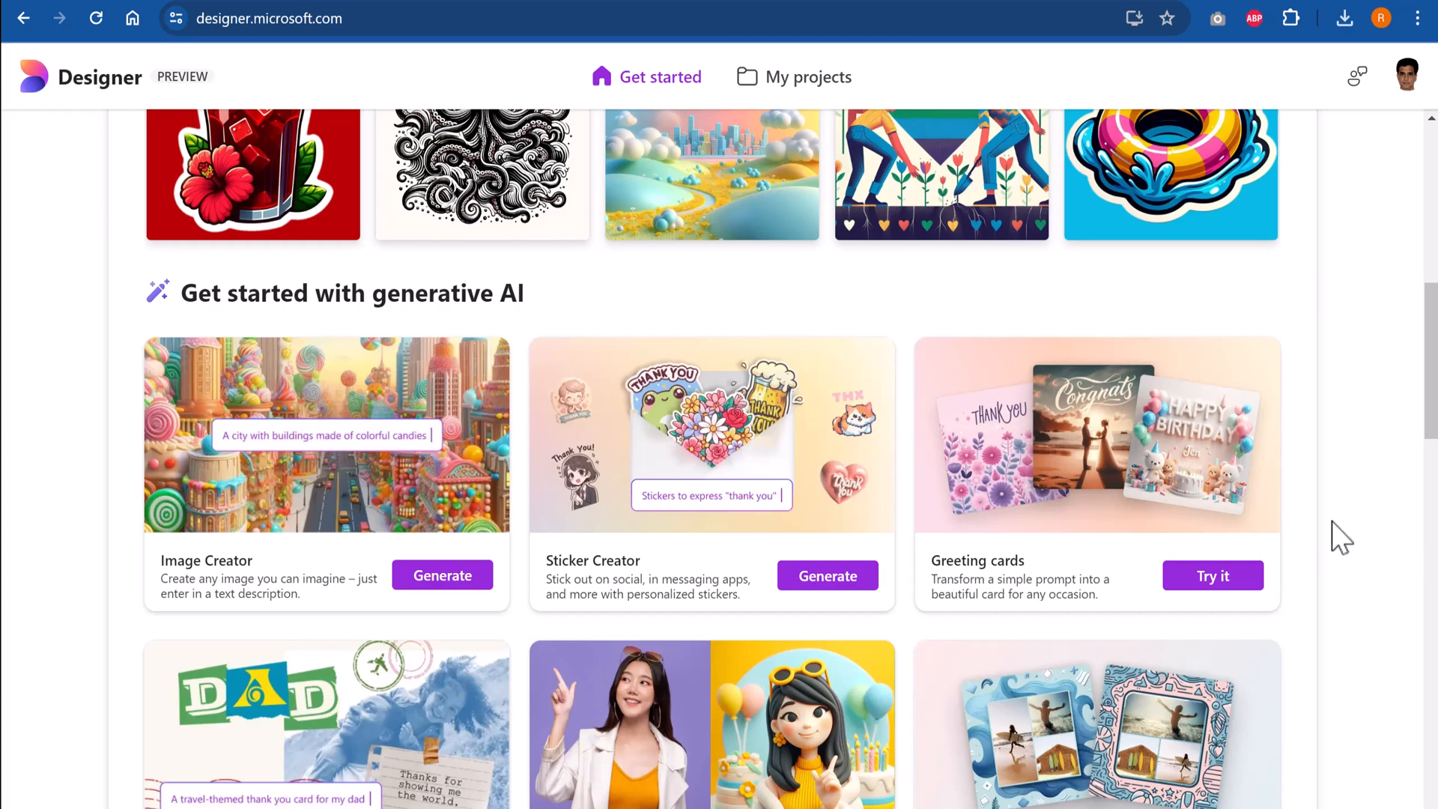
Open Designer's Greeting cards tool from the generative AI section
click(1212, 576)
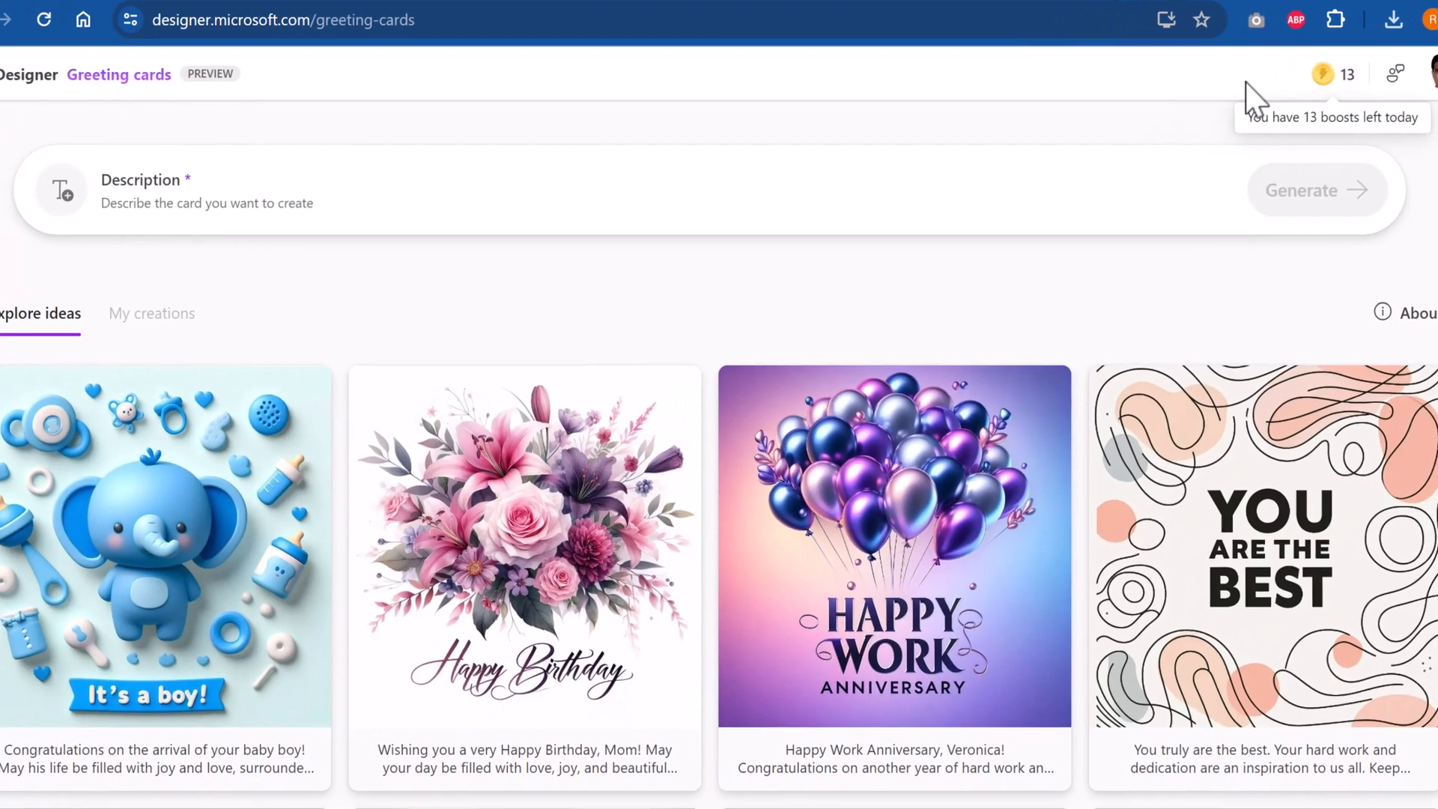
mouse_move(1253, 98)
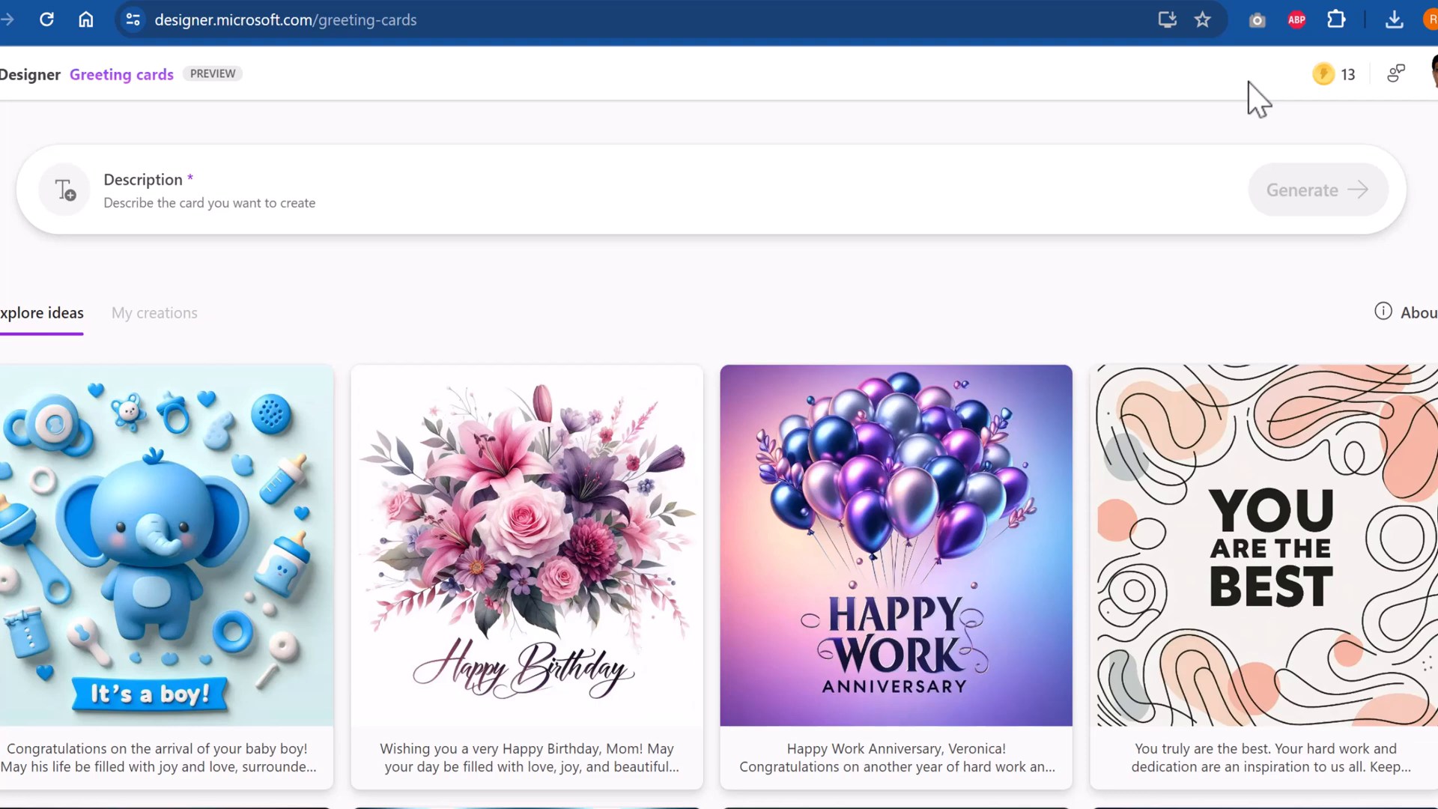
mouse_move(1335, 75)
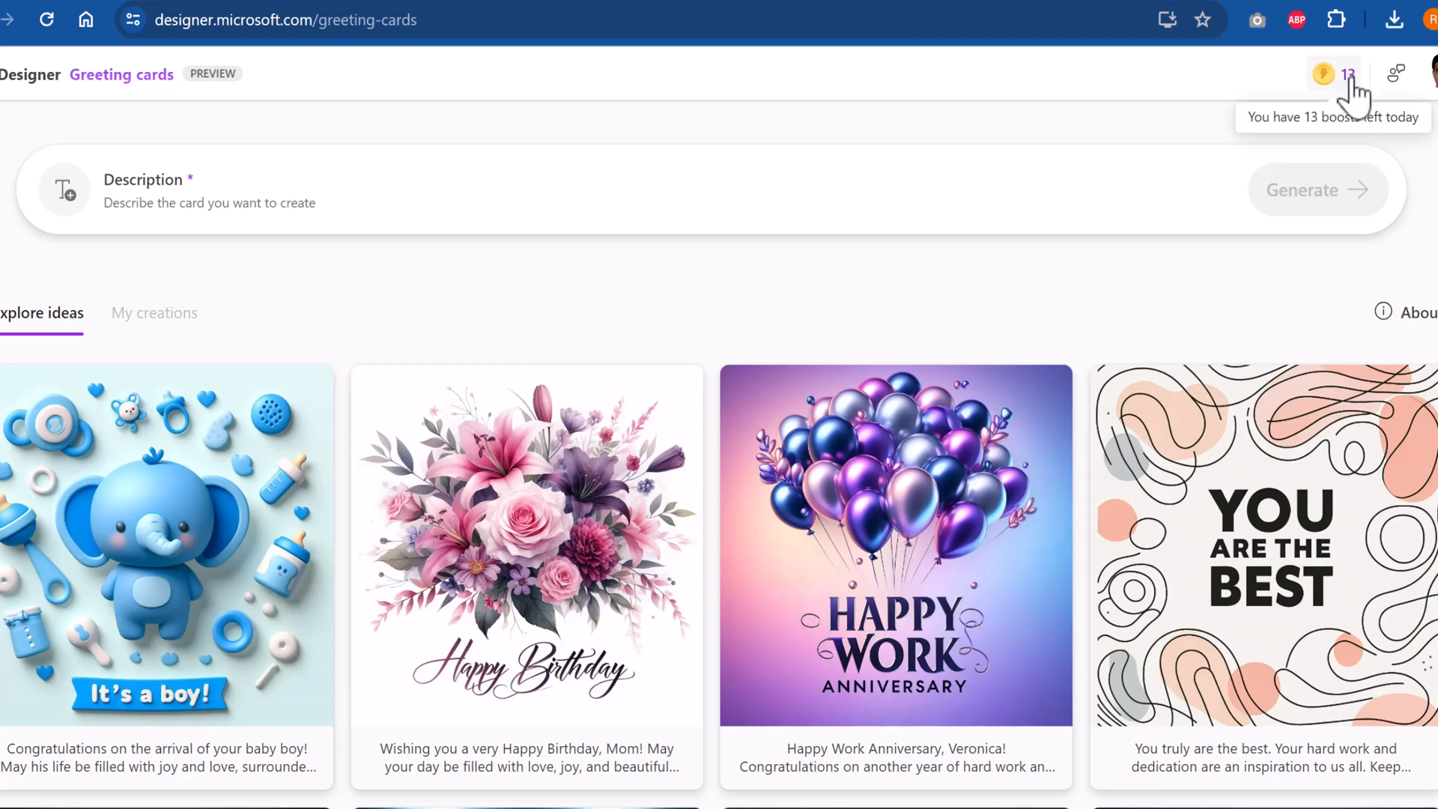
mouse_move(1316, 91)
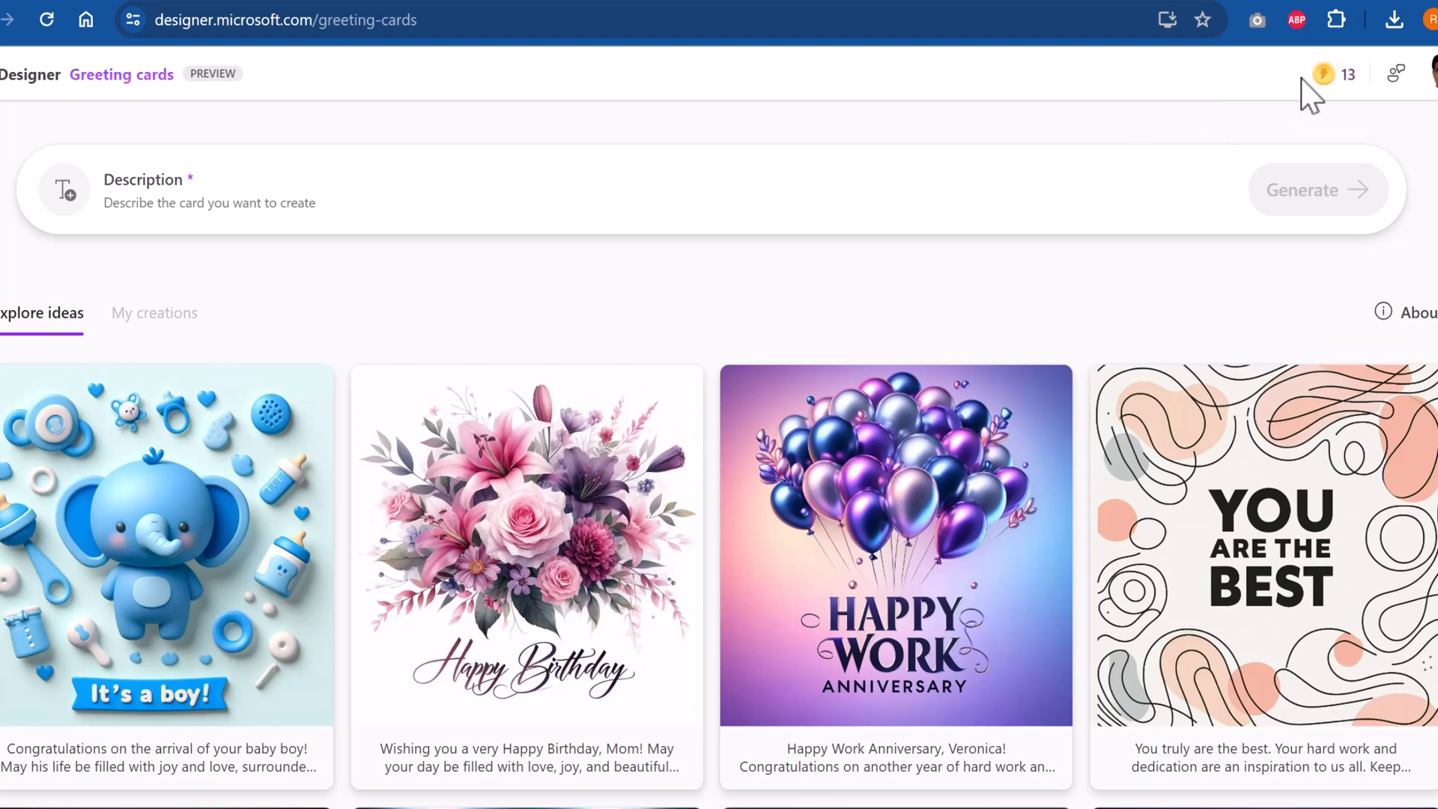
mouse_move(1325, 74)
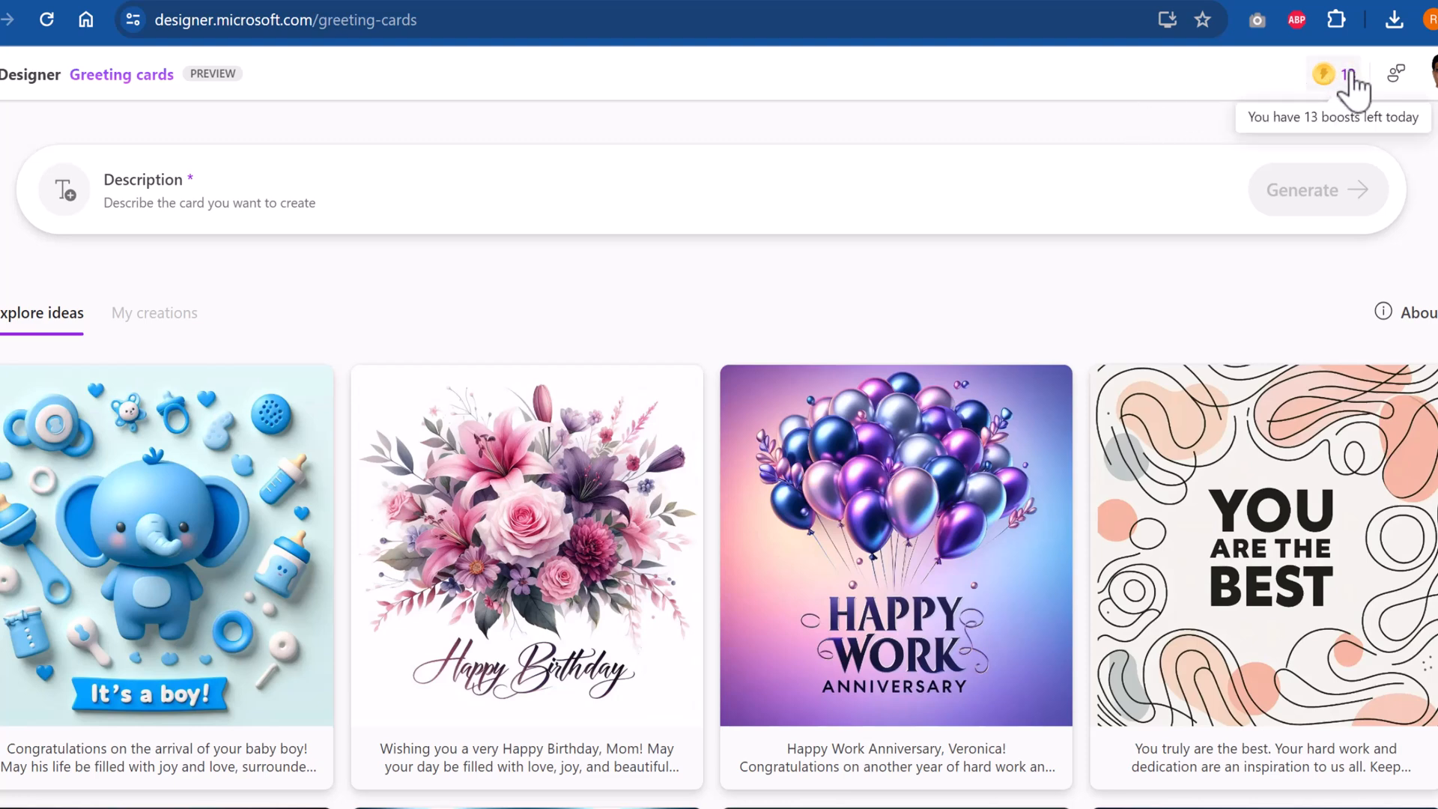
mouse_move(1348, 78)
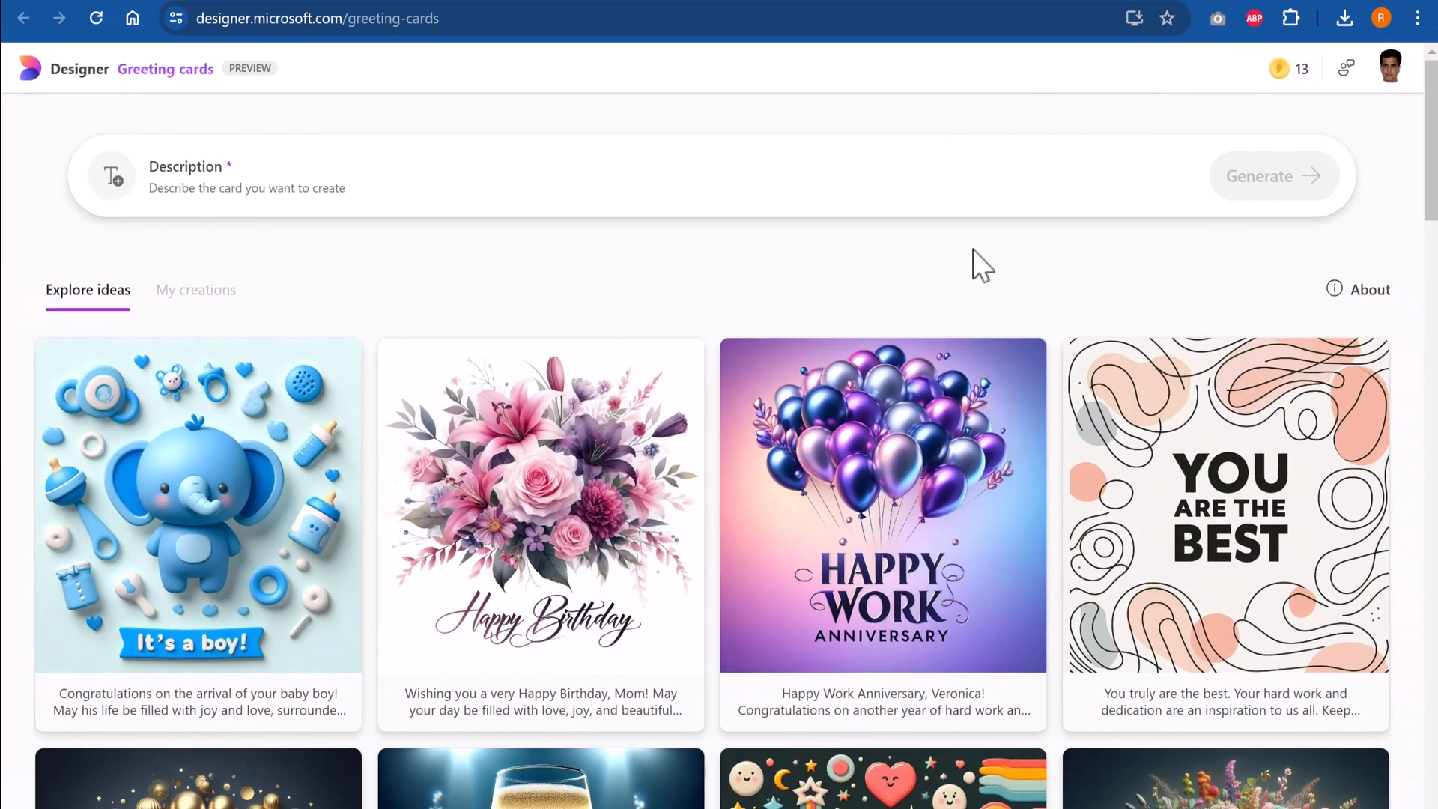
Generate a birthday card for Arte with her name on a cake, sparklers and confetti
text(A birthday card for Mark who is turning 7 with balloons and stars in pastel colors)
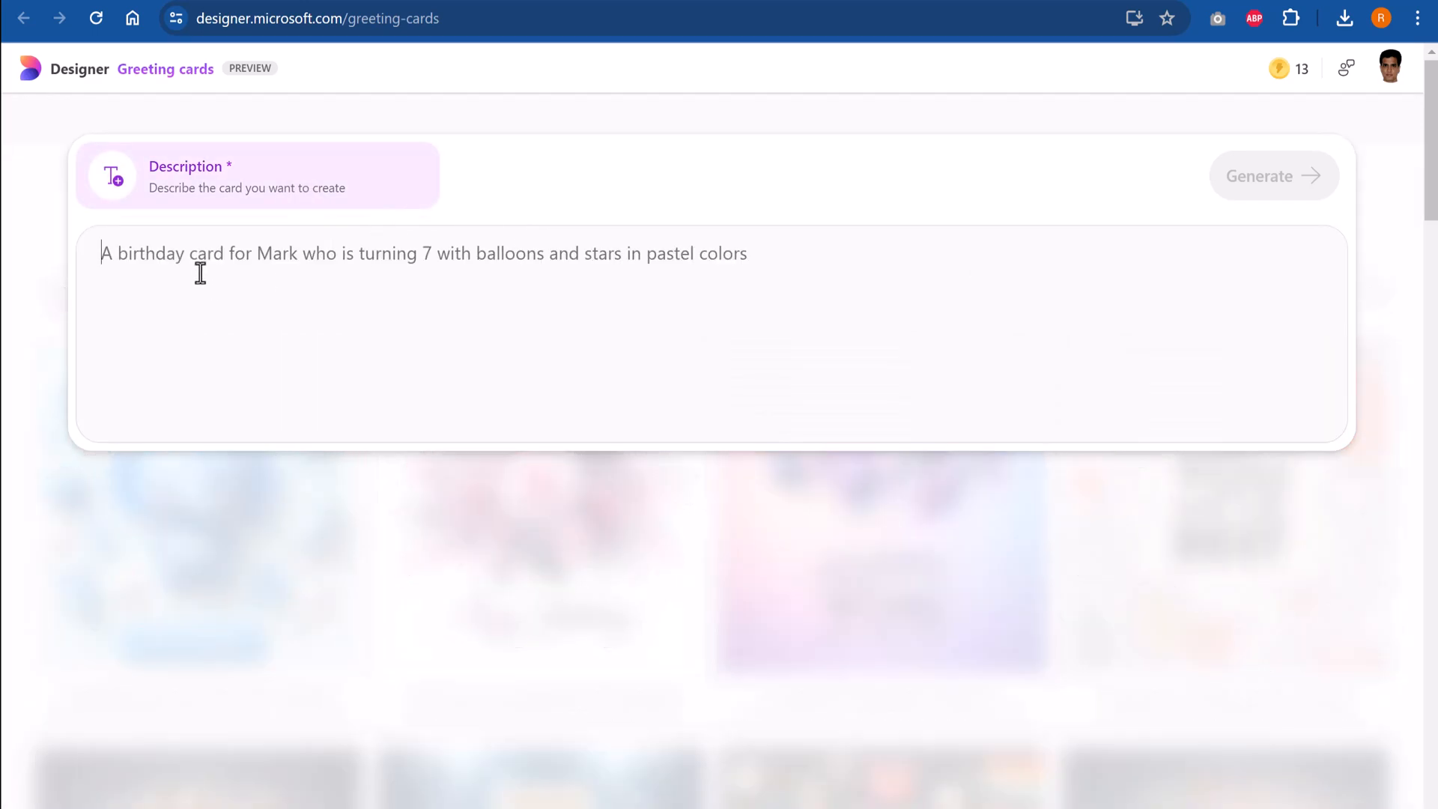
mouse_move(308, 254)
text(A b)
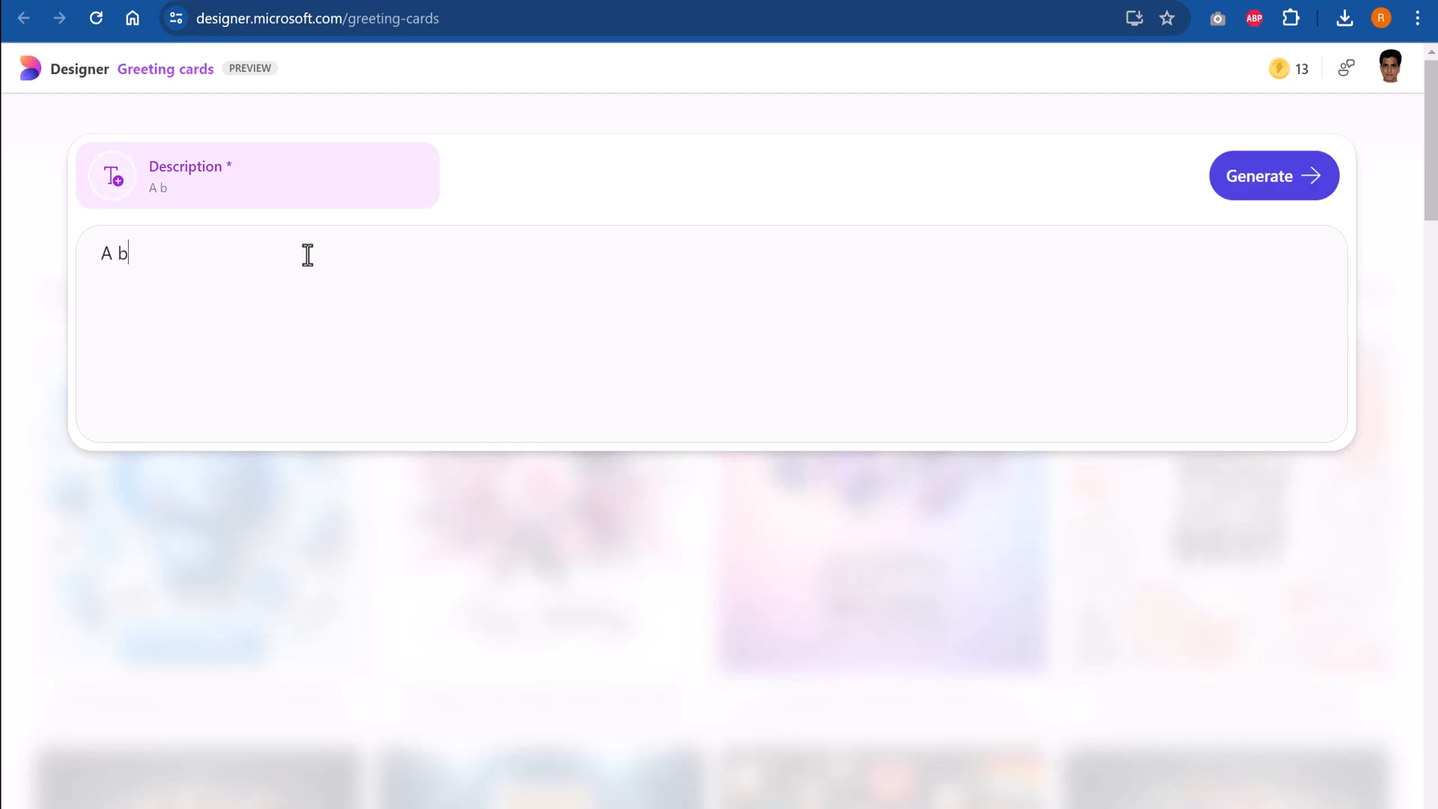
text(irthday card fo)
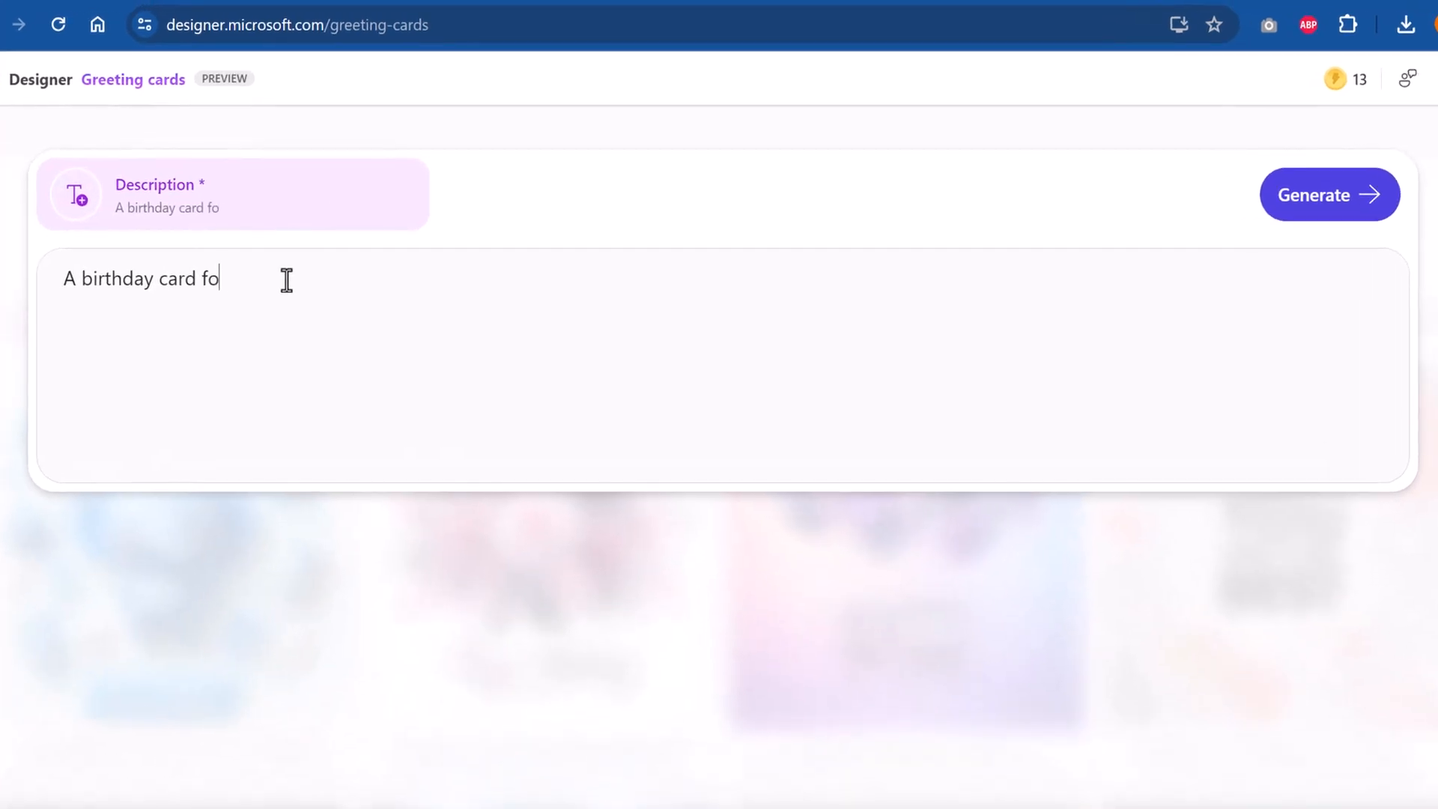
text(r Arte with)
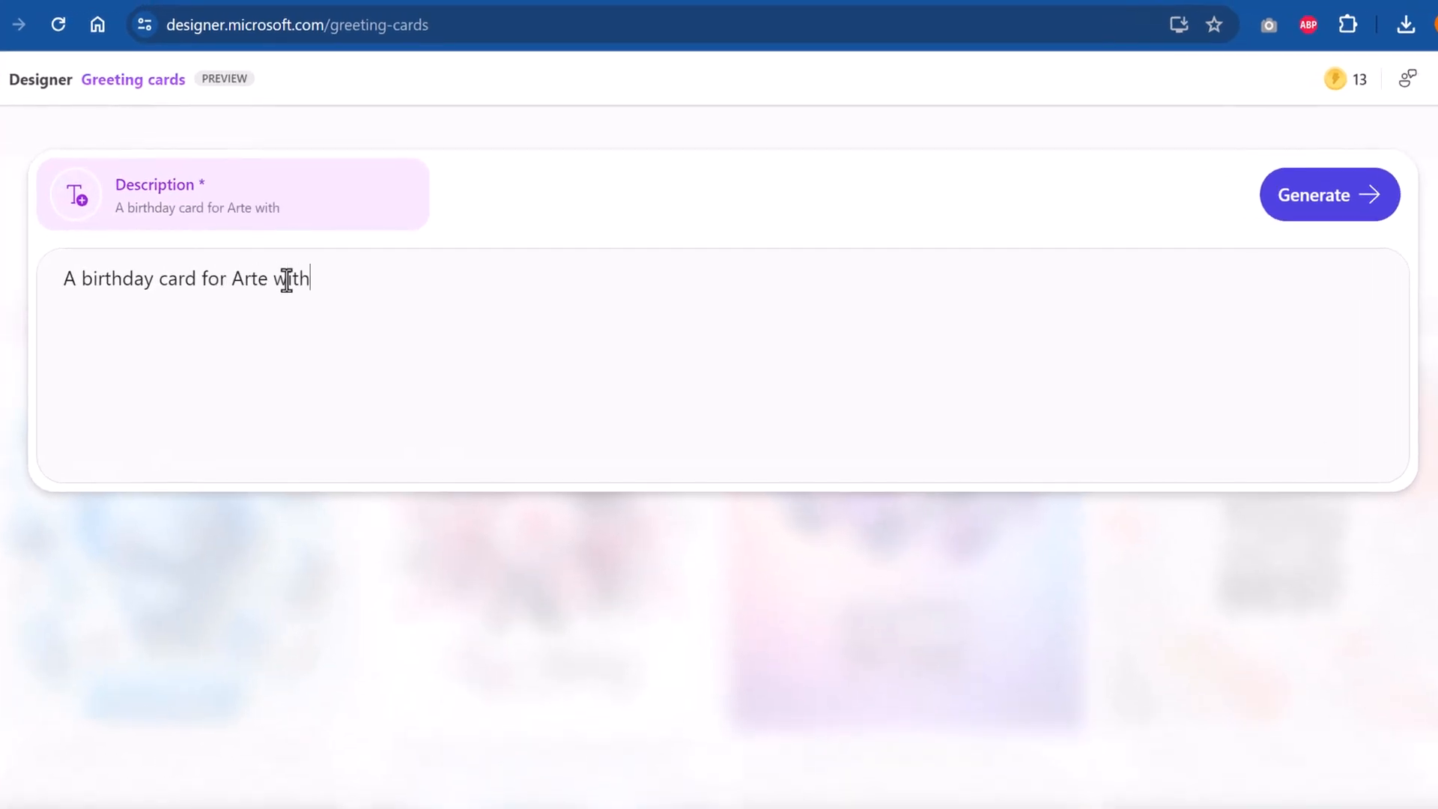
text(her)
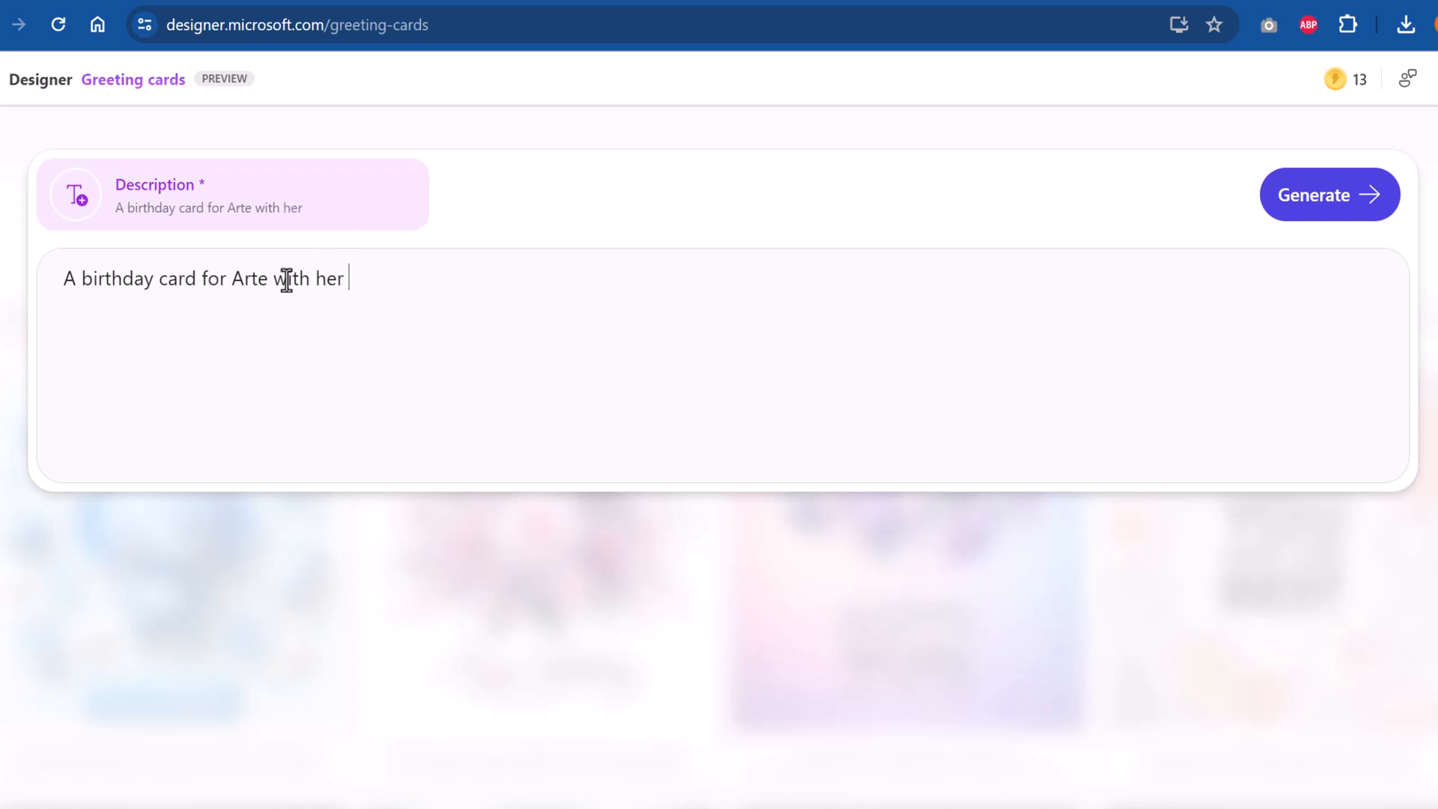
text(name written)
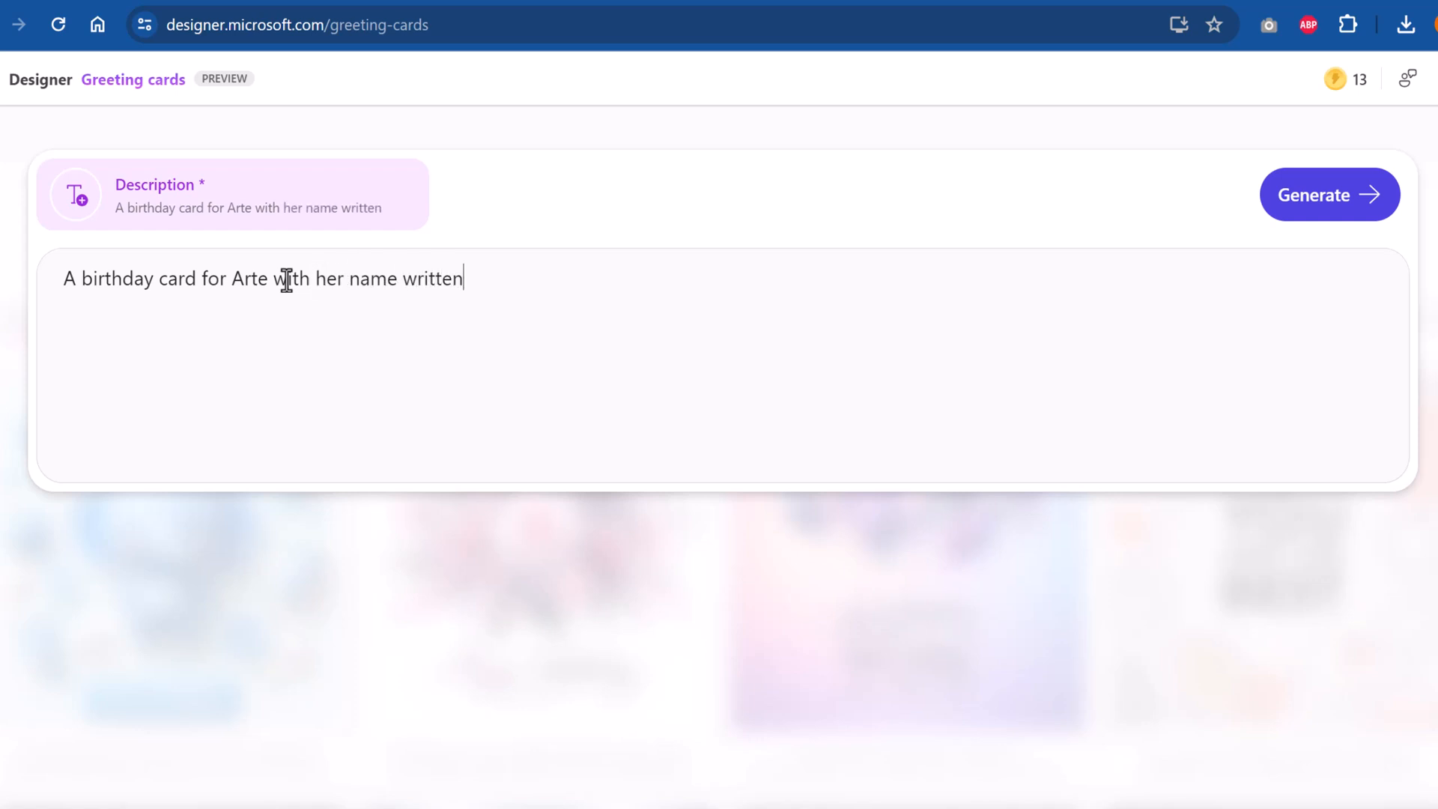
text(on a)
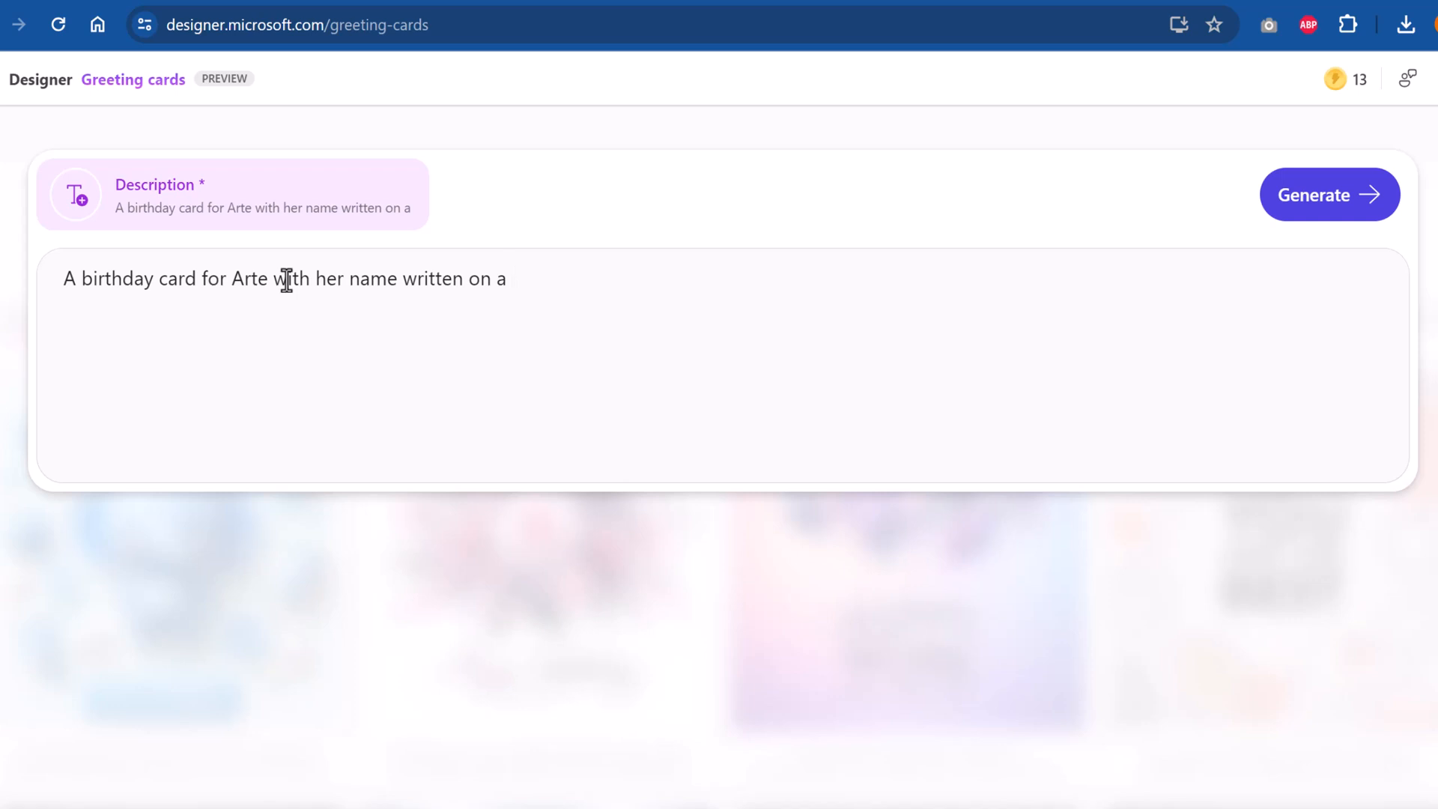
text(cake. Add s)
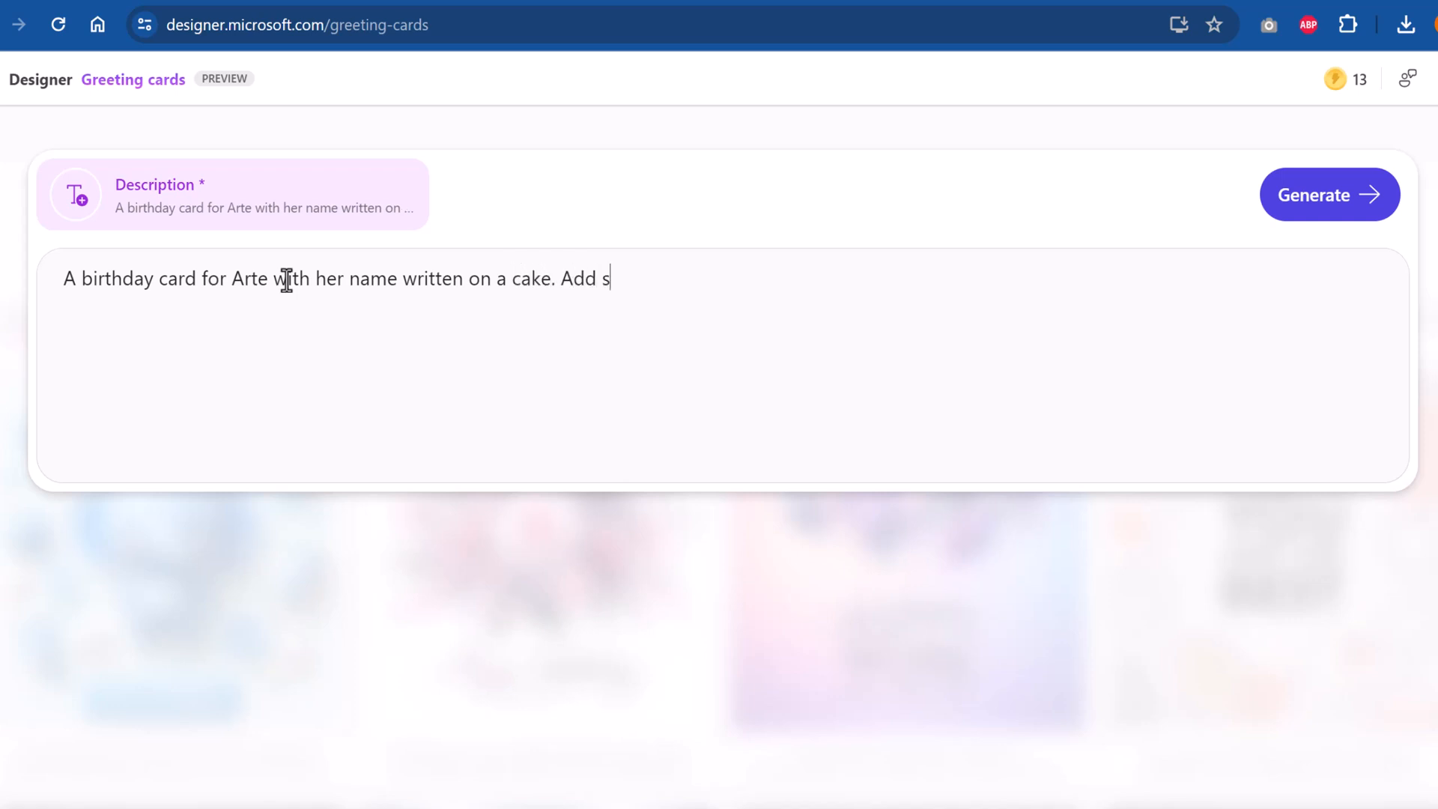
text(parklers and)
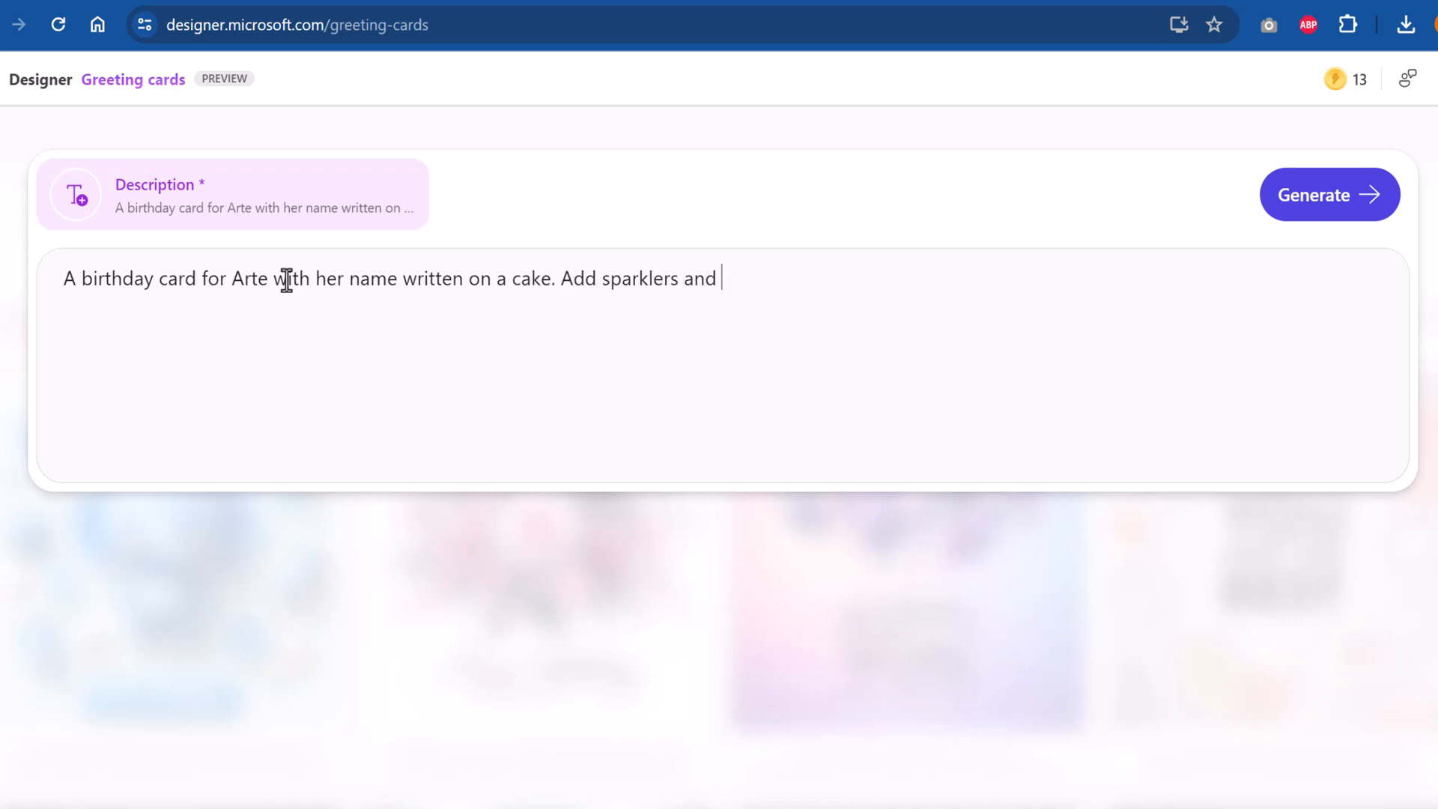
text(confetti to the)
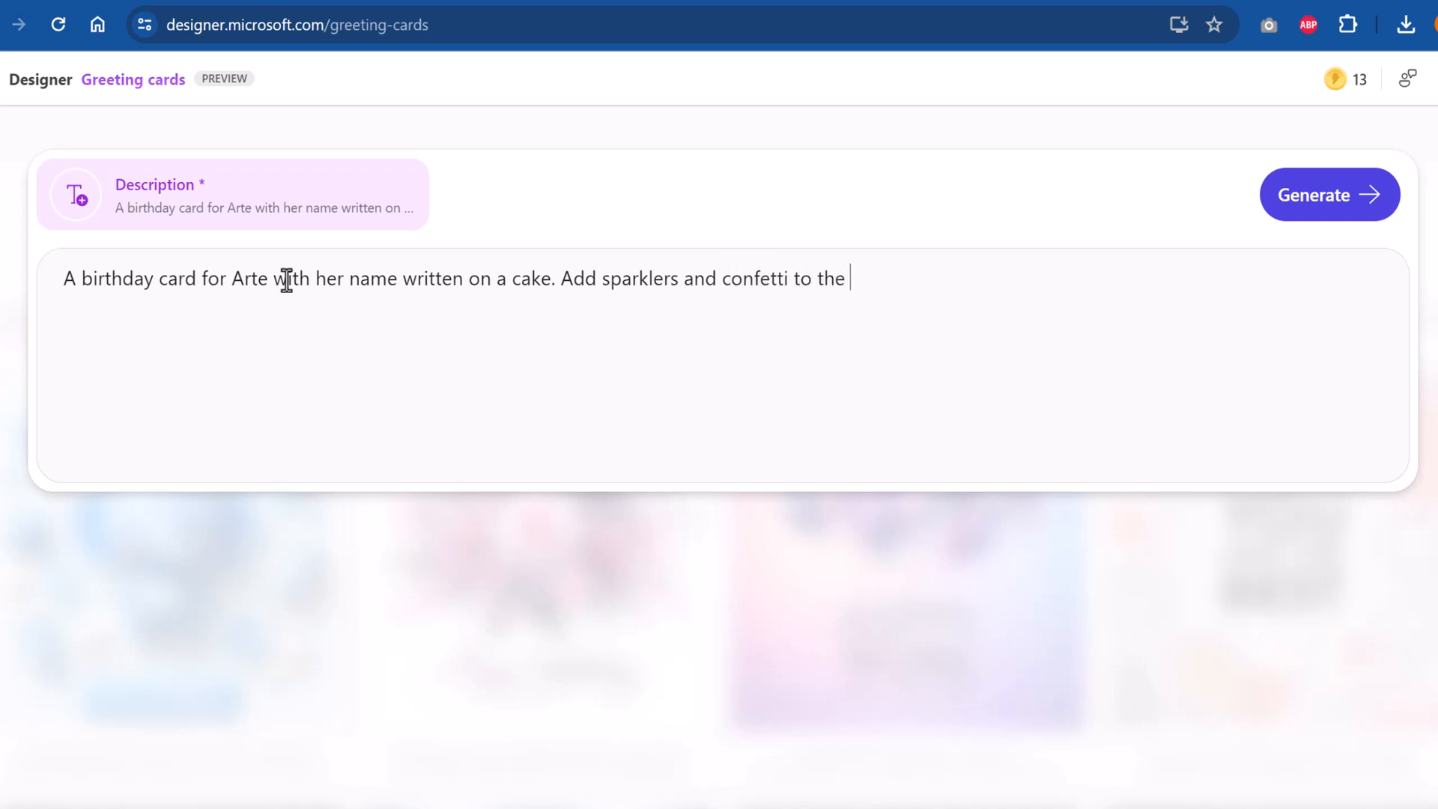
text(image)
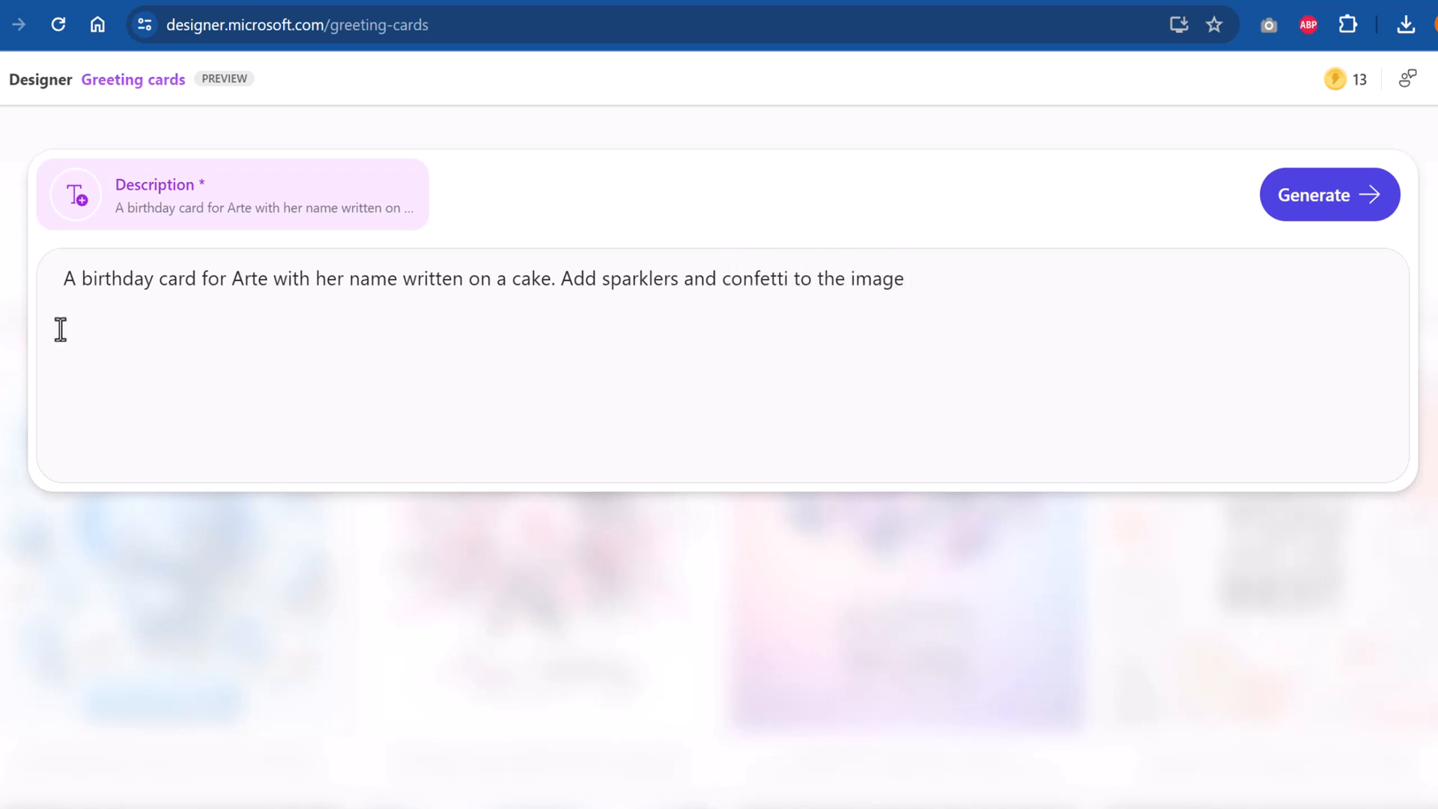
click(1325, 195)
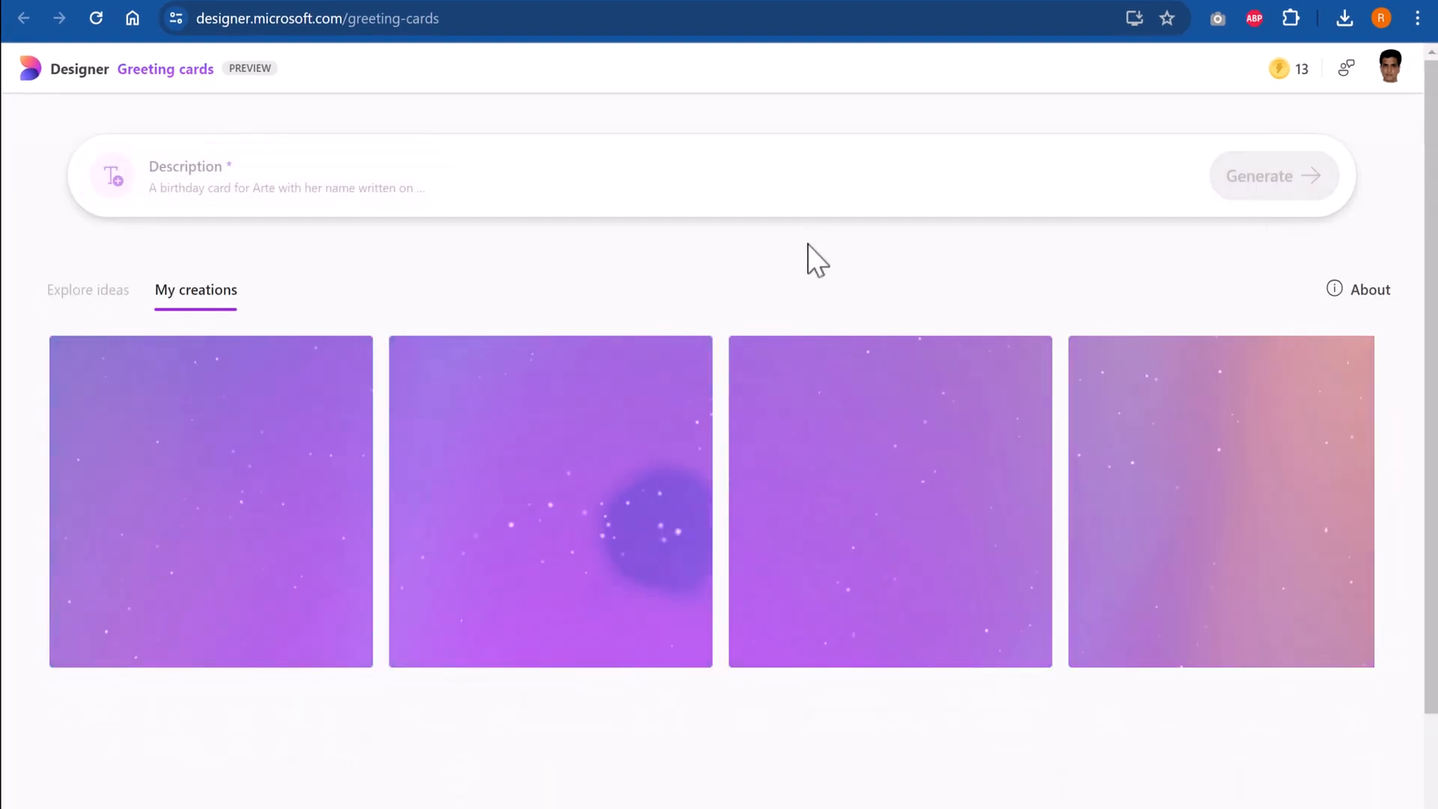
Review the four generated sparkler-cake cards showing Arte's name and a birthday message
click(1273, 176)
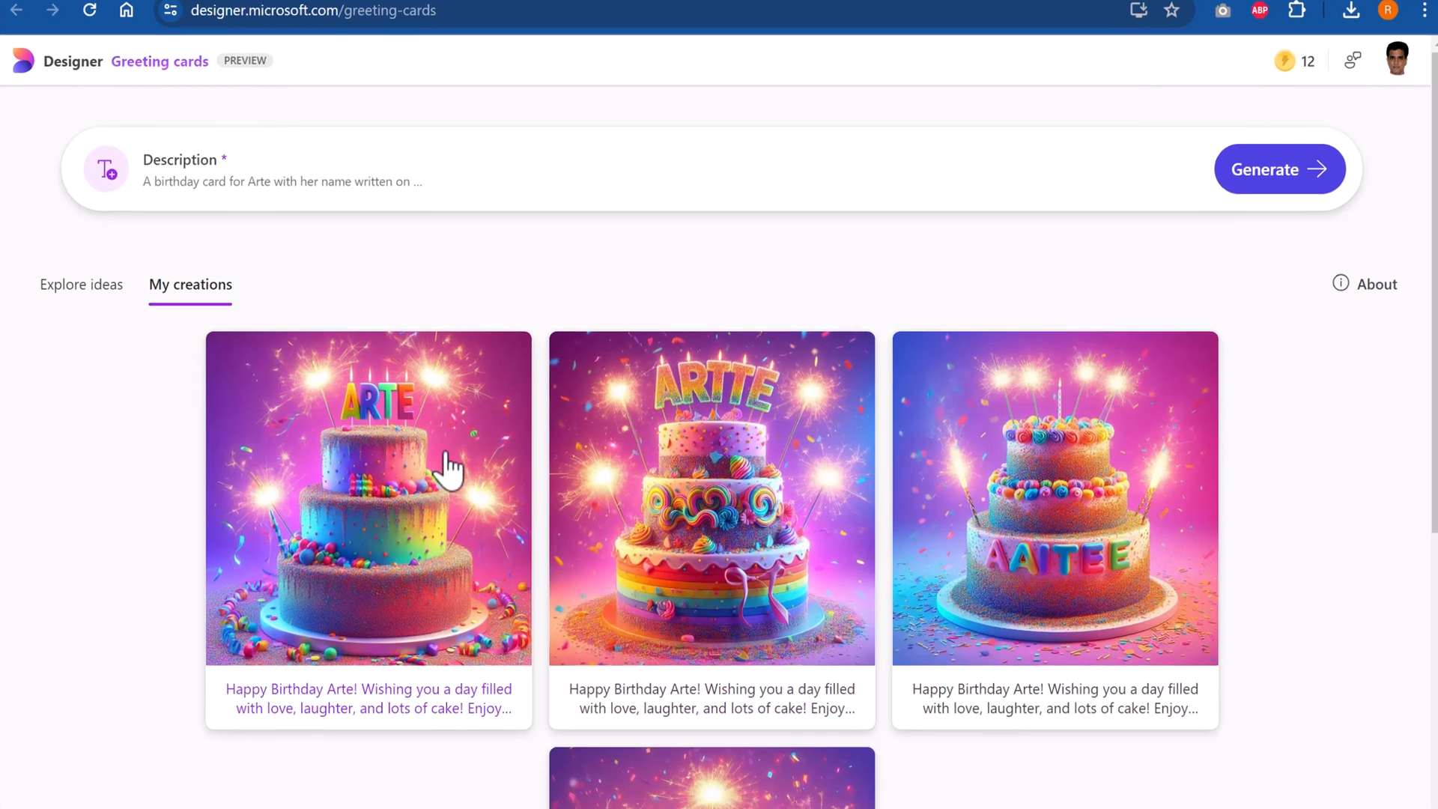
scroll(down, 3)
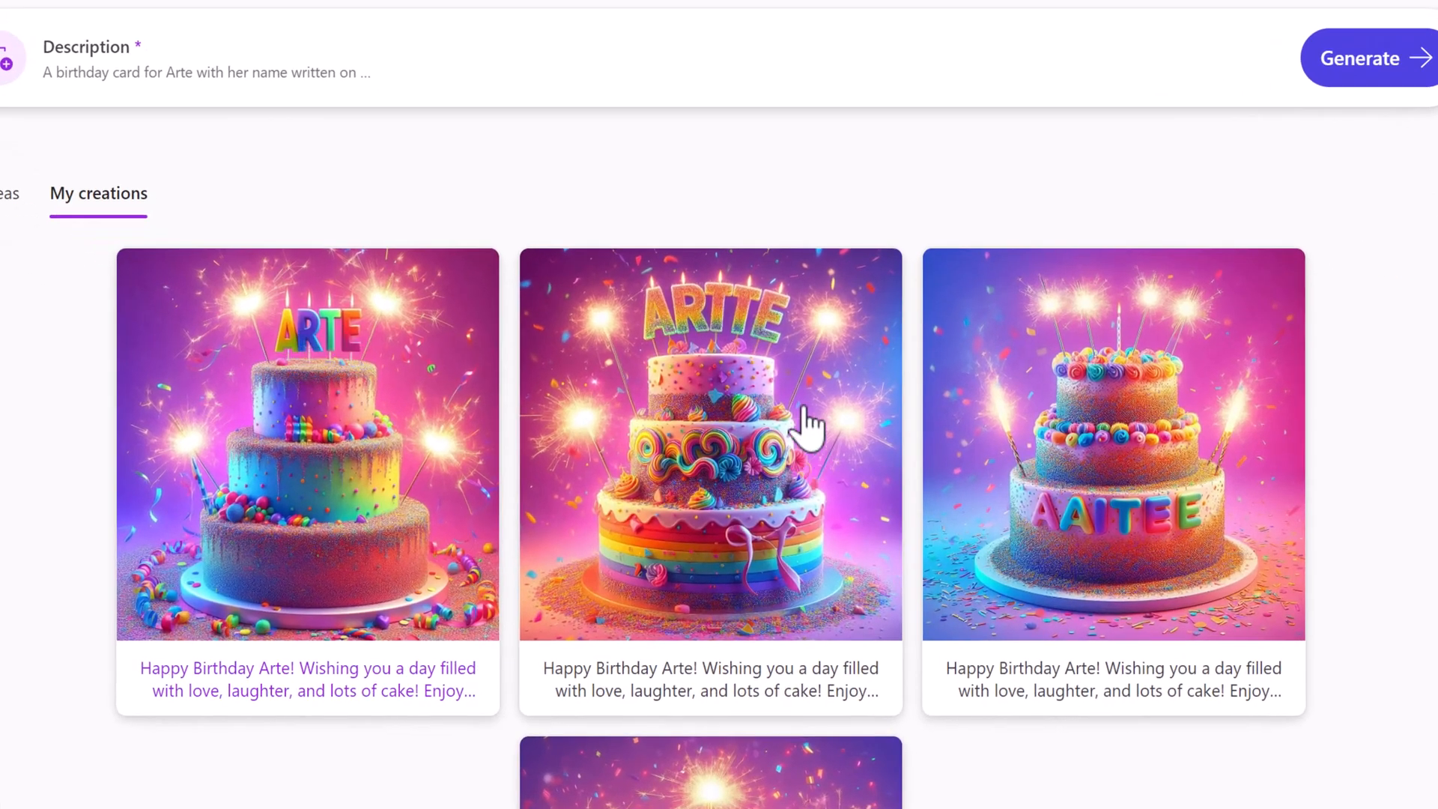
mouse_move(1188, 519)
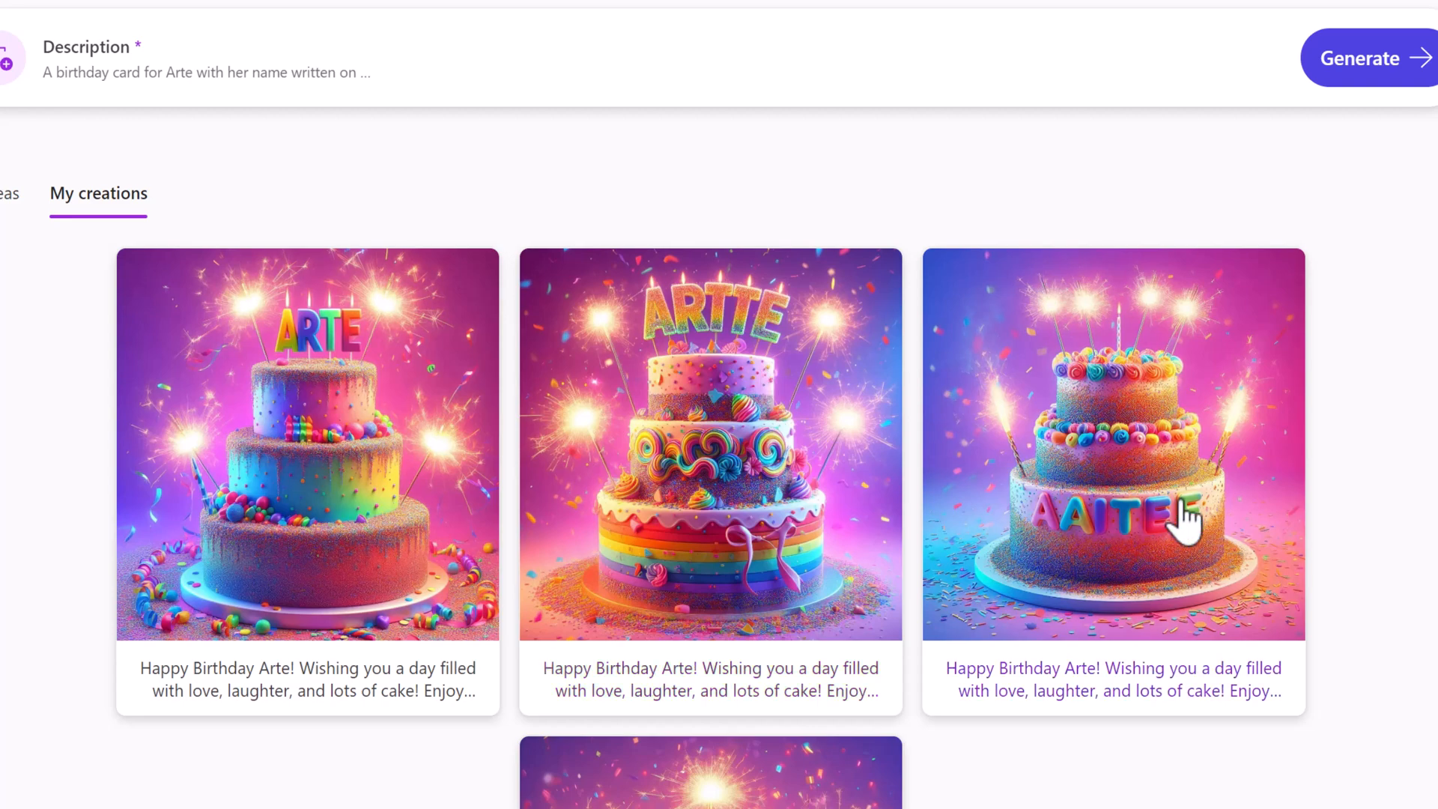
scroll(down, 3)
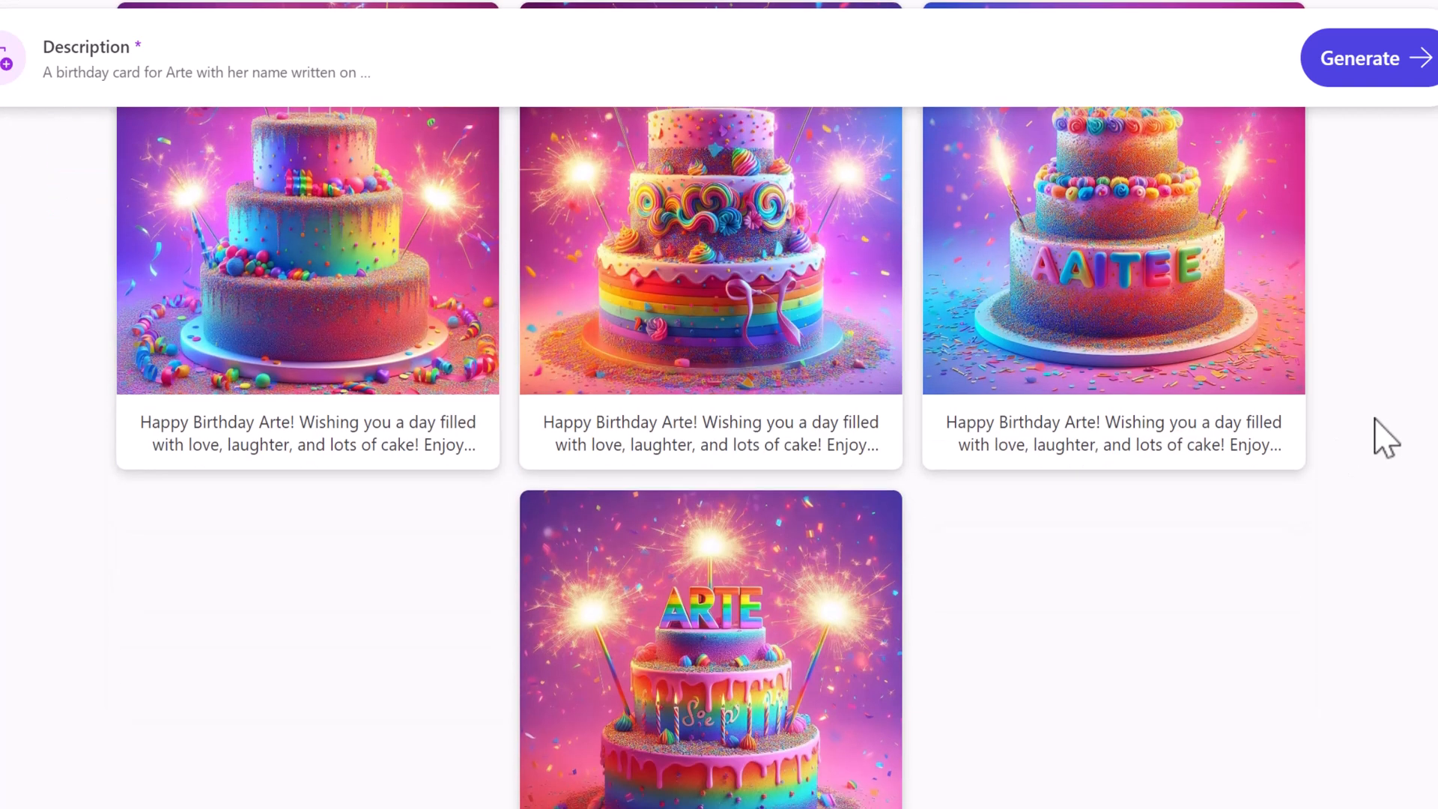
mouse_move(1384, 482)
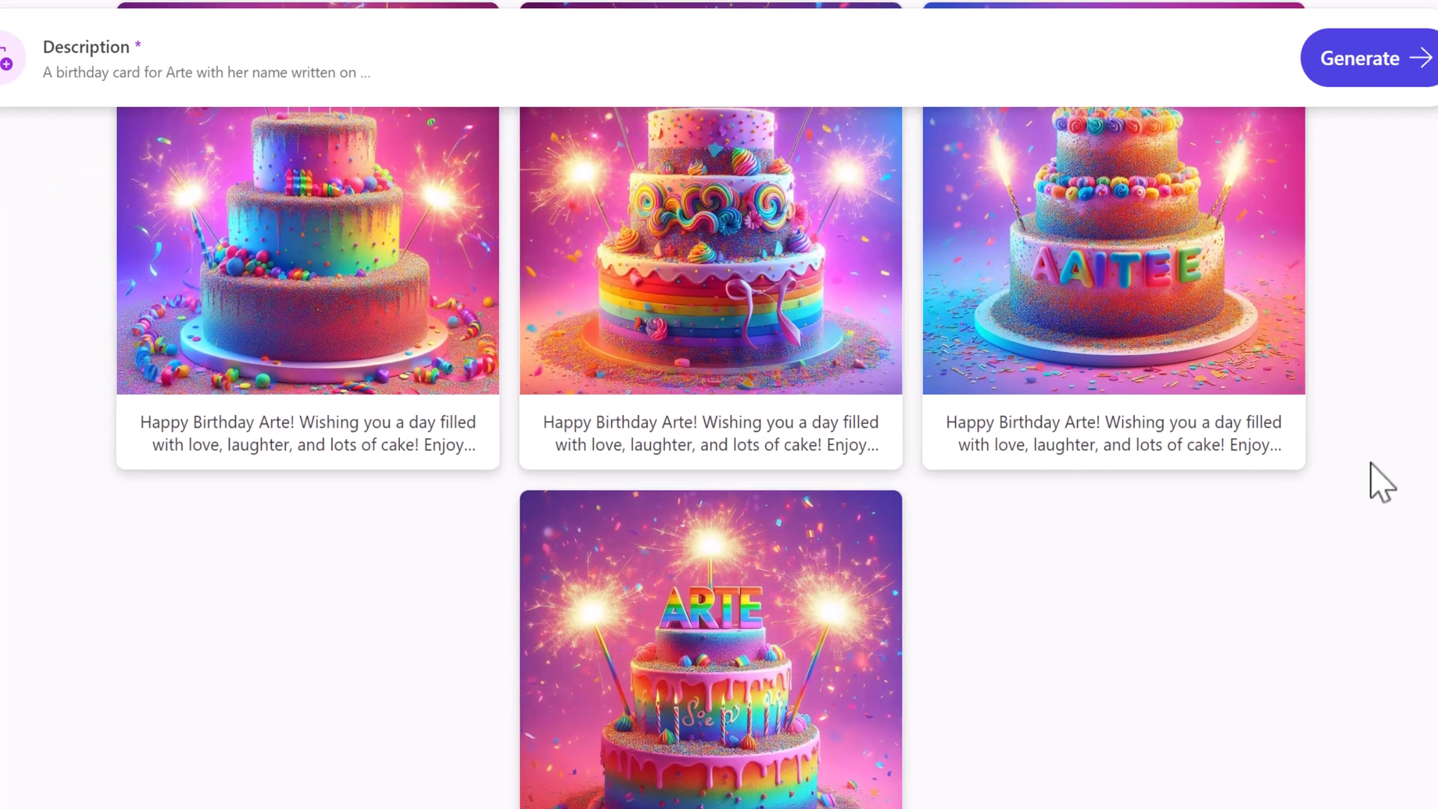
mouse_move(916, 474)
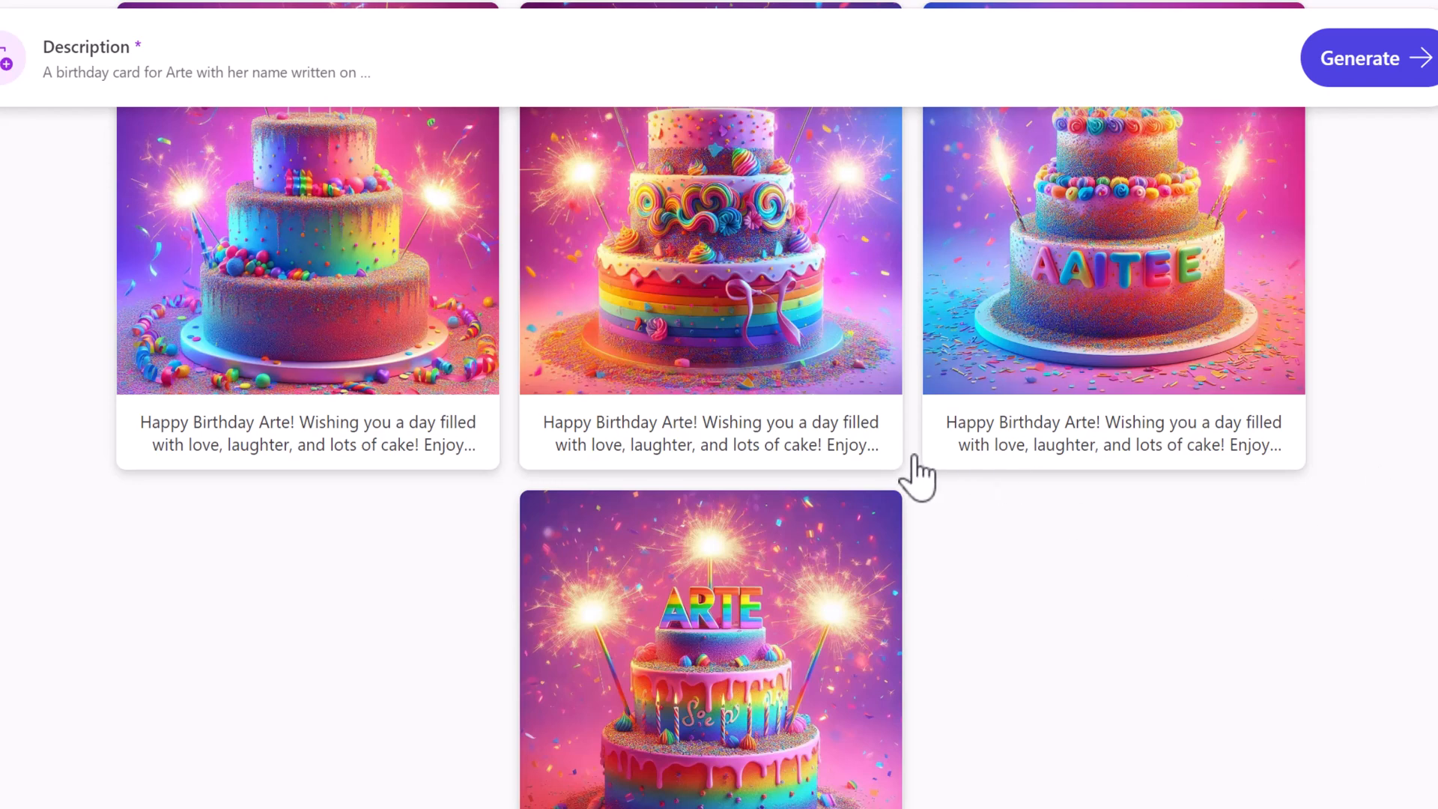
mouse_move(839, 710)
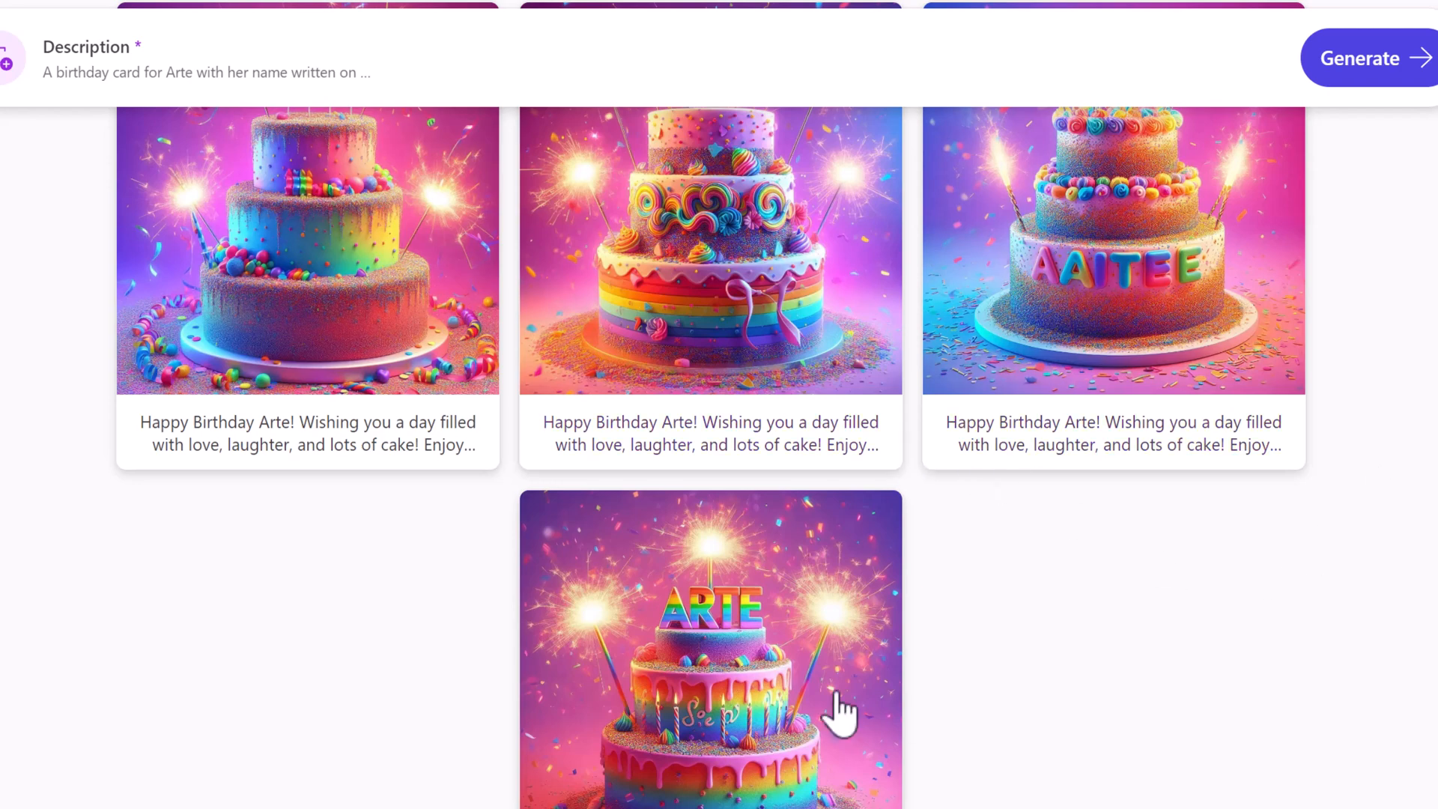
scroll(down, 3)
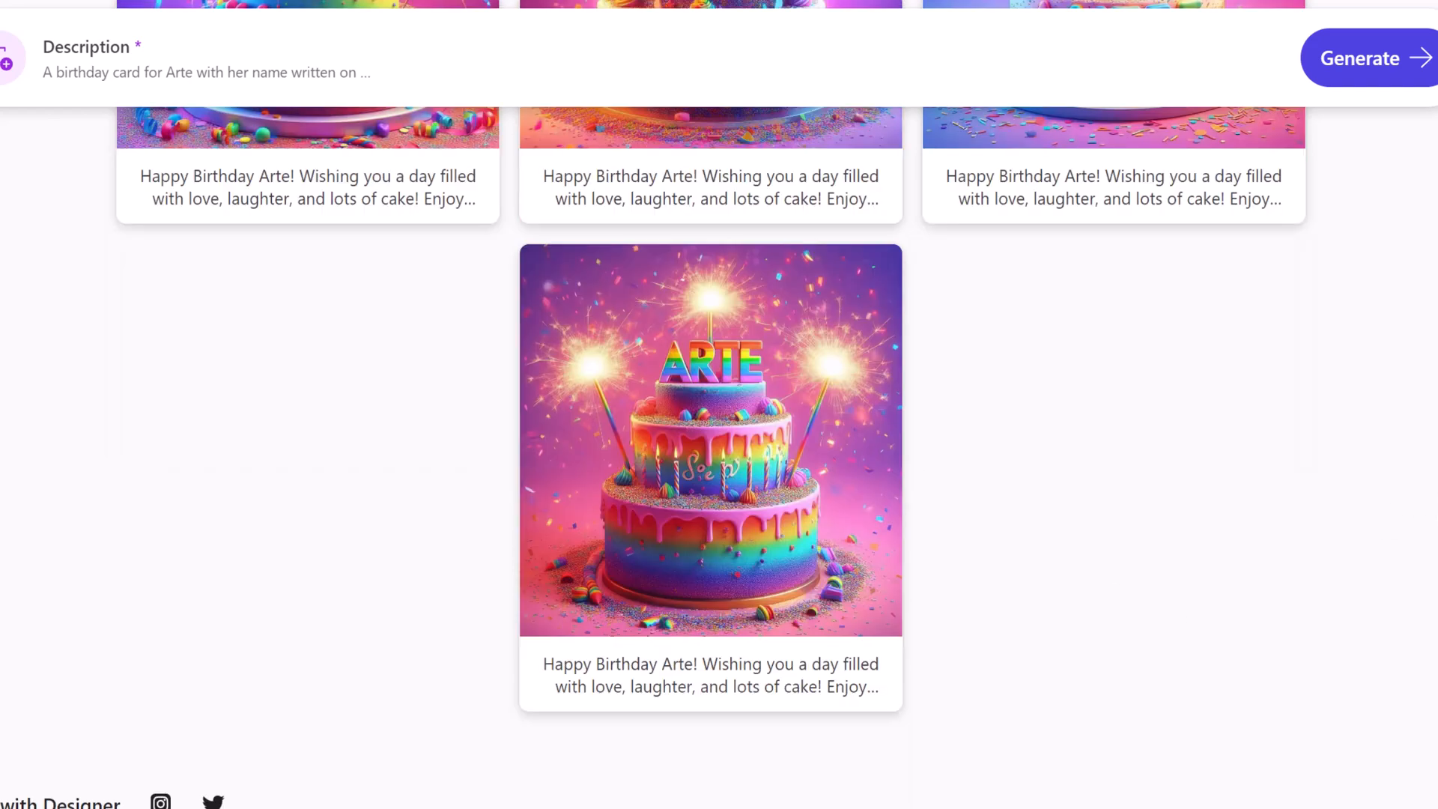
mouse_move(376, 266)
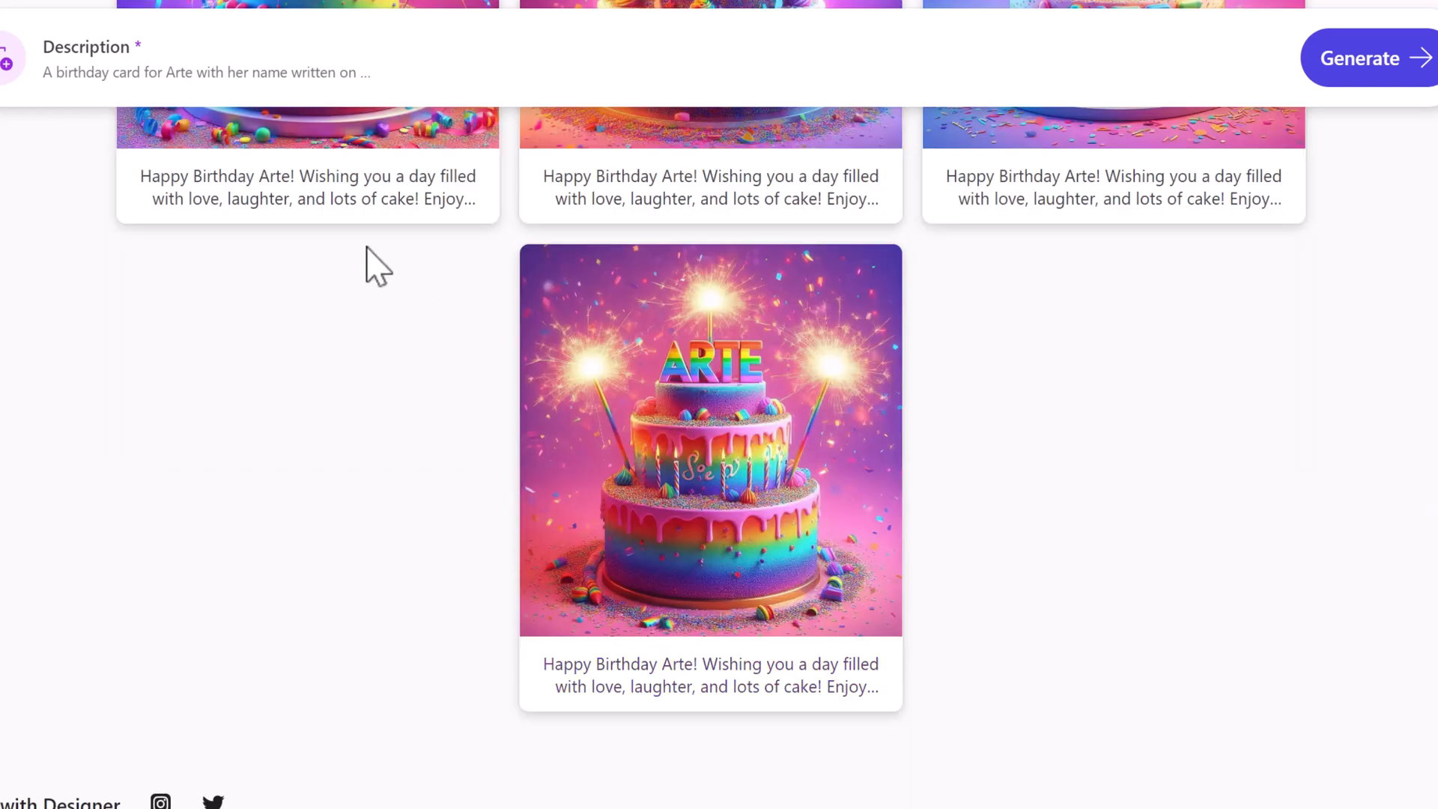
mouse_move(417, 176)
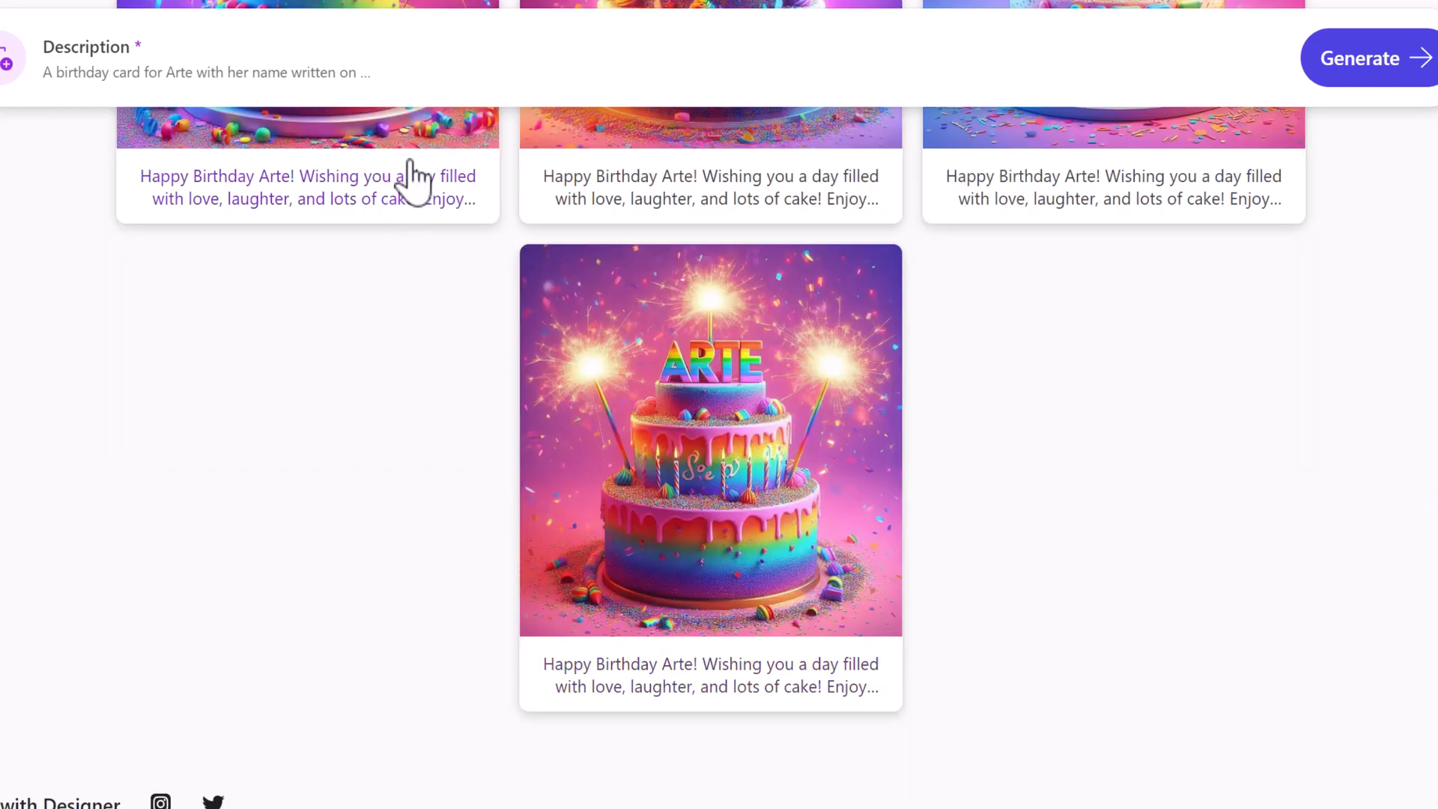
mouse_move(404, 225)
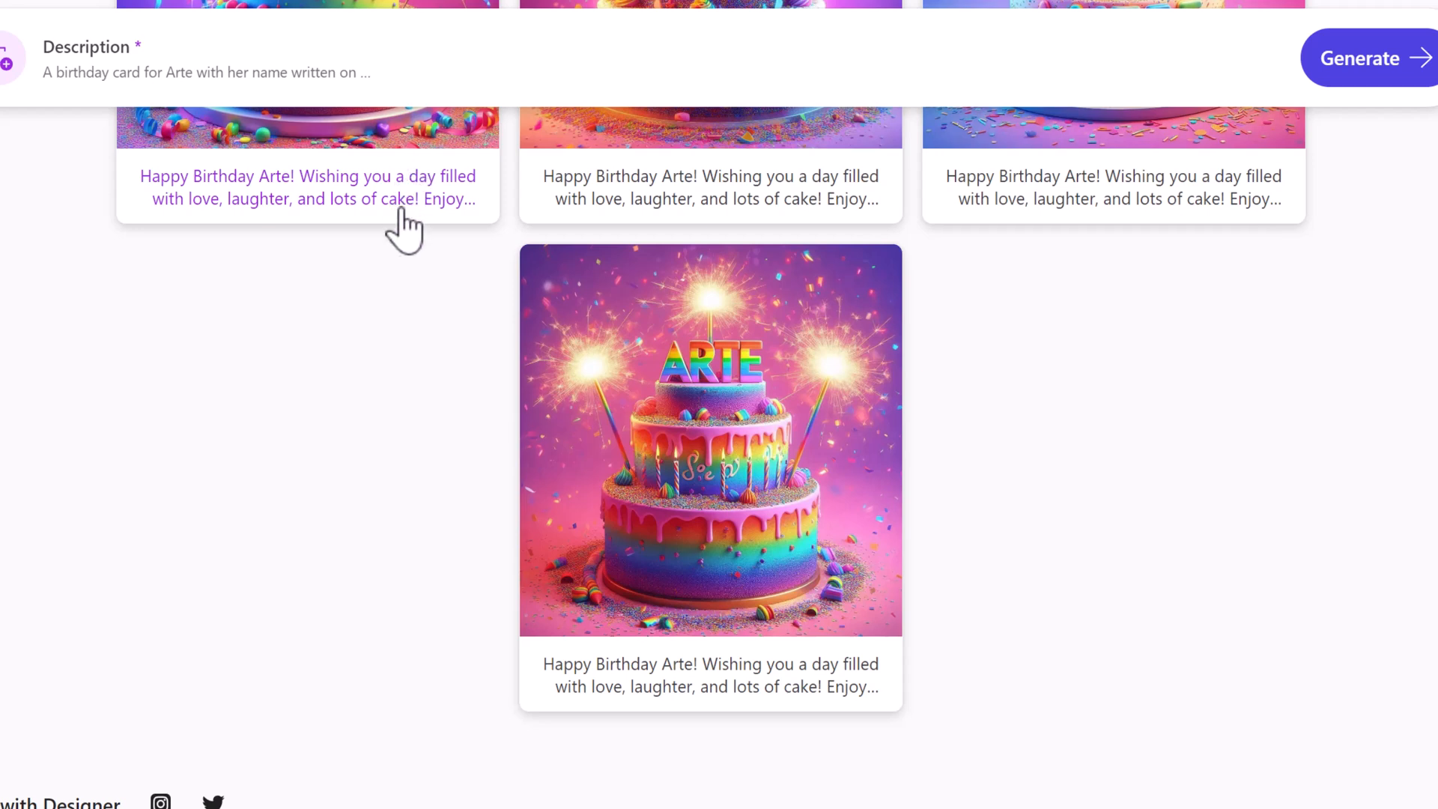
mouse_move(1285, 450)
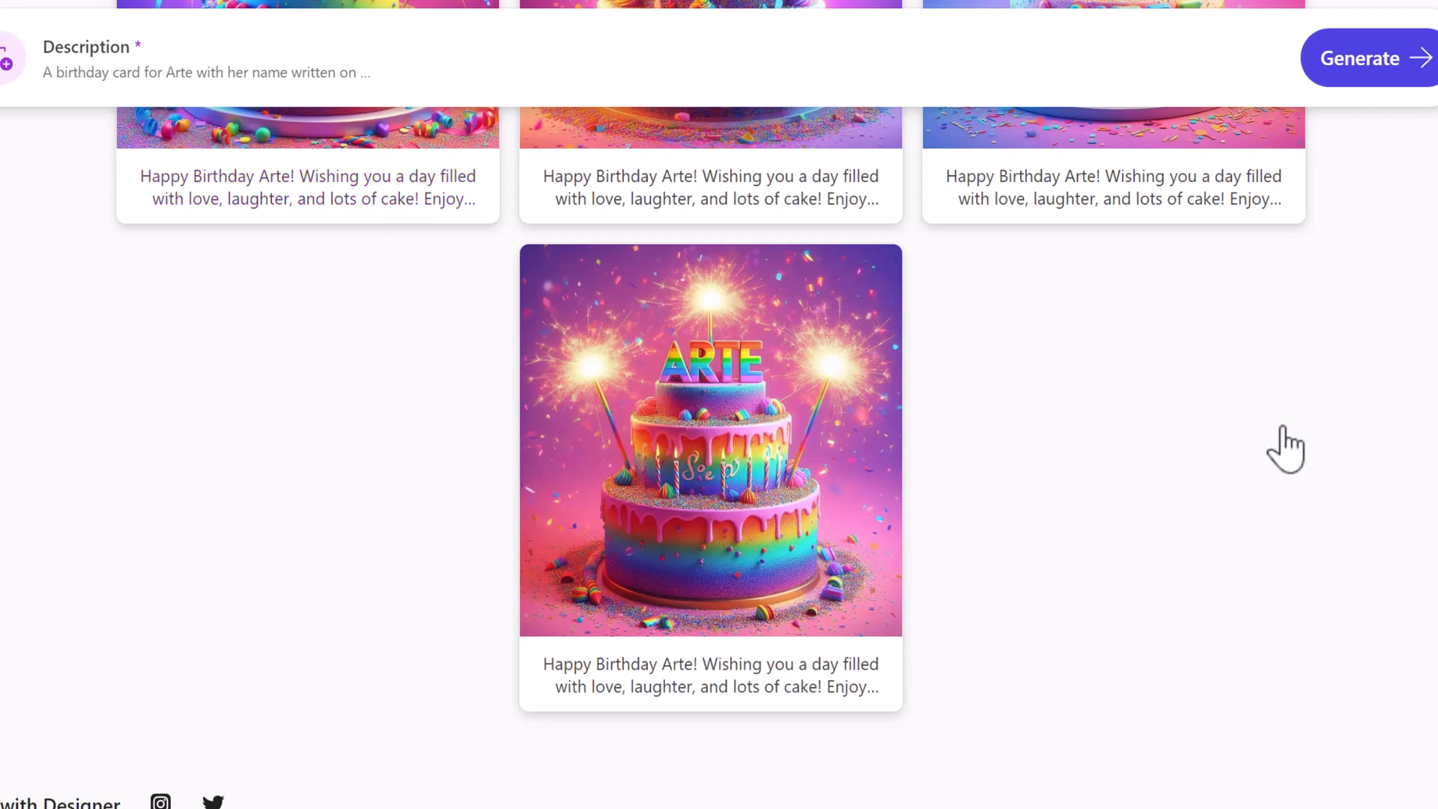
mouse_move(1064, 449)
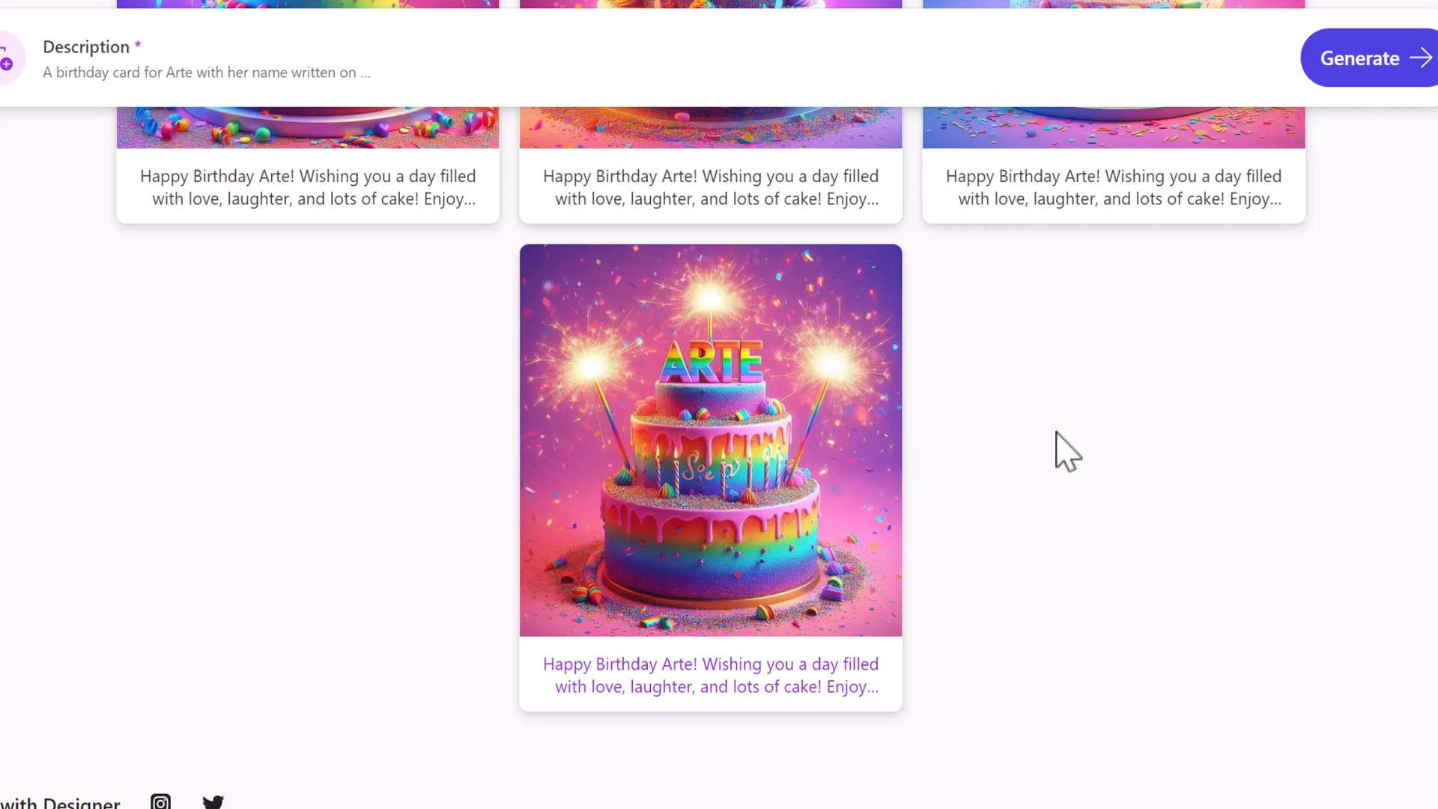
mouse_move(750, 473)
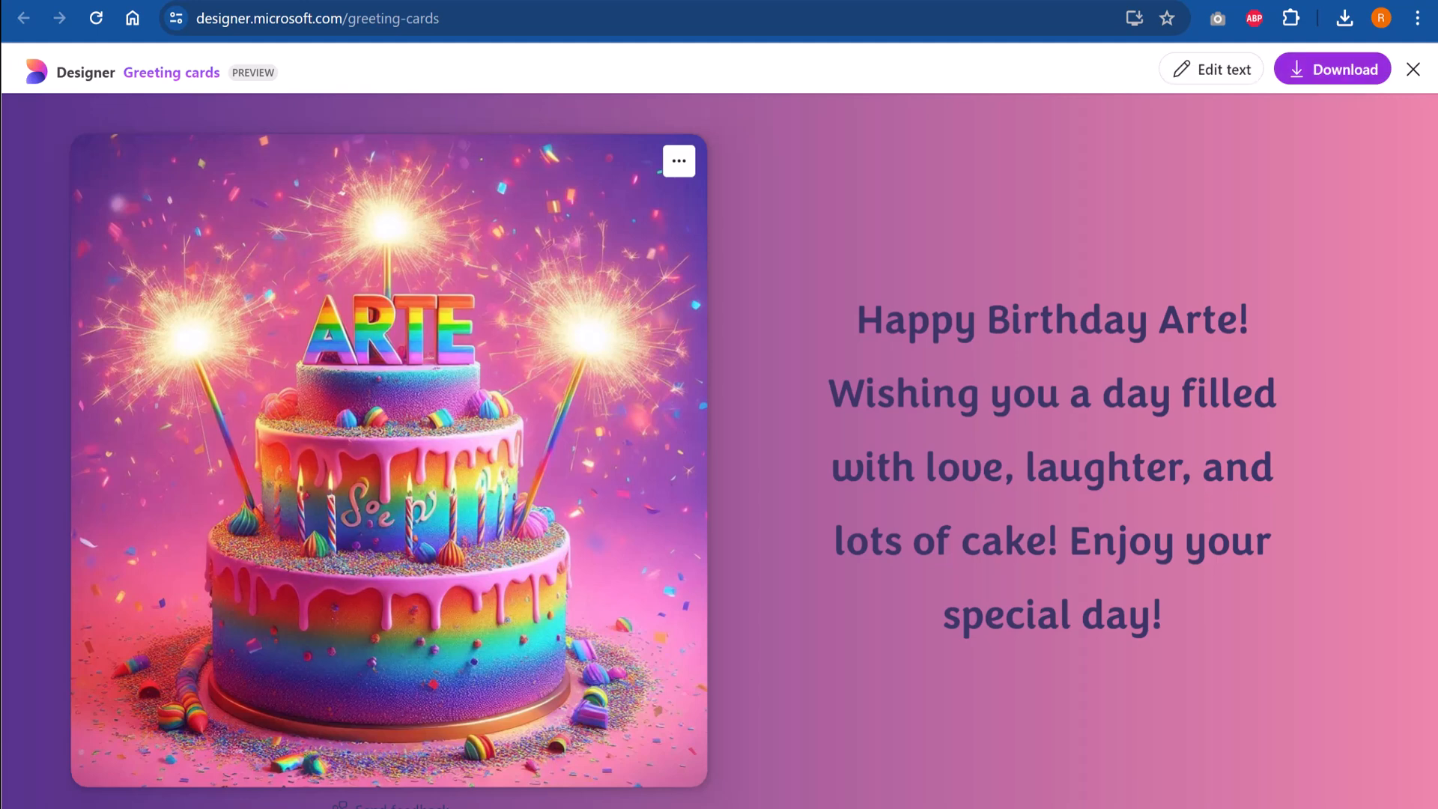
mouse_move(990, 362)
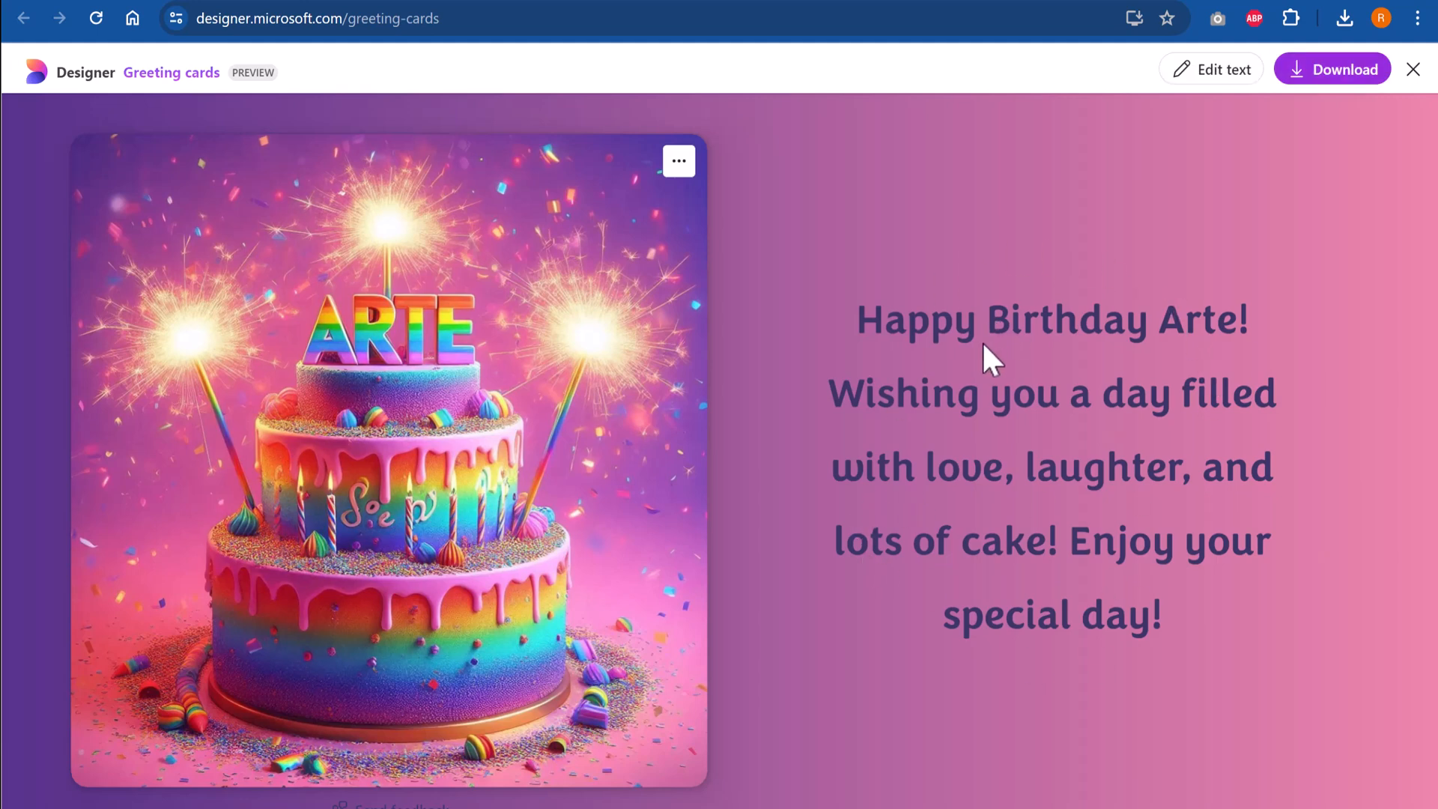
mouse_move(1020, 621)
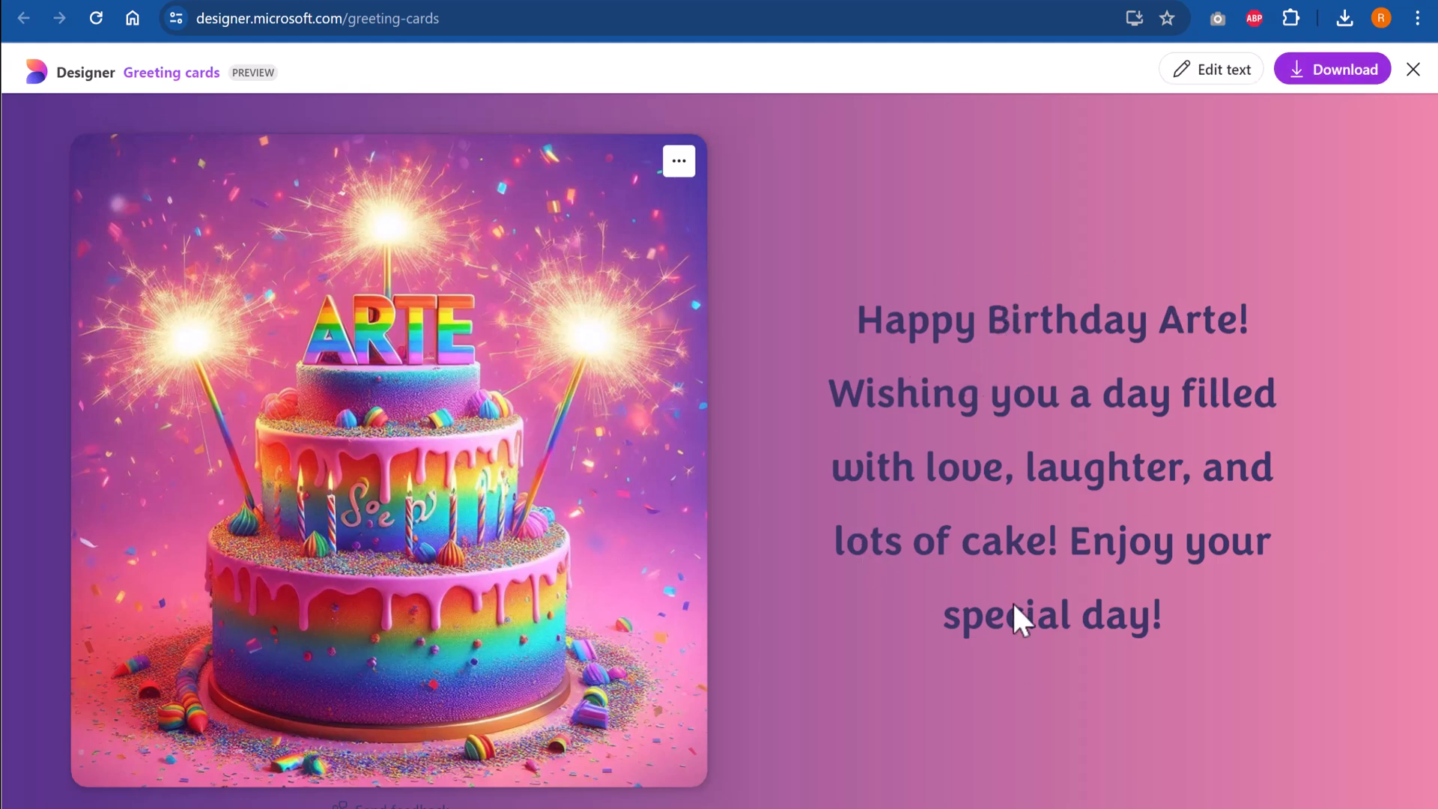
mouse_move(1227, 686)
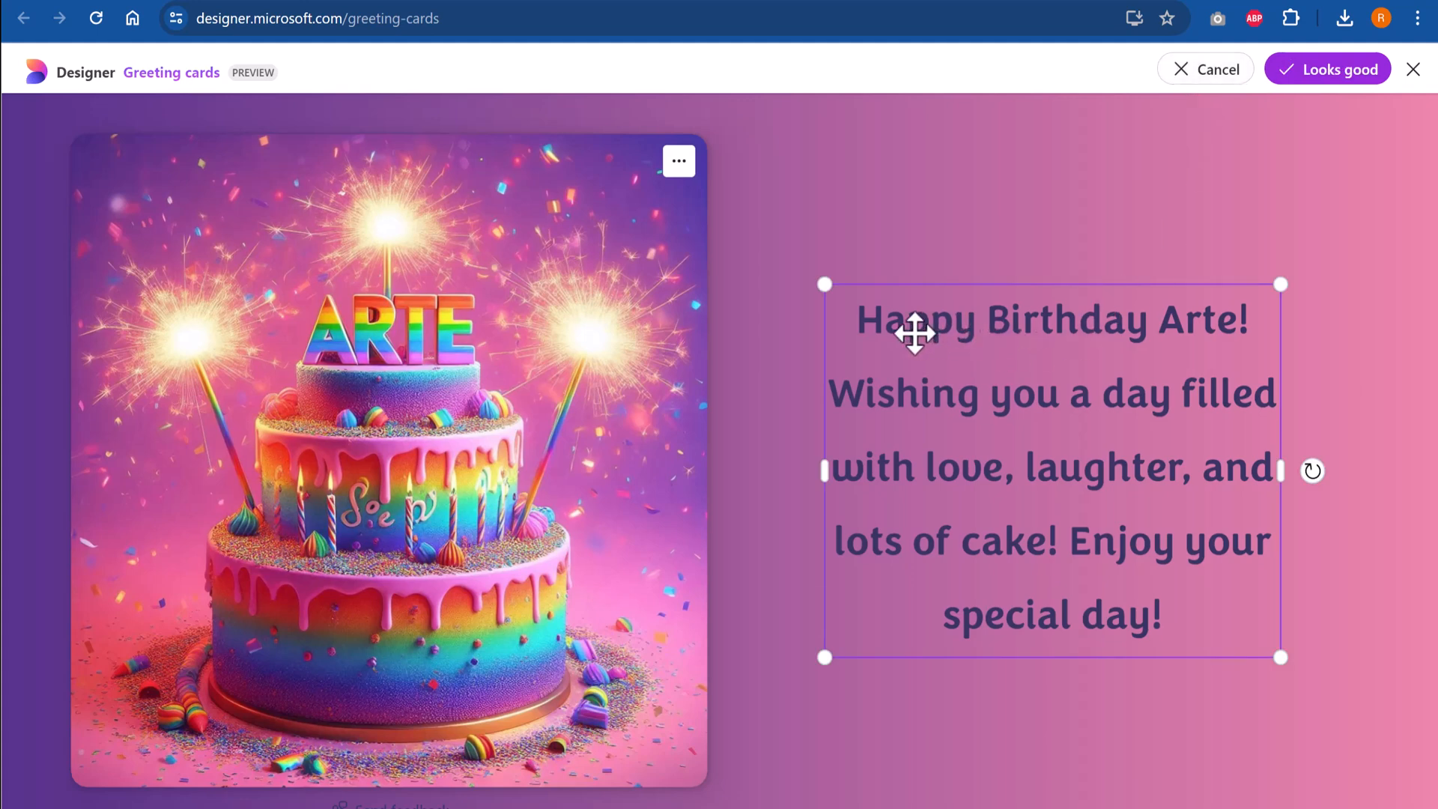
mouse_move(1336, 438)
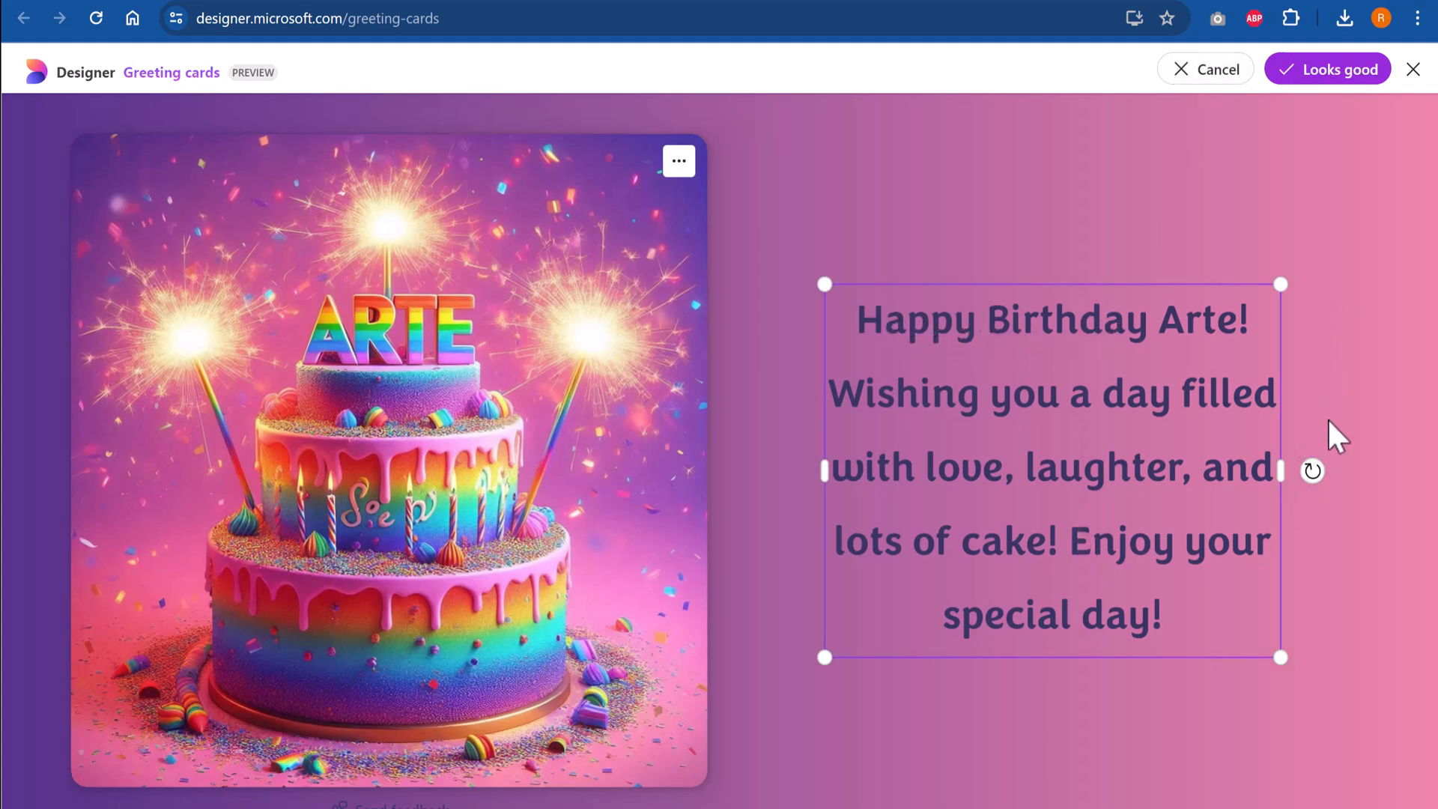
mouse_move(860, 486)
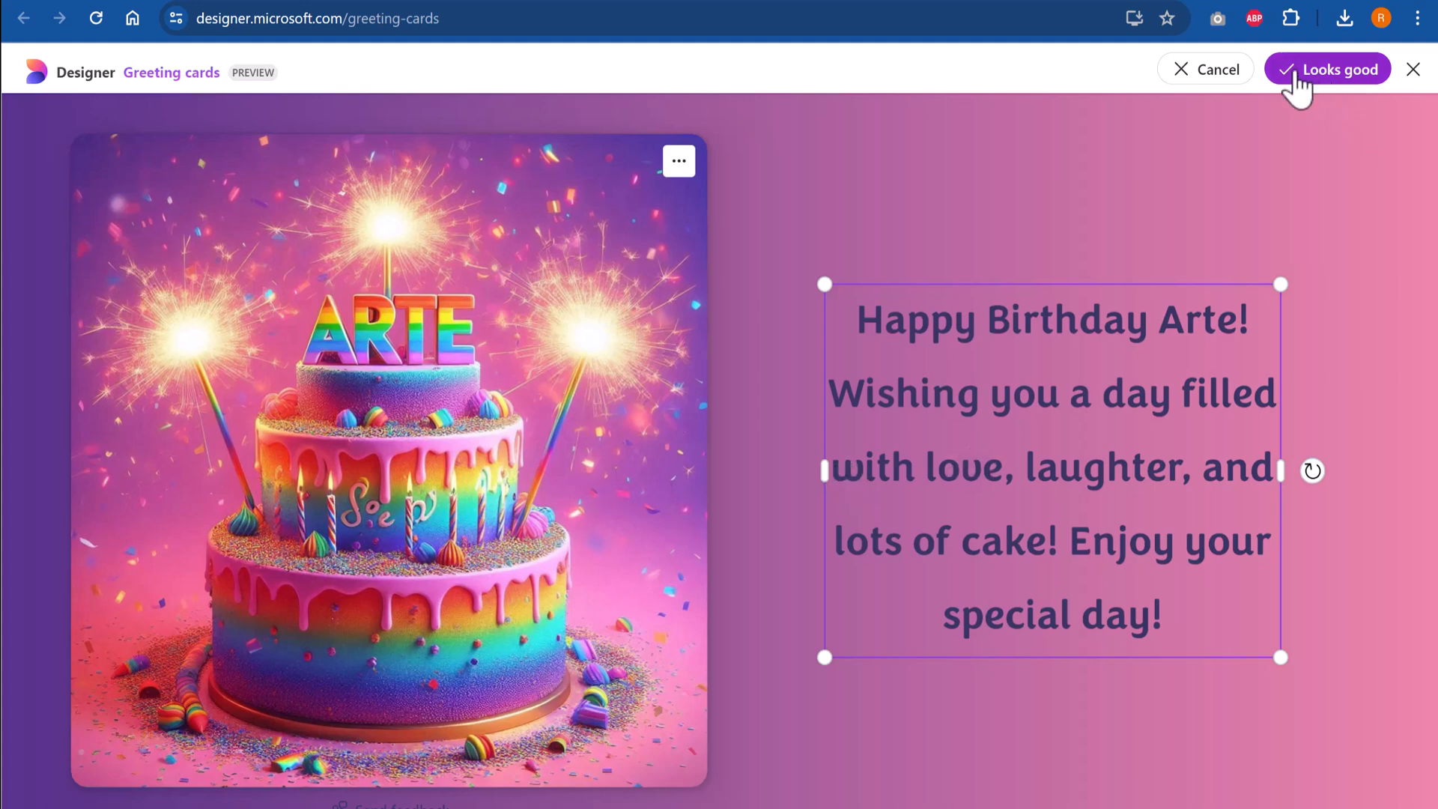
Keep the card's birthday message unchanged and download the rainbow sparkler-cake card
click(1326, 69)
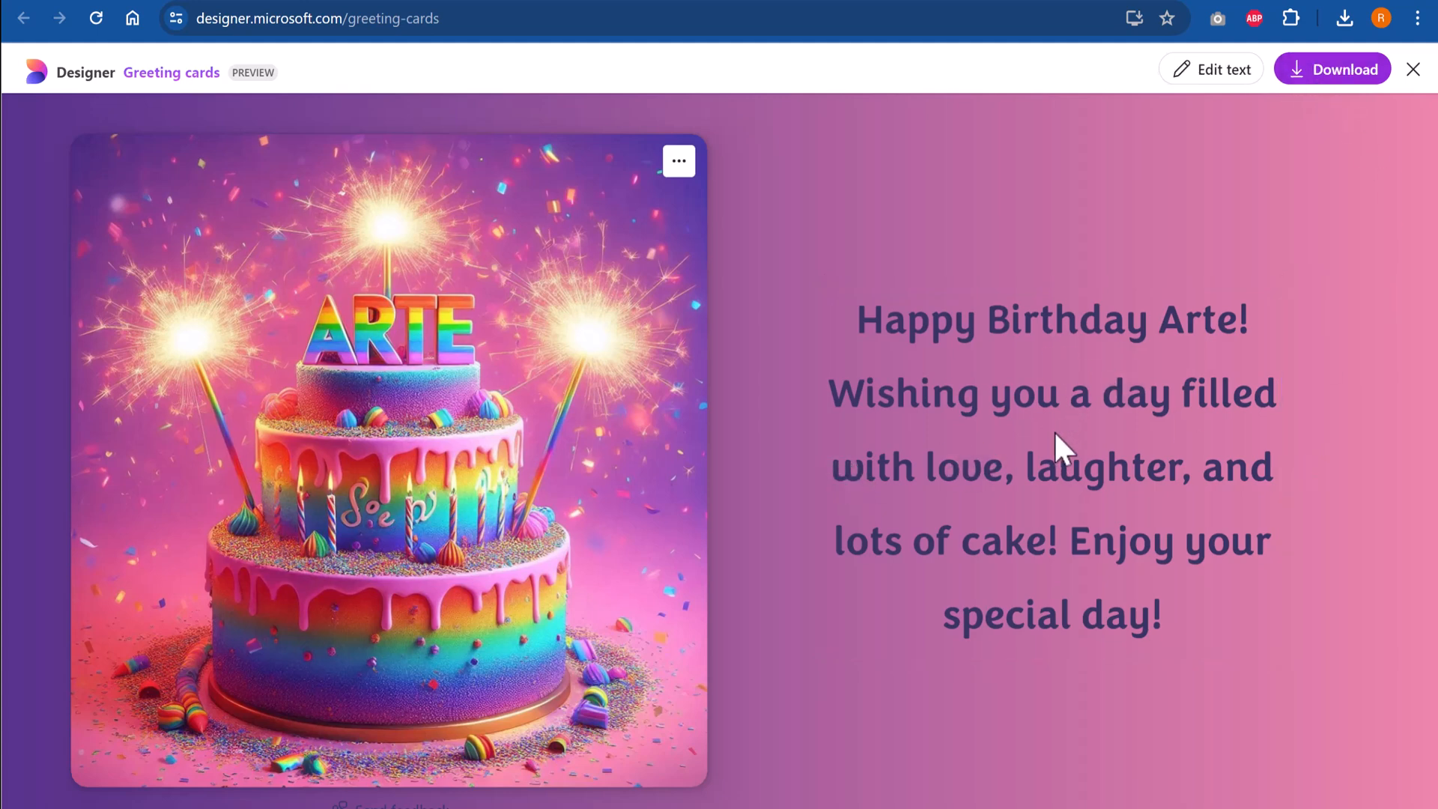
mouse_move(629, 367)
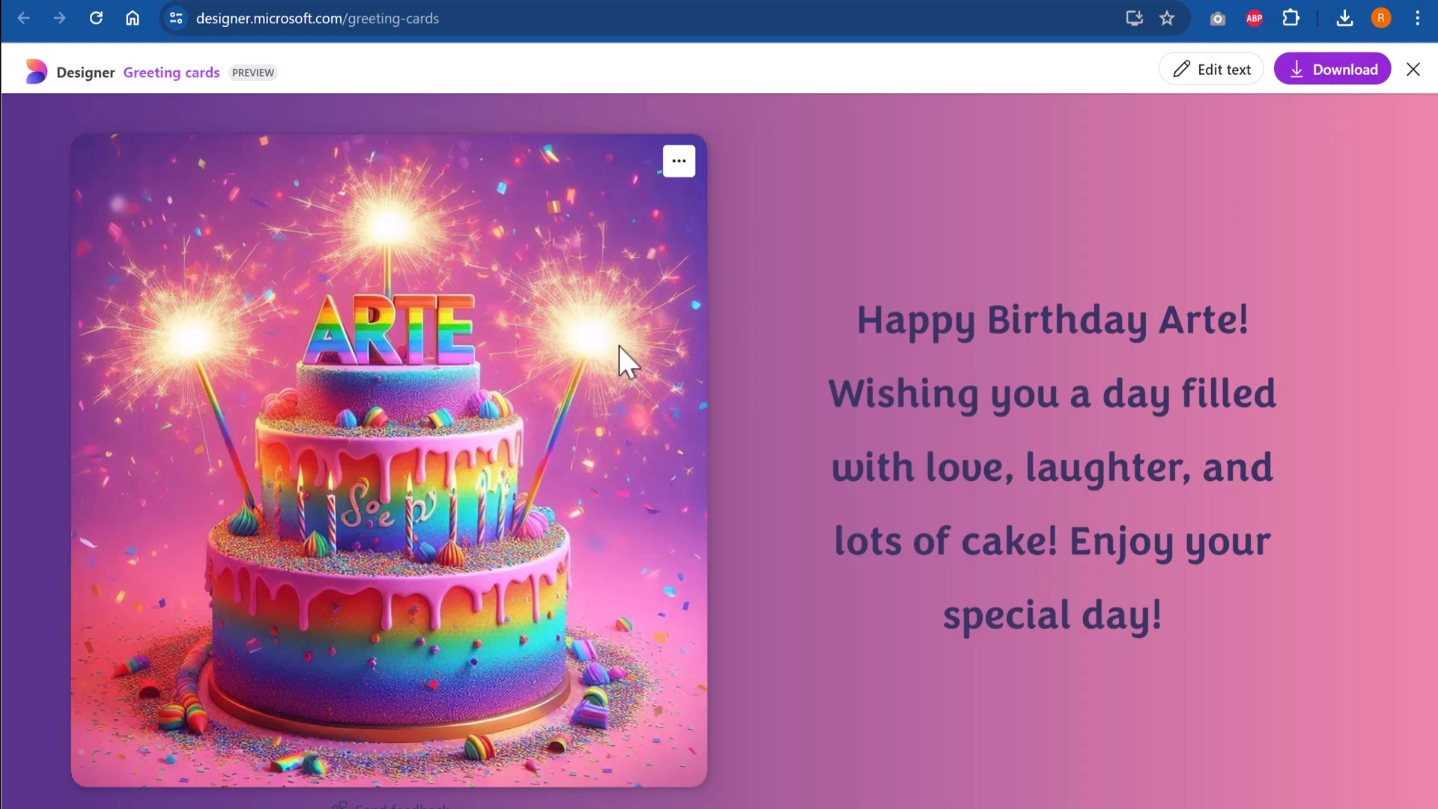
click(1332, 69)
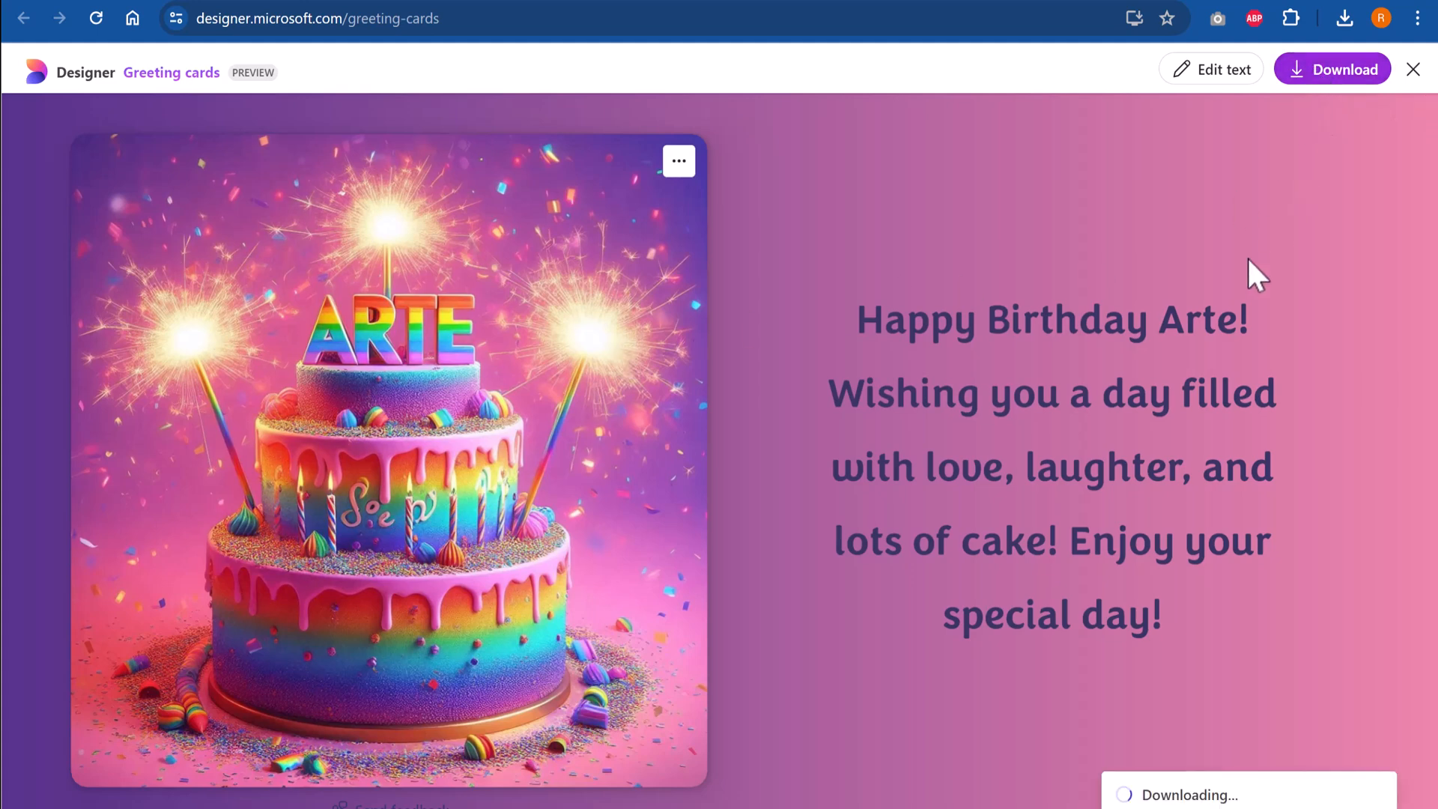
mouse_move(688, 380)
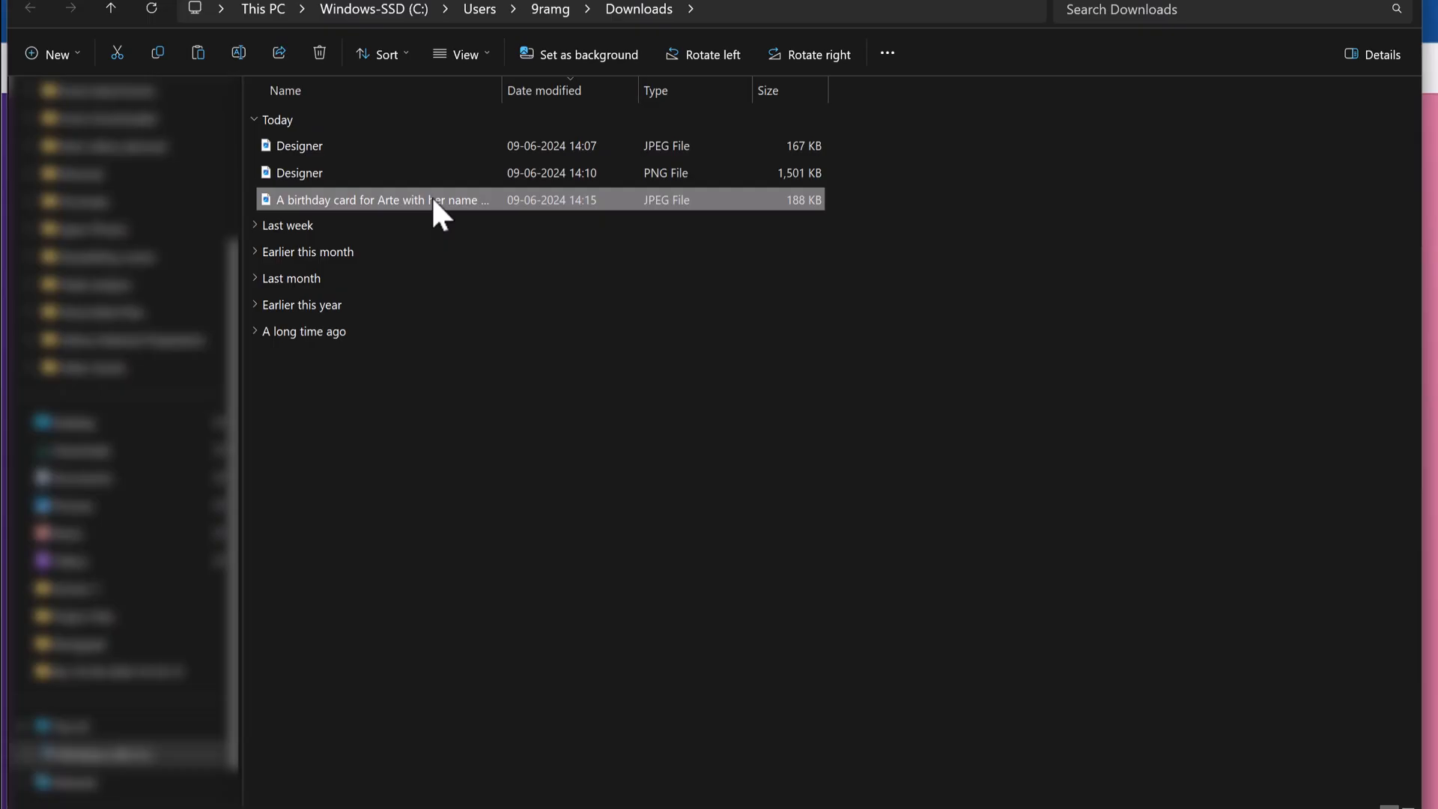
double_click(378, 200)
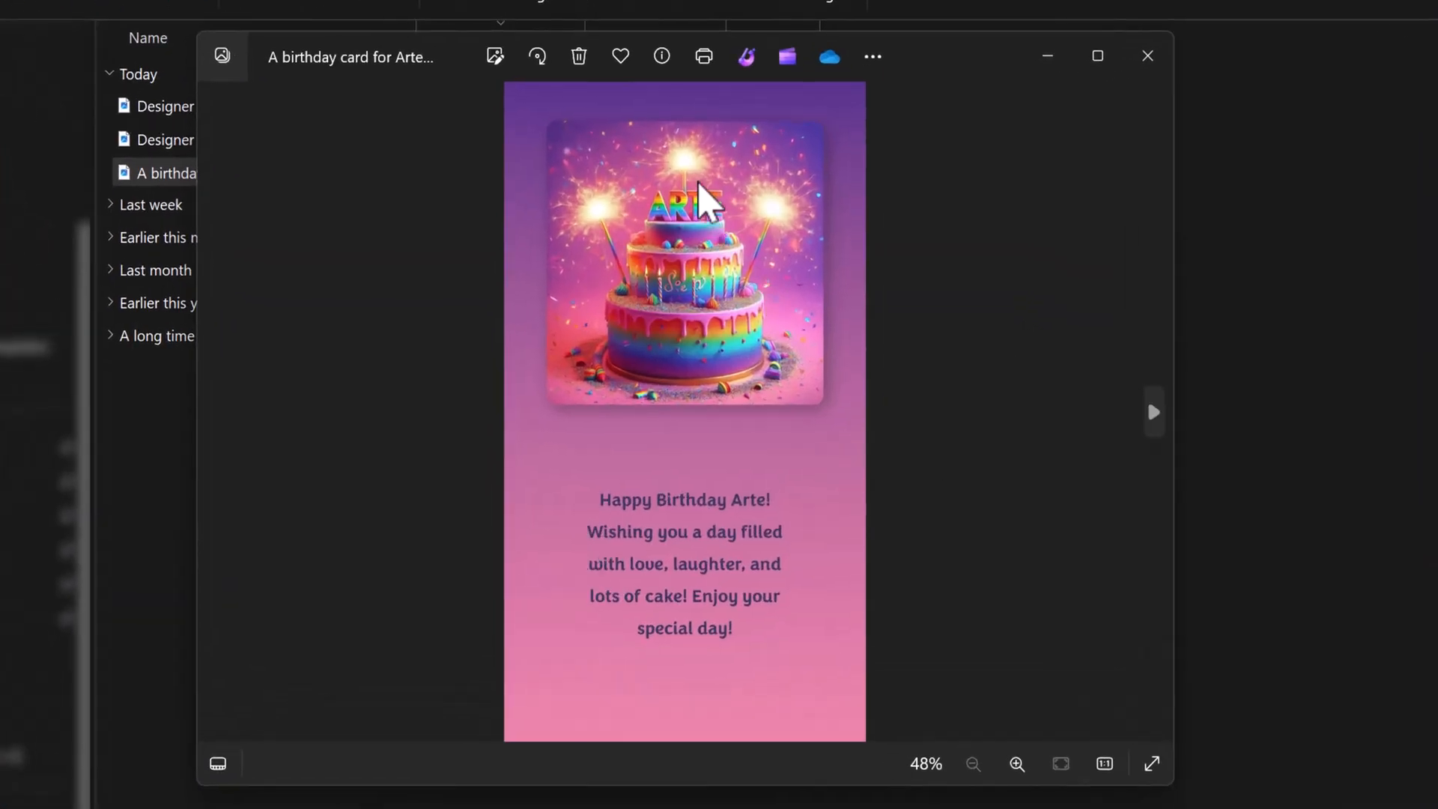
mouse_move(734, 197)
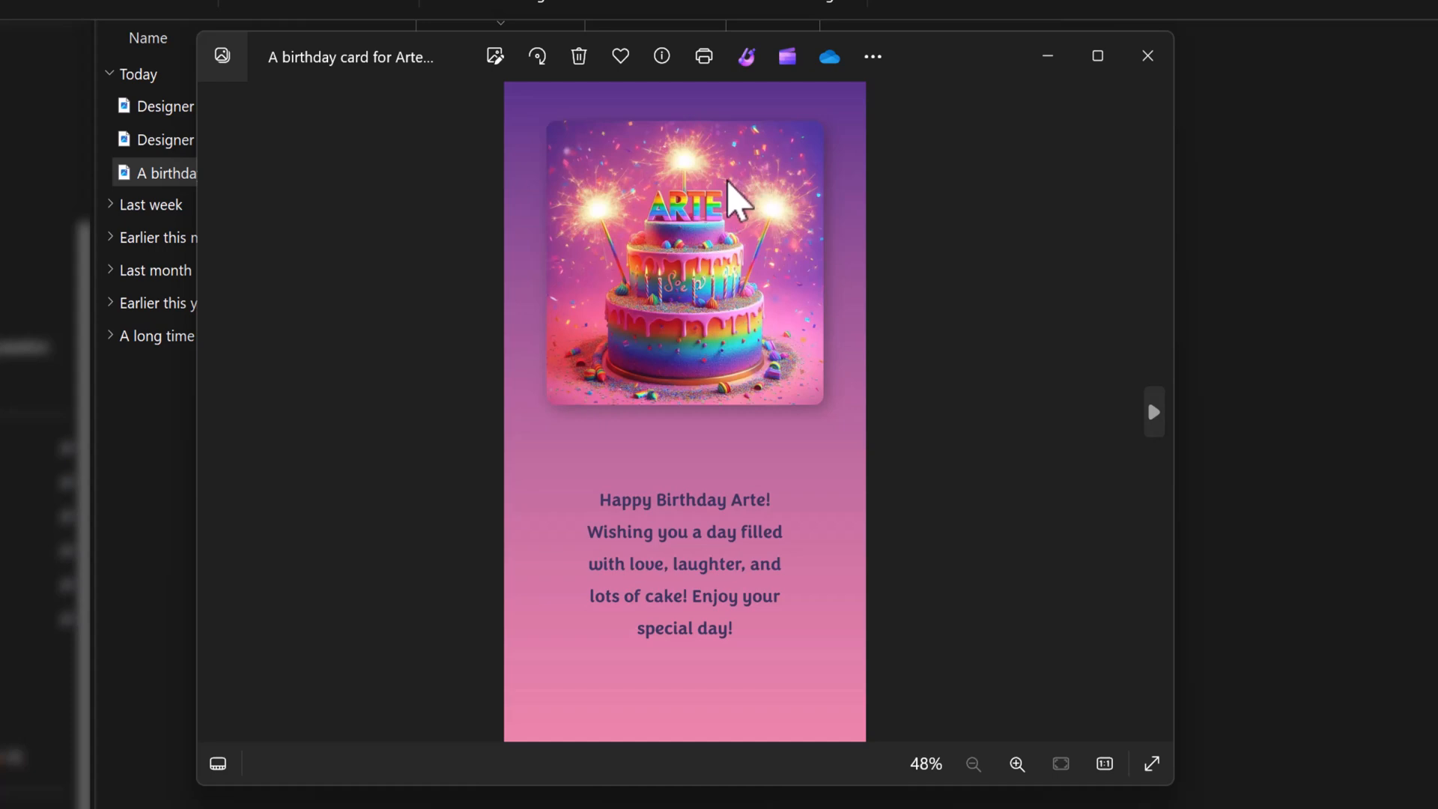
mouse_move(765, 394)
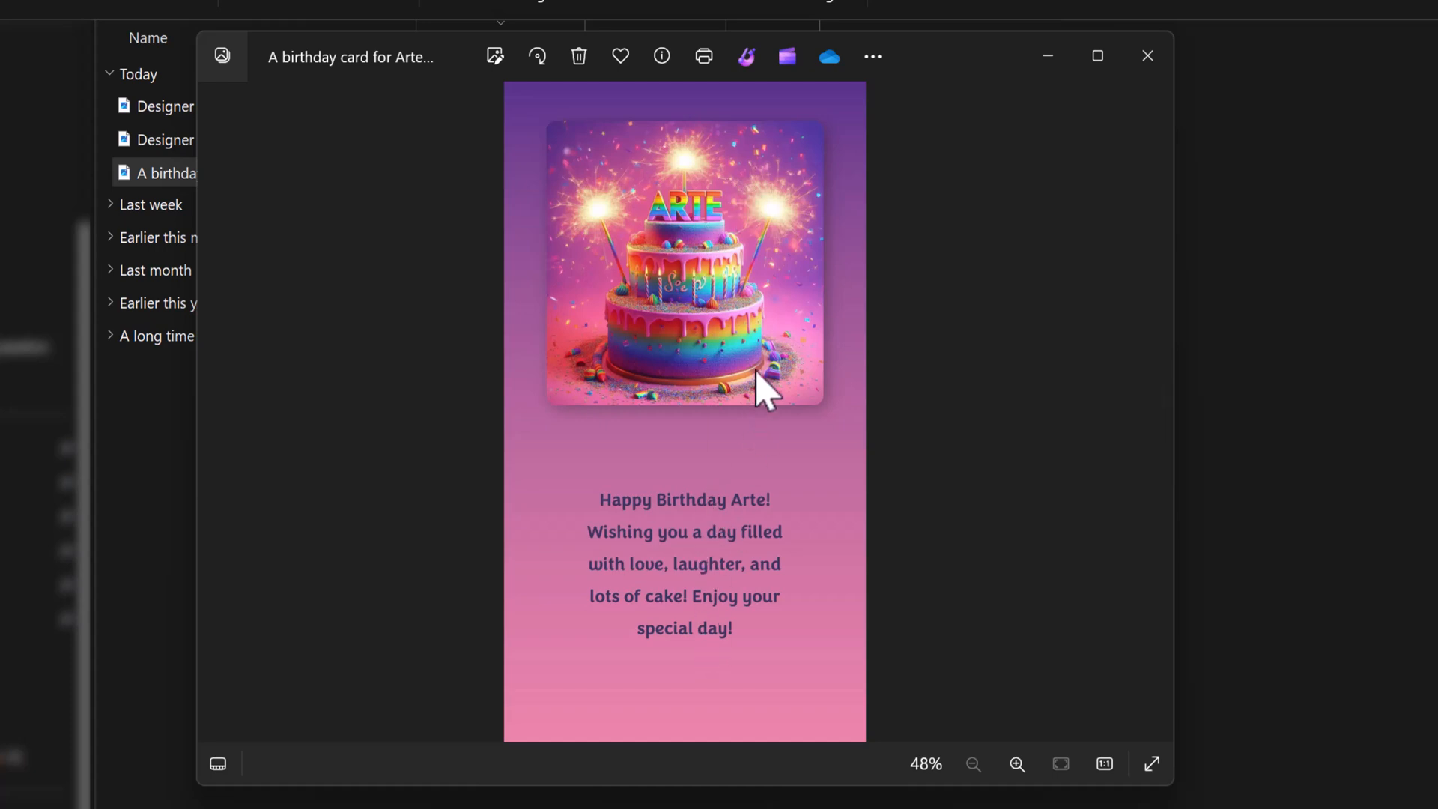
mouse_move(839, 523)
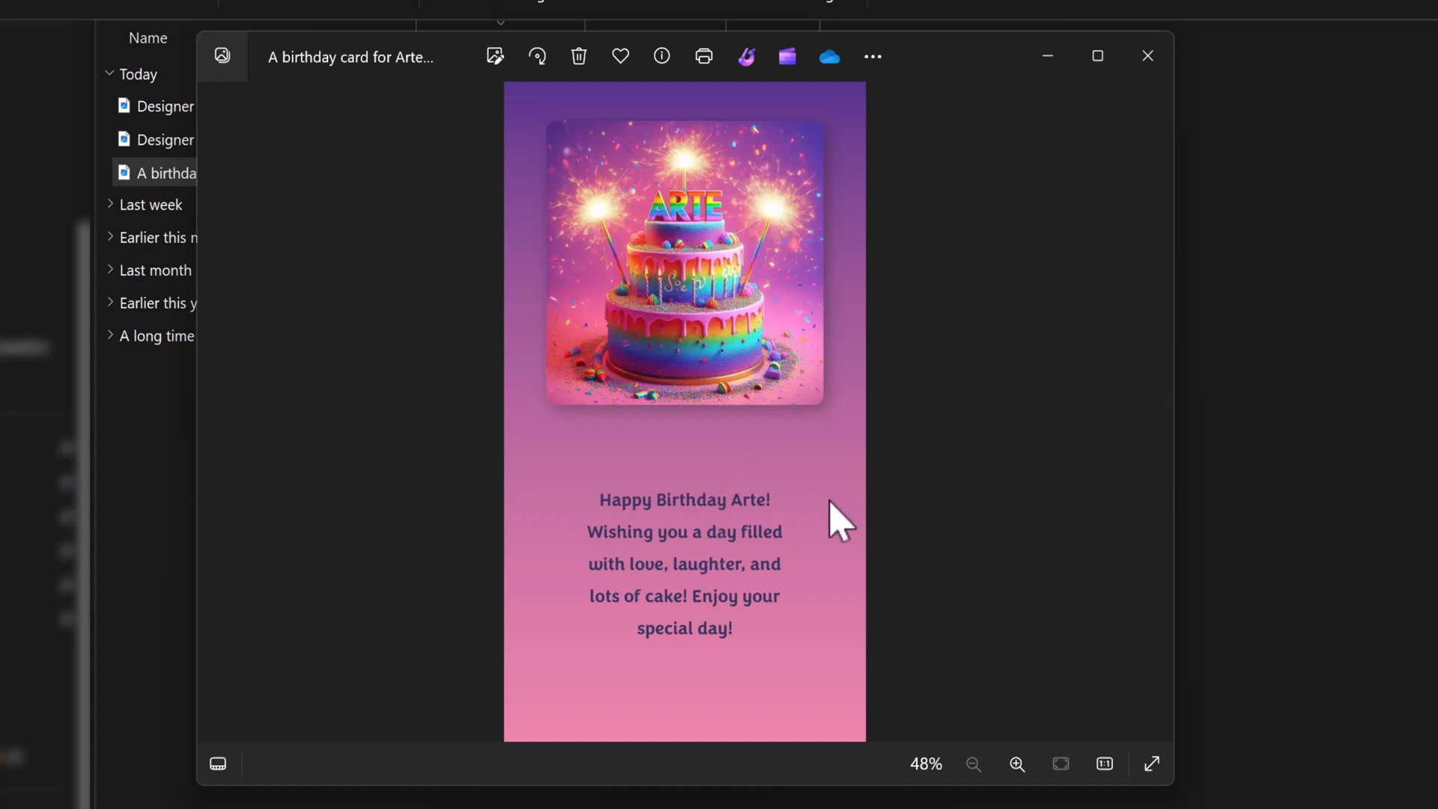
mouse_move(858, 458)
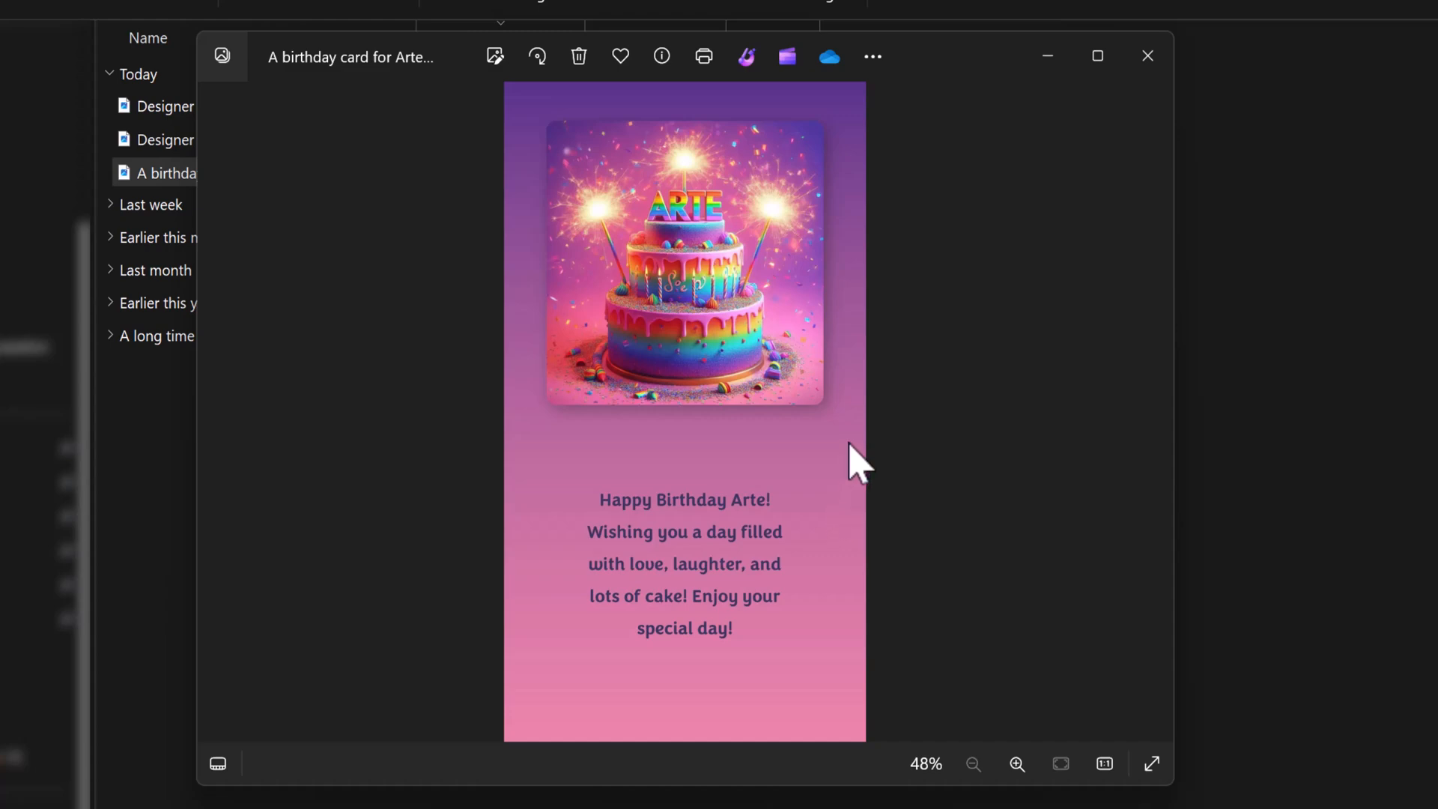
click(1146, 56)
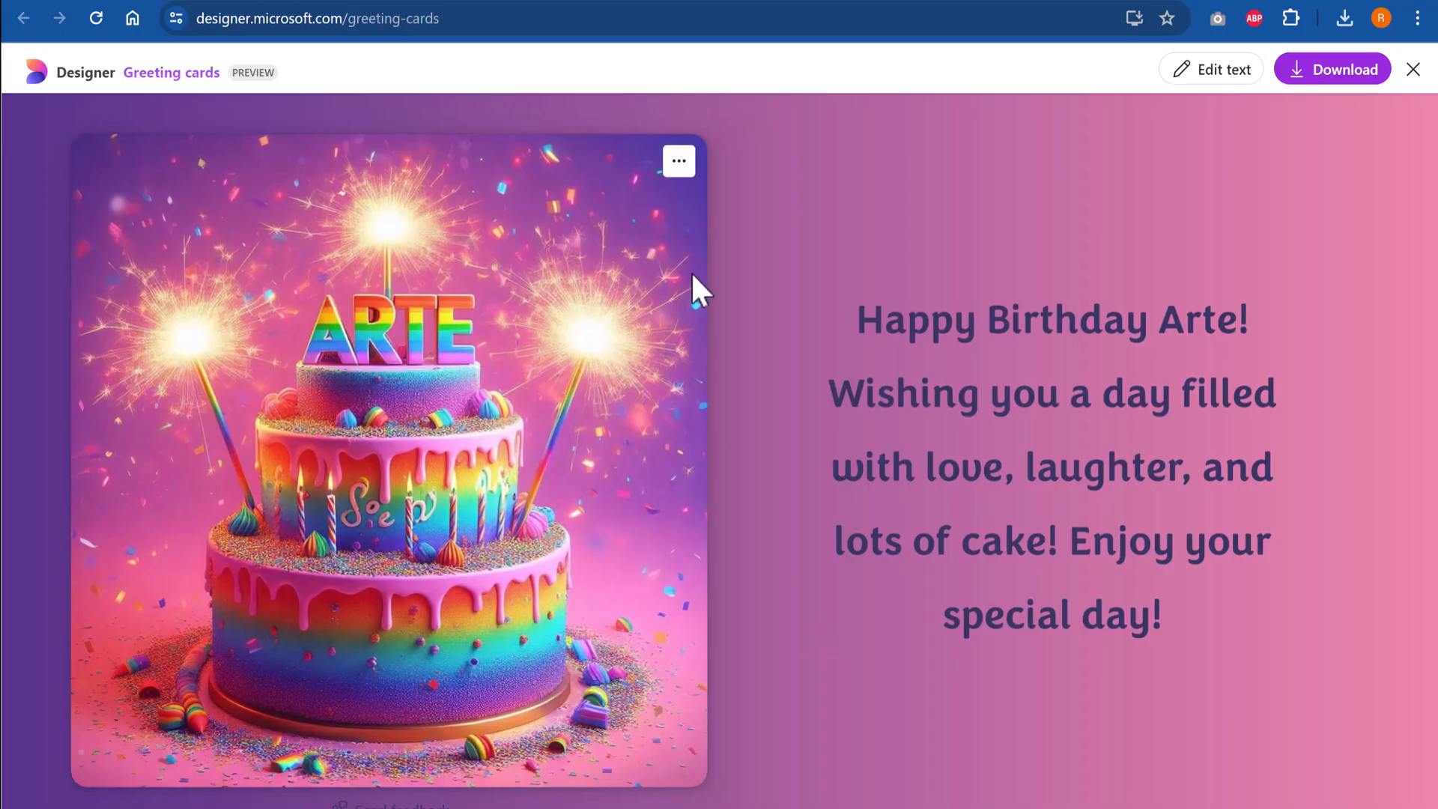
mouse_move(803, 243)
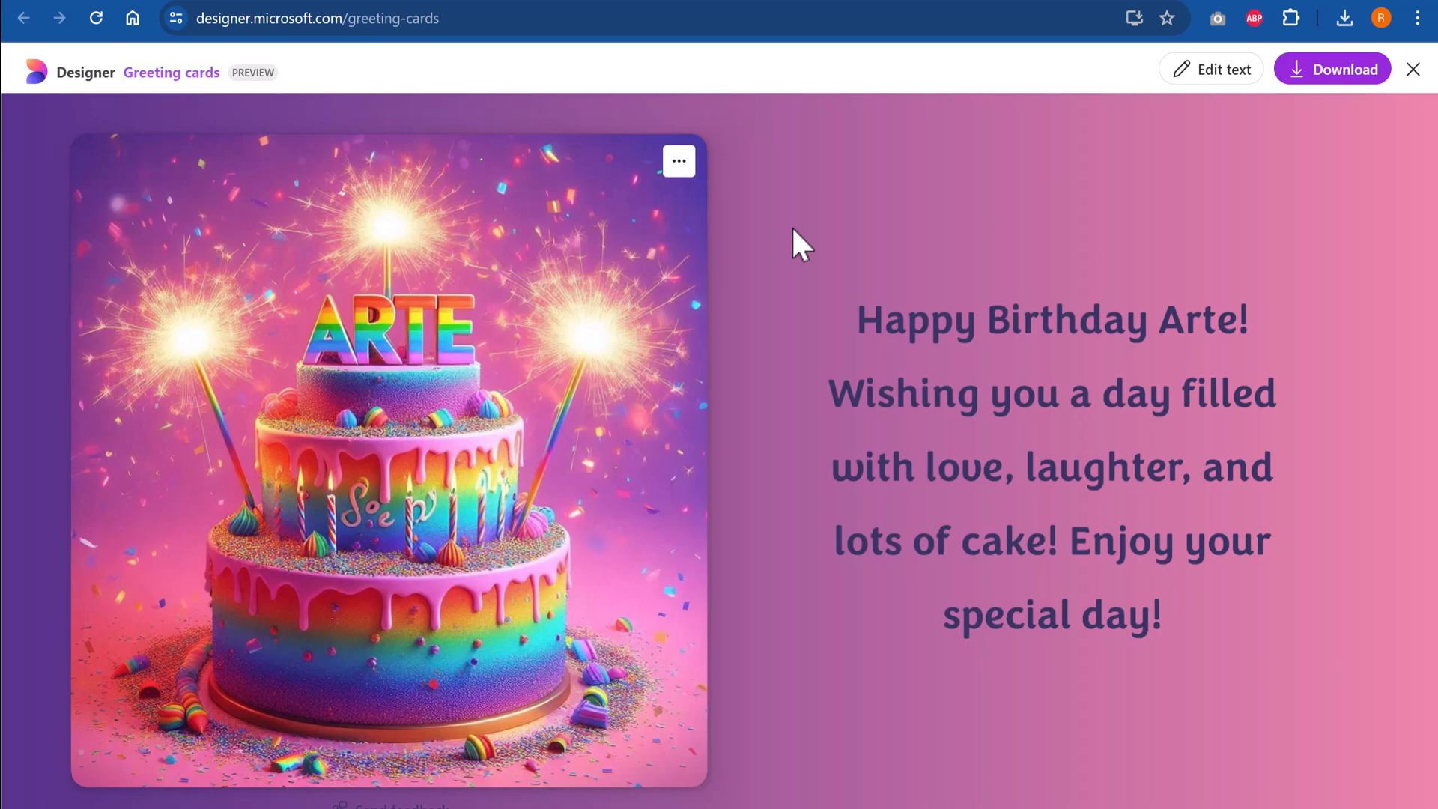
mouse_move(768, 91)
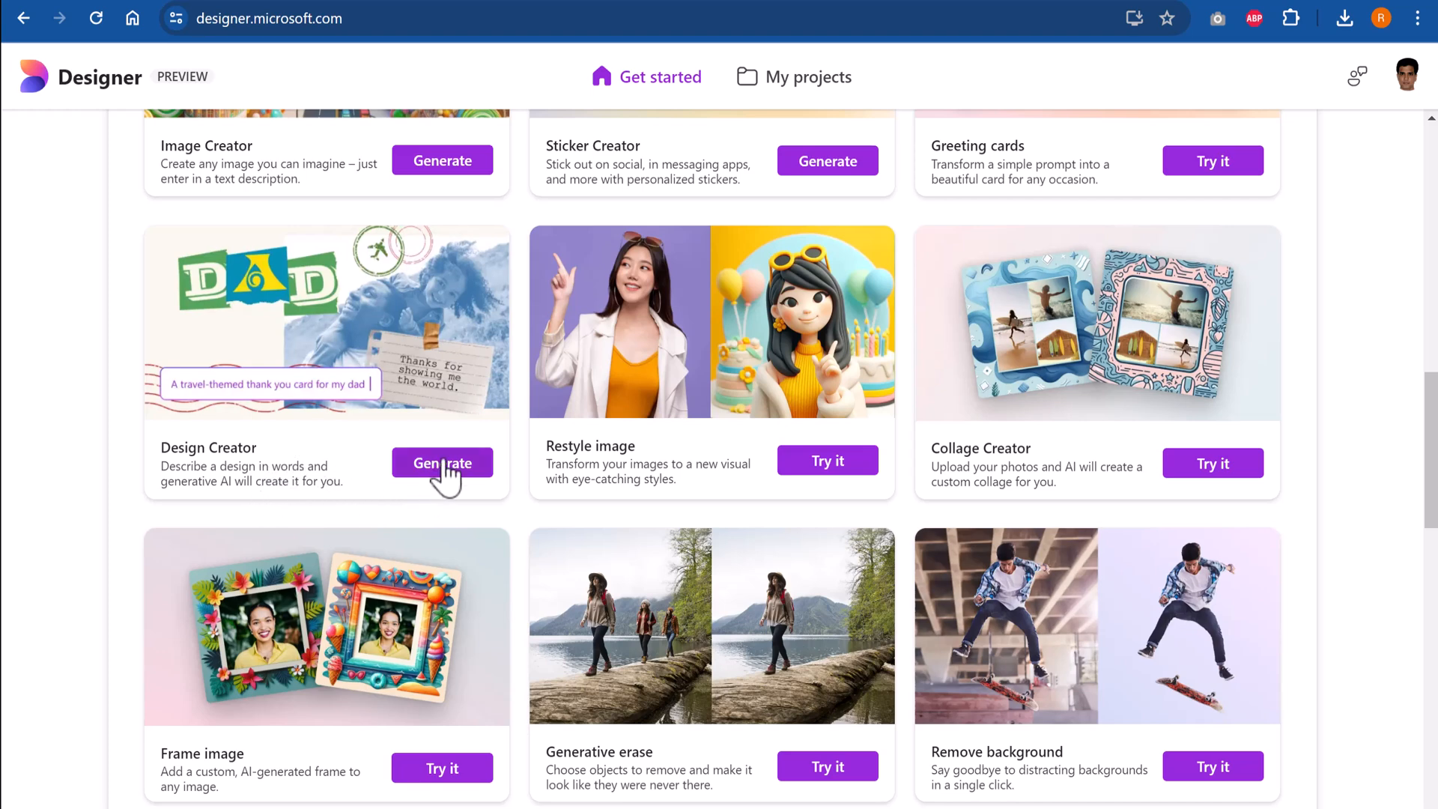
Generate designs from 'Create a poster showing a fire fighter in suit giving tips on fire safety'
click(442, 461)
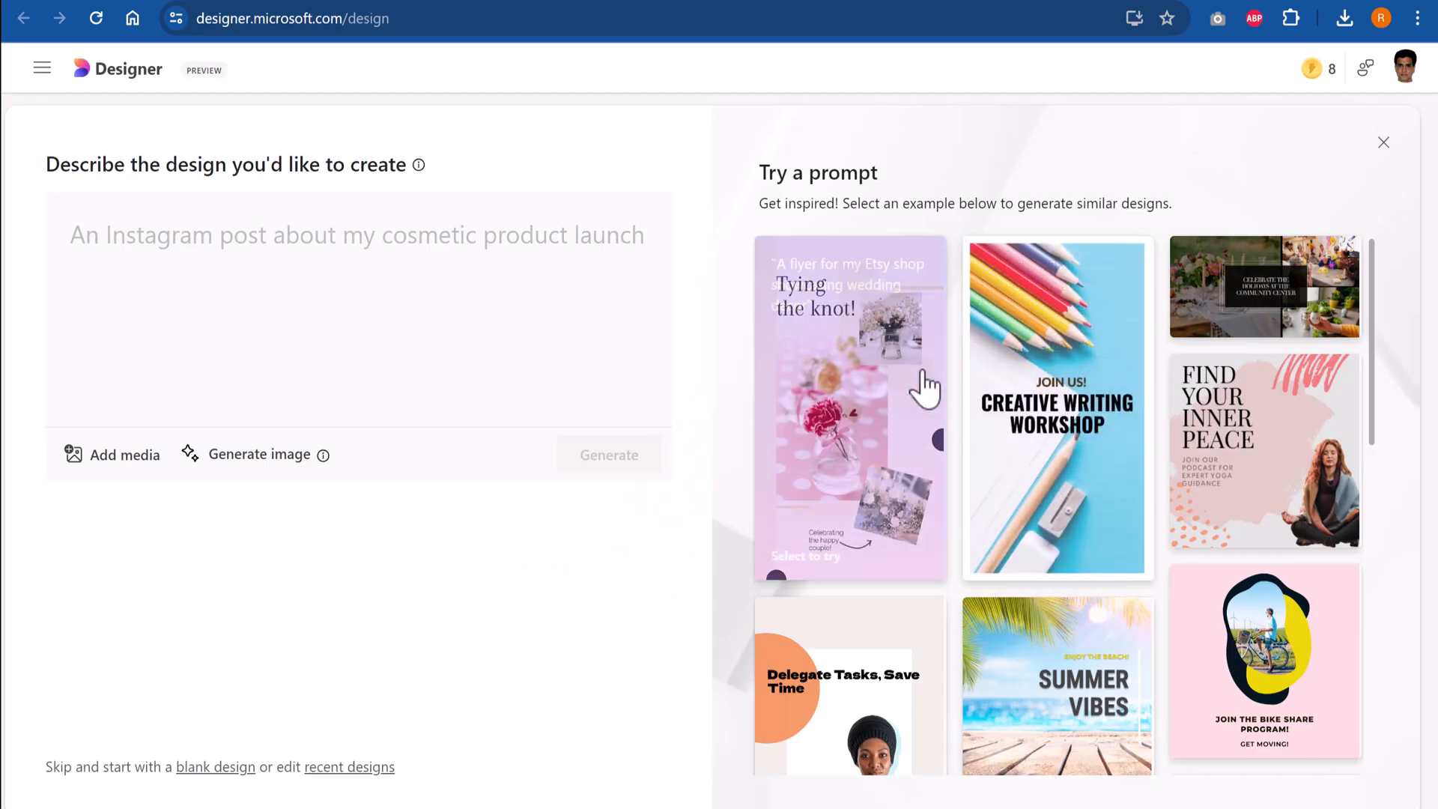
mouse_move(1264, 372)
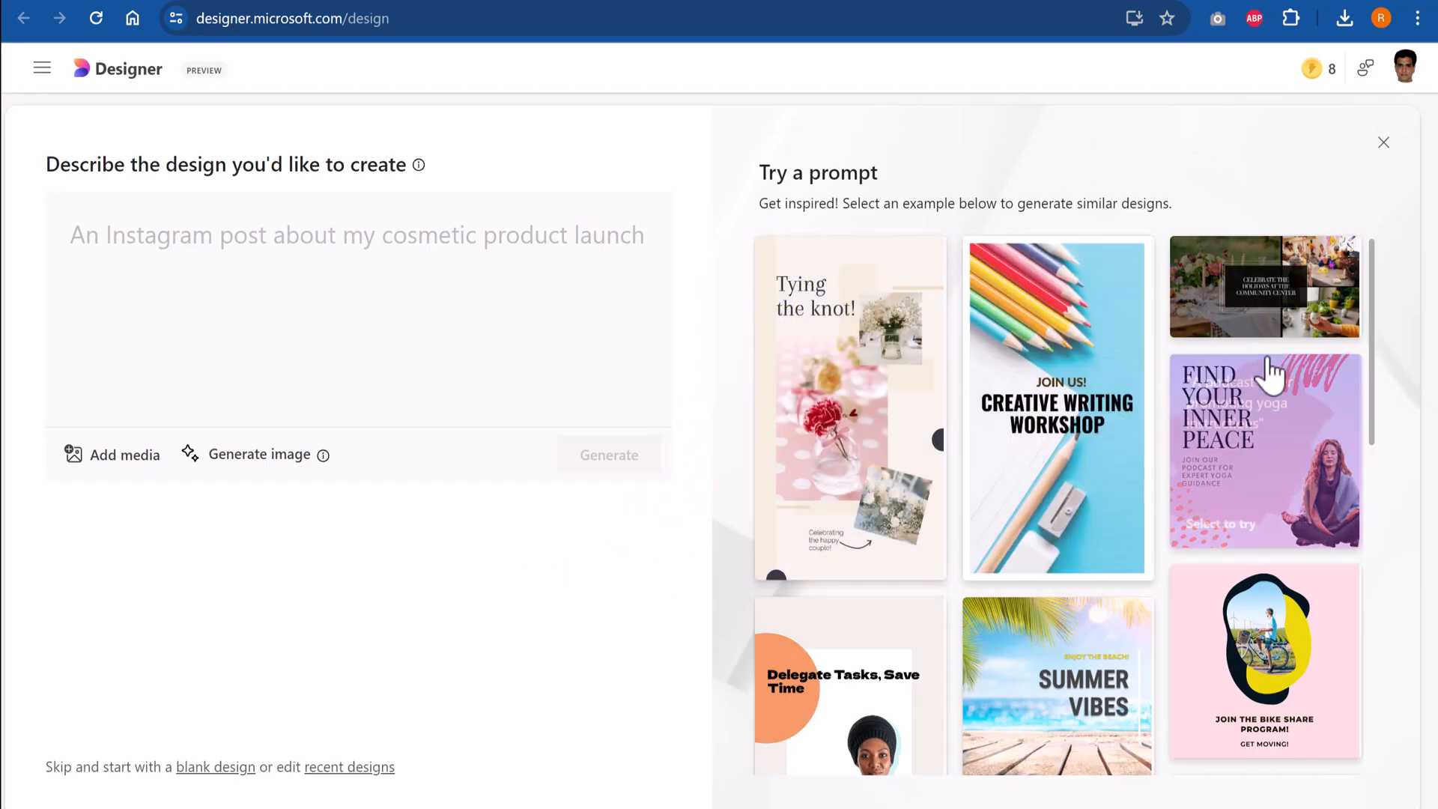
mouse_move(1058, 436)
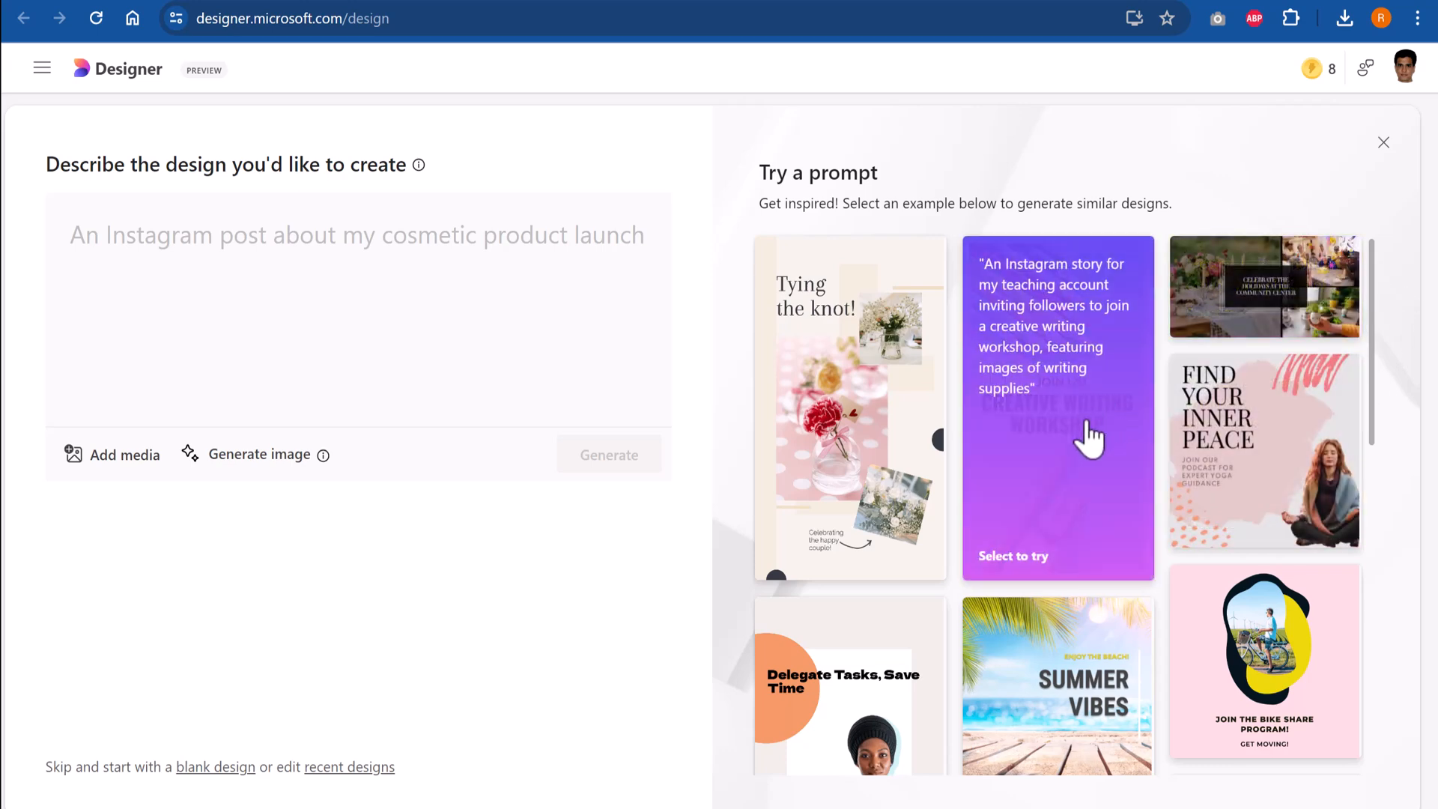
mouse_move(1389, 445)
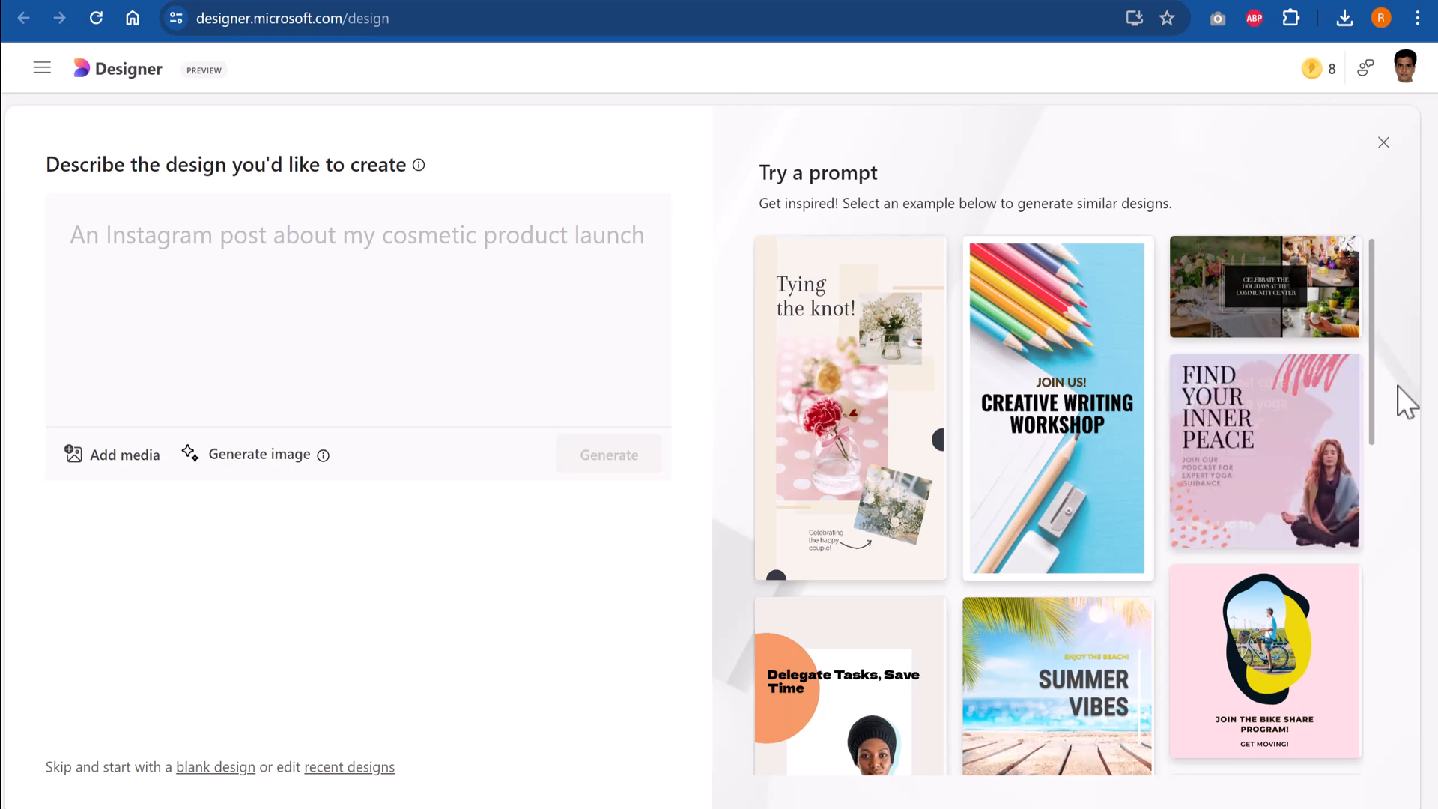
mouse_move(1293, 449)
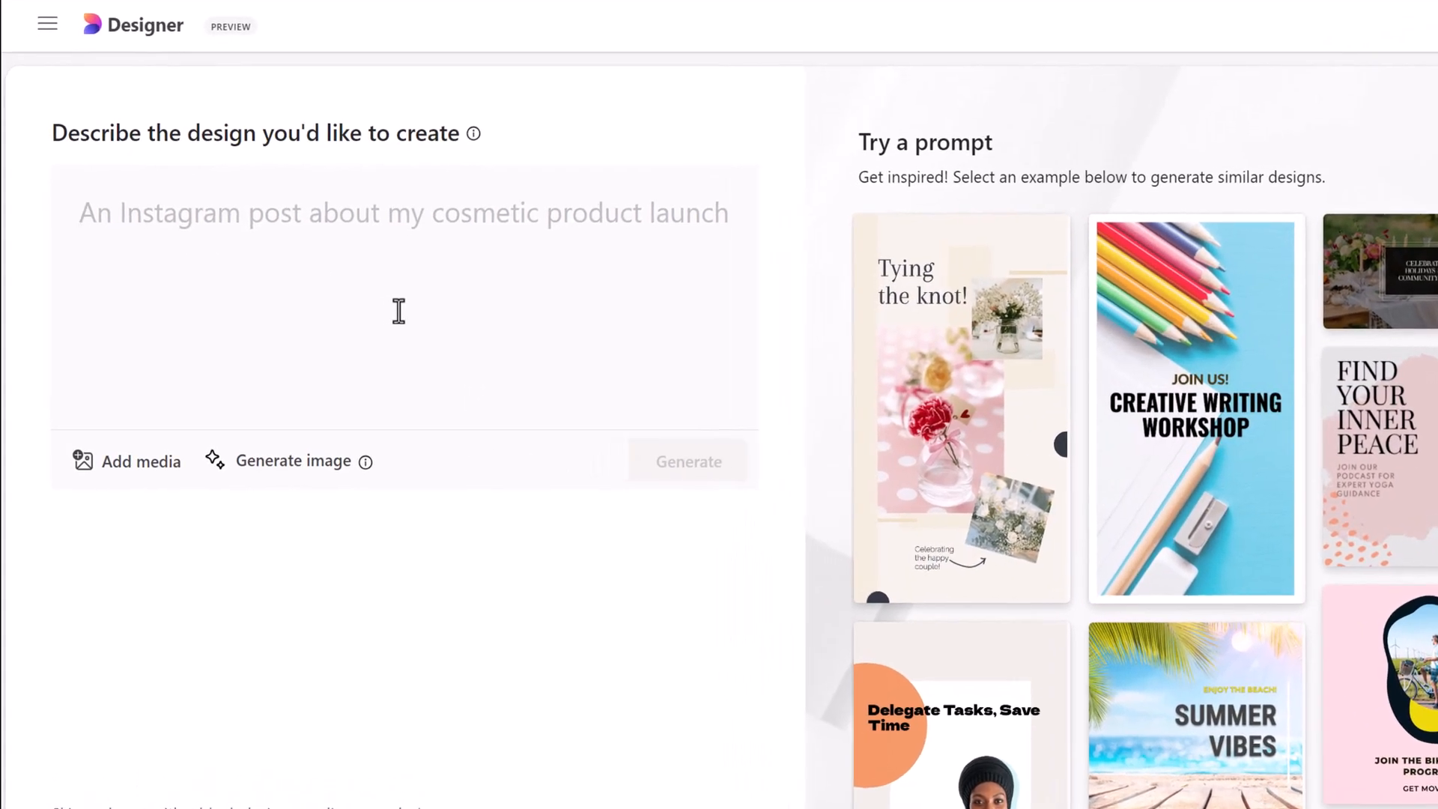
text(A fire fighter in)
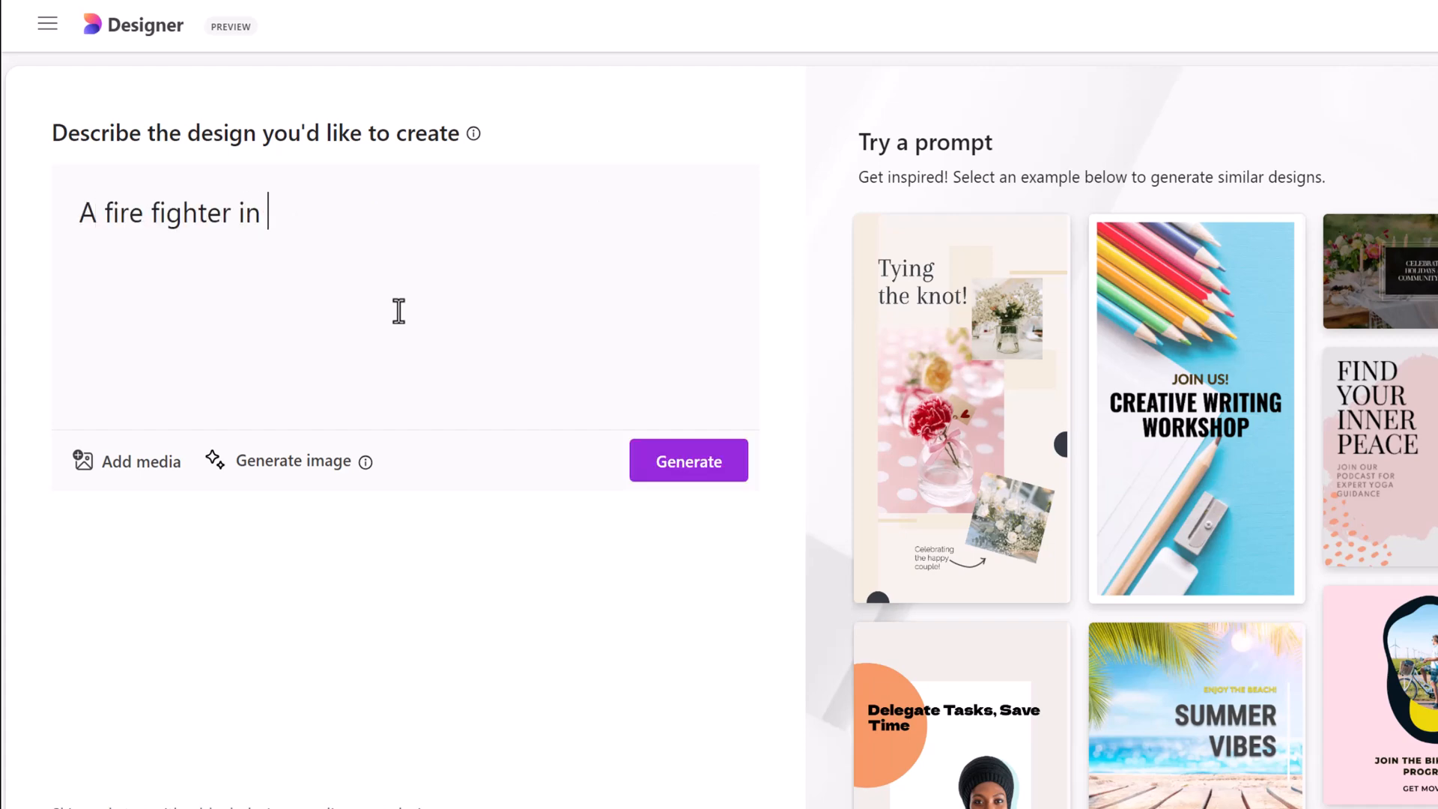
text(suit instr)
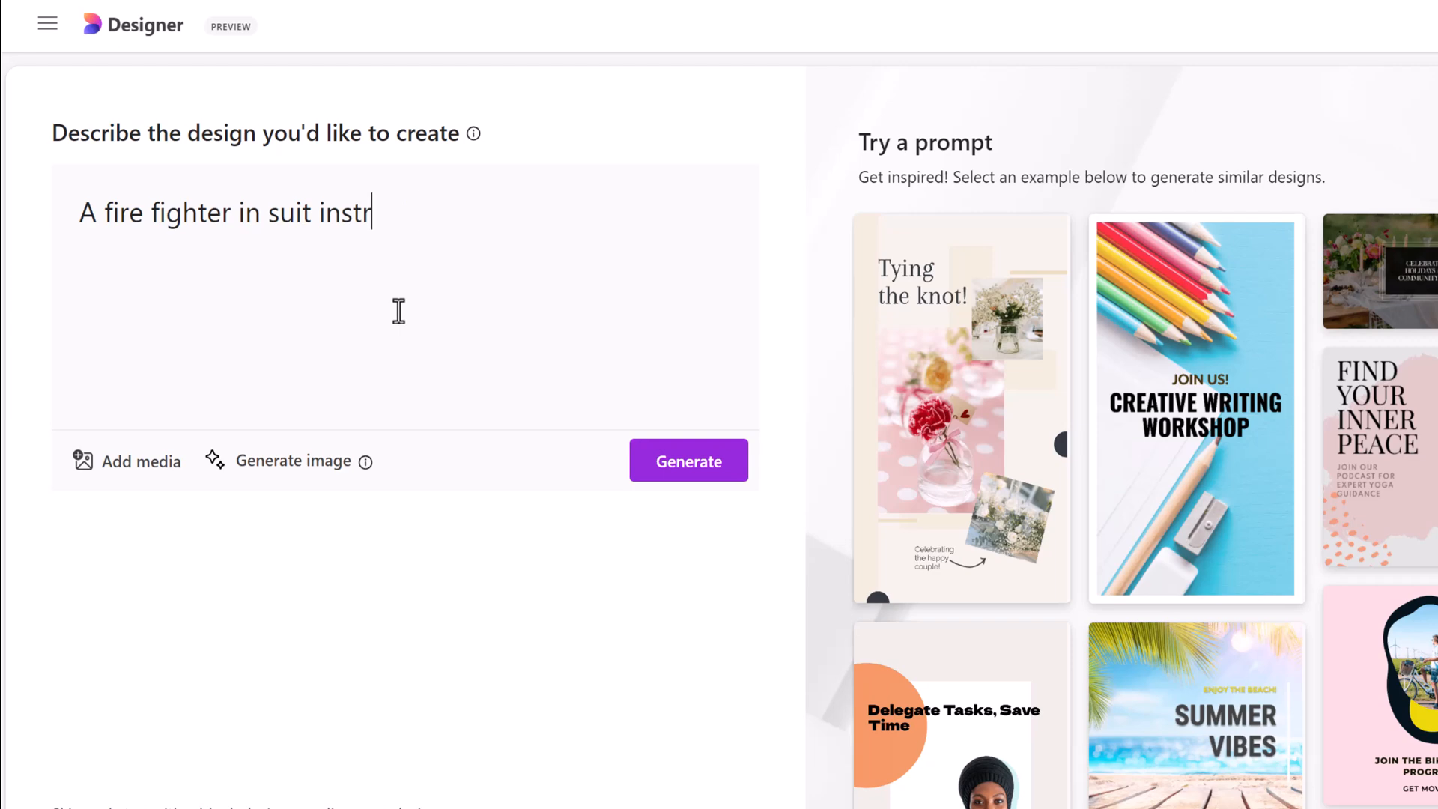
text(gives tips on fire safety)
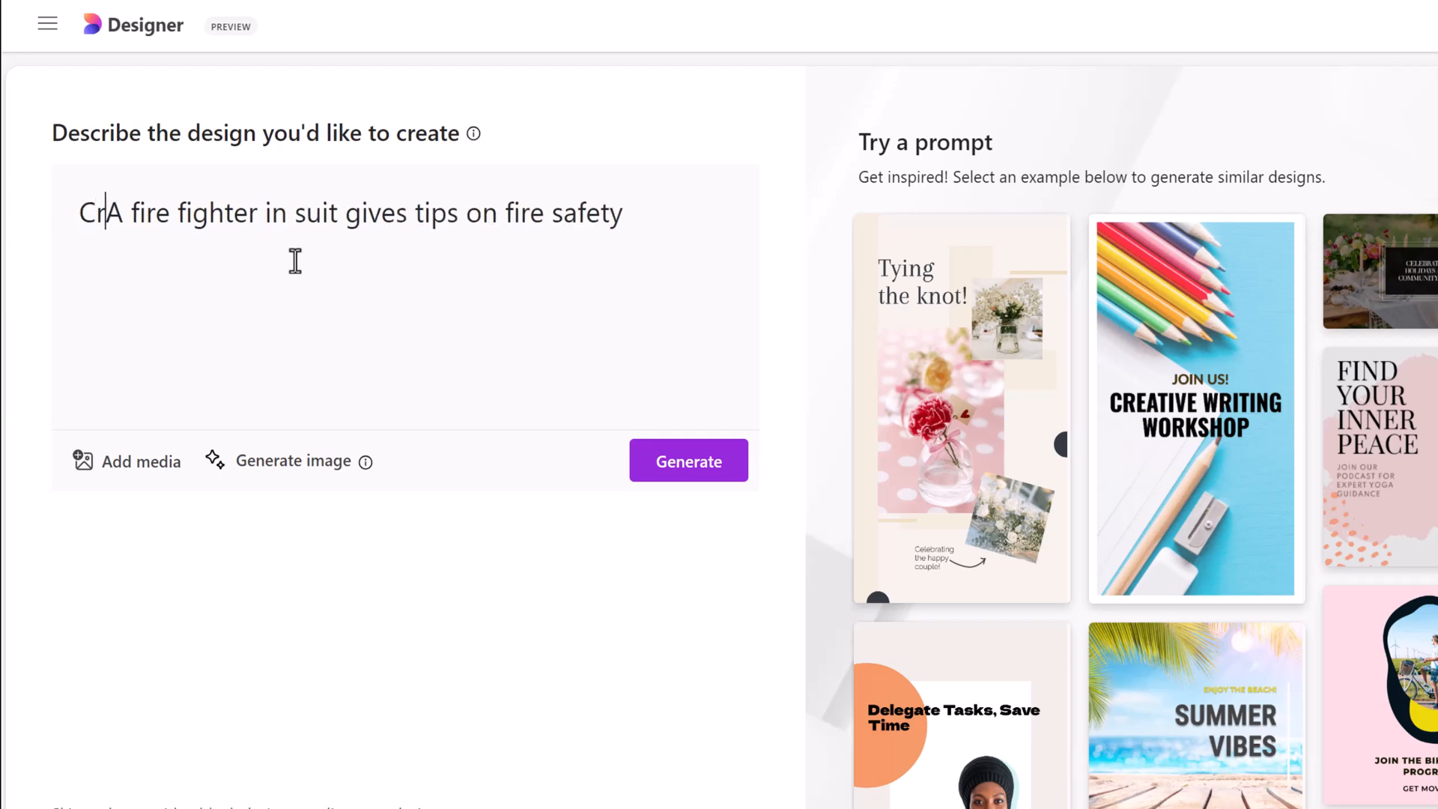
text(Create a poster show)
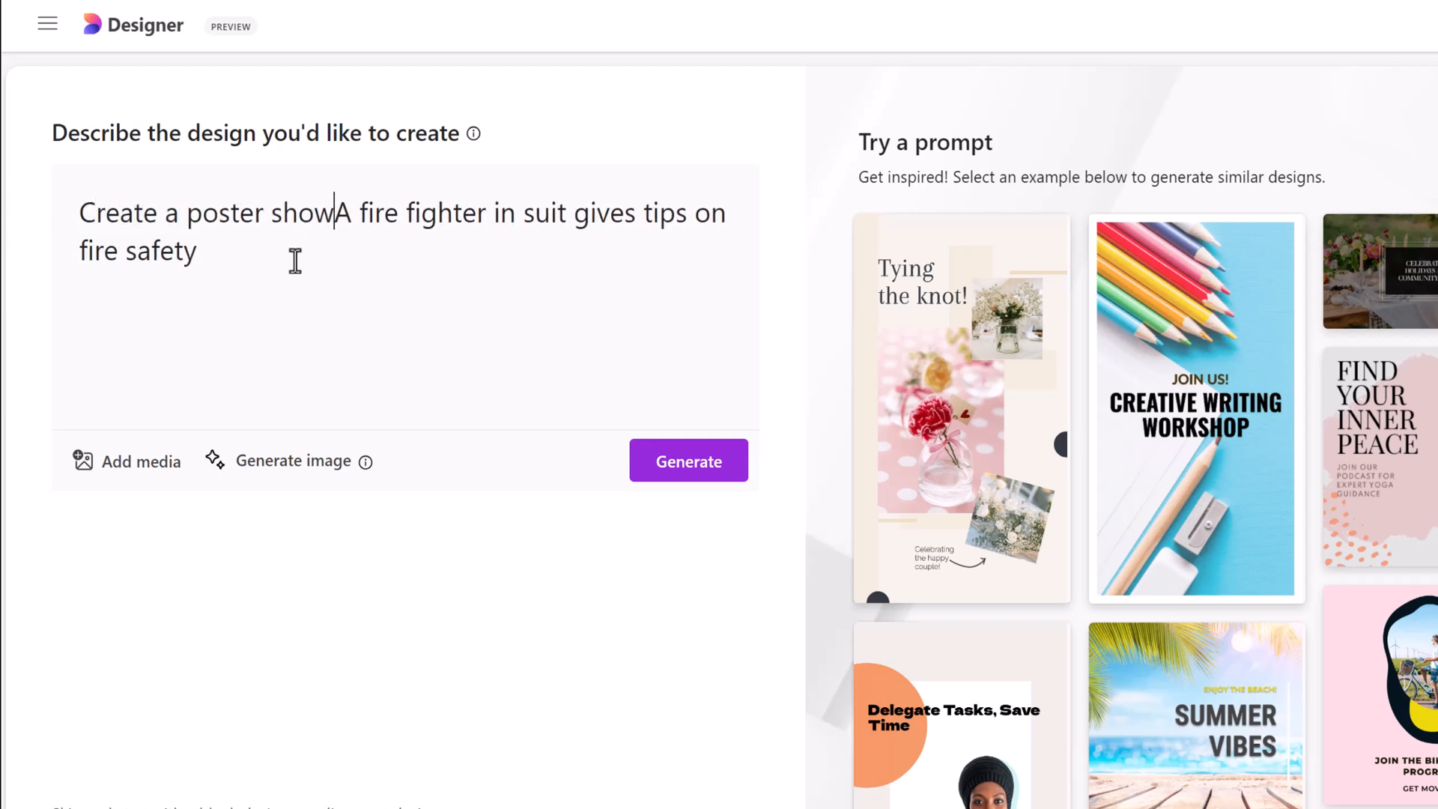
text(ing a)
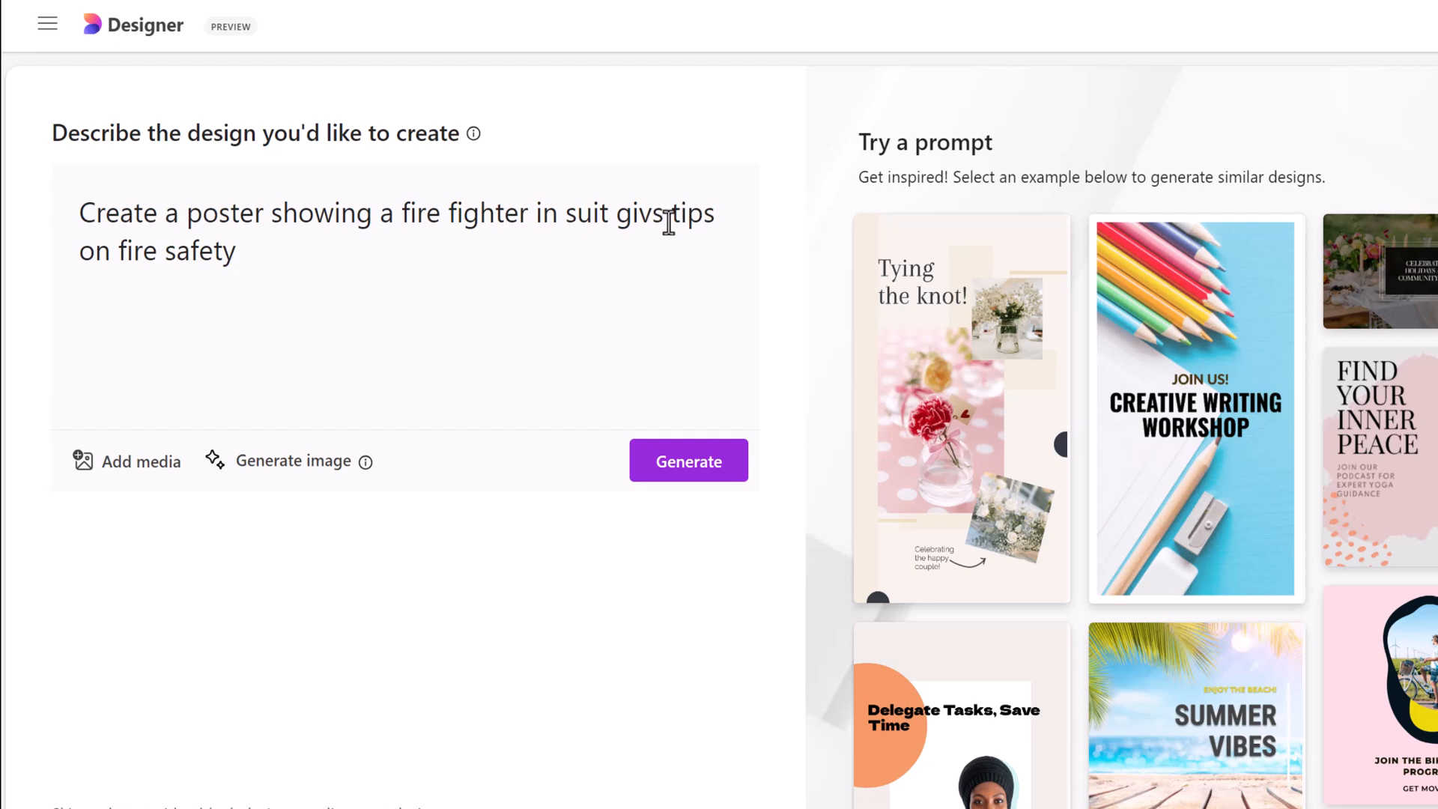
text(ing)
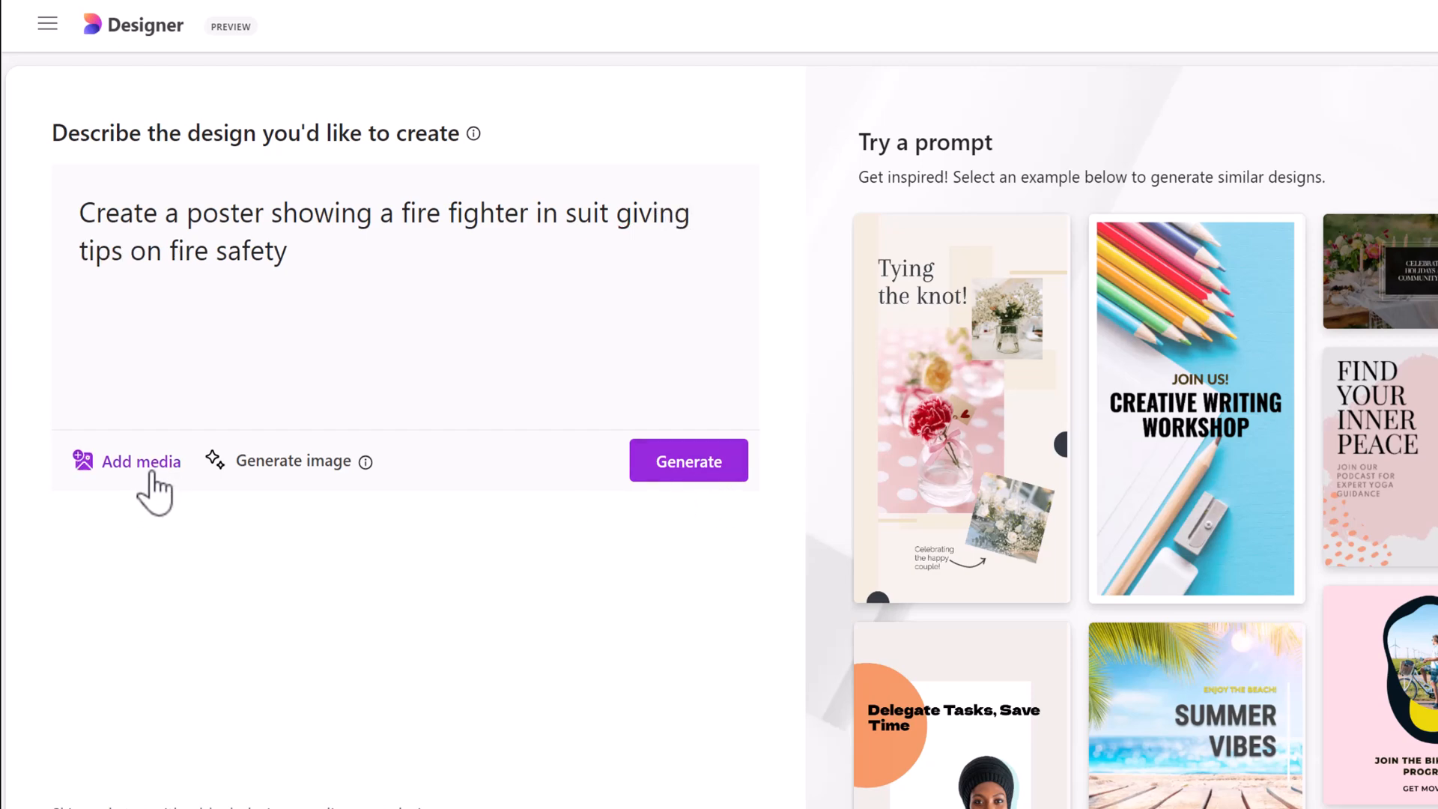
mouse_move(293, 461)
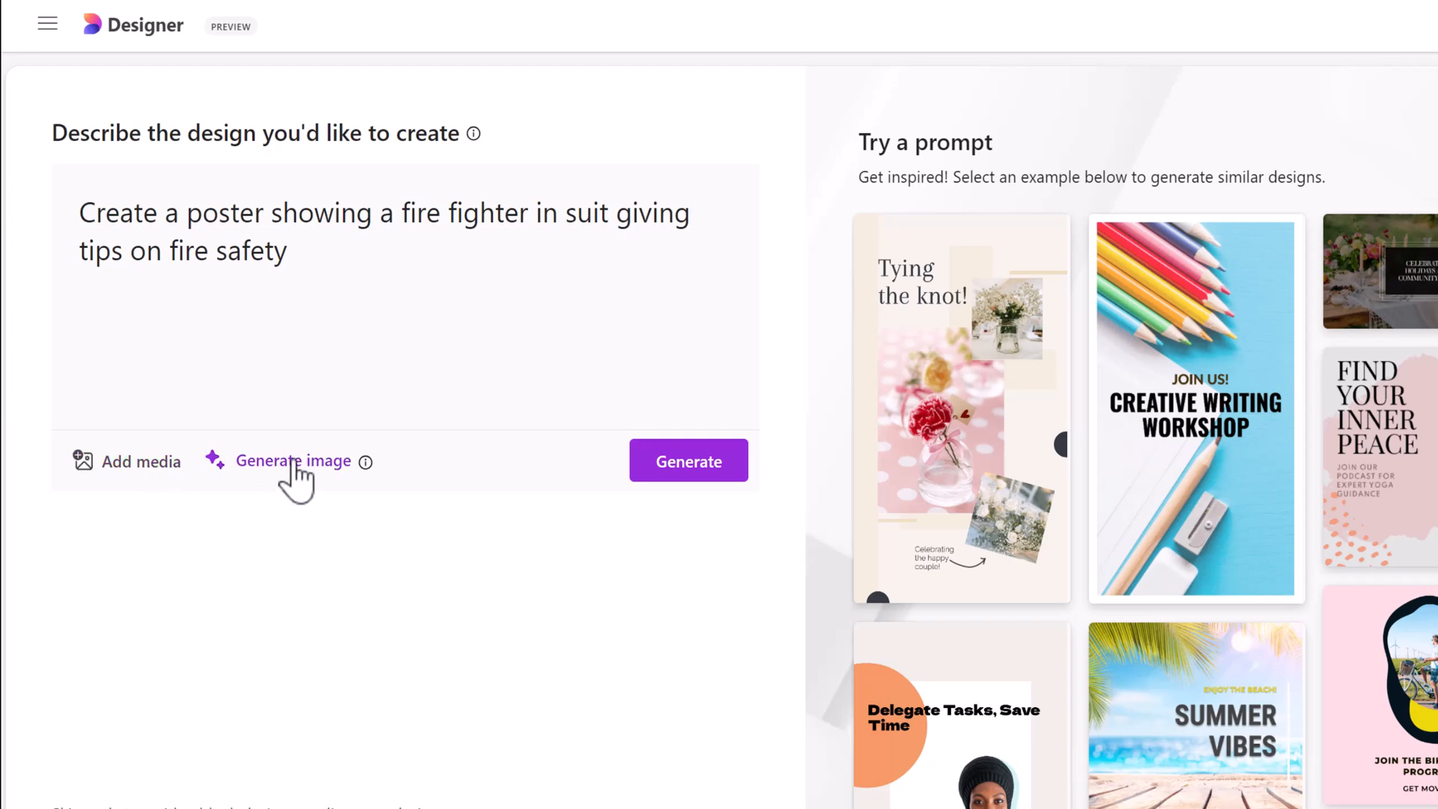
mouse_move(1006, 358)
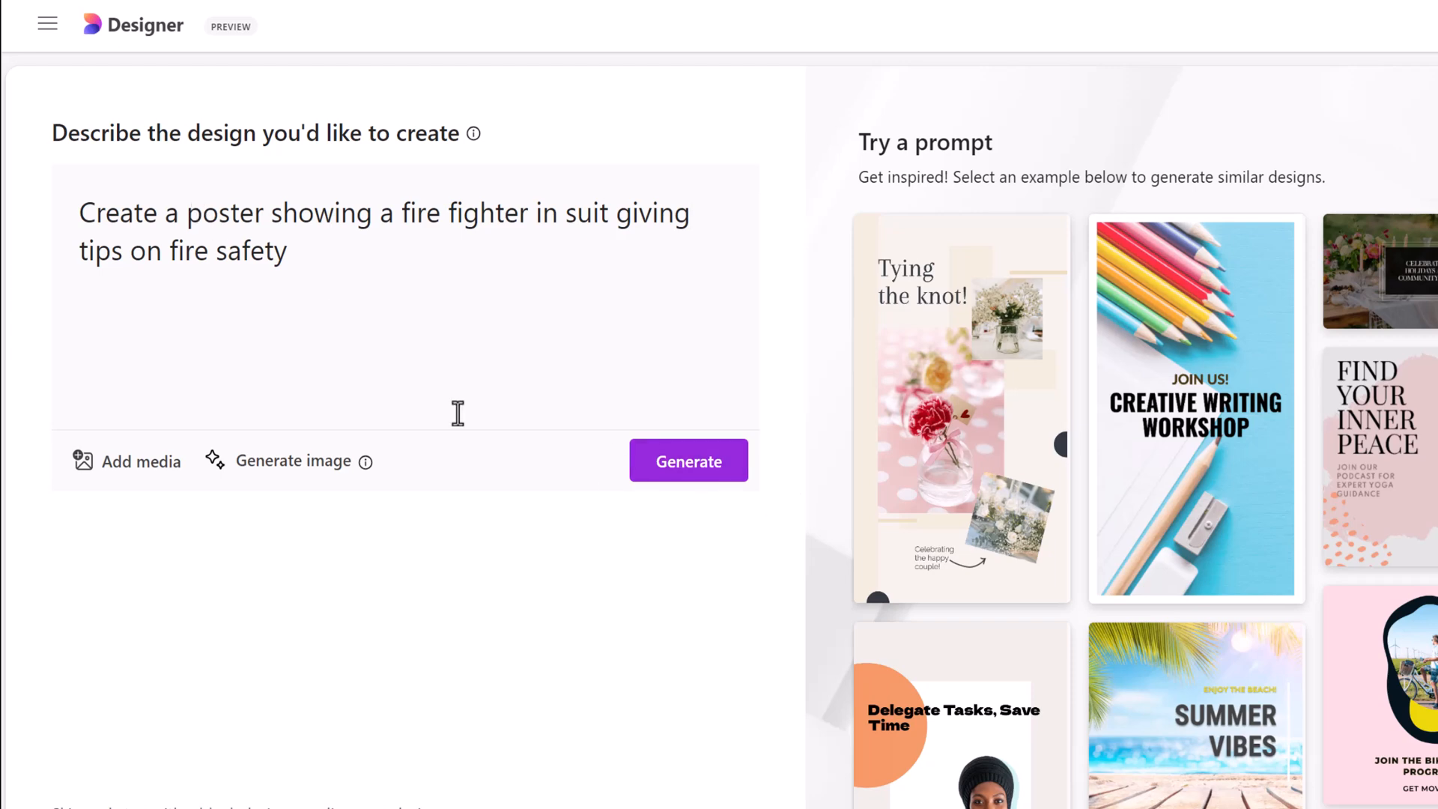
click(687, 461)
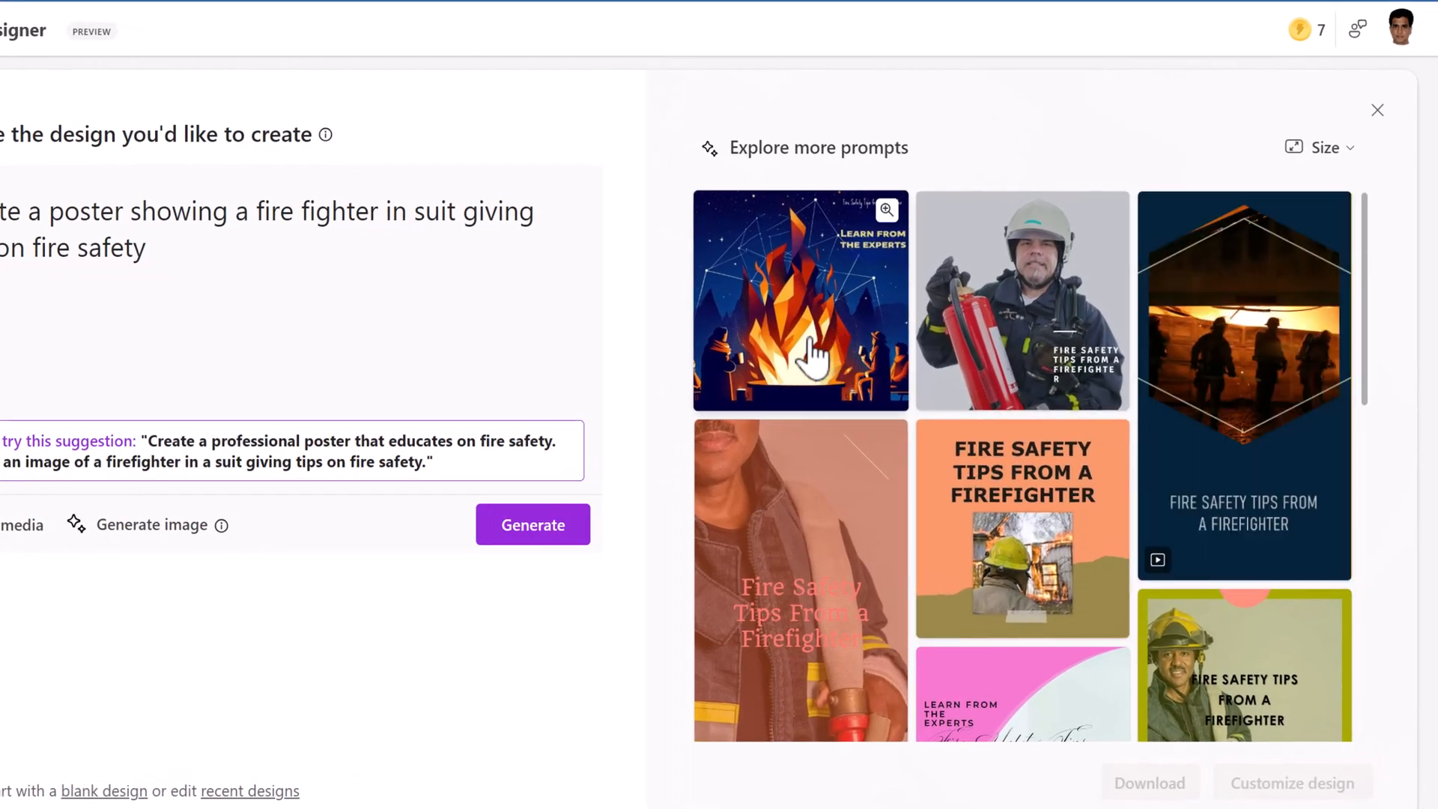
mouse_move(1021, 404)
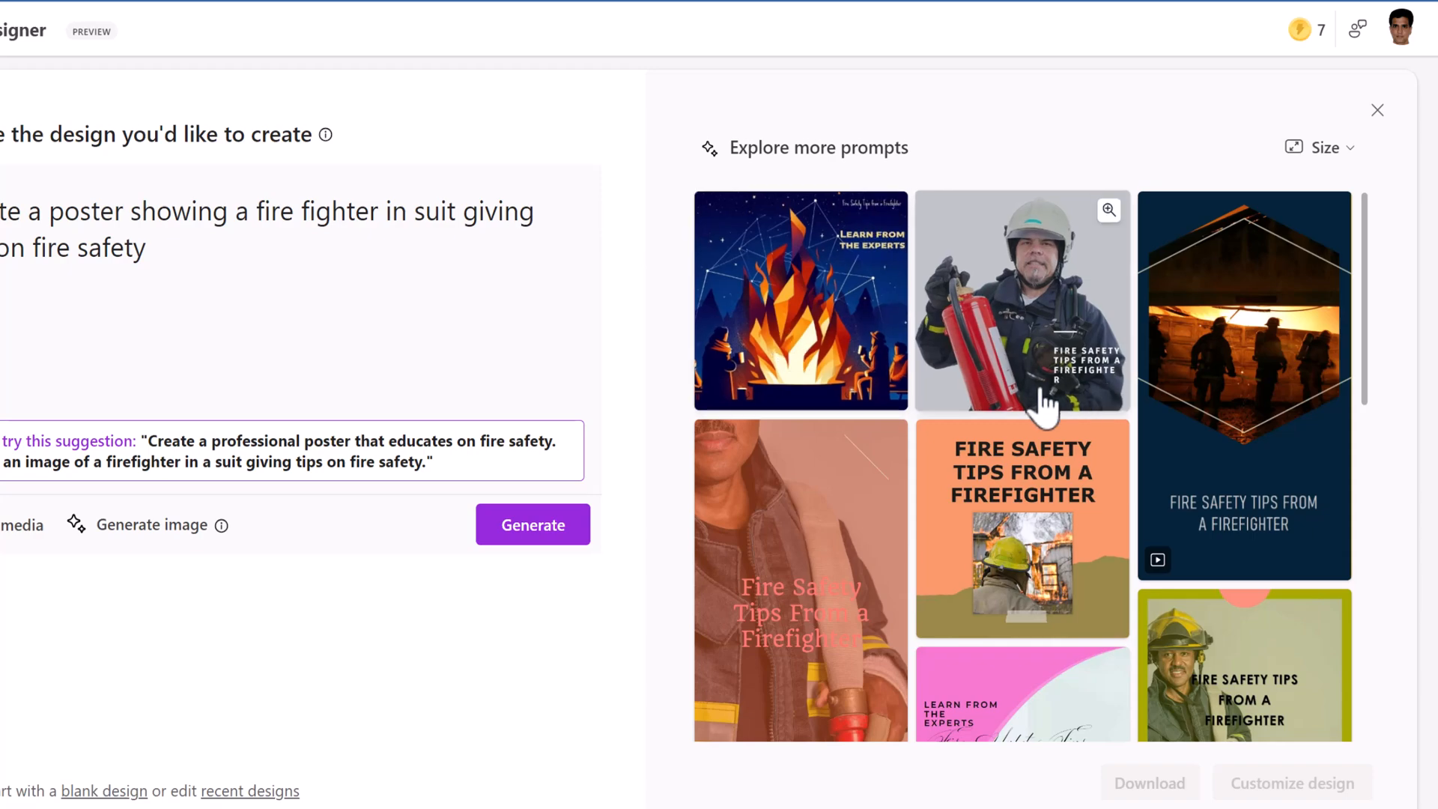
mouse_move(1027, 358)
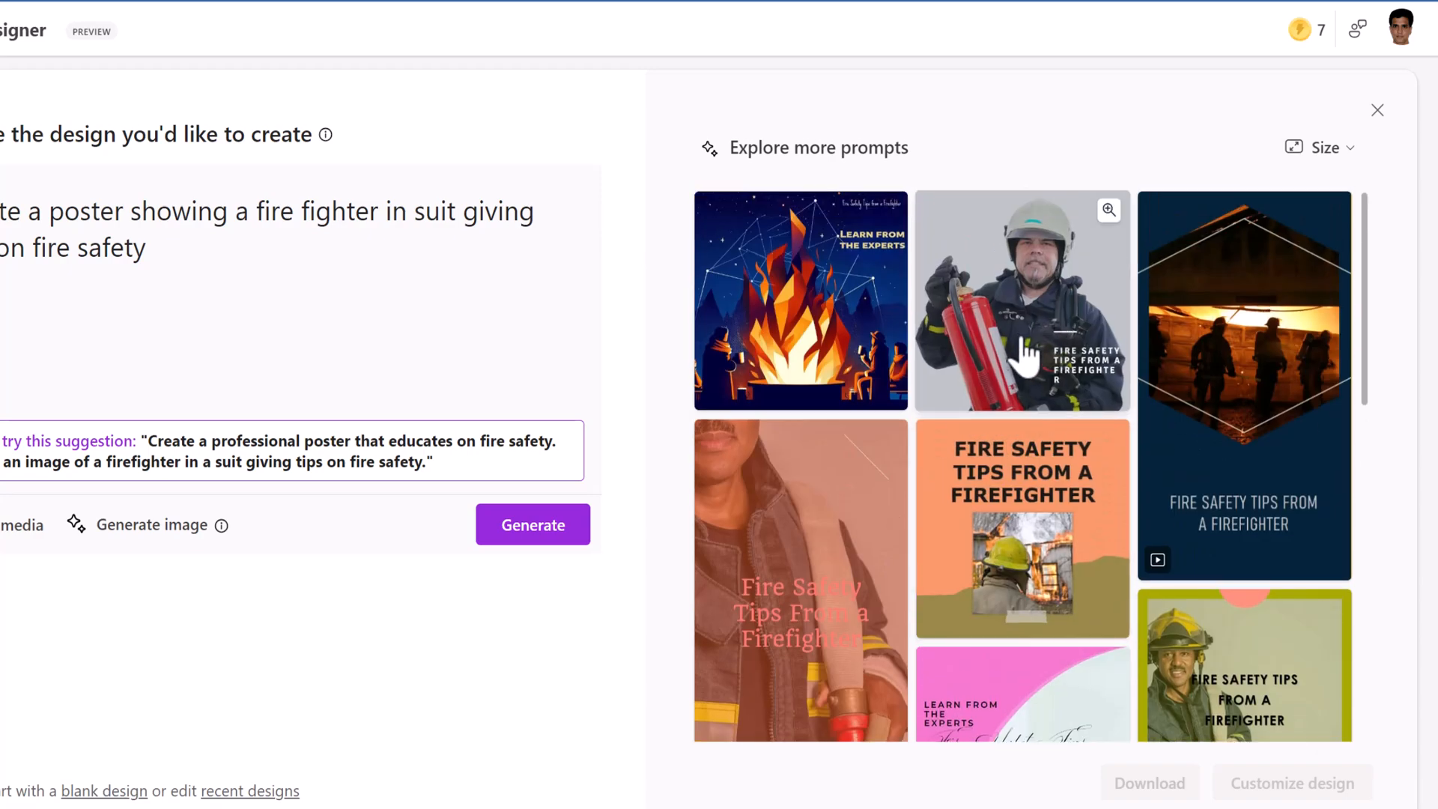
Browse more firefighter poster results, including fire-alarm and burning-house designs
scroll(down, 3)
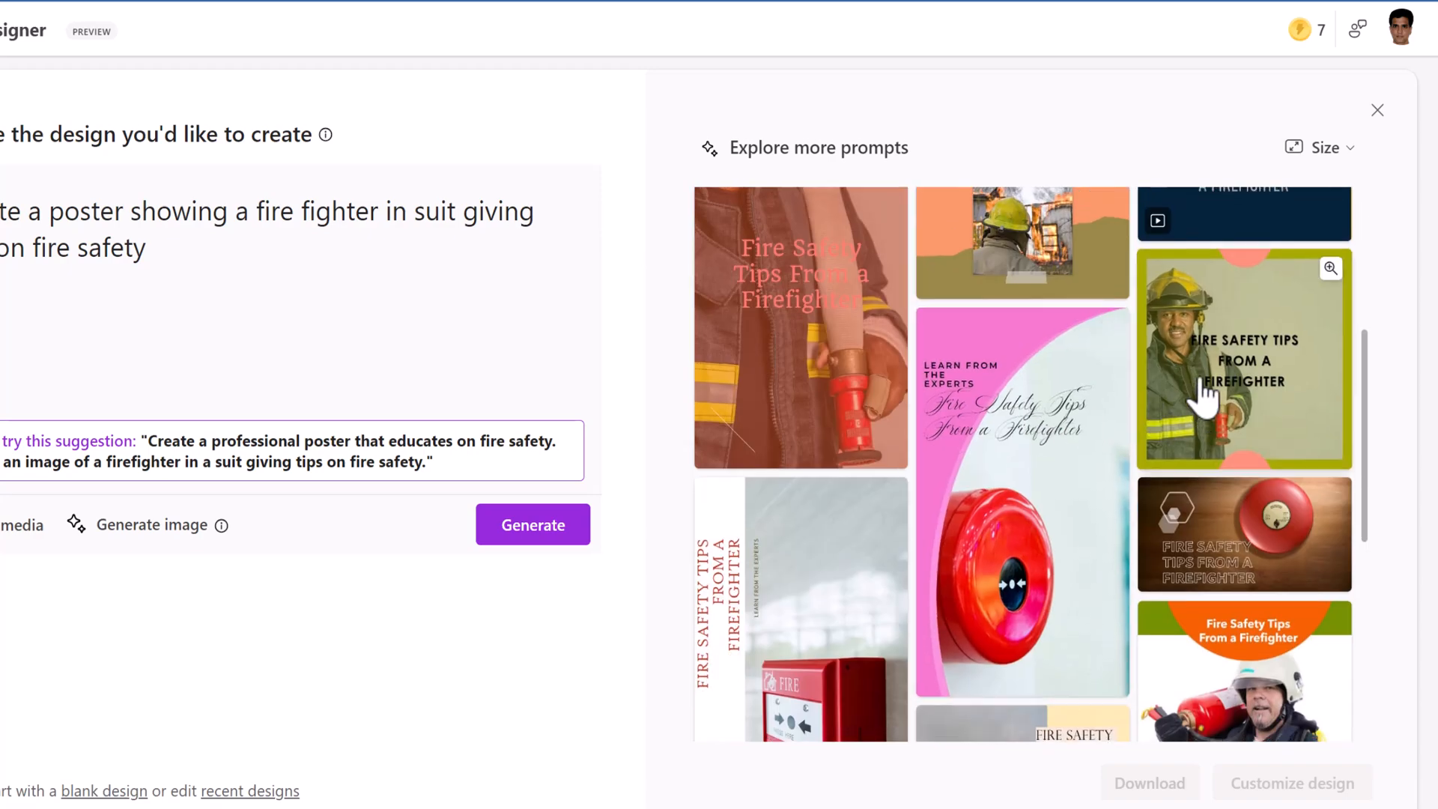
scroll(down, 3)
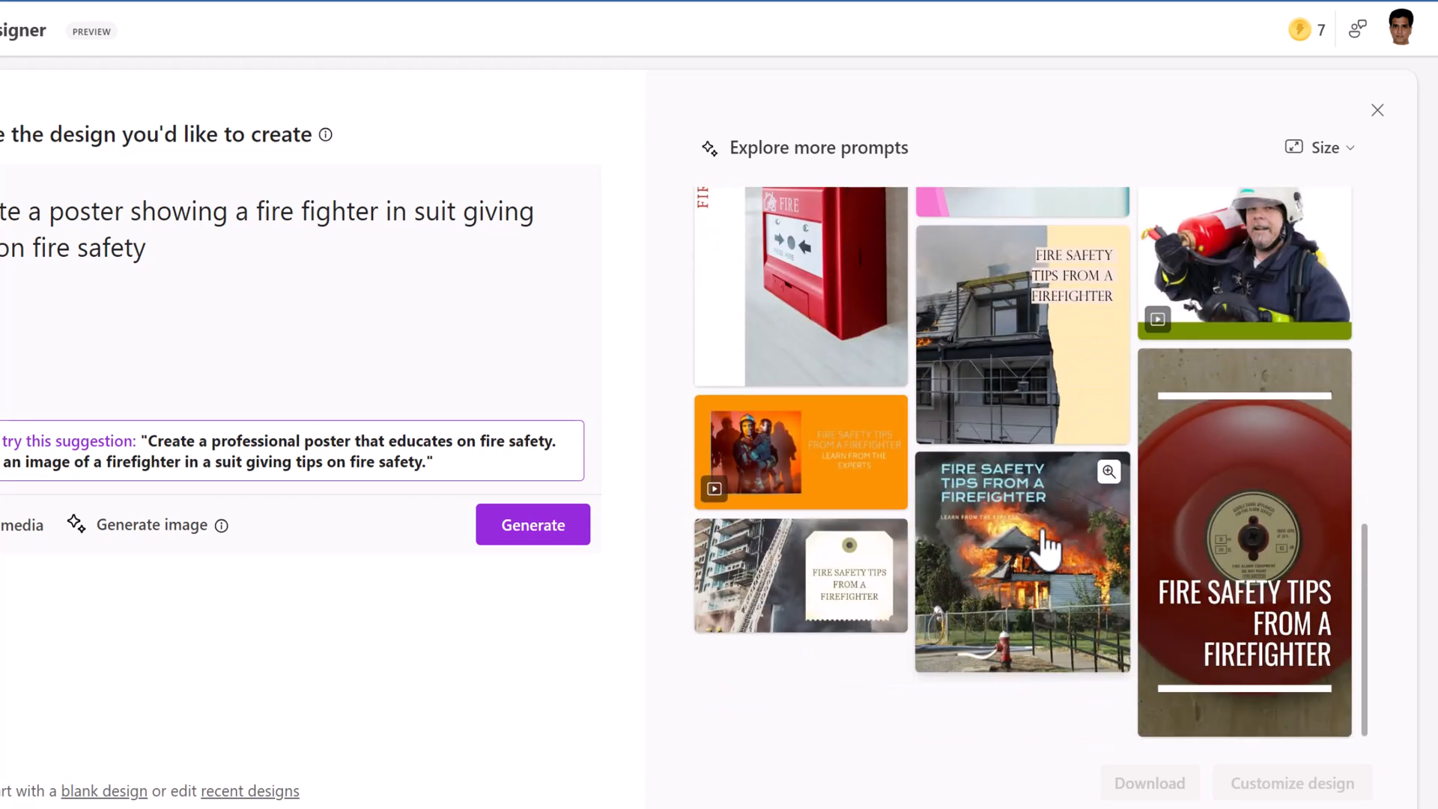
mouse_move(1022, 395)
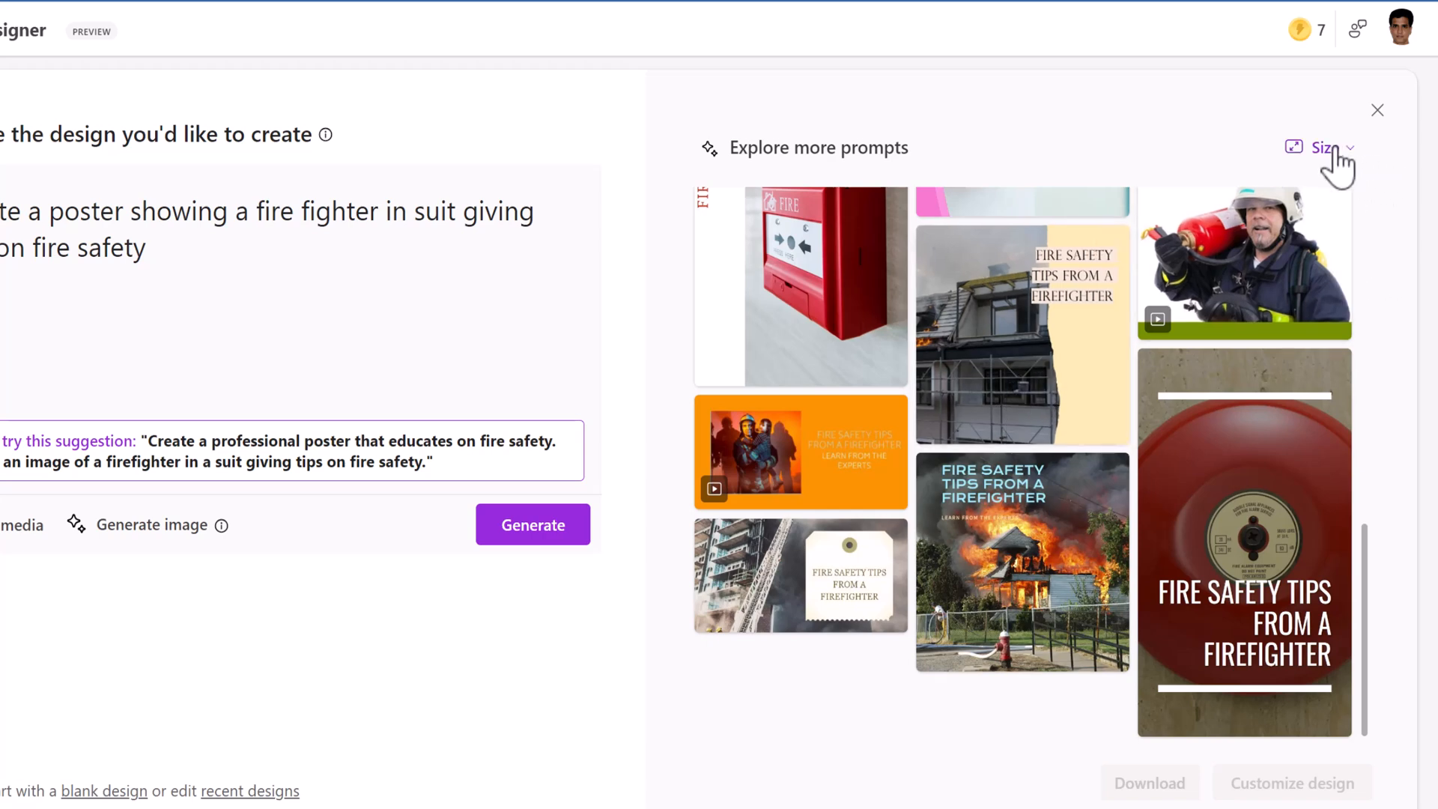
Change the design size to Landscape so the fire-safety posters regenerate
click(1326, 147)
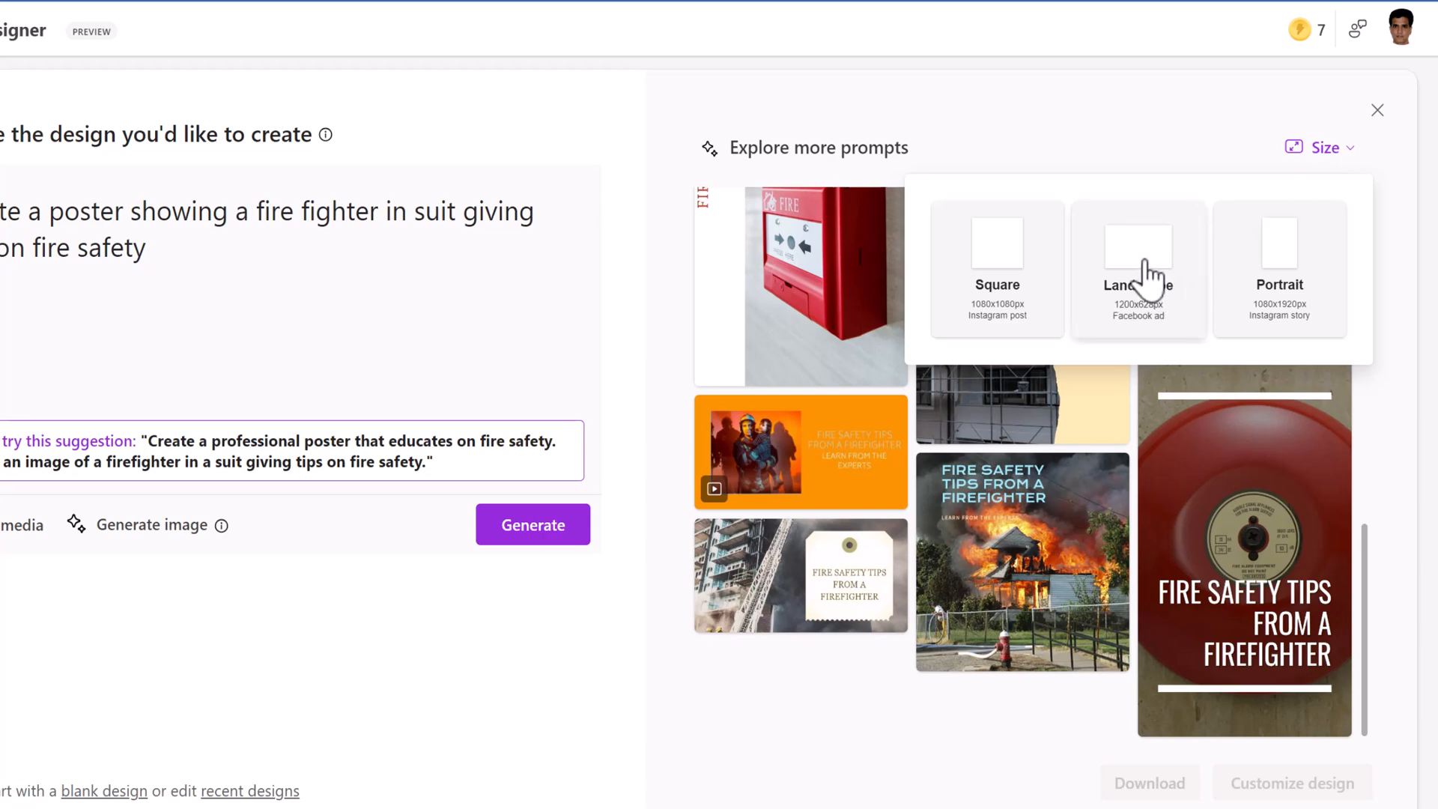
click(532, 523)
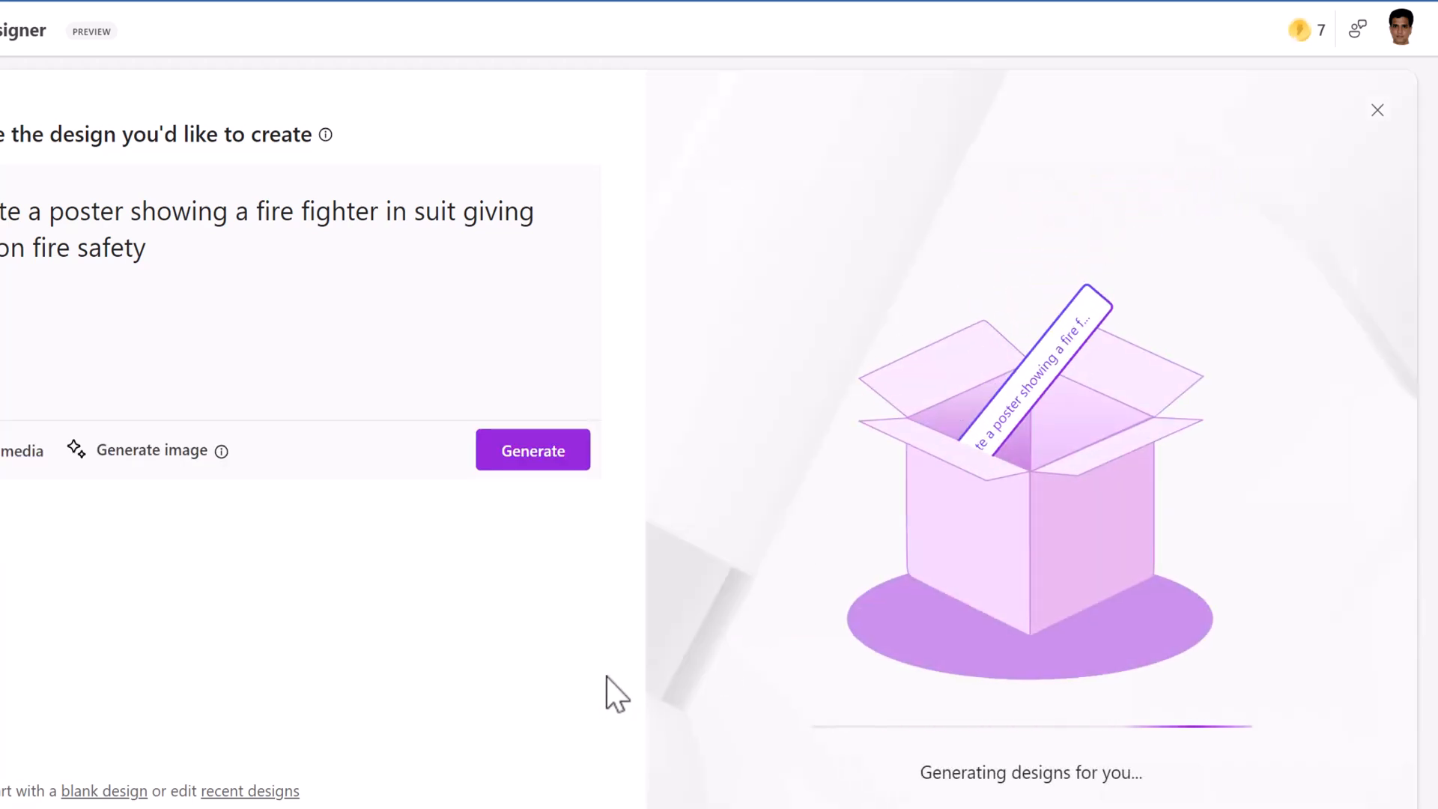
mouse_move(1037, 523)
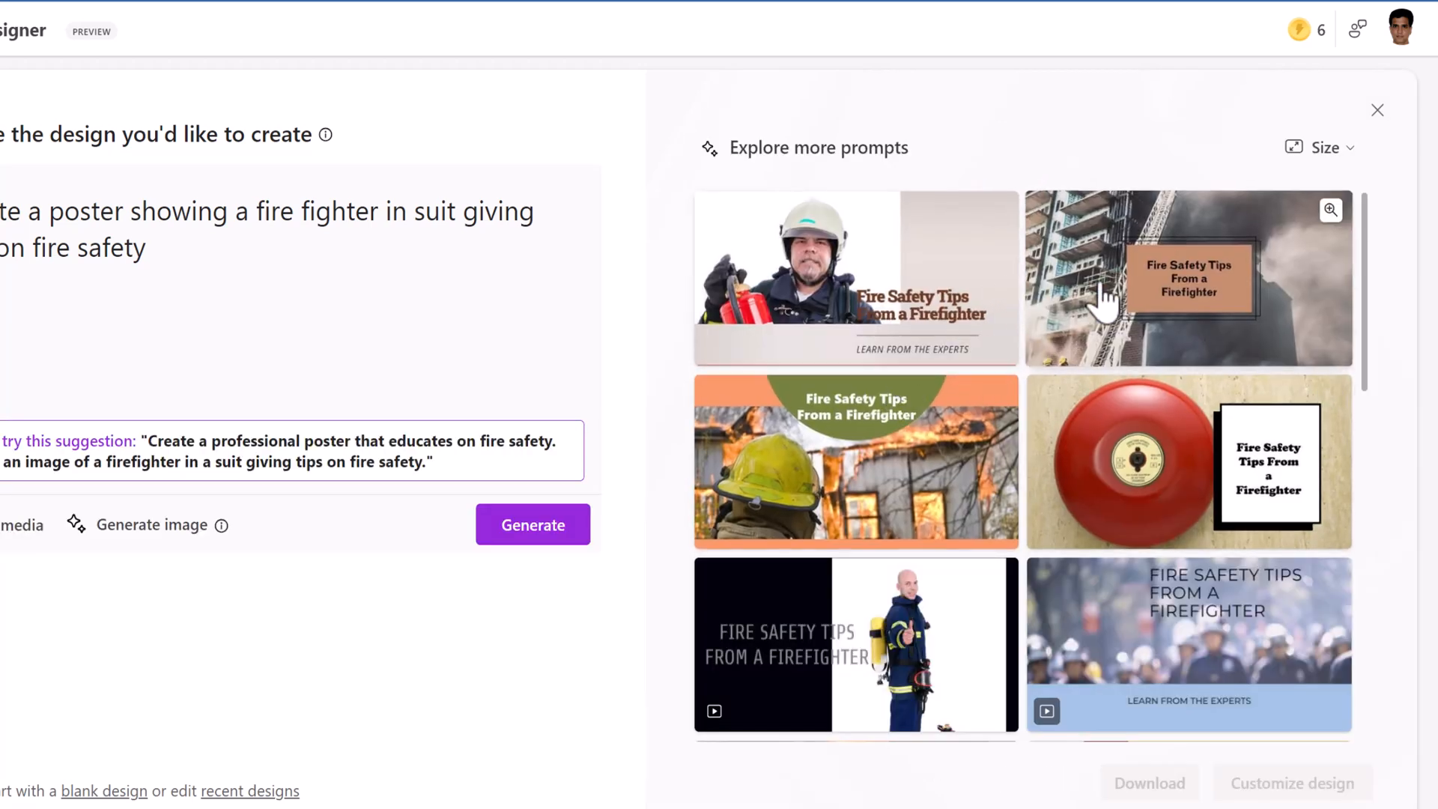
mouse_move(1114, 688)
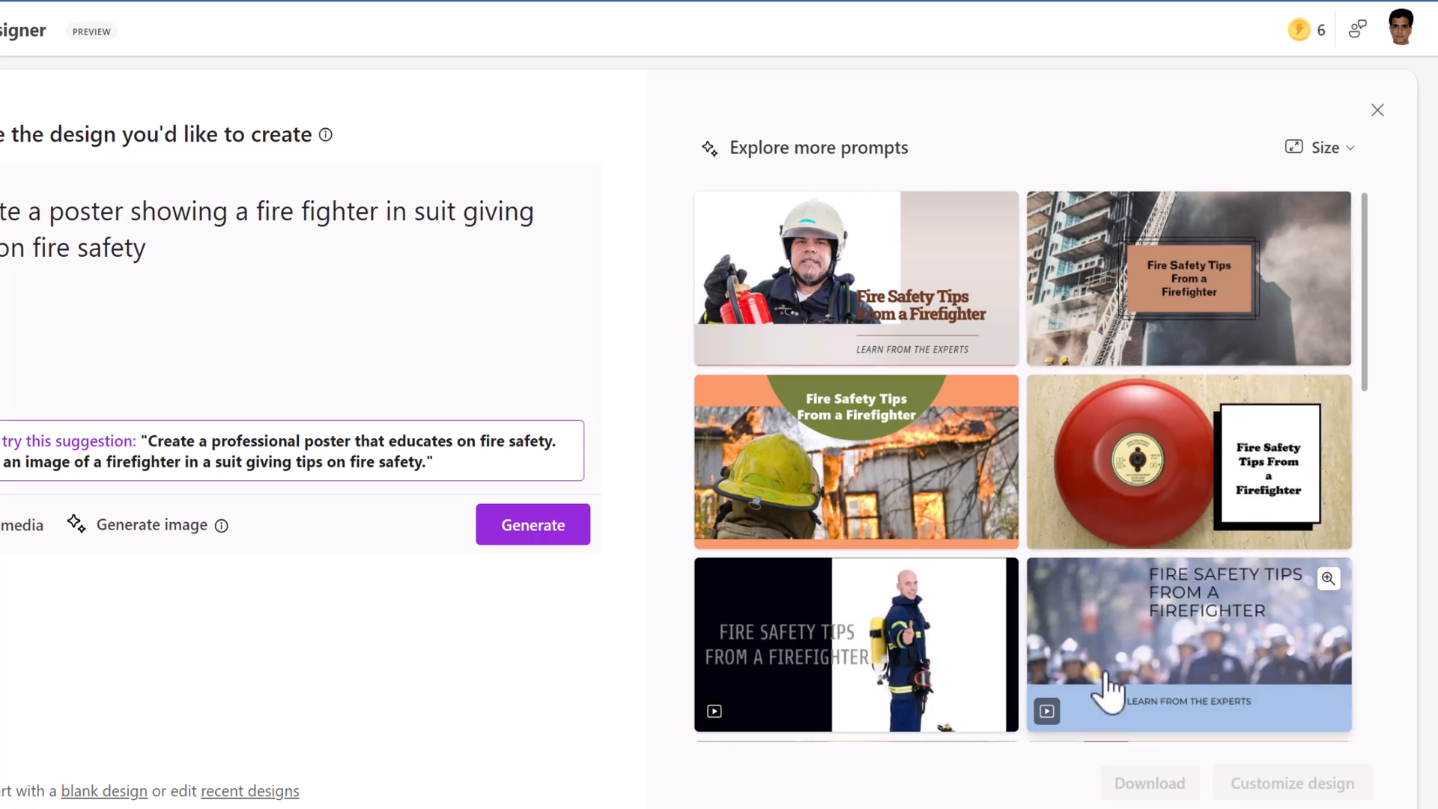
mouse_move(1370, 559)
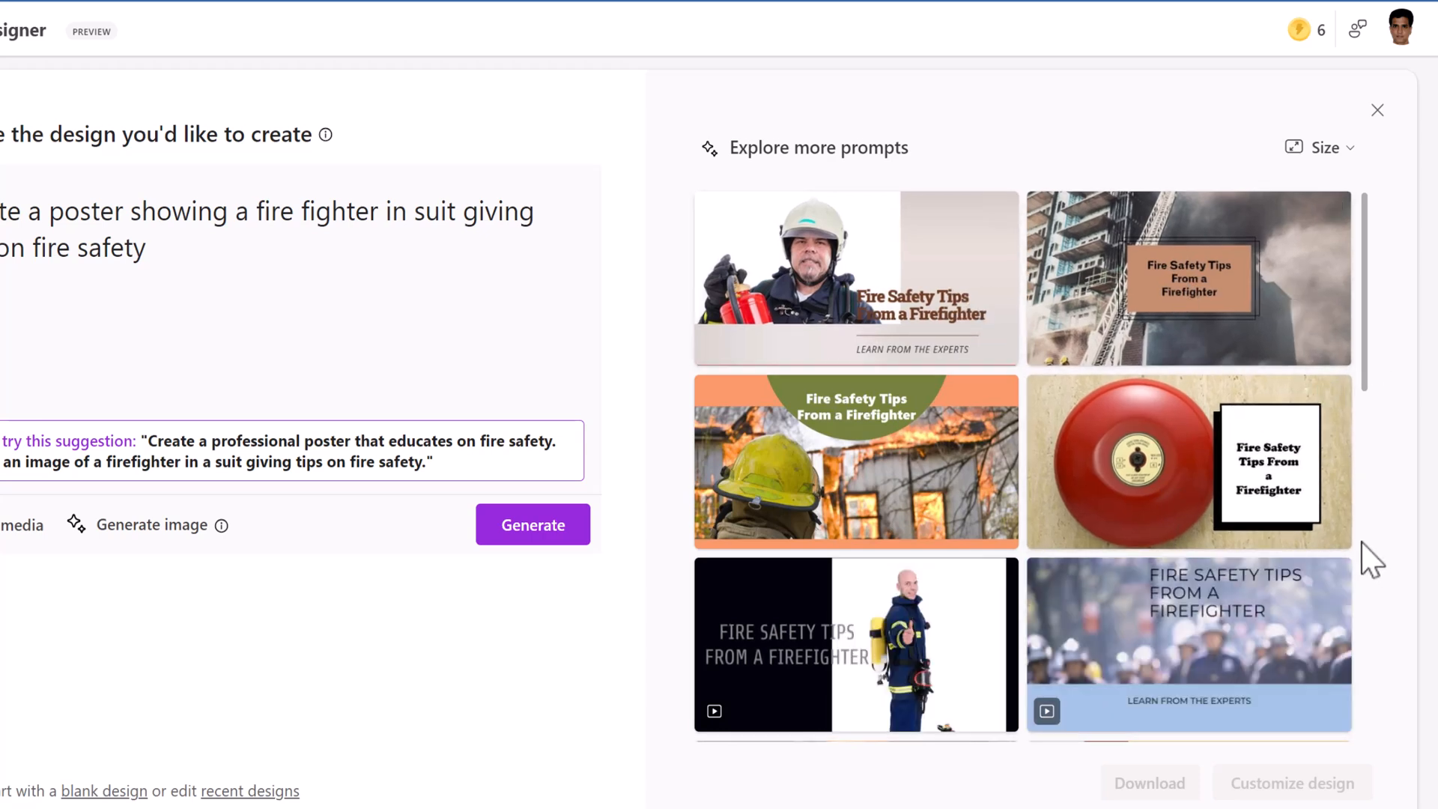
scroll(down, 3)
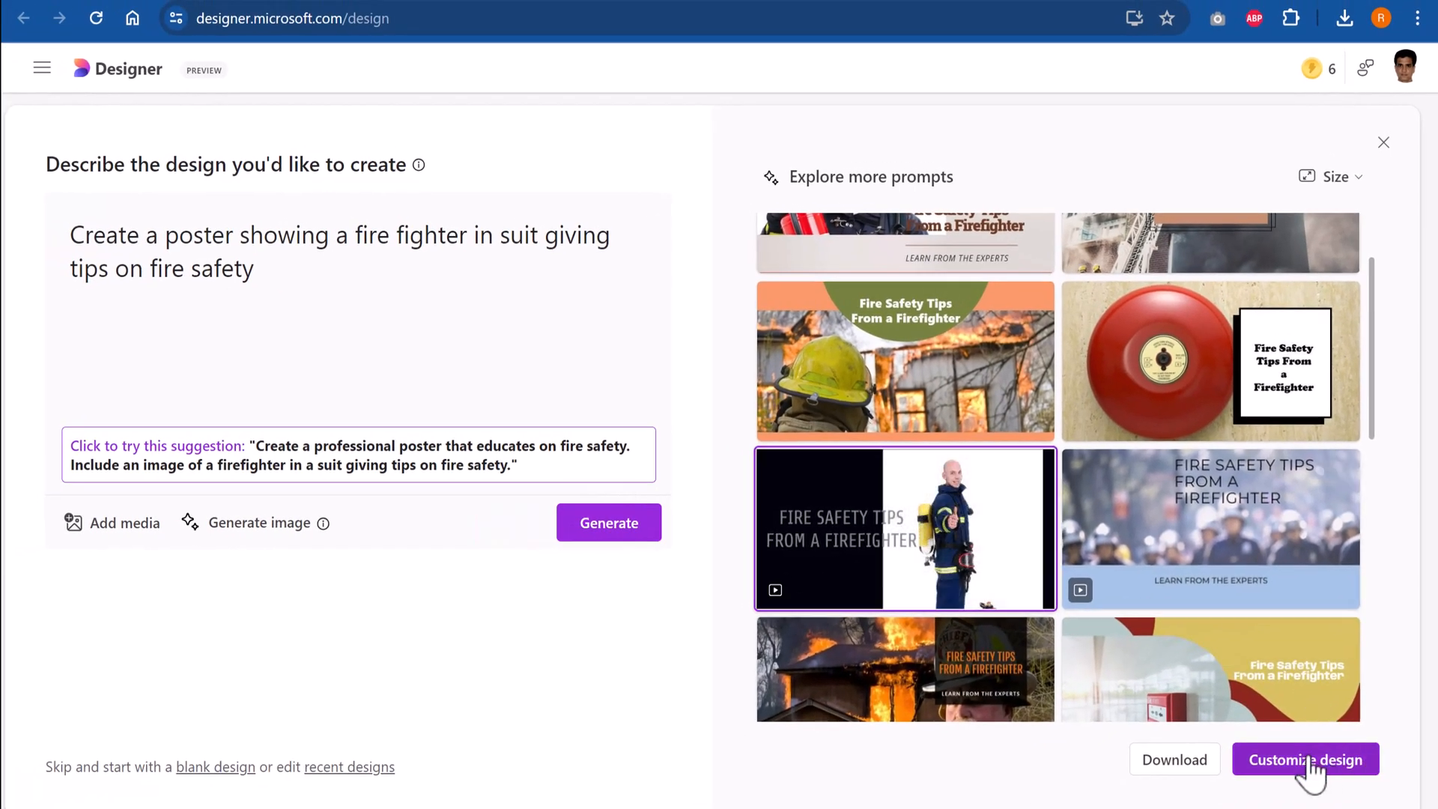
Download the dark firefighter design as an MP4 video, Designer.mp4
click(1173, 759)
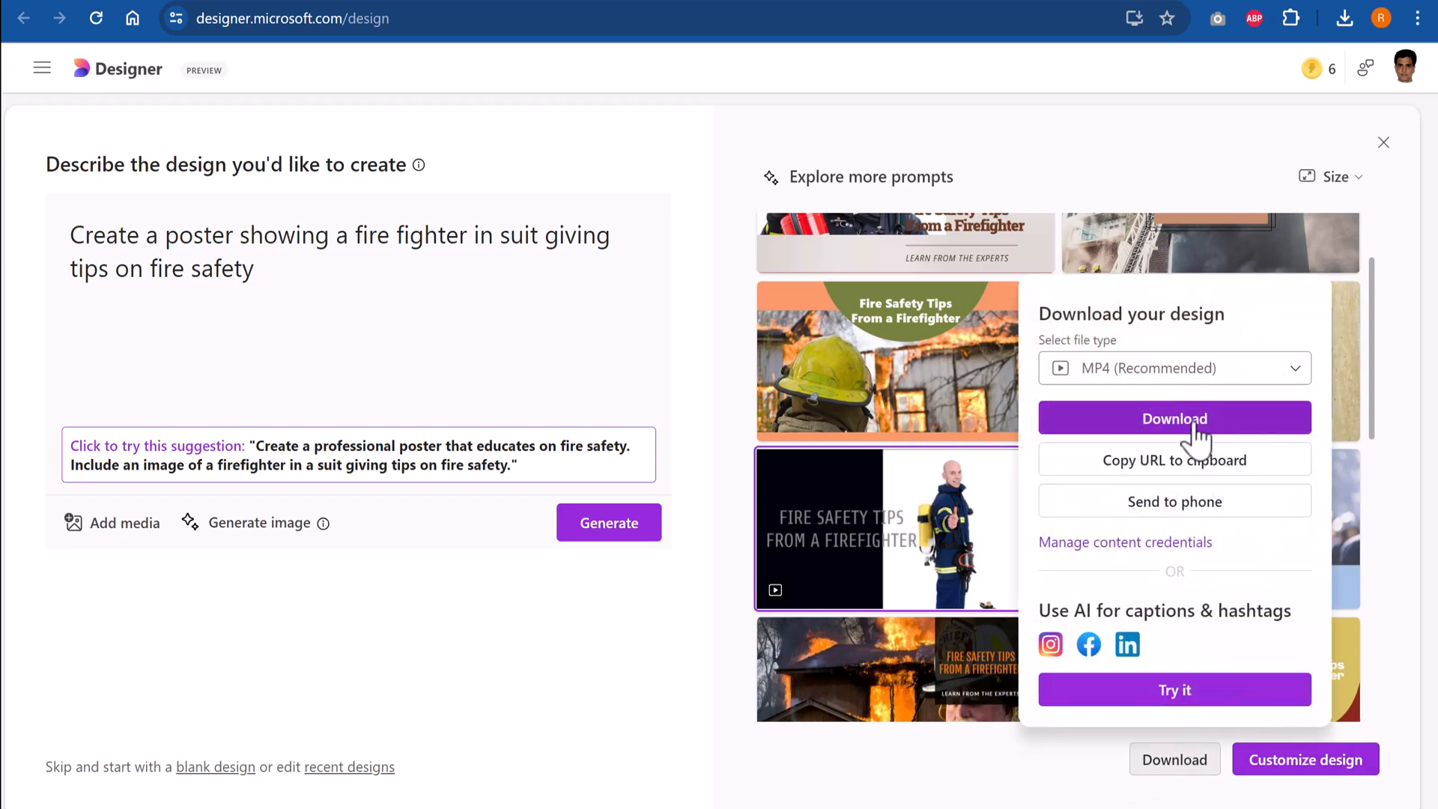
mouse_move(1184, 431)
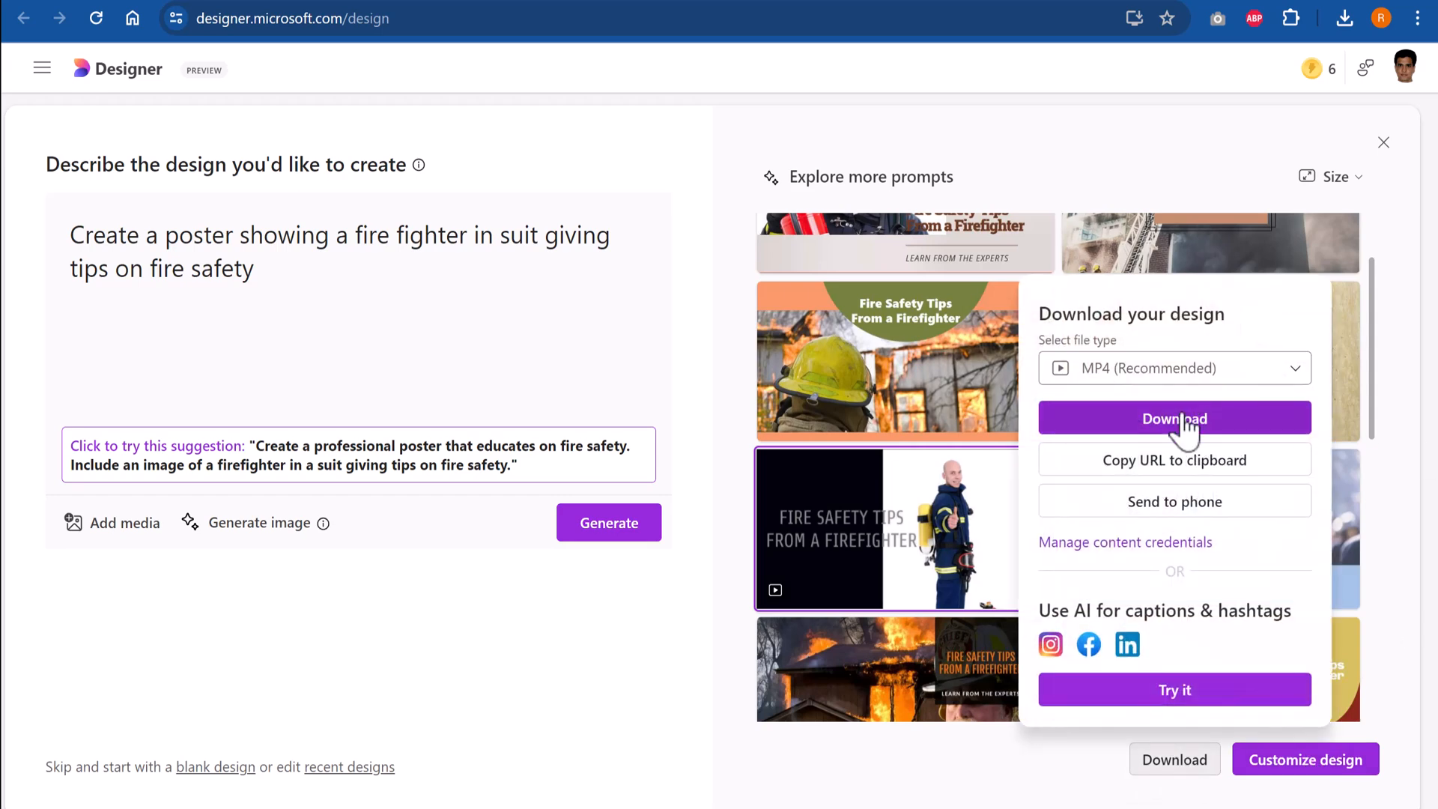
click(1174, 418)
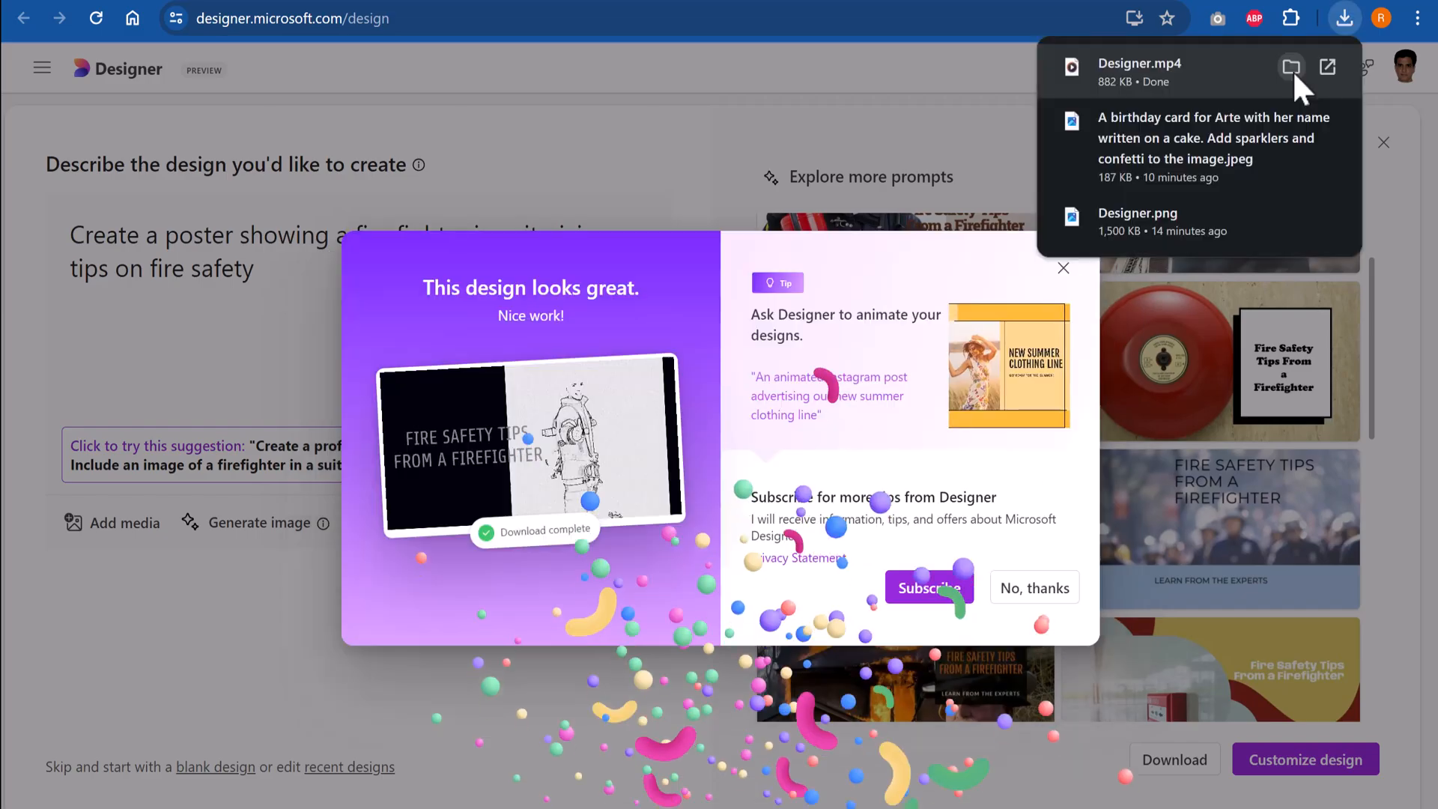
click(1291, 66)
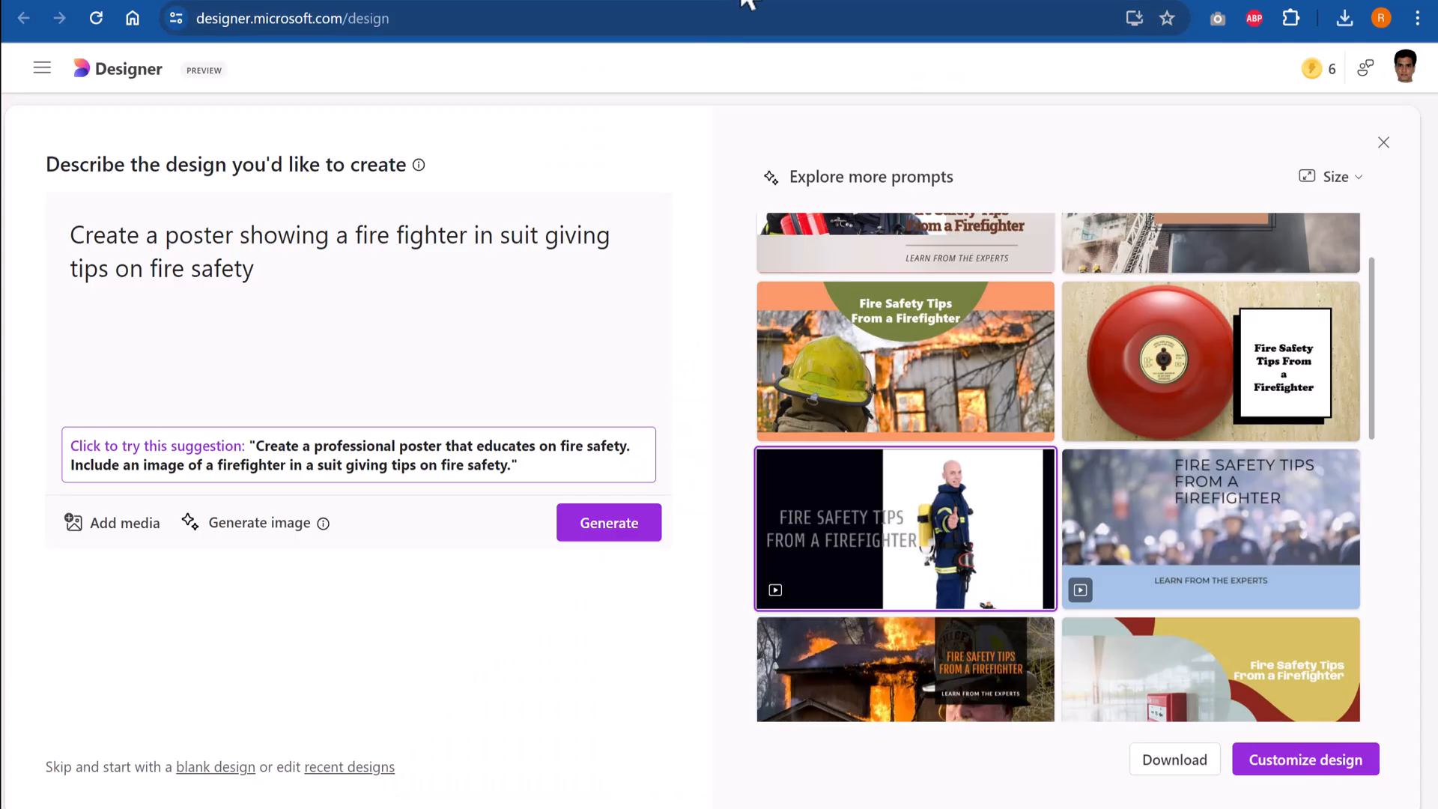
click(1383, 142)
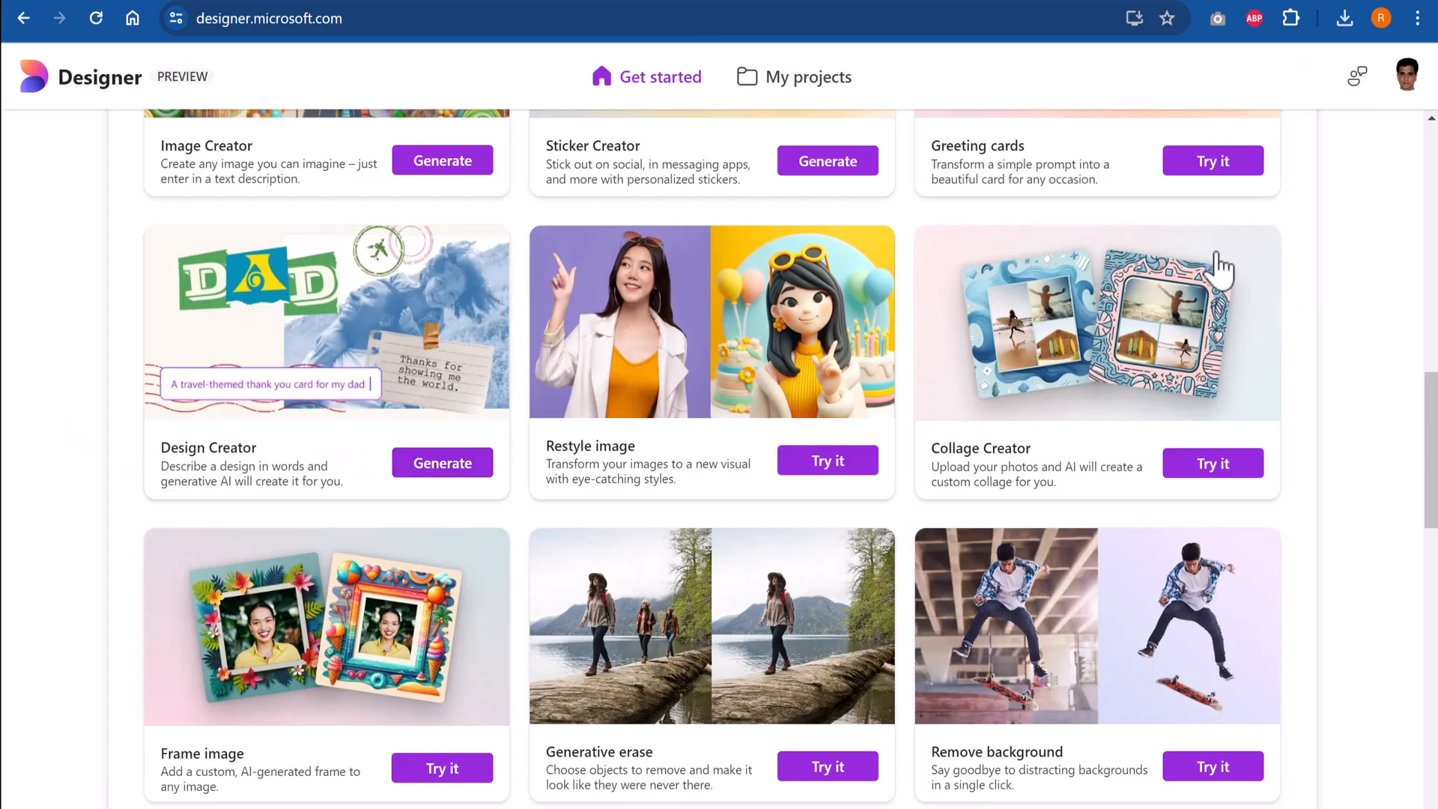
mouse_move(1070, 389)
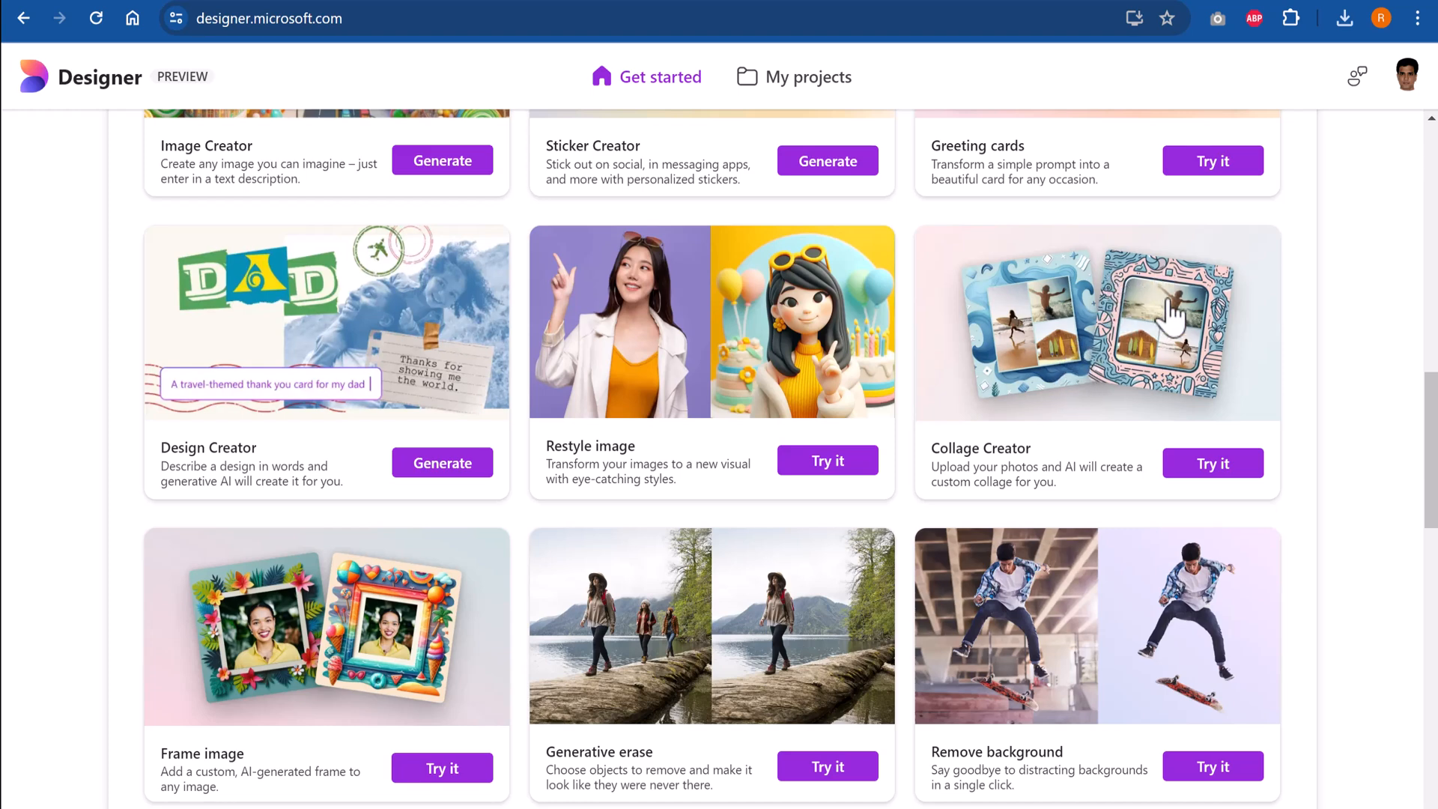
mouse_move(273, 660)
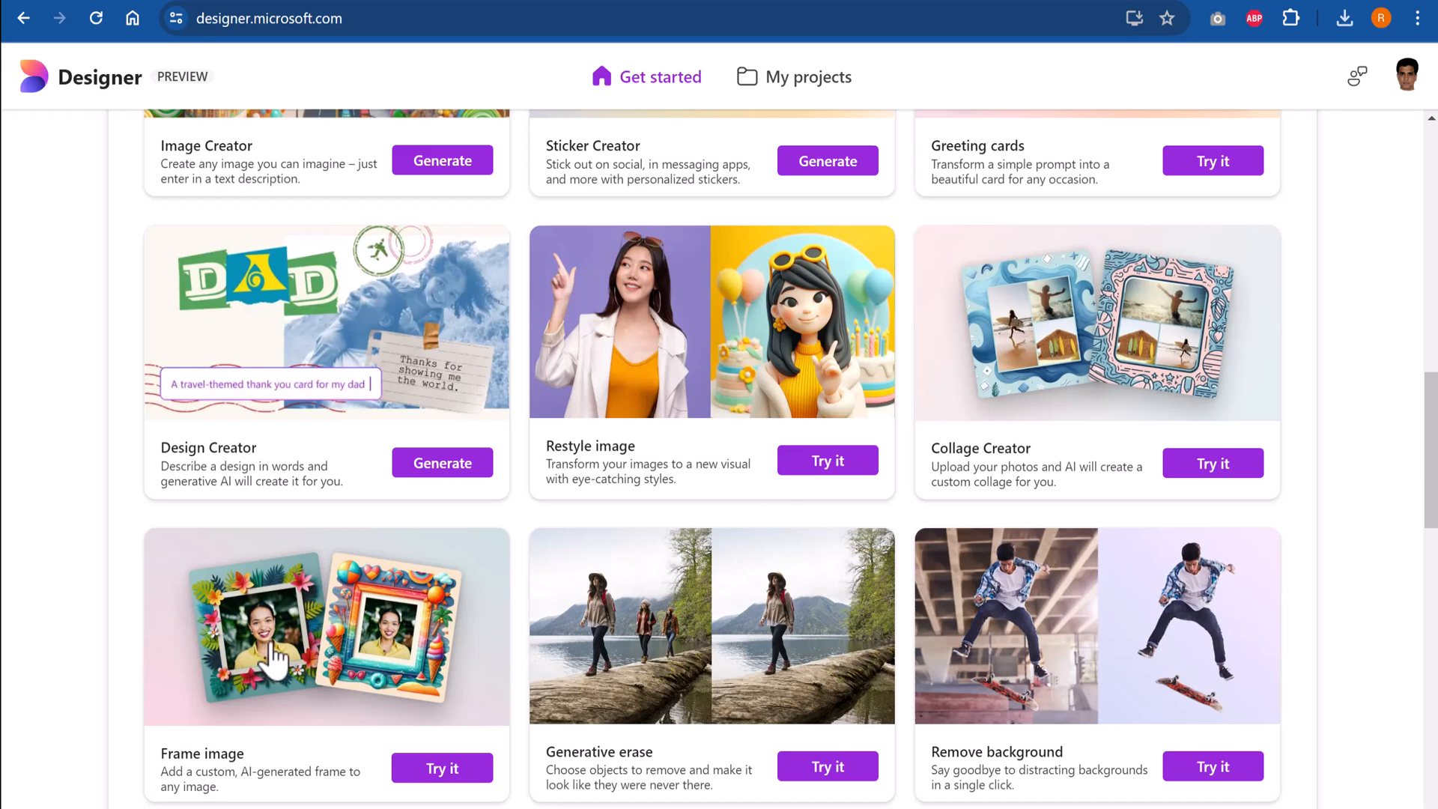
mouse_move(302, 651)
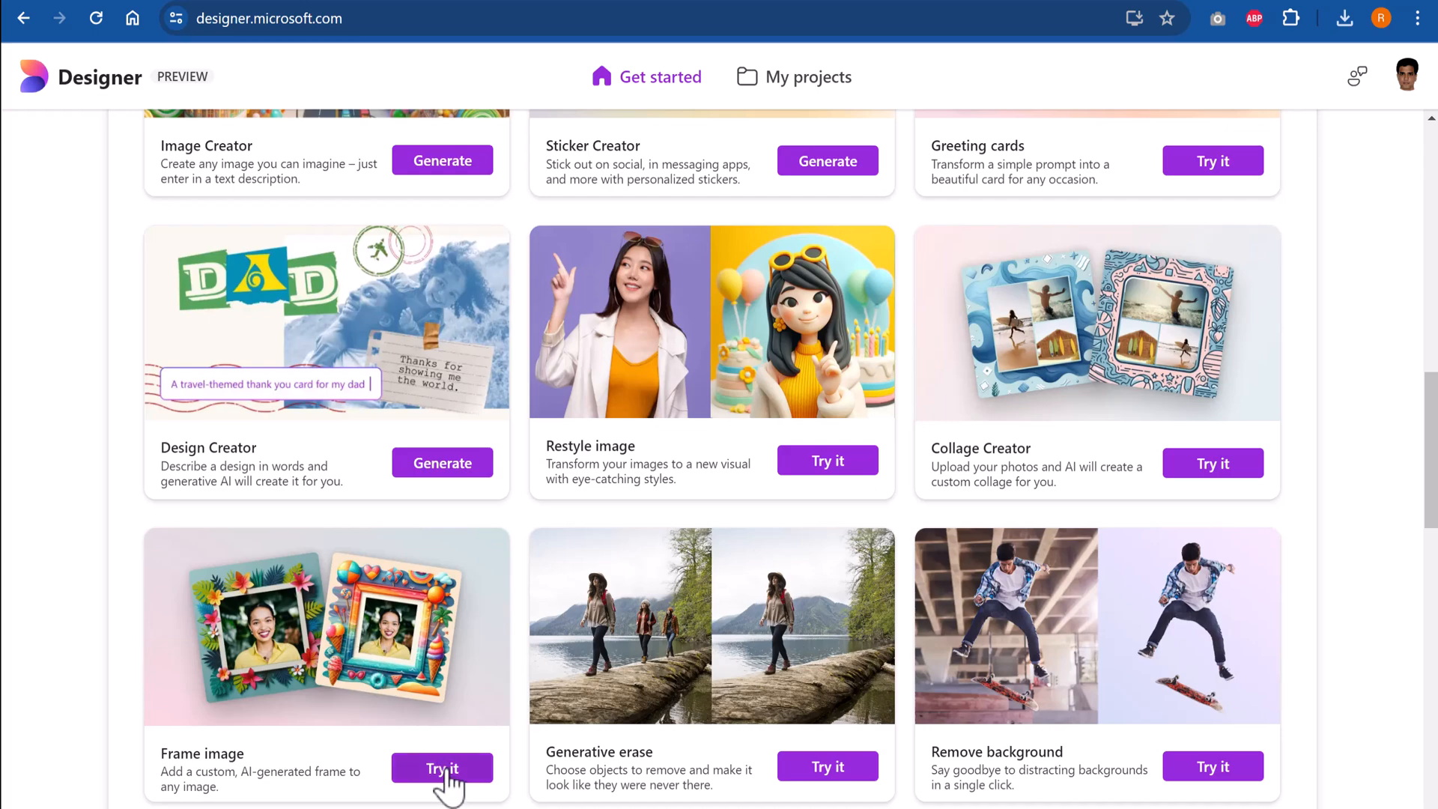
Open the Frame image tool and browse its gallery of framed example photos
click(441, 768)
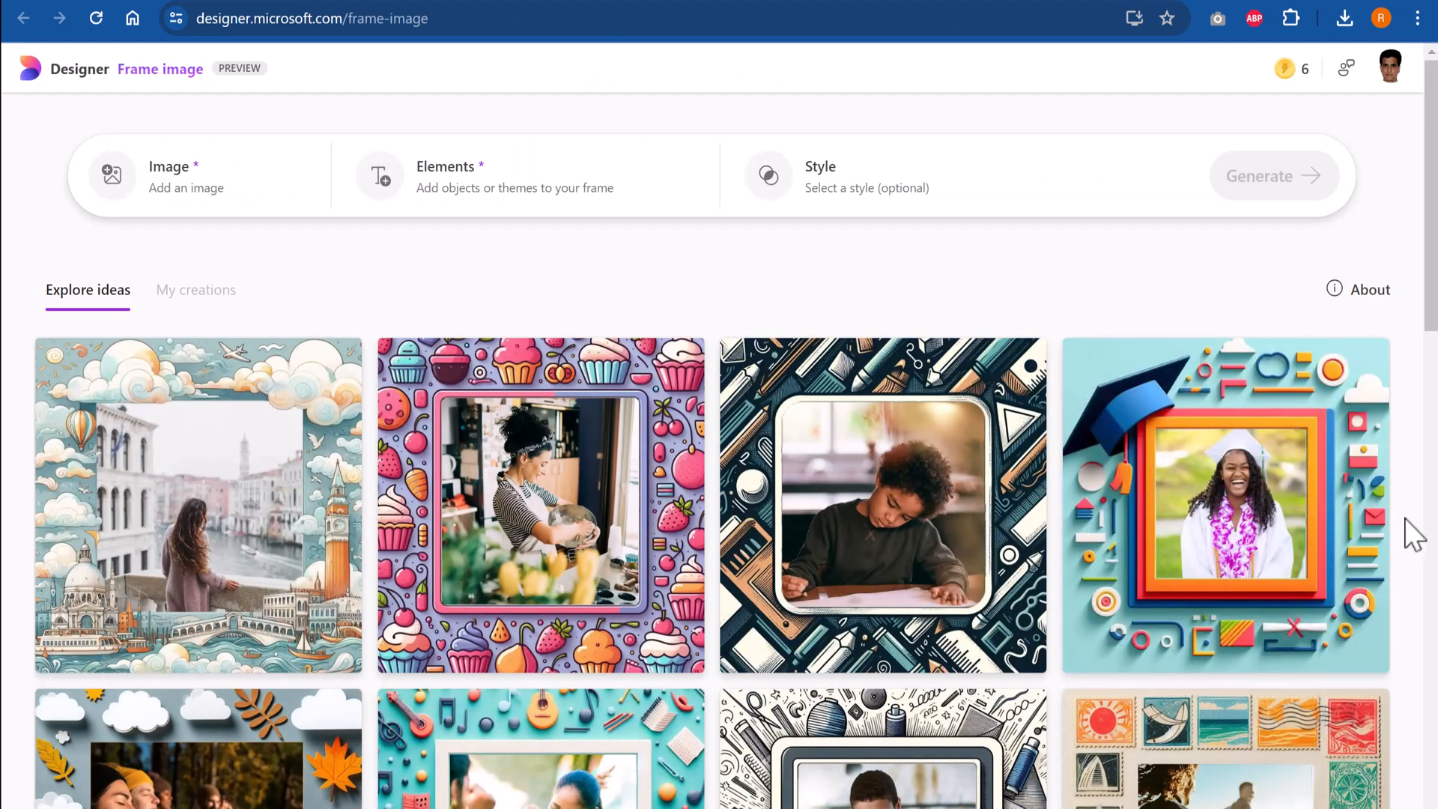
scroll(down, 3)
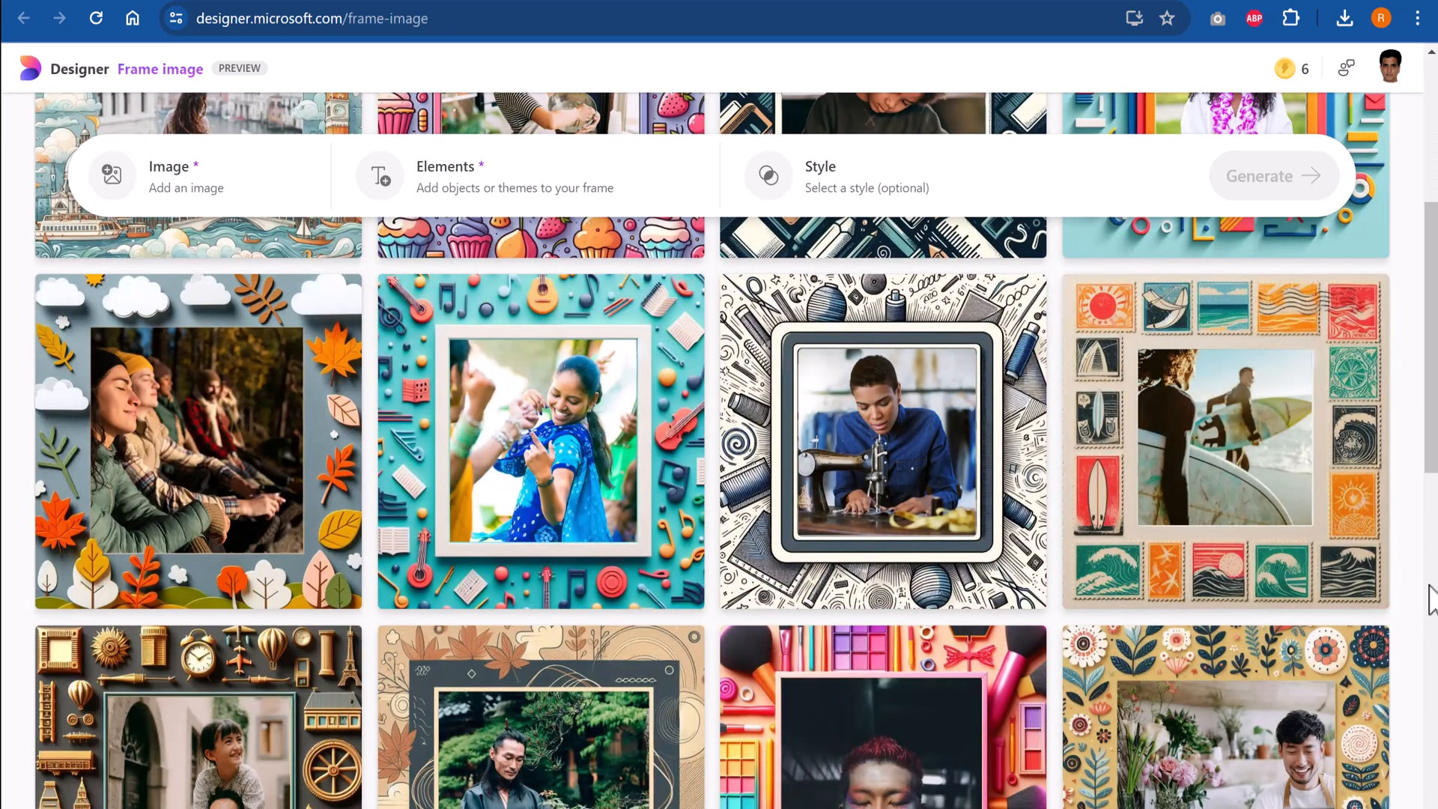
scroll(down, 3)
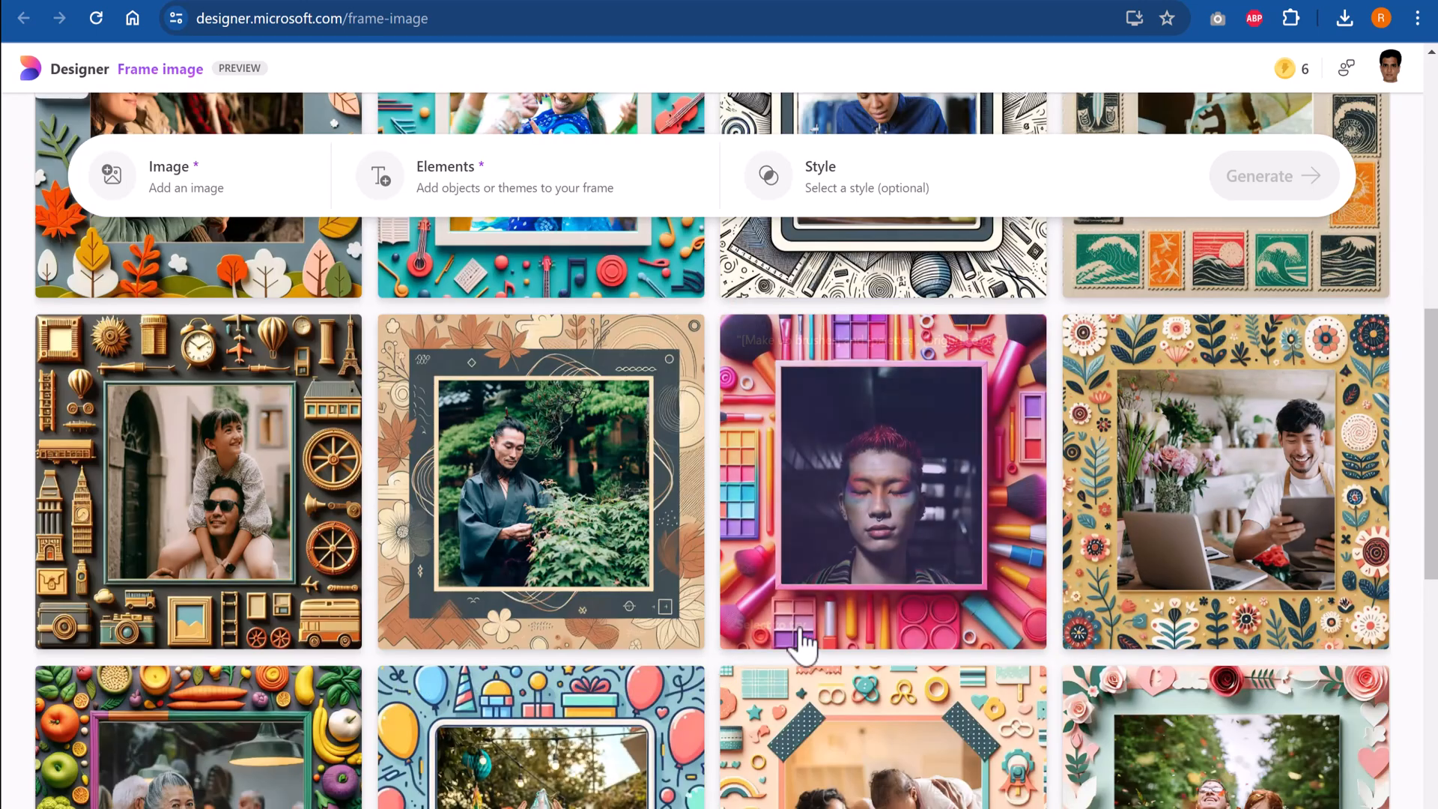
mouse_move(458, 532)
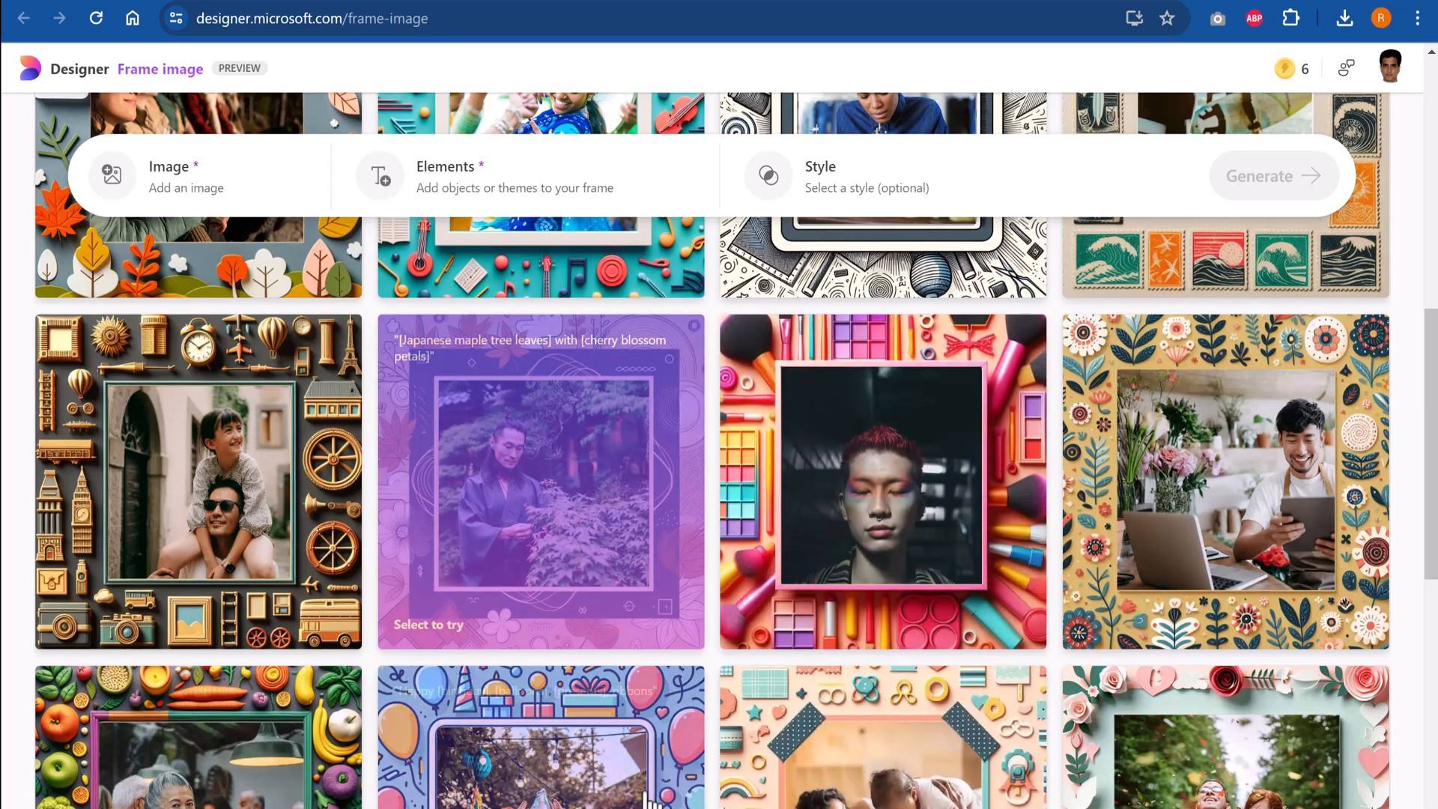
scroll(up, 3)
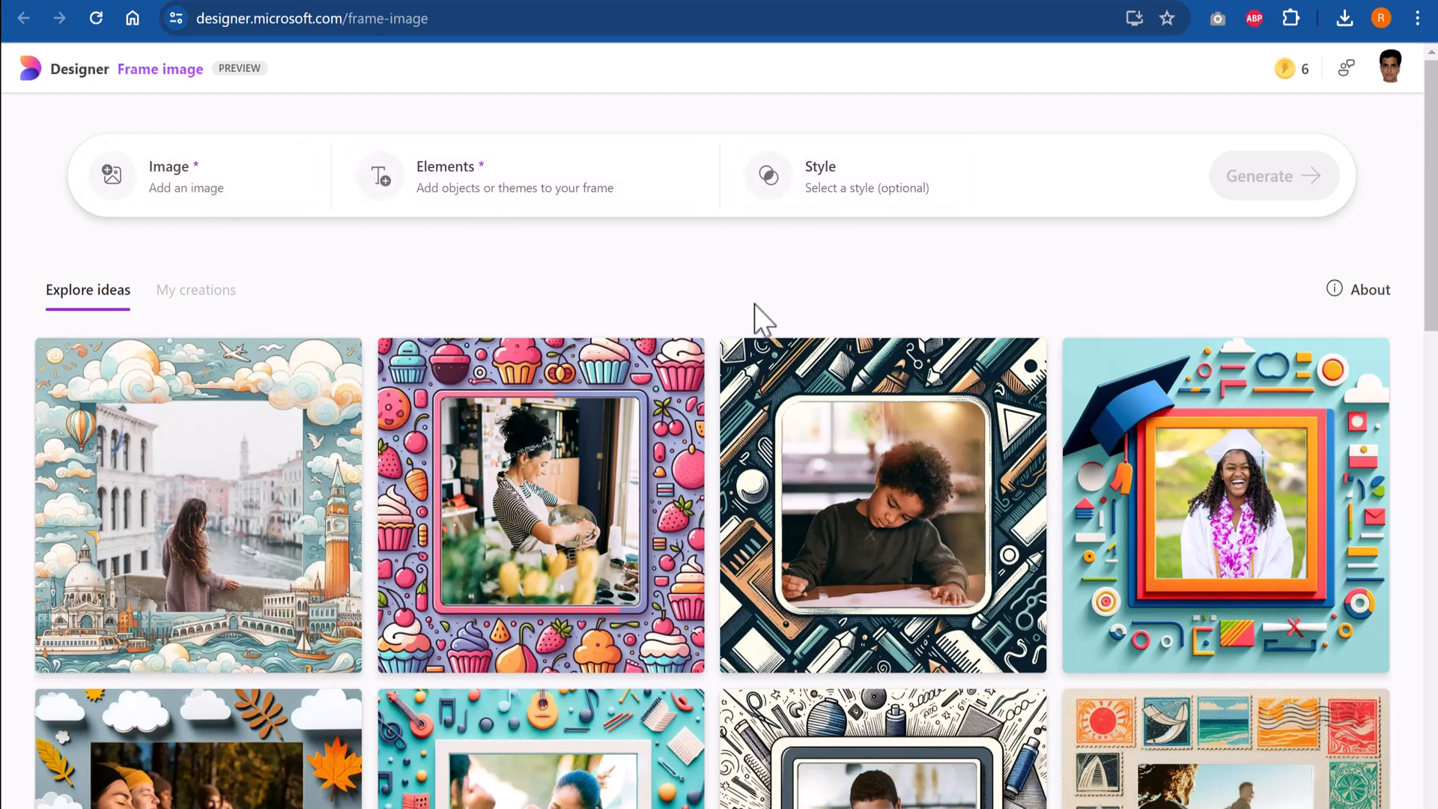
mouse_move(743, 12)
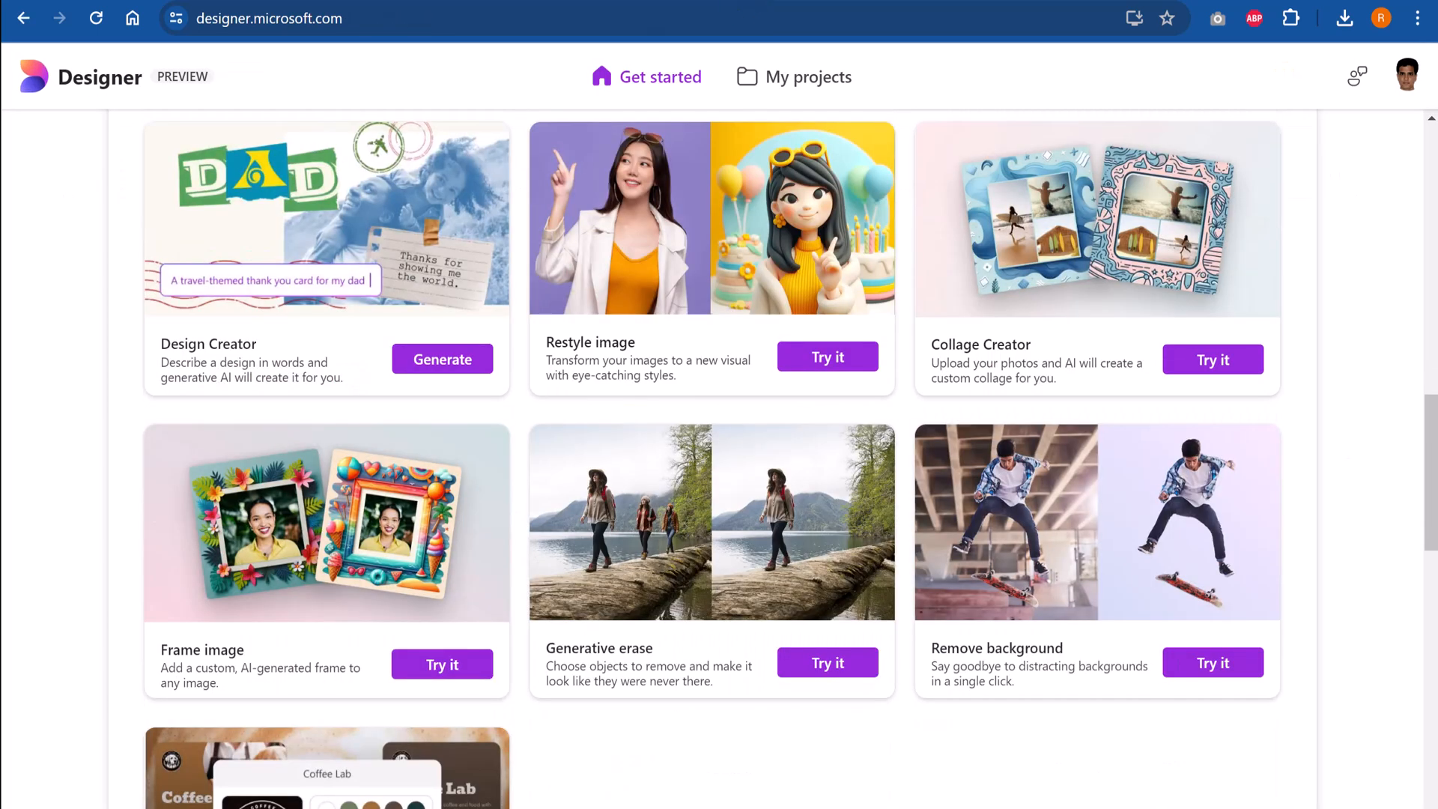
mouse_move(809, 678)
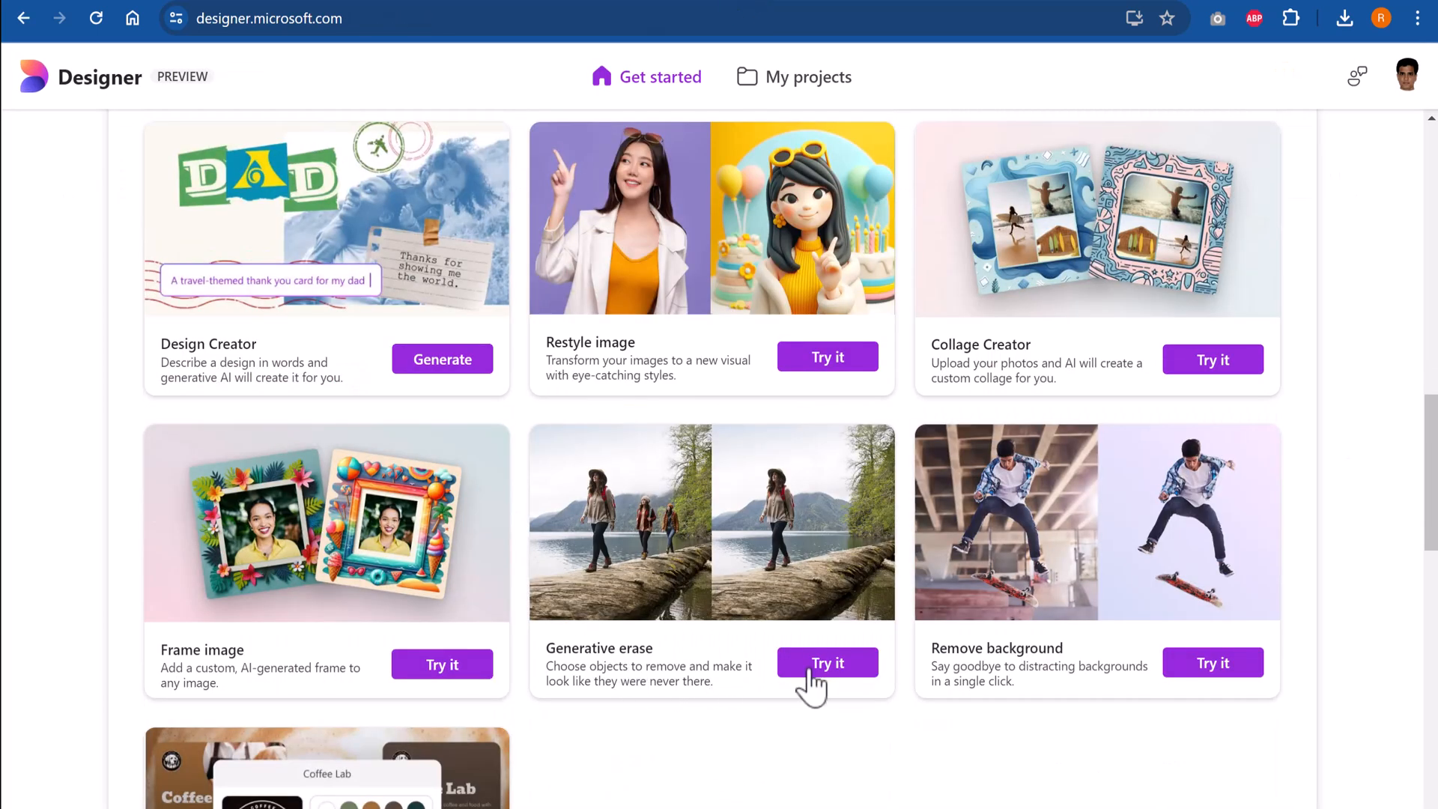
Upload the Chefchaouen Morocco photo from the computer into Generative erase
click(826, 662)
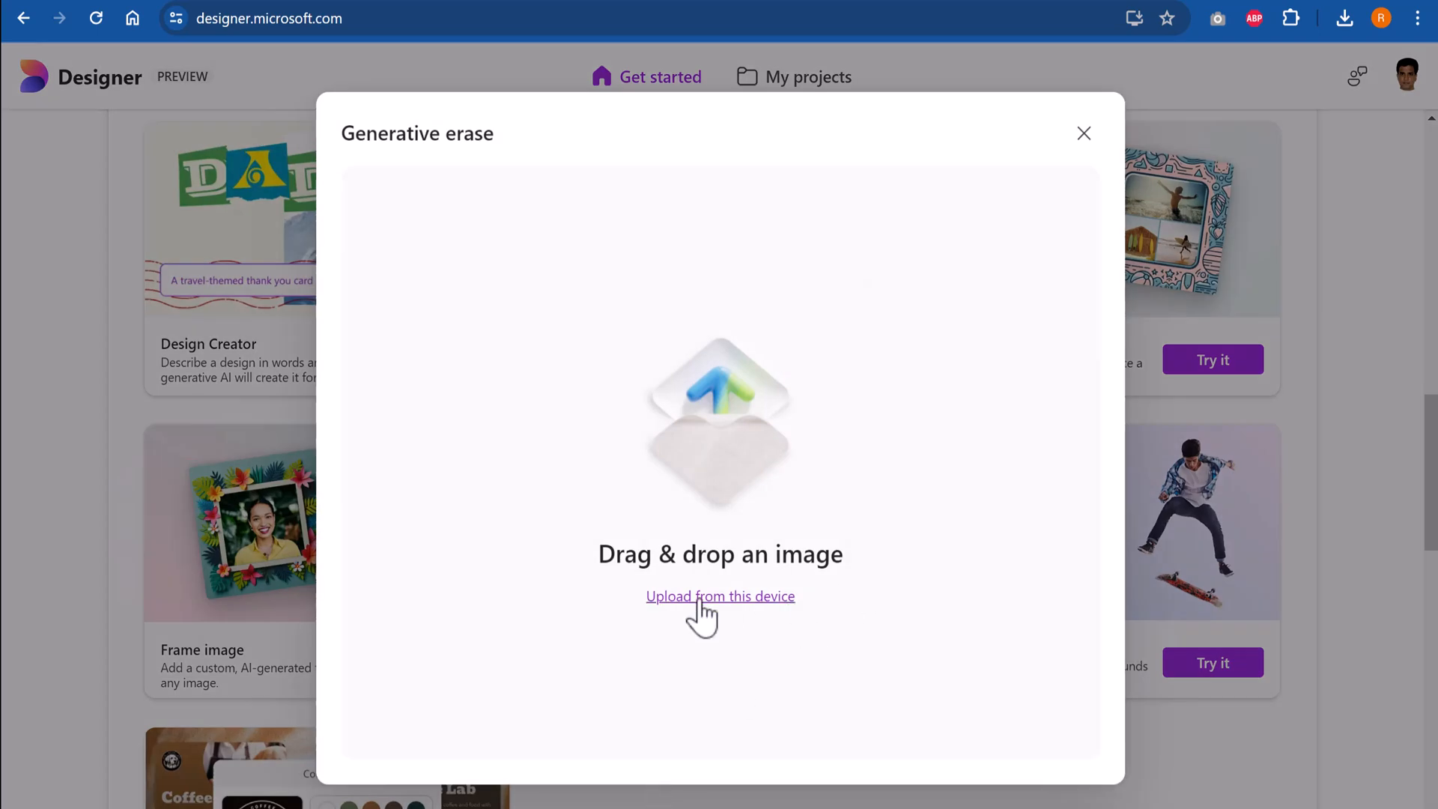
click(719, 596)
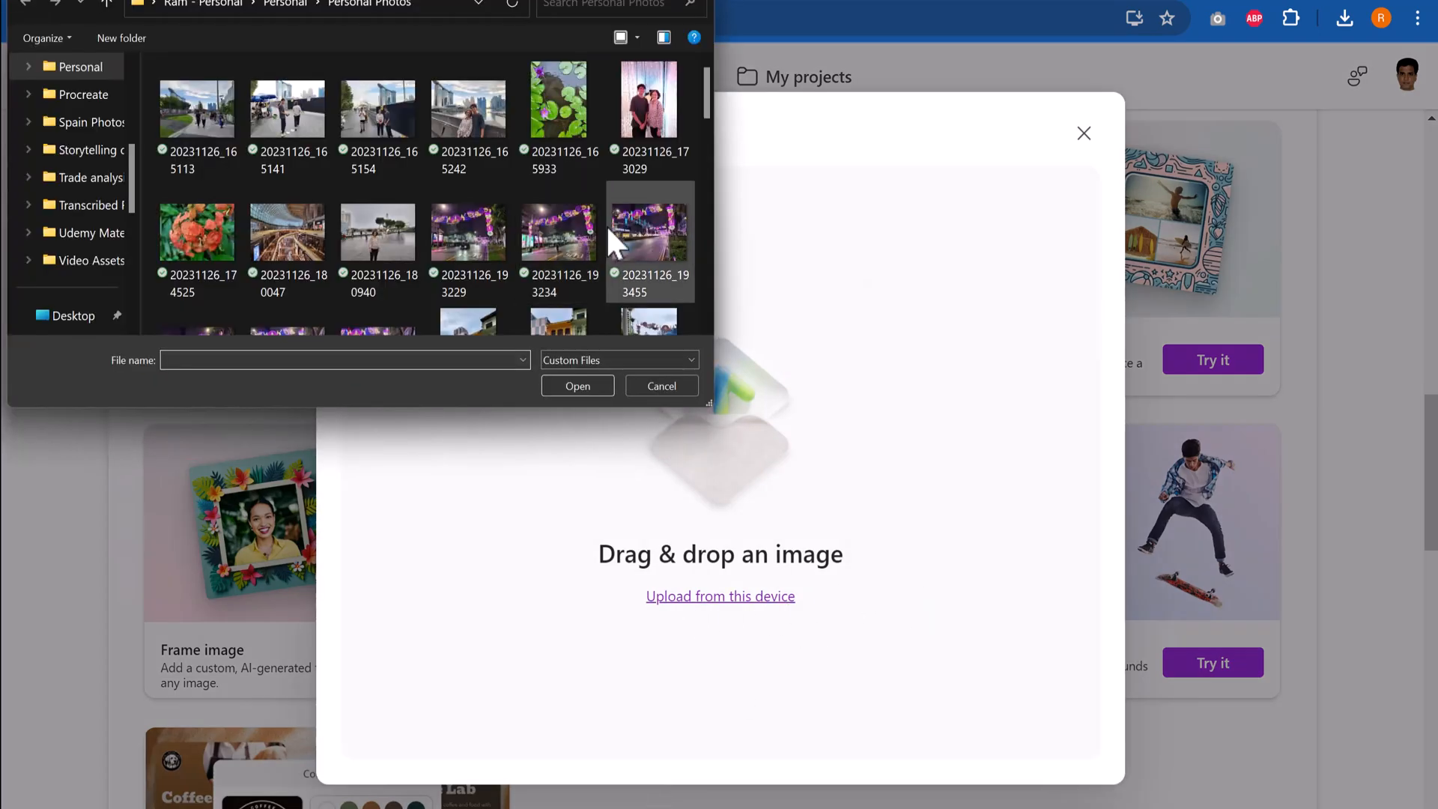
scroll(down, 3)
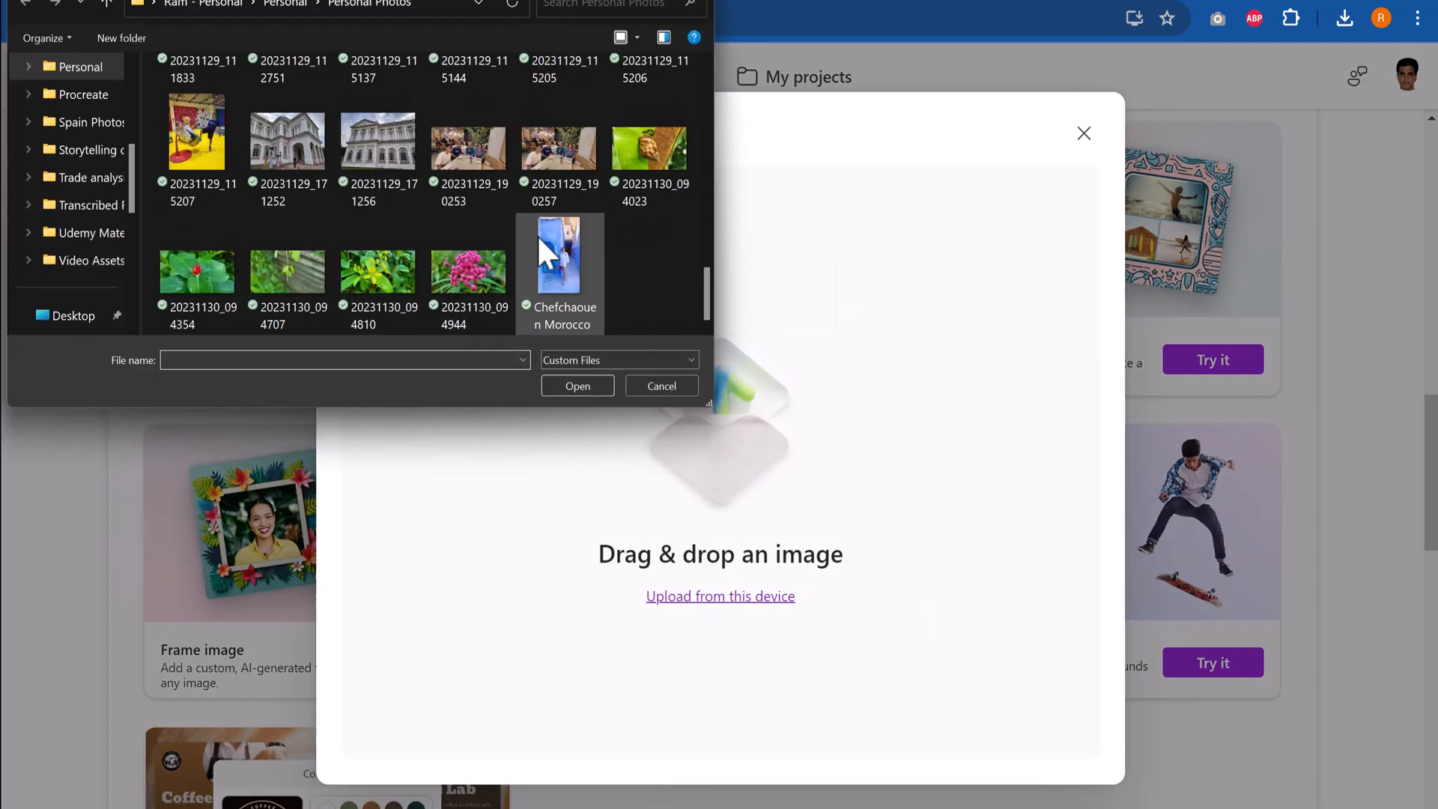
click(560, 254)
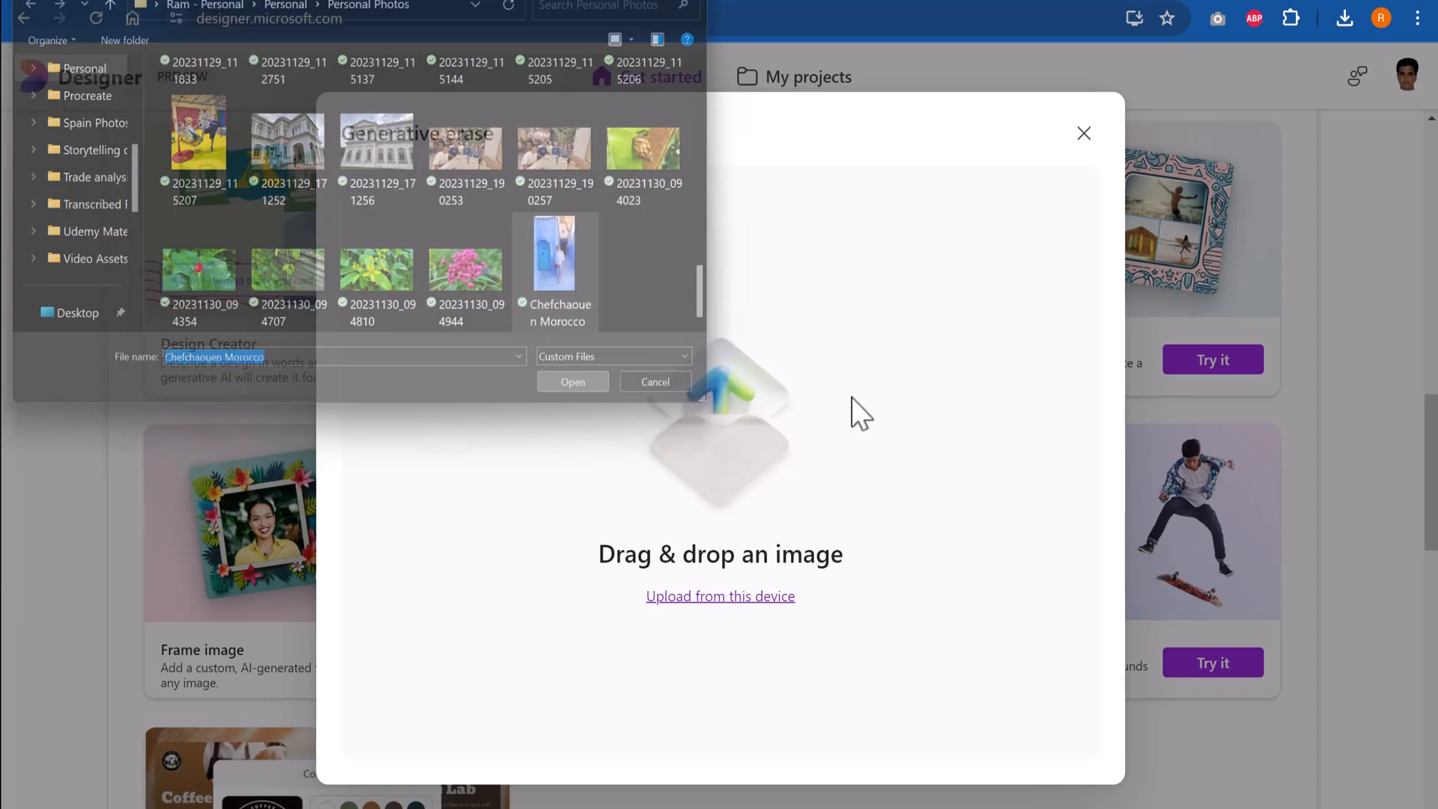
click(572, 381)
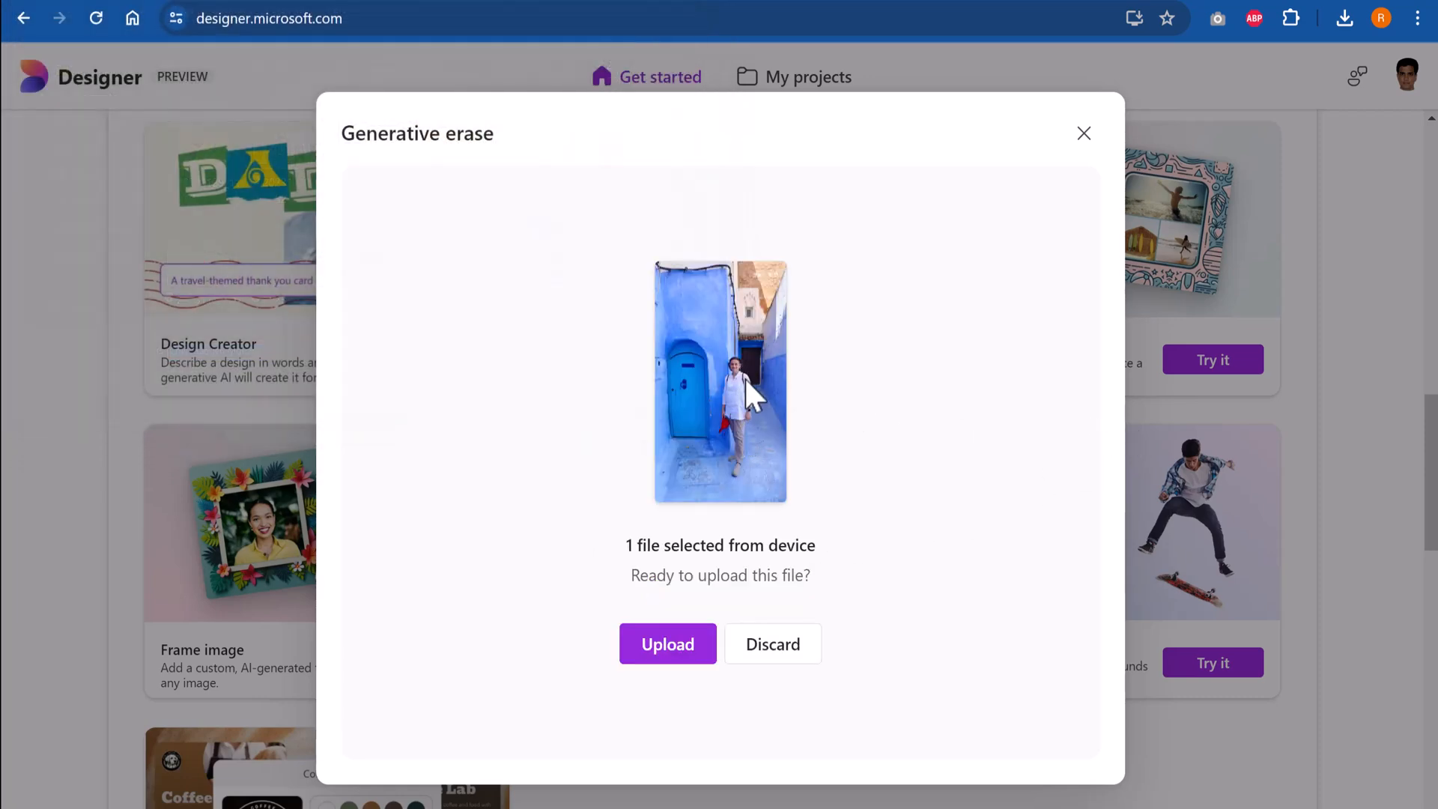
click(668, 644)
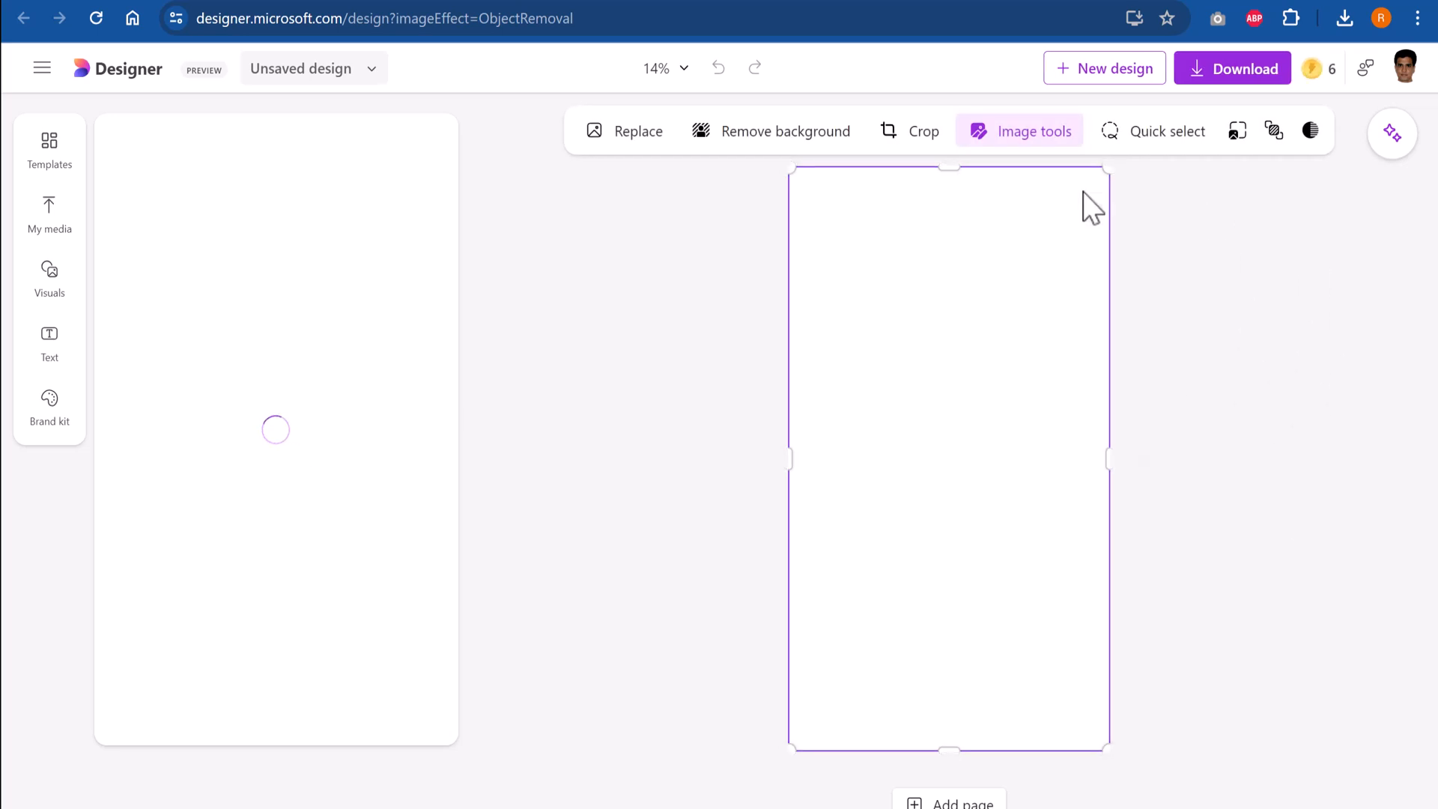
mouse_move(662, 189)
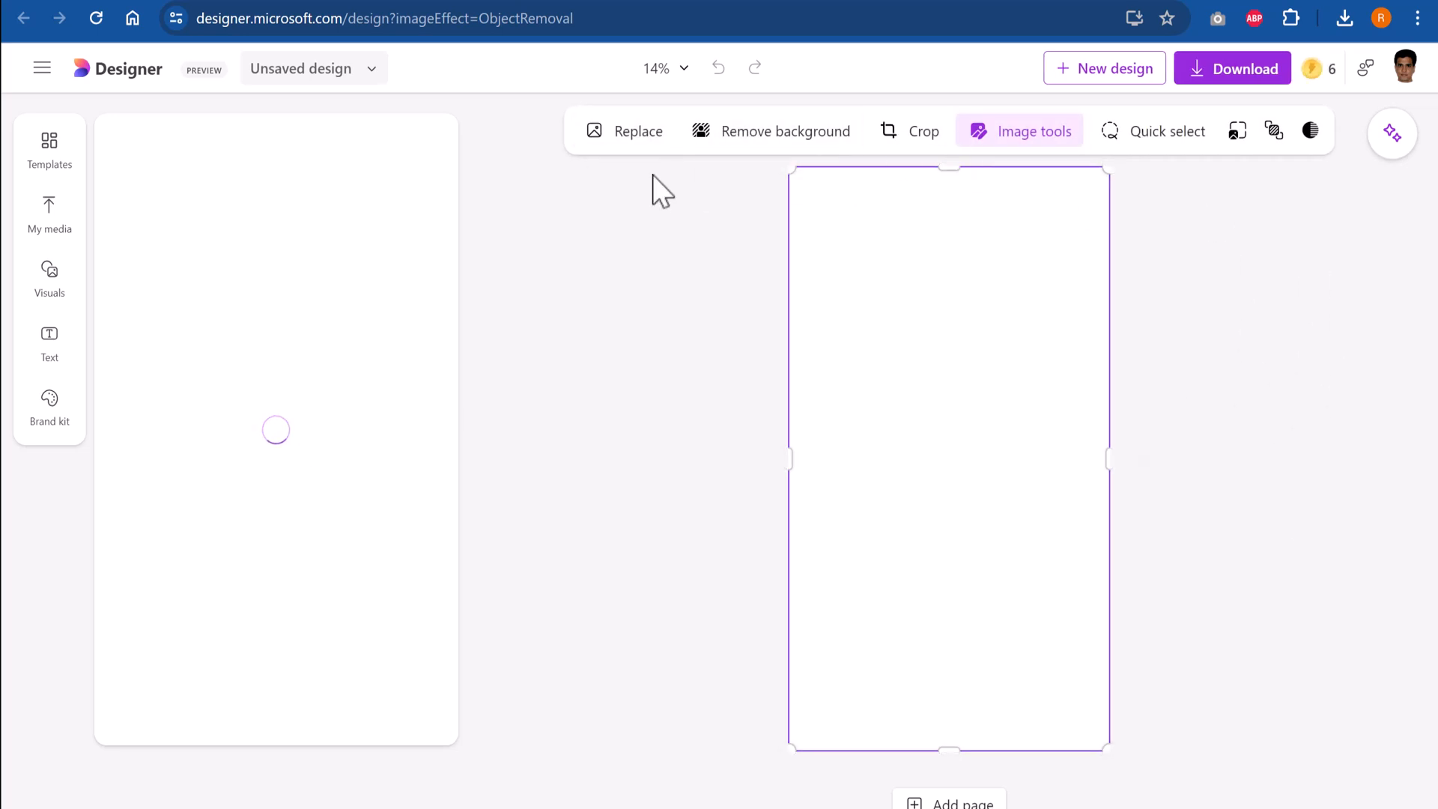
mouse_move(771, 131)
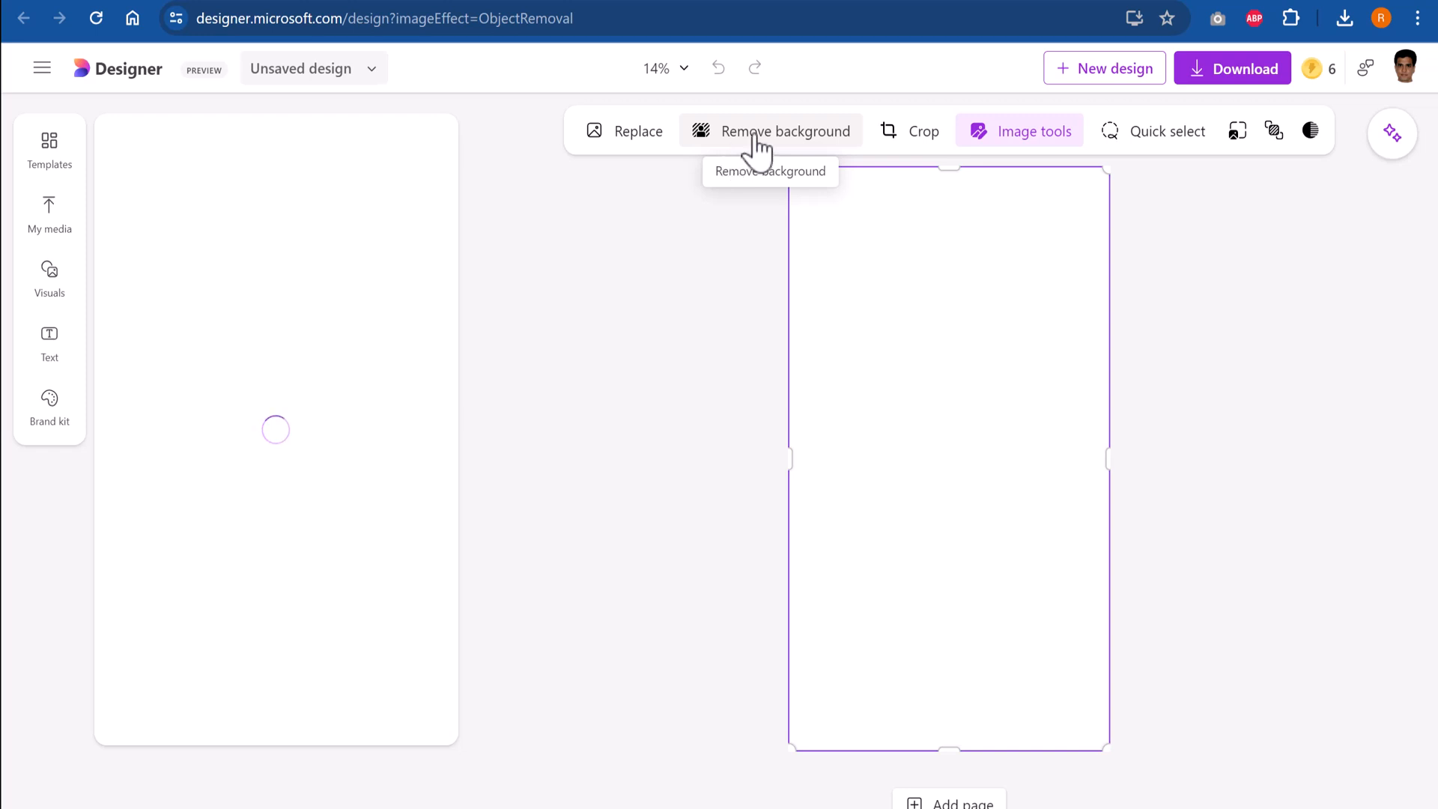
mouse_move(1151, 151)
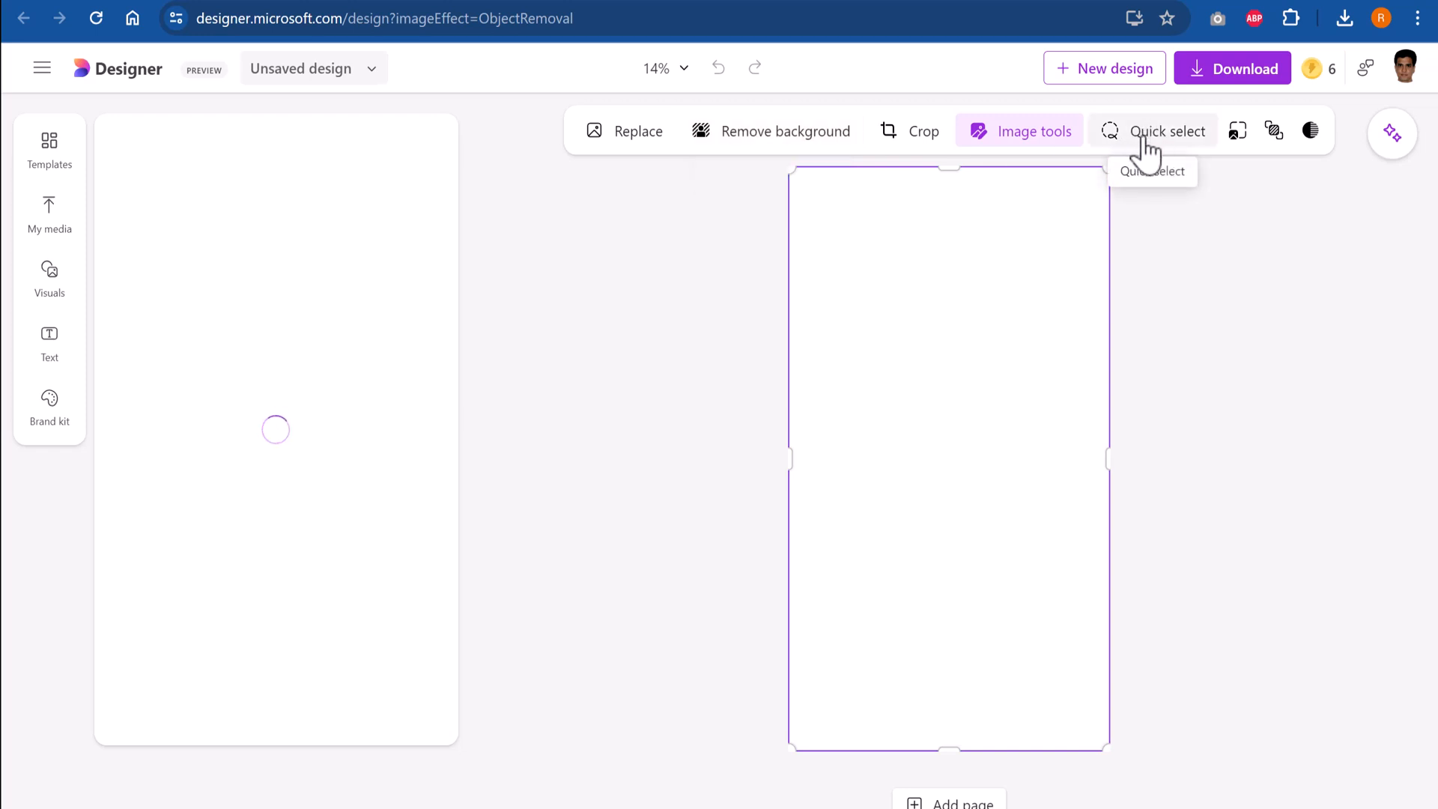
Quick-select the square drain cover on the alley floor and generatively erase it
click(1169, 131)
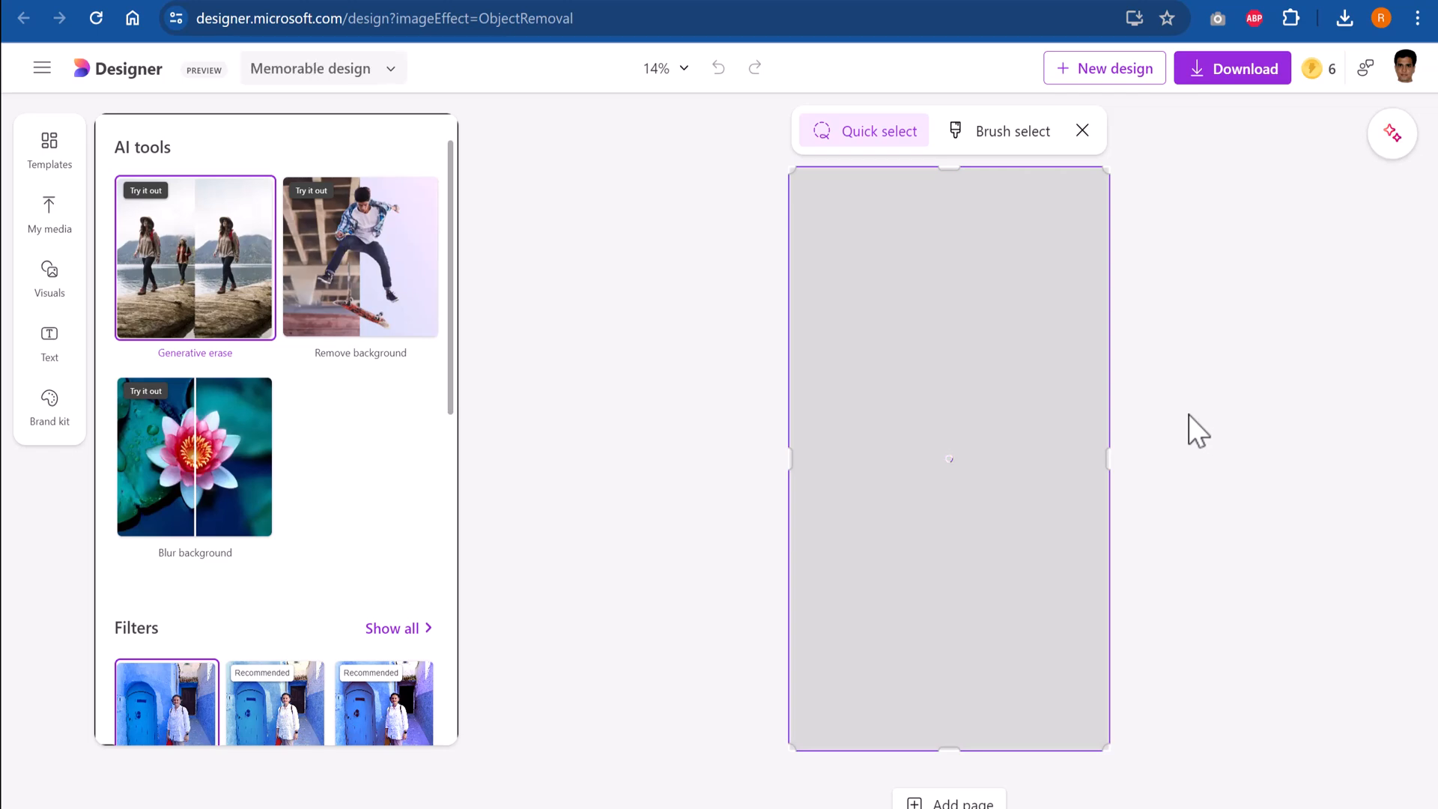
mouse_move(1136, 390)
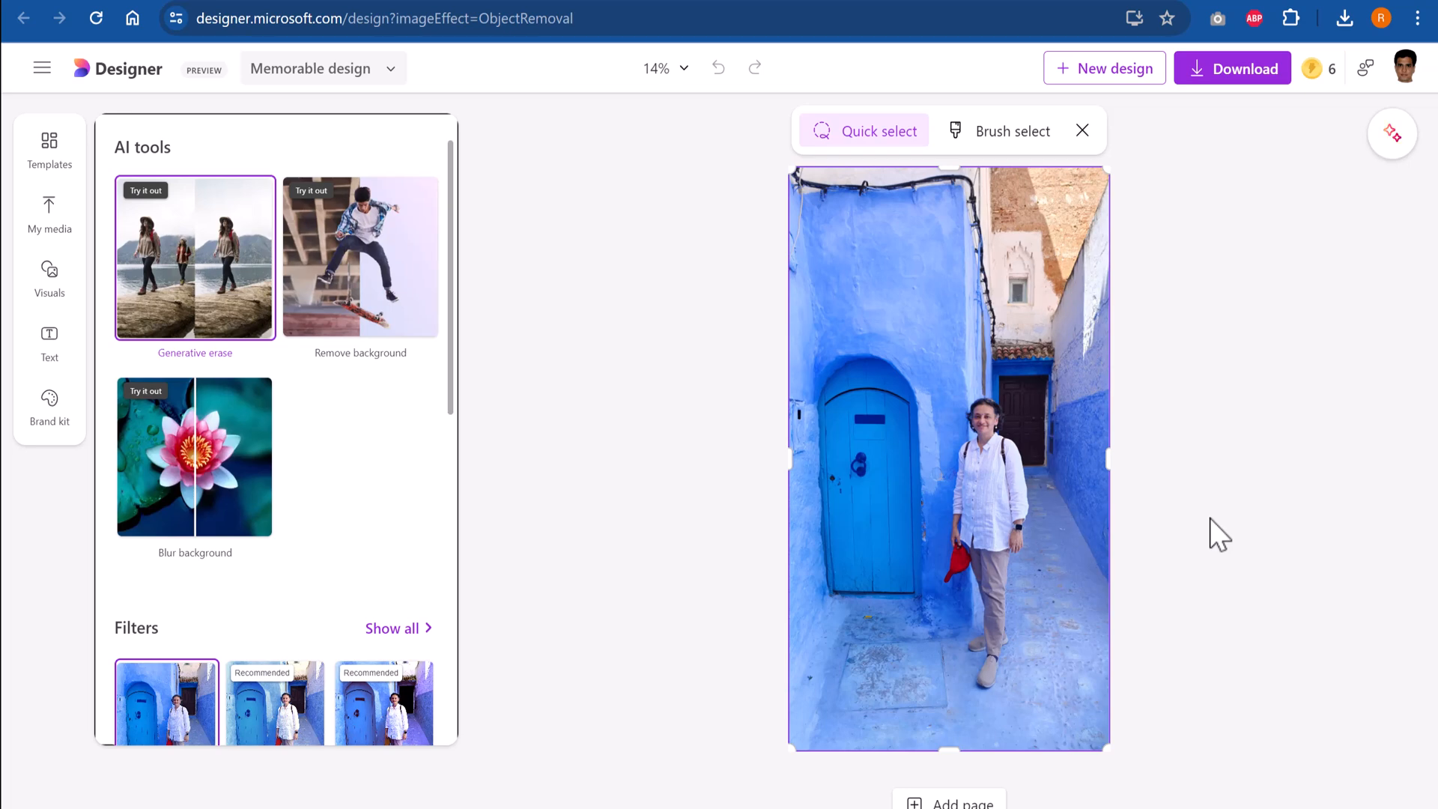
click(1055, 564)
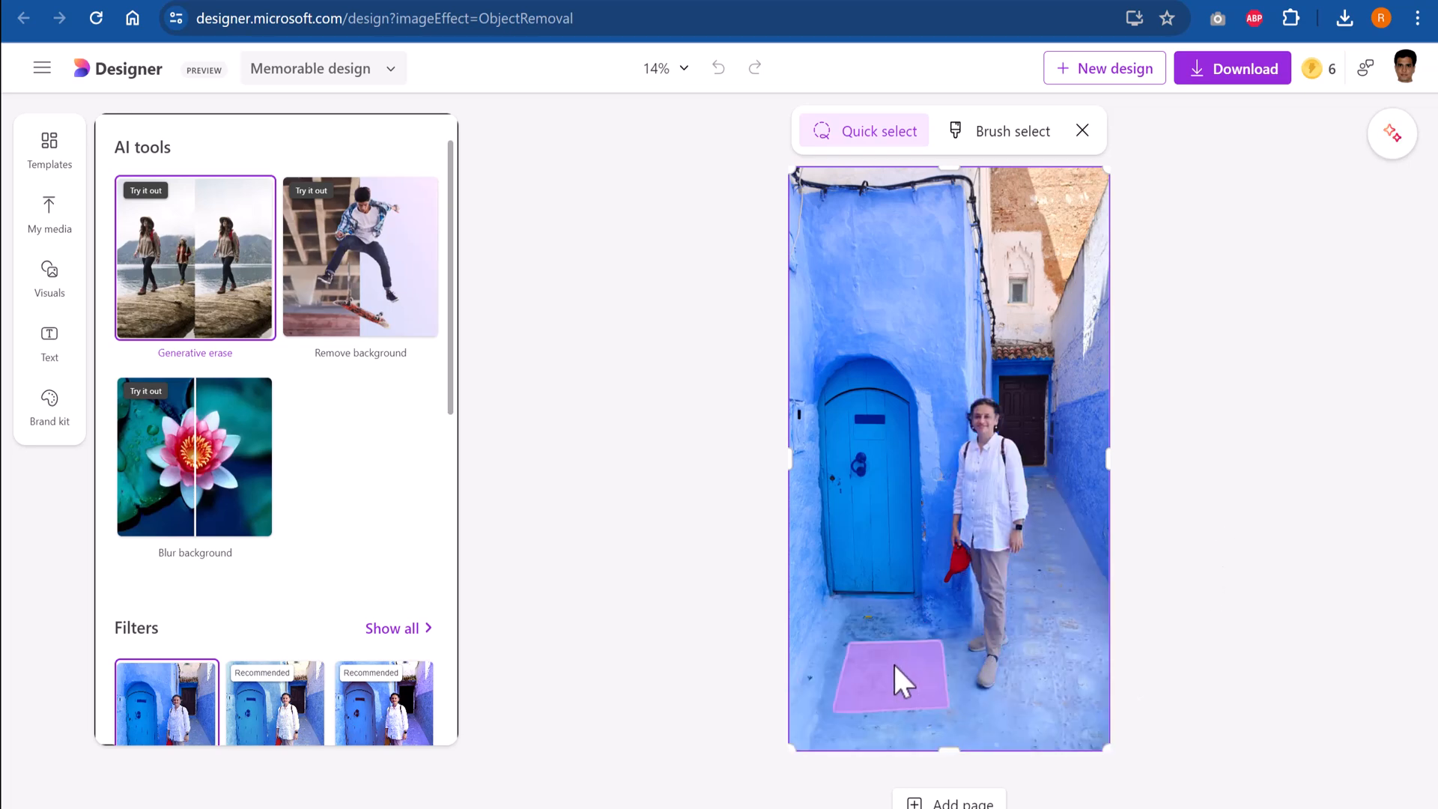
mouse_move(1052, 509)
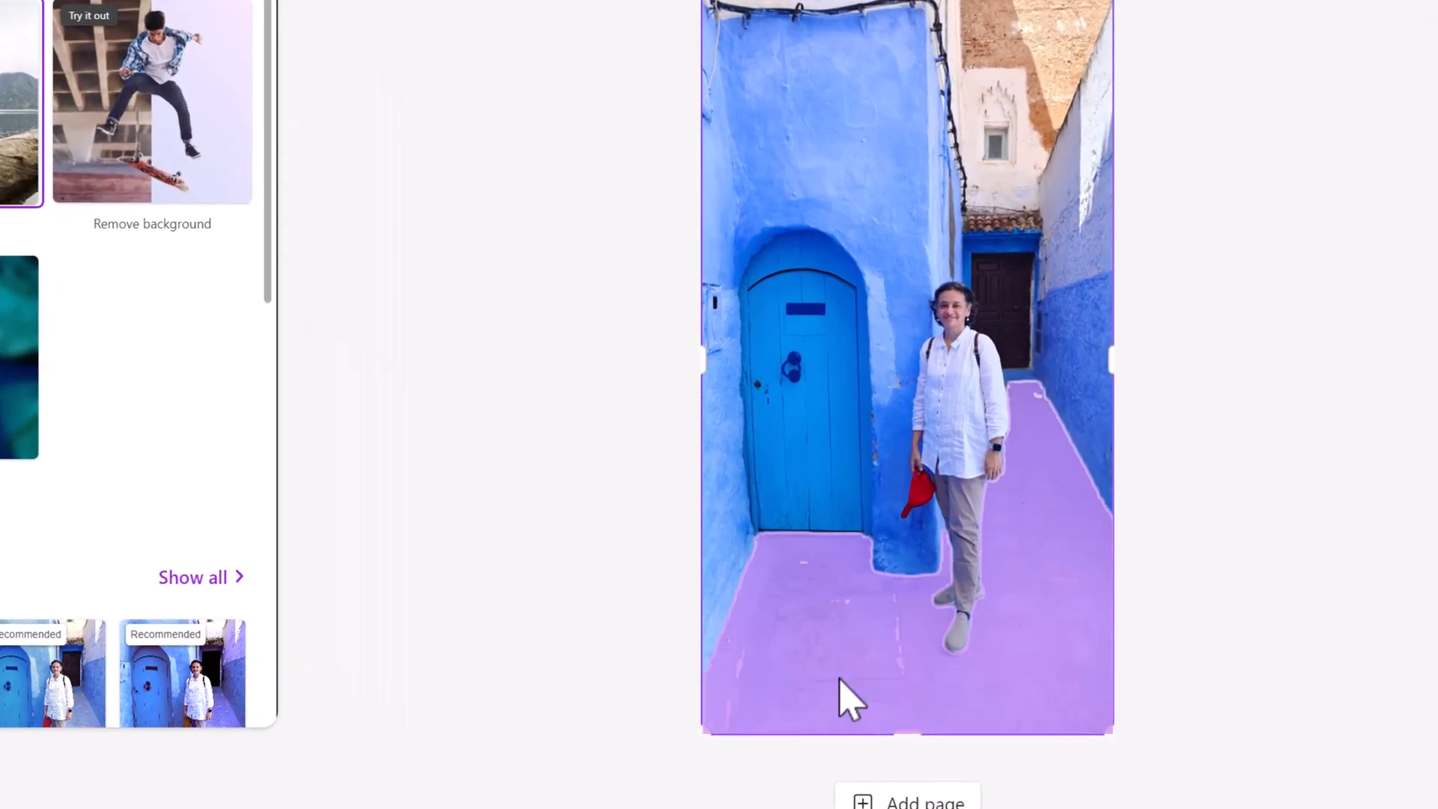
mouse_move(1307, 605)
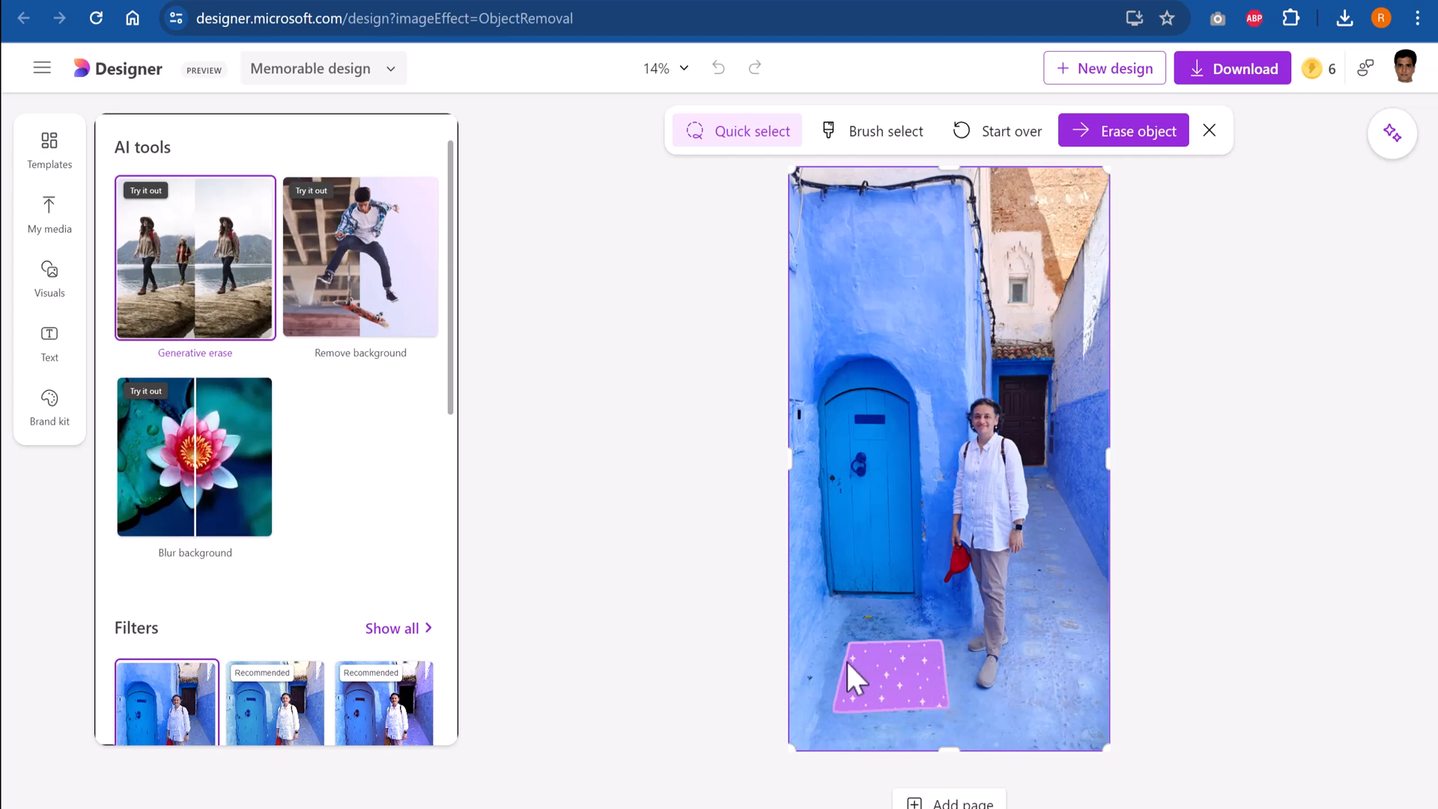
mouse_move(916, 683)
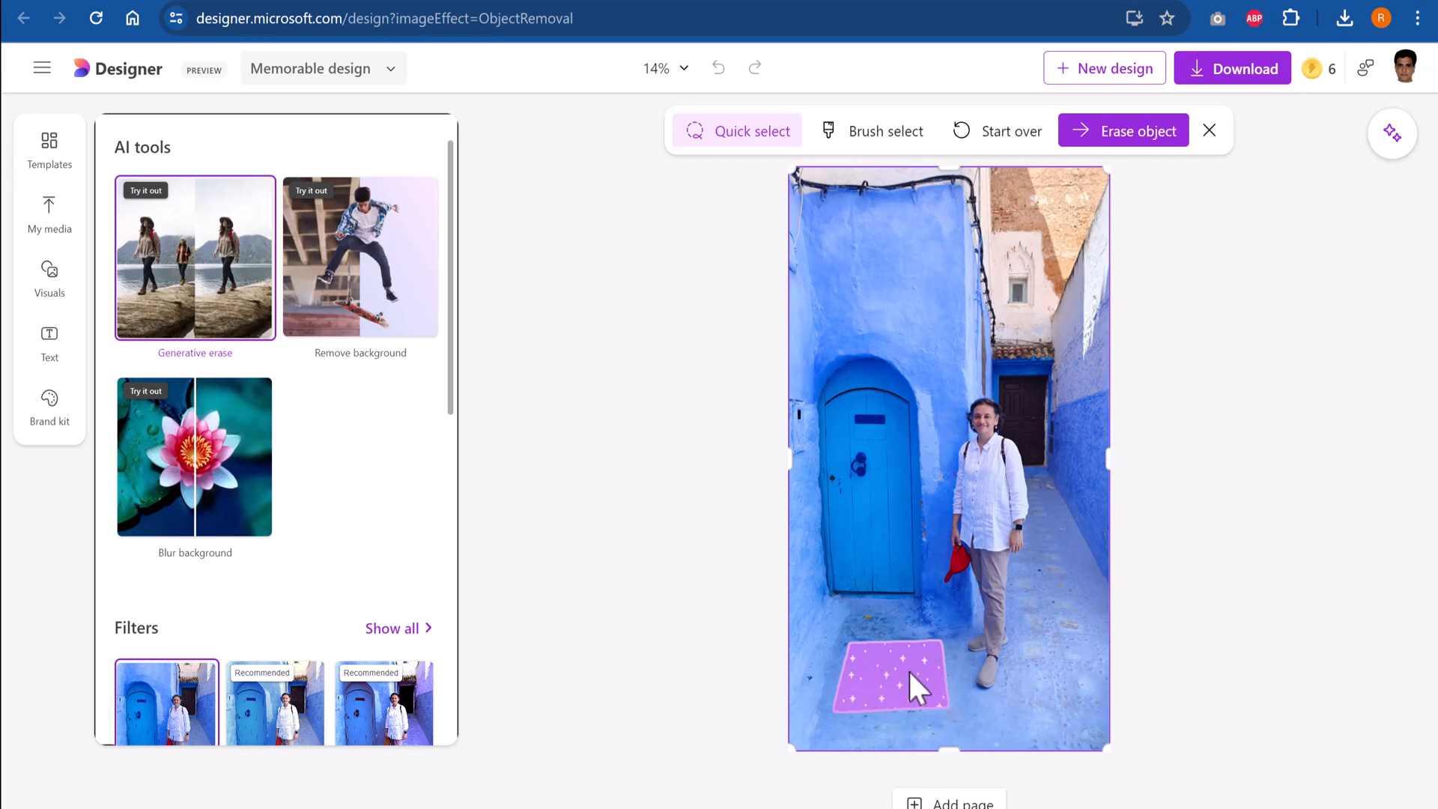
mouse_move(1142, 146)
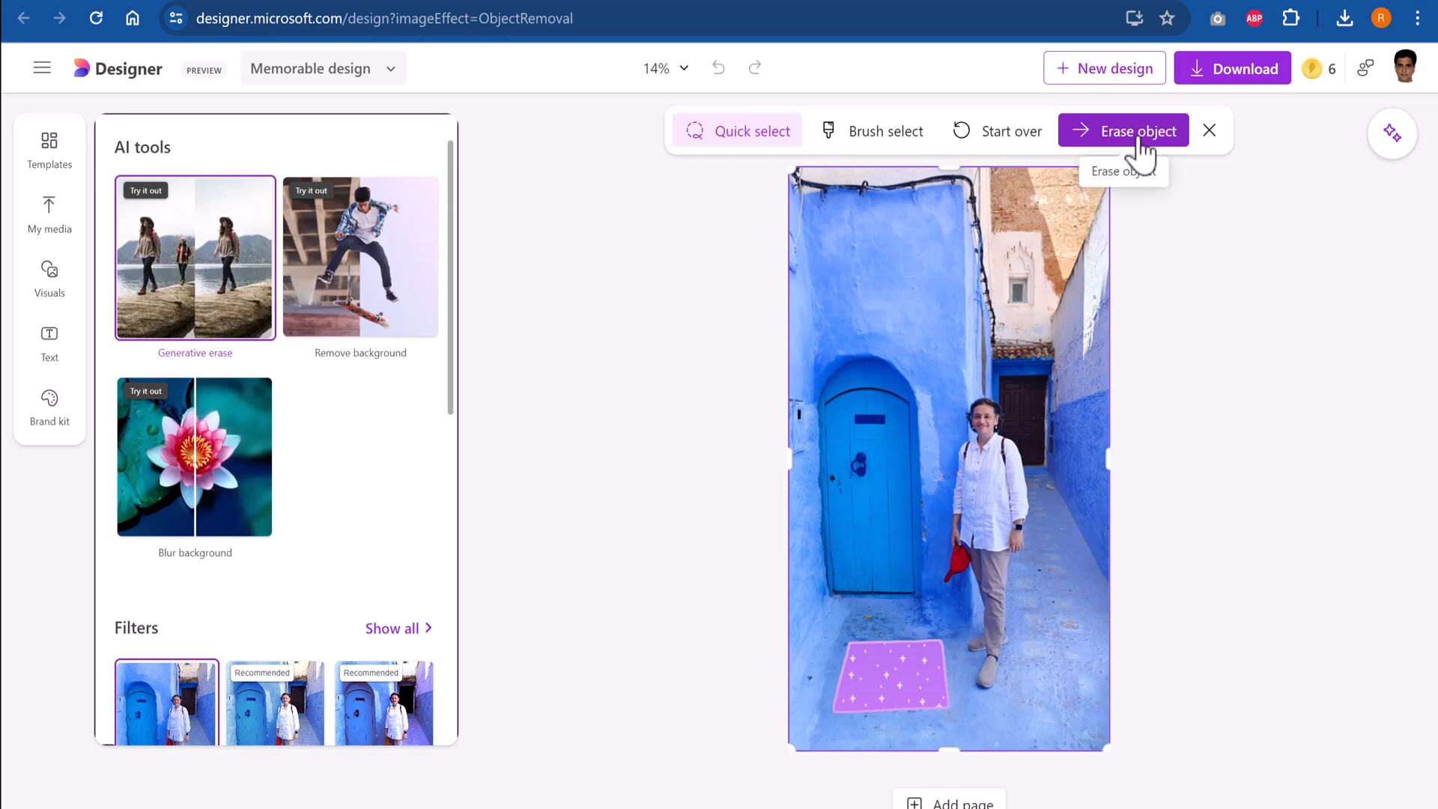
click(1135, 131)
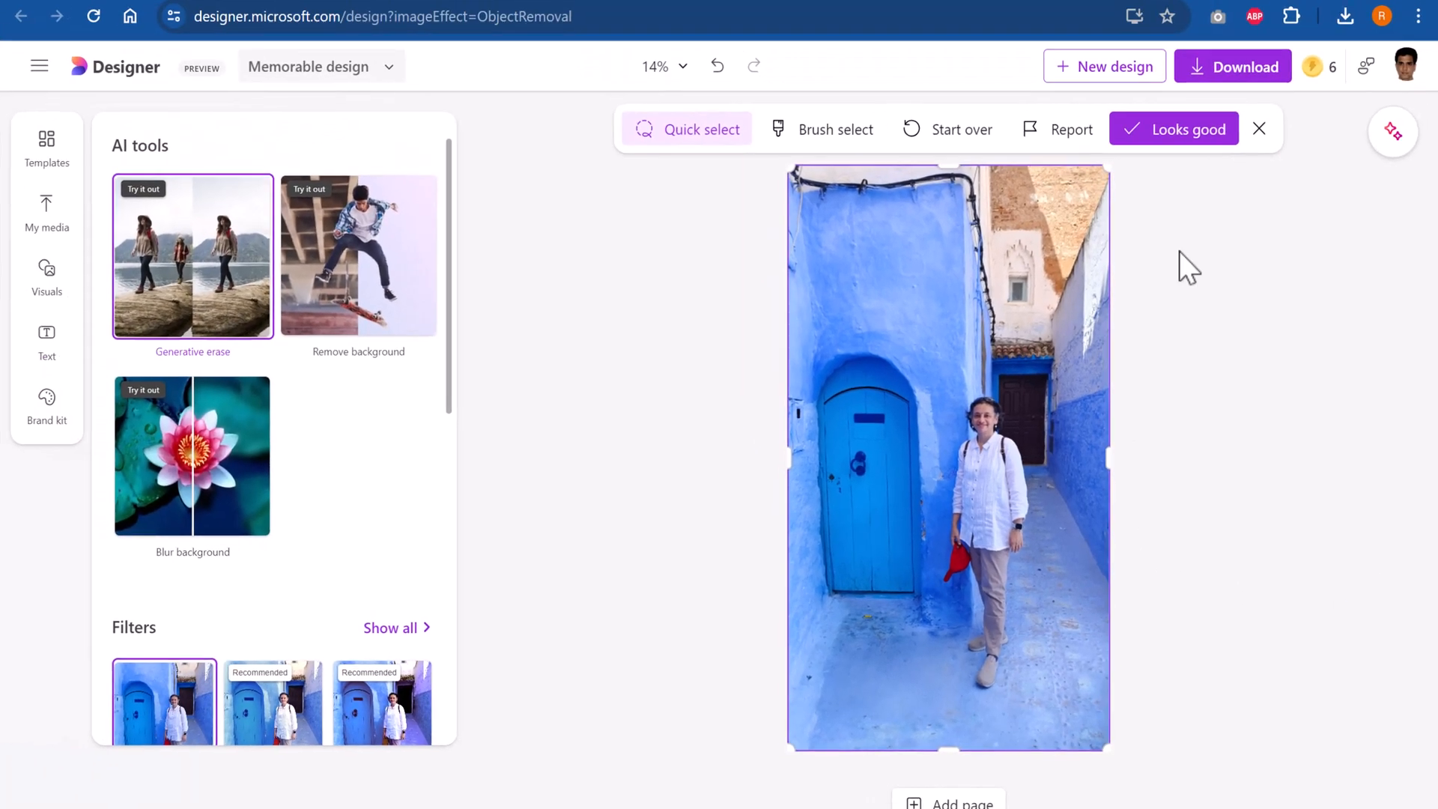
click(1185, 129)
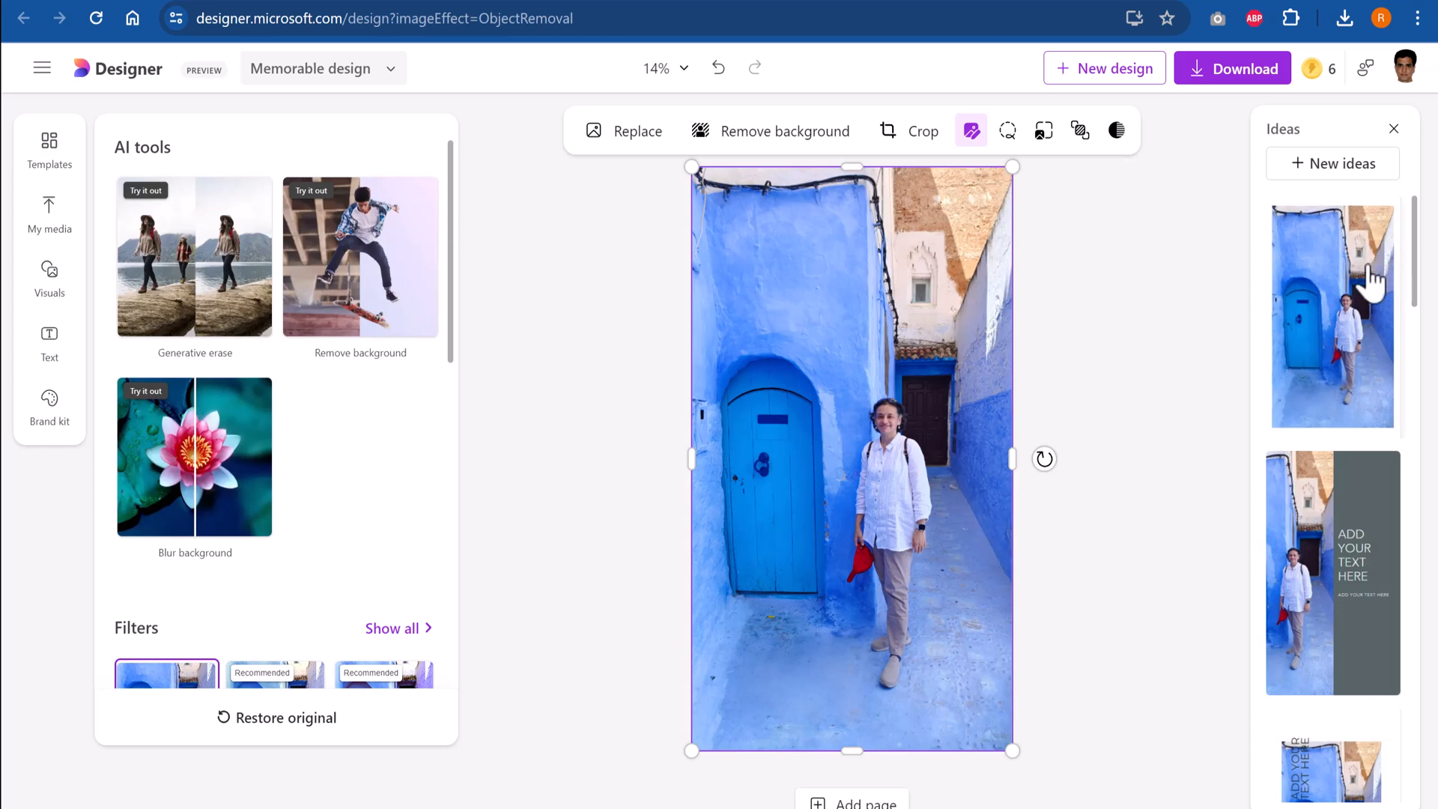
mouse_move(1178, 395)
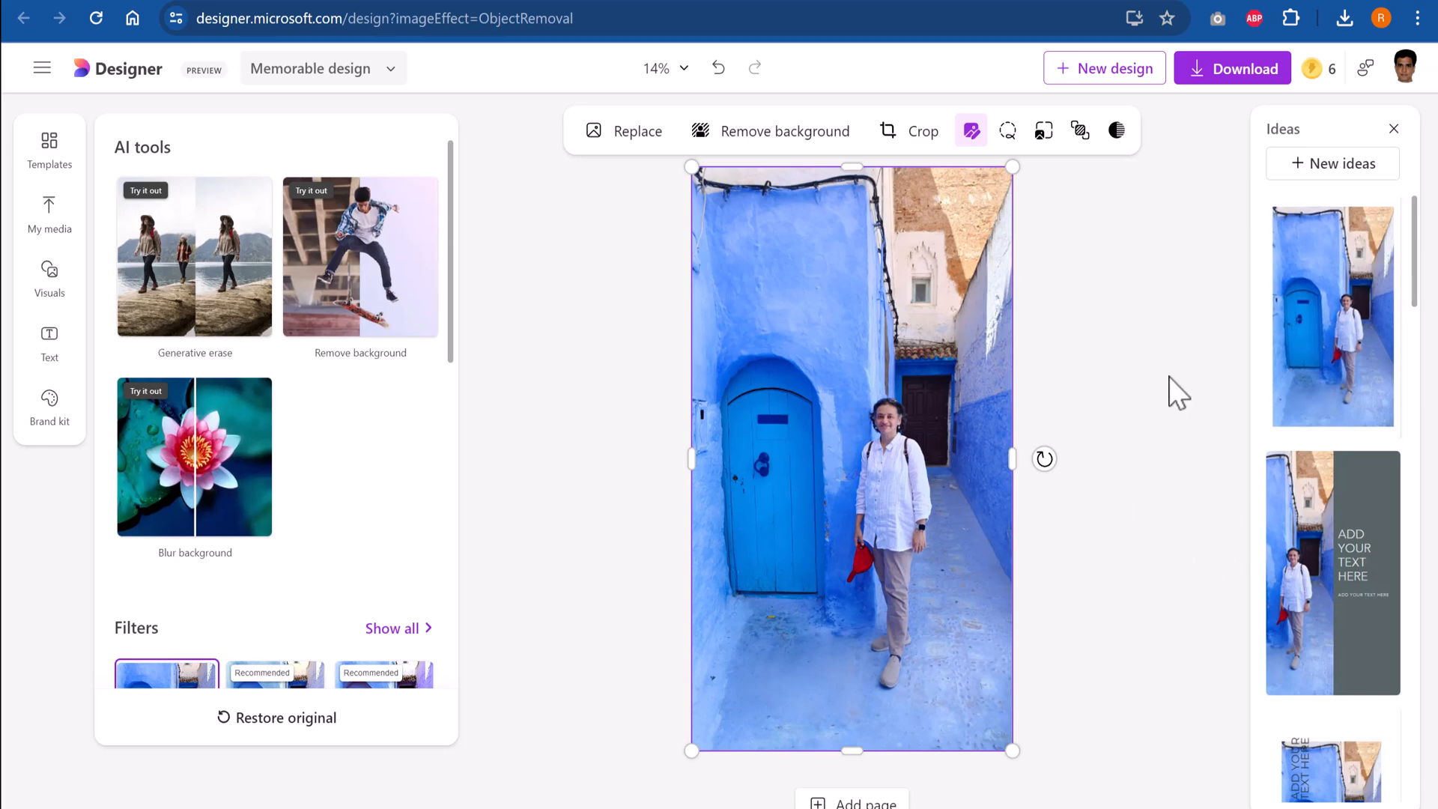
mouse_move(1342, 626)
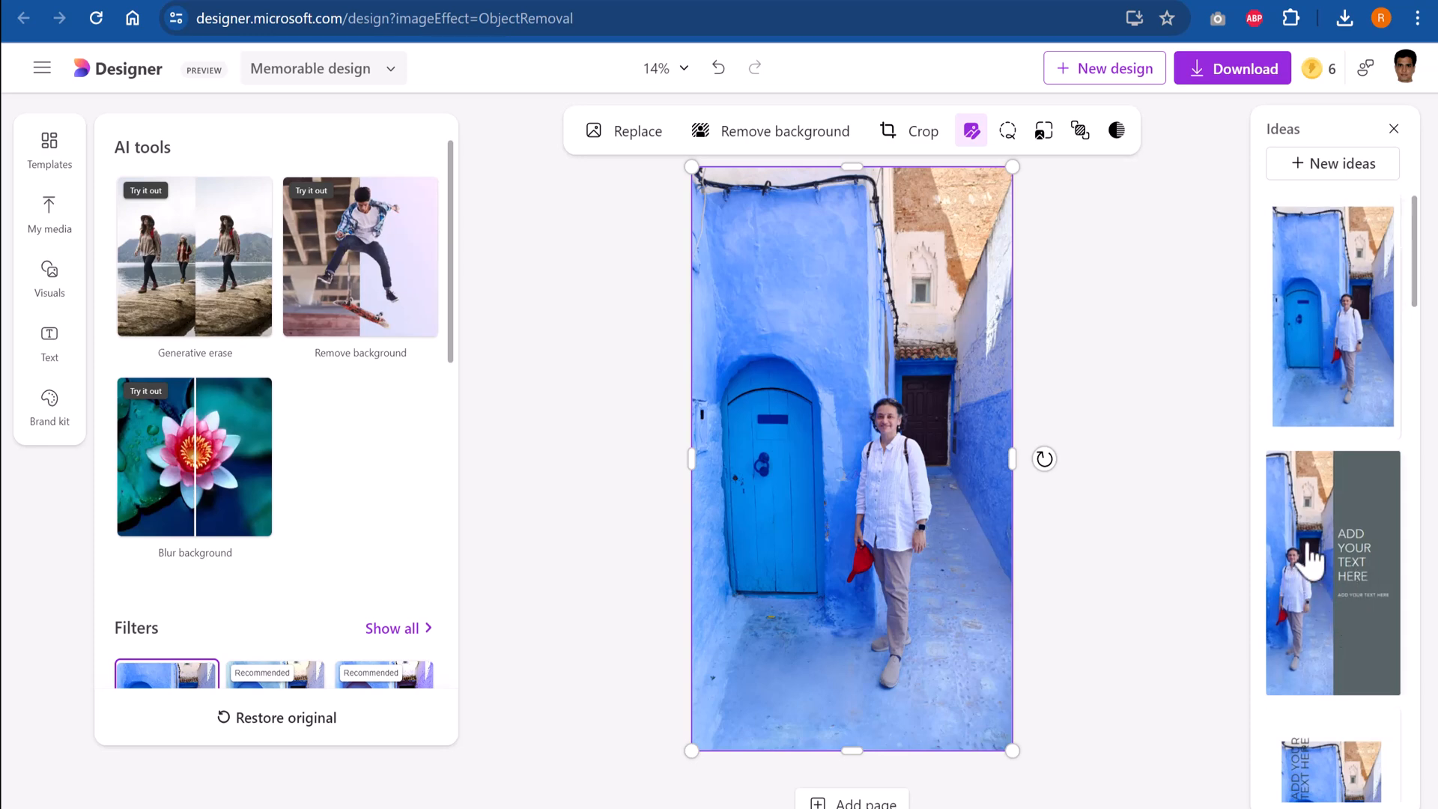
mouse_move(1370, 603)
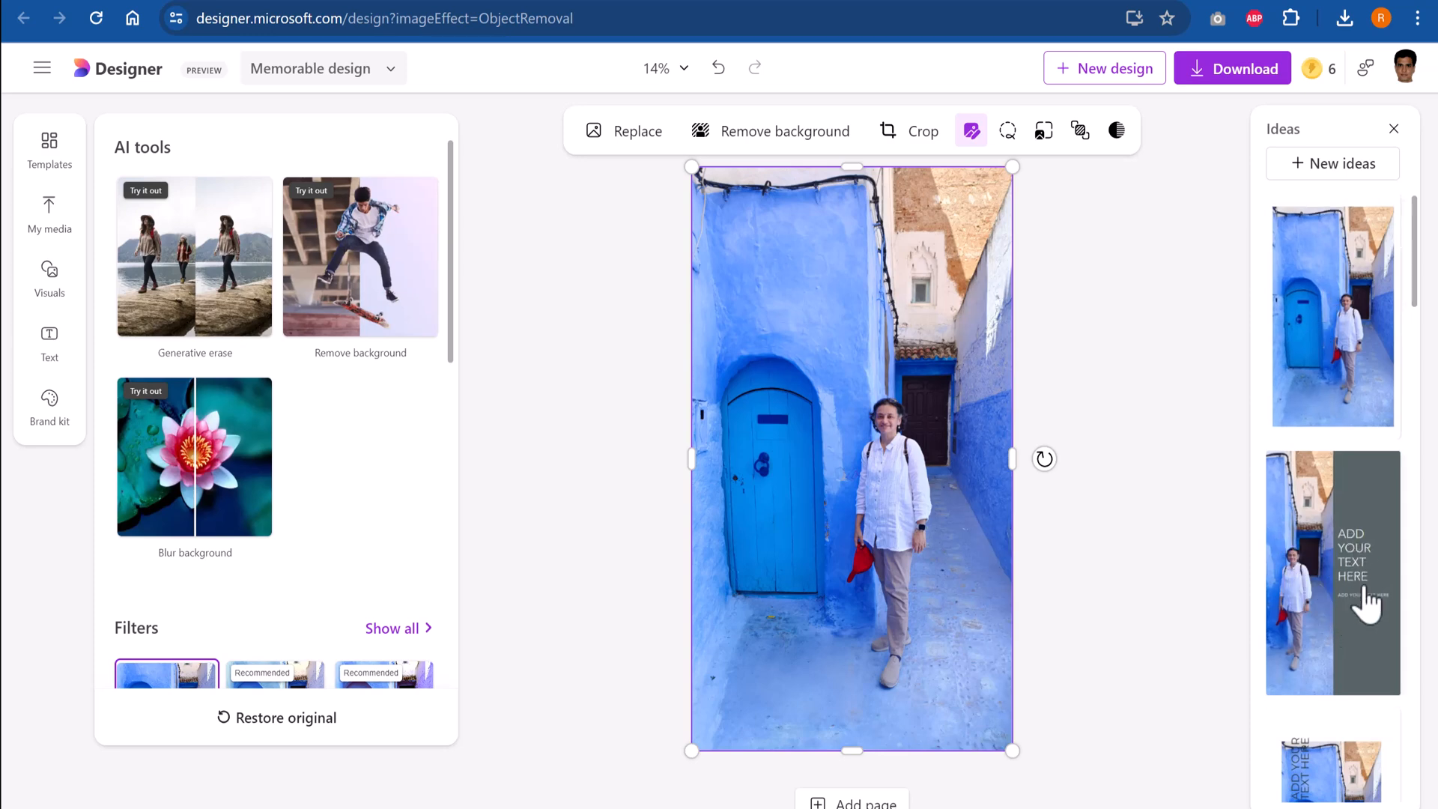
scroll(down, 3)
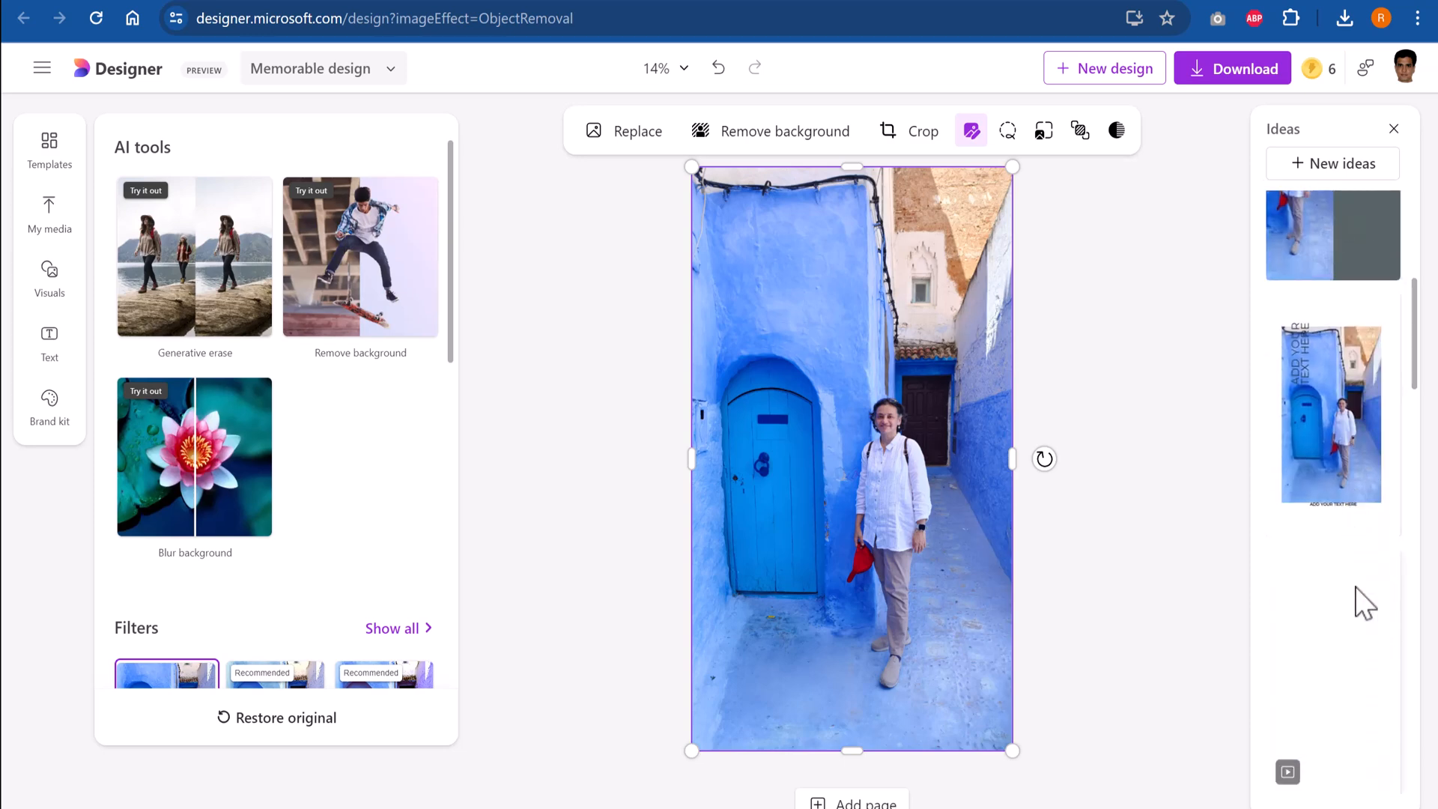
scroll(down, 3)
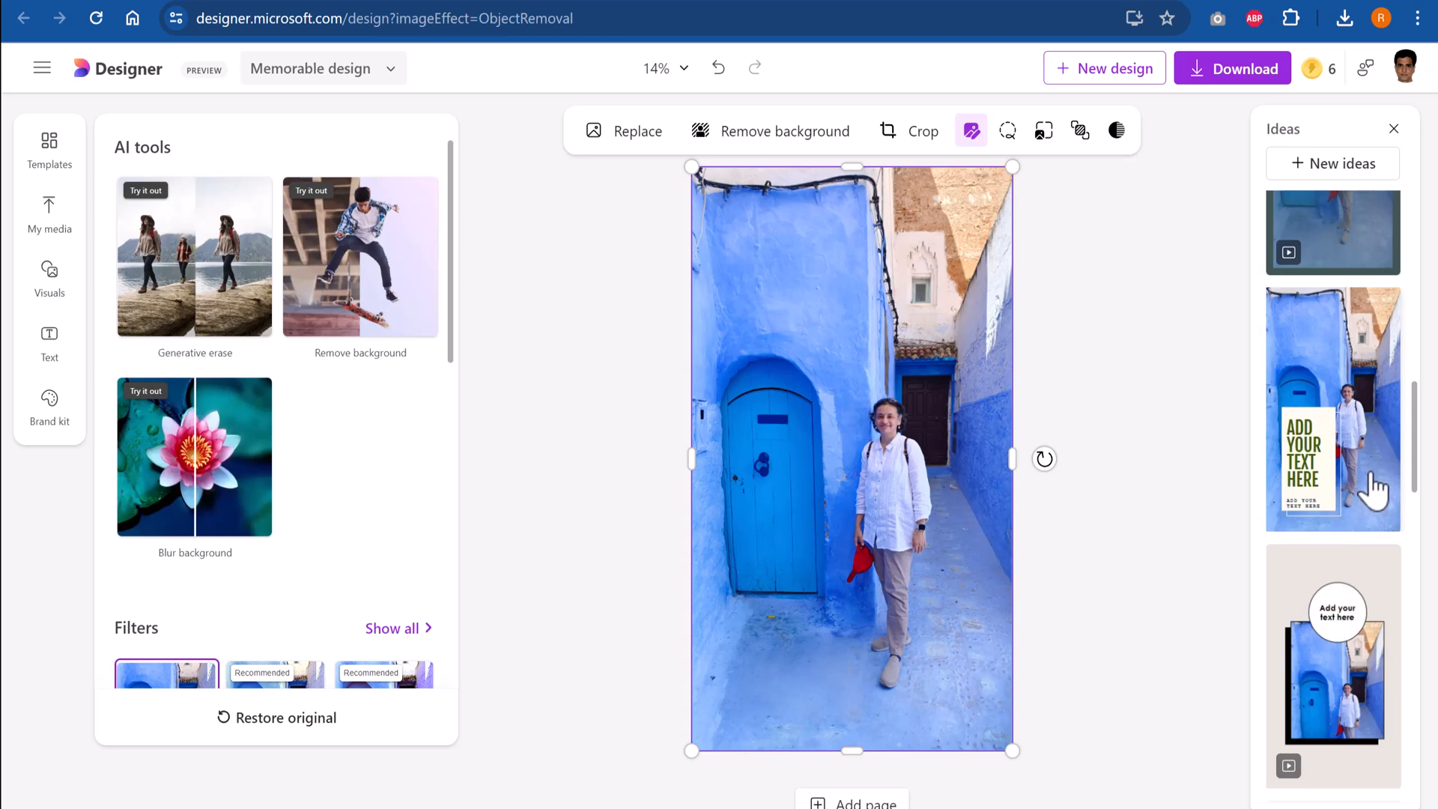
mouse_move(1263, 493)
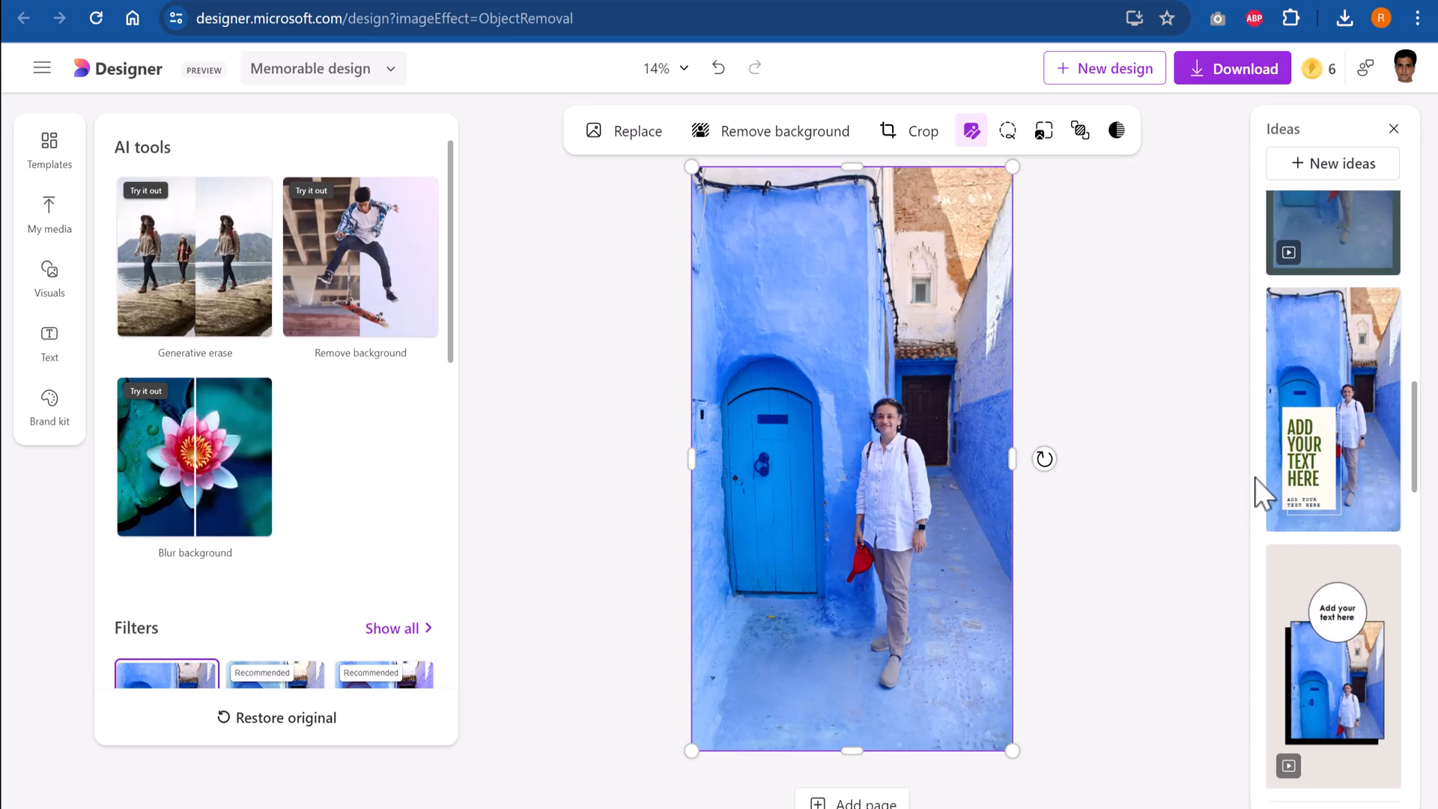
Apply the text-panel poster idea, headlined 'THIS IS ARTE' with caption 'MOROCCO'
click(1332, 409)
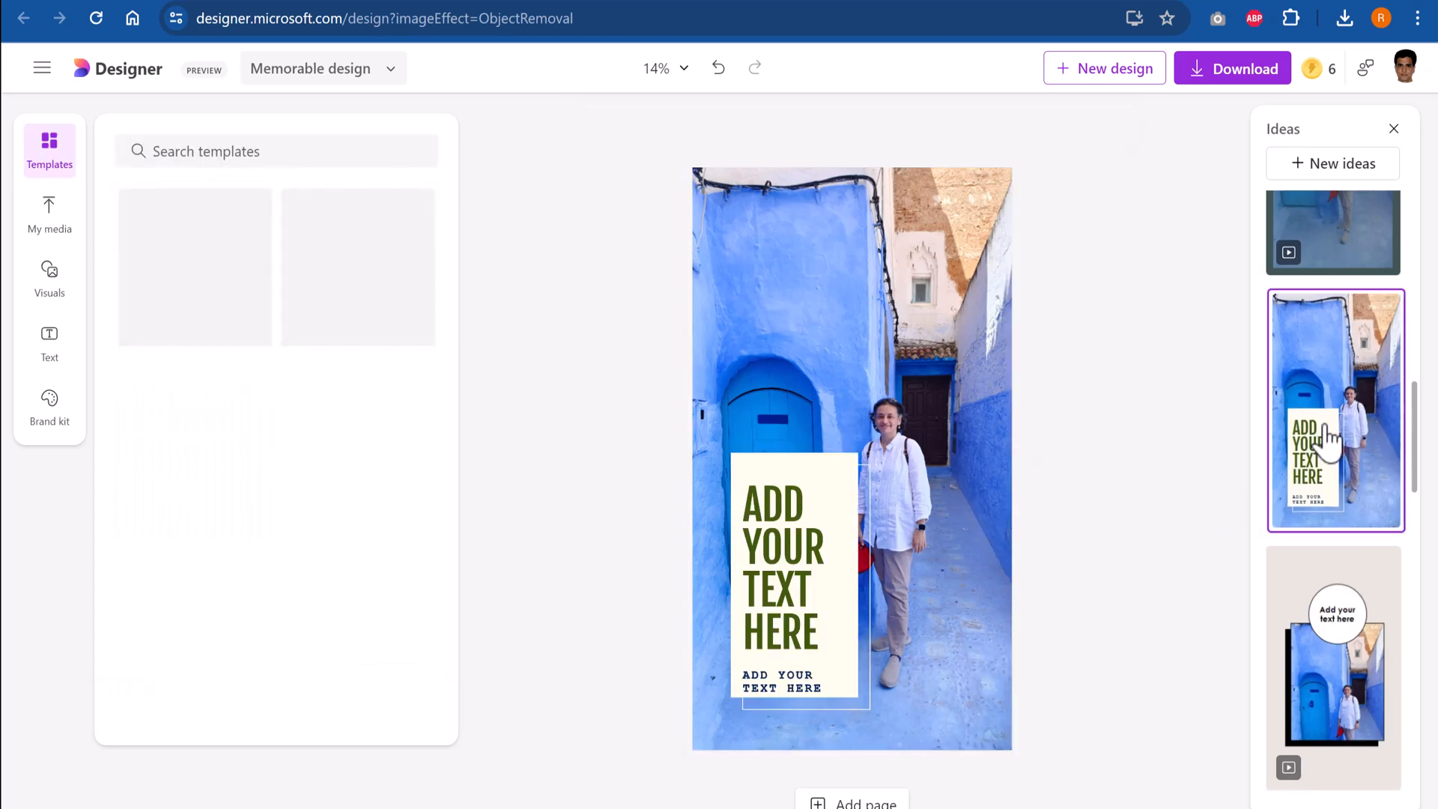
click(782, 569)
text(THIS IS ARTE)
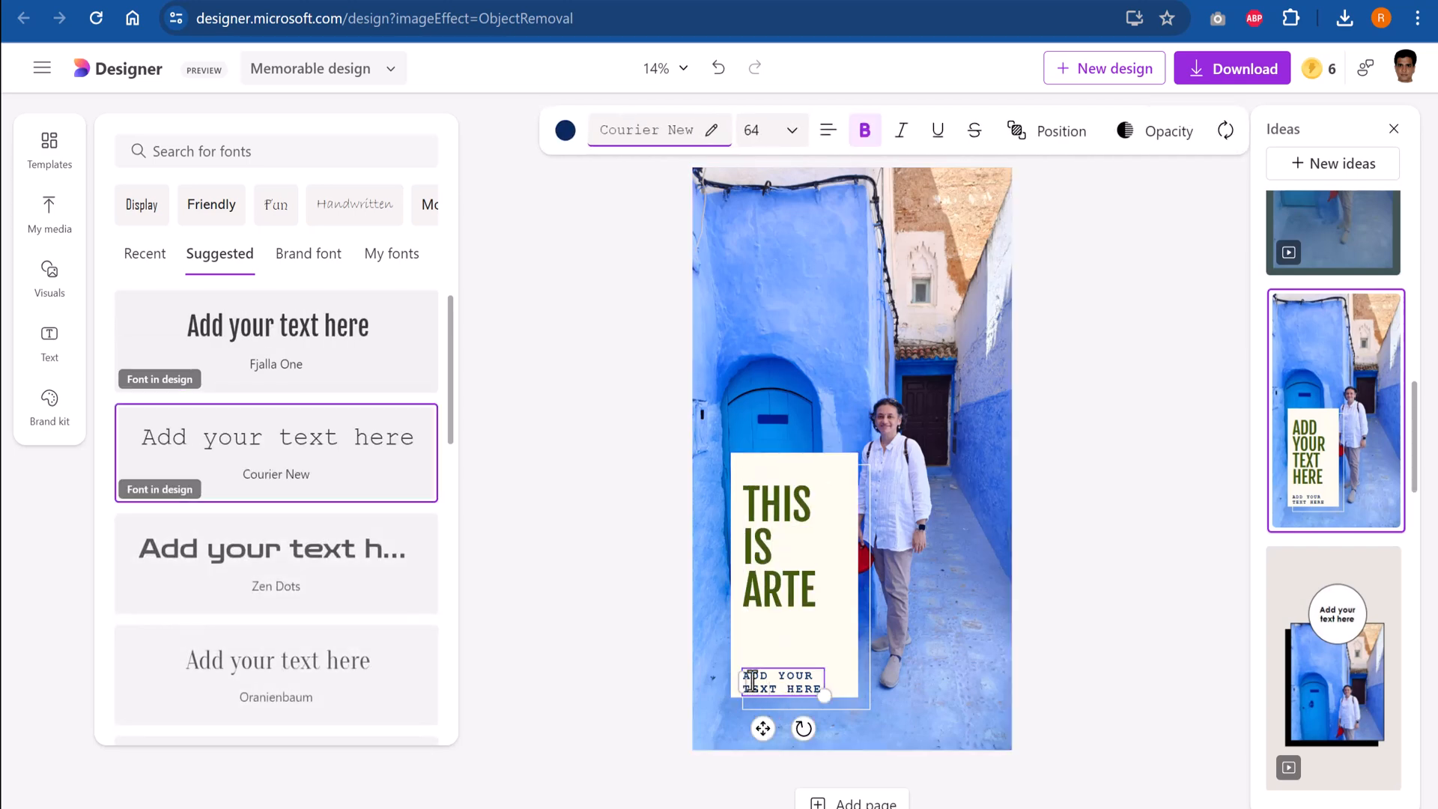
click(49, 150)
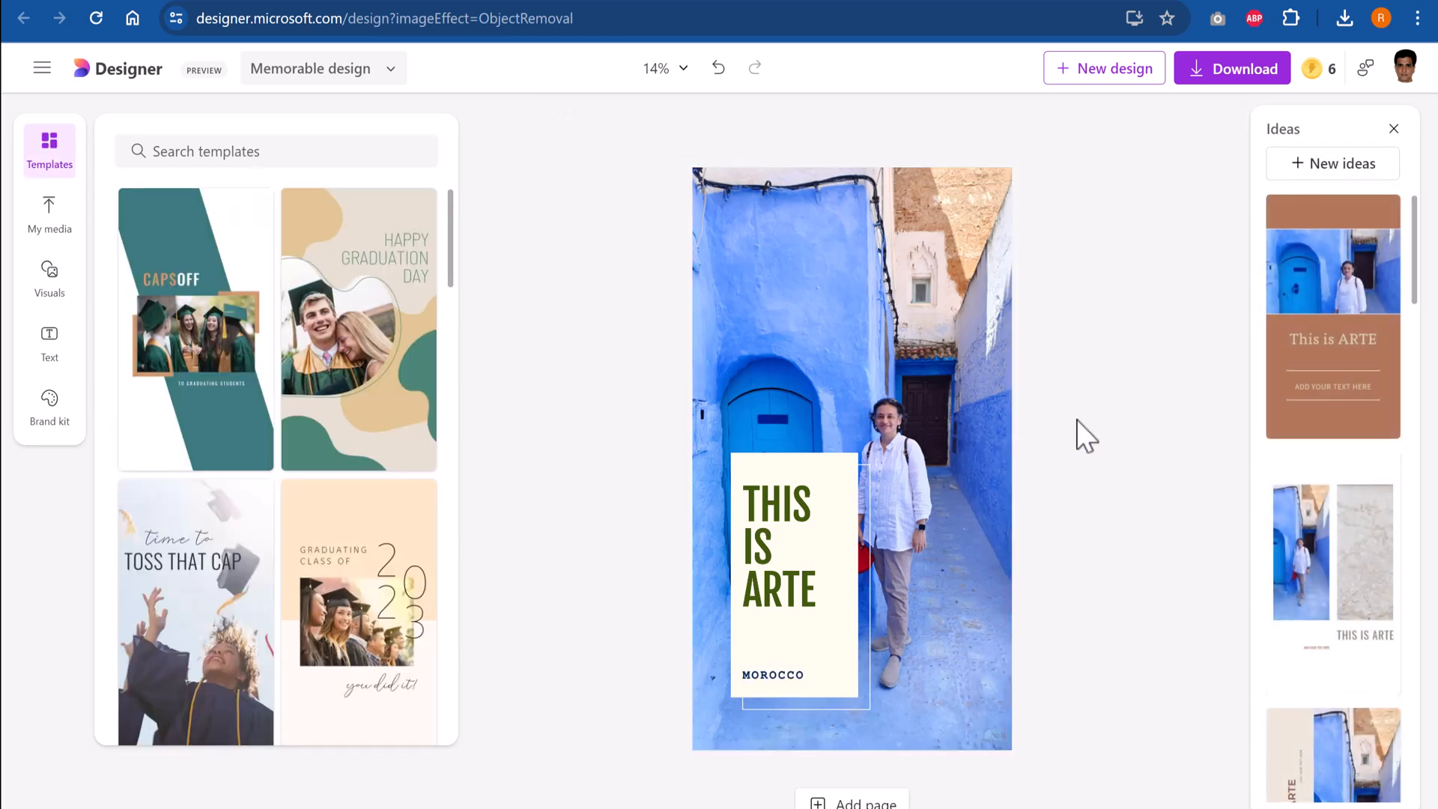
click(1332, 163)
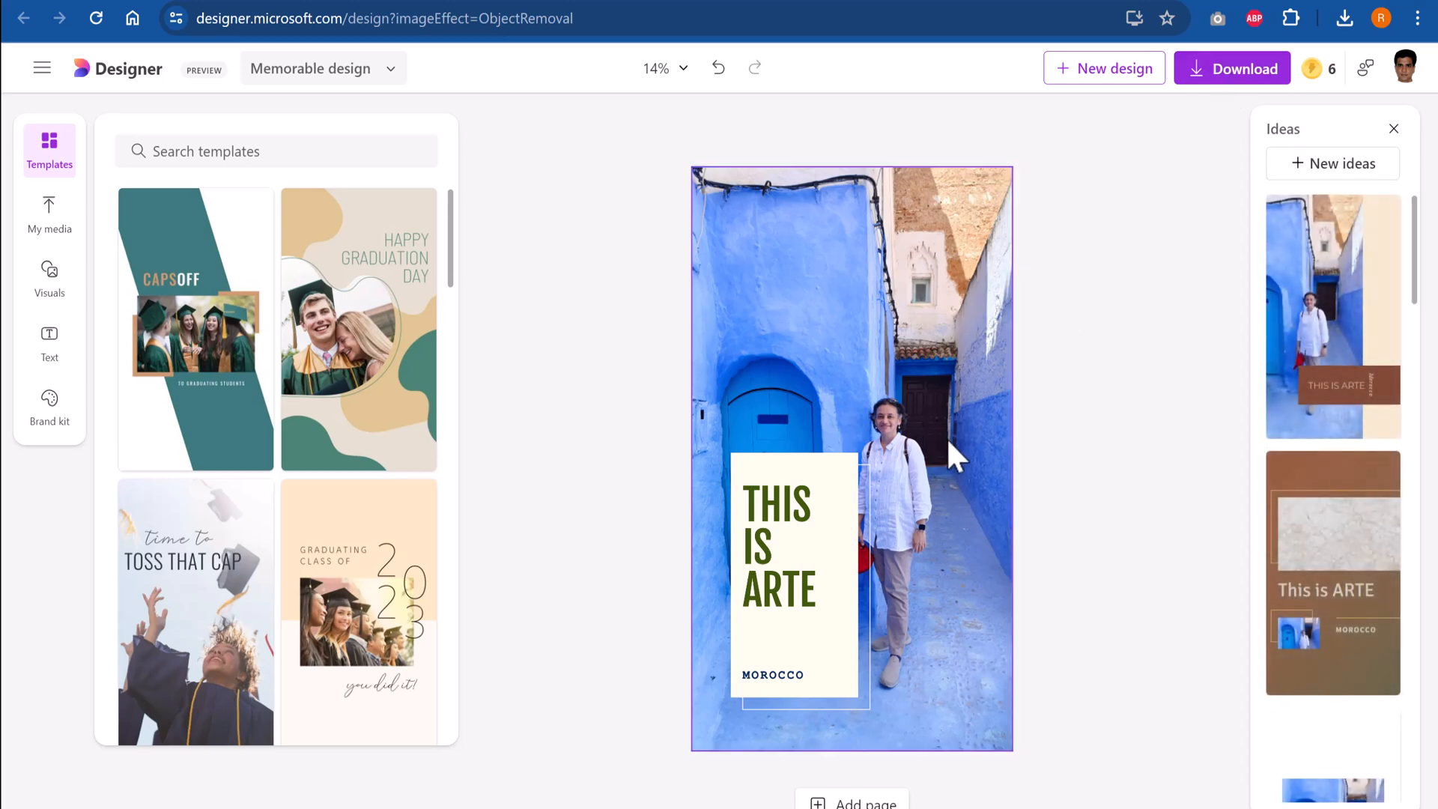
mouse_move(952, 469)
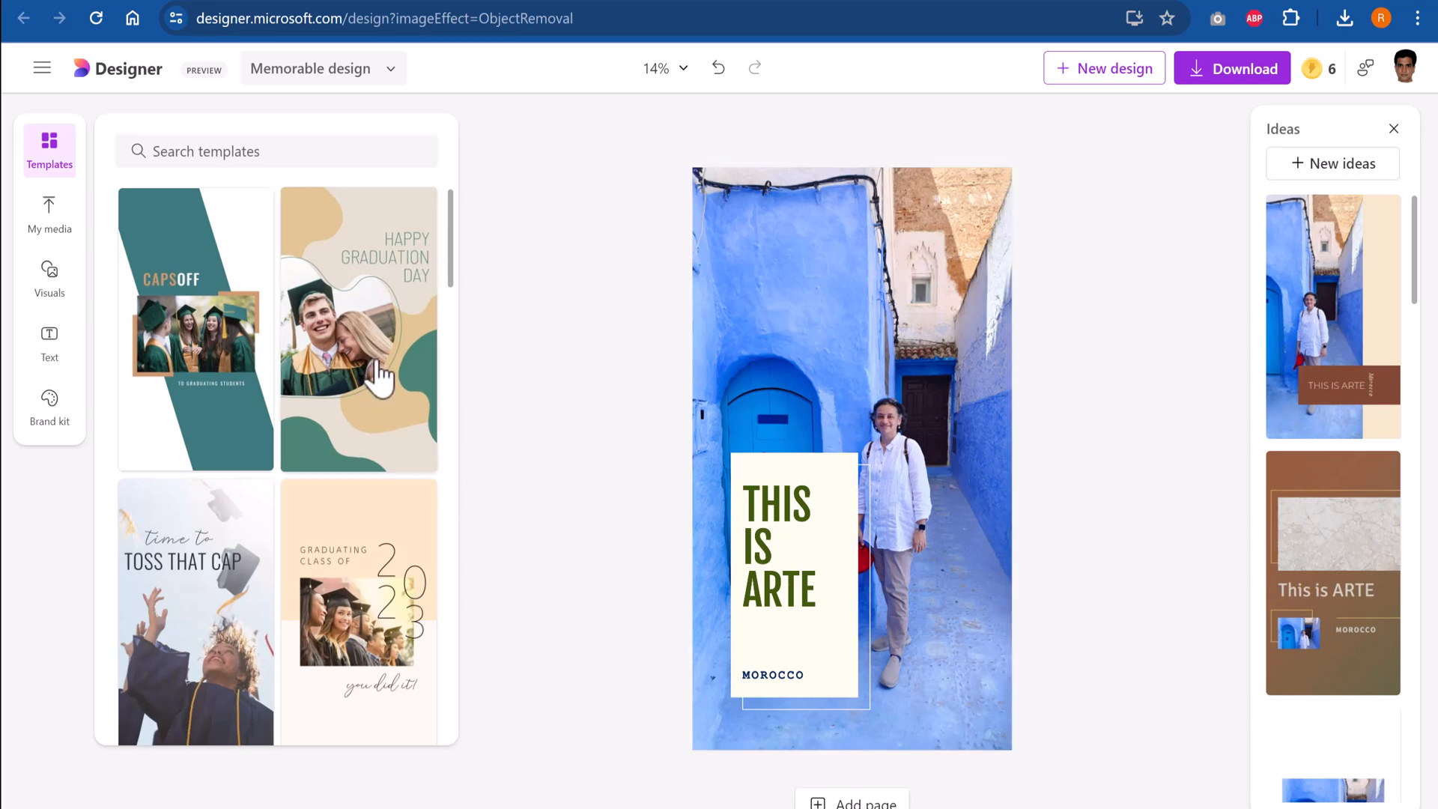
Apply the wavy Happy Graduation Day template and move the THIS IS ARTE heading higher
click(359, 327)
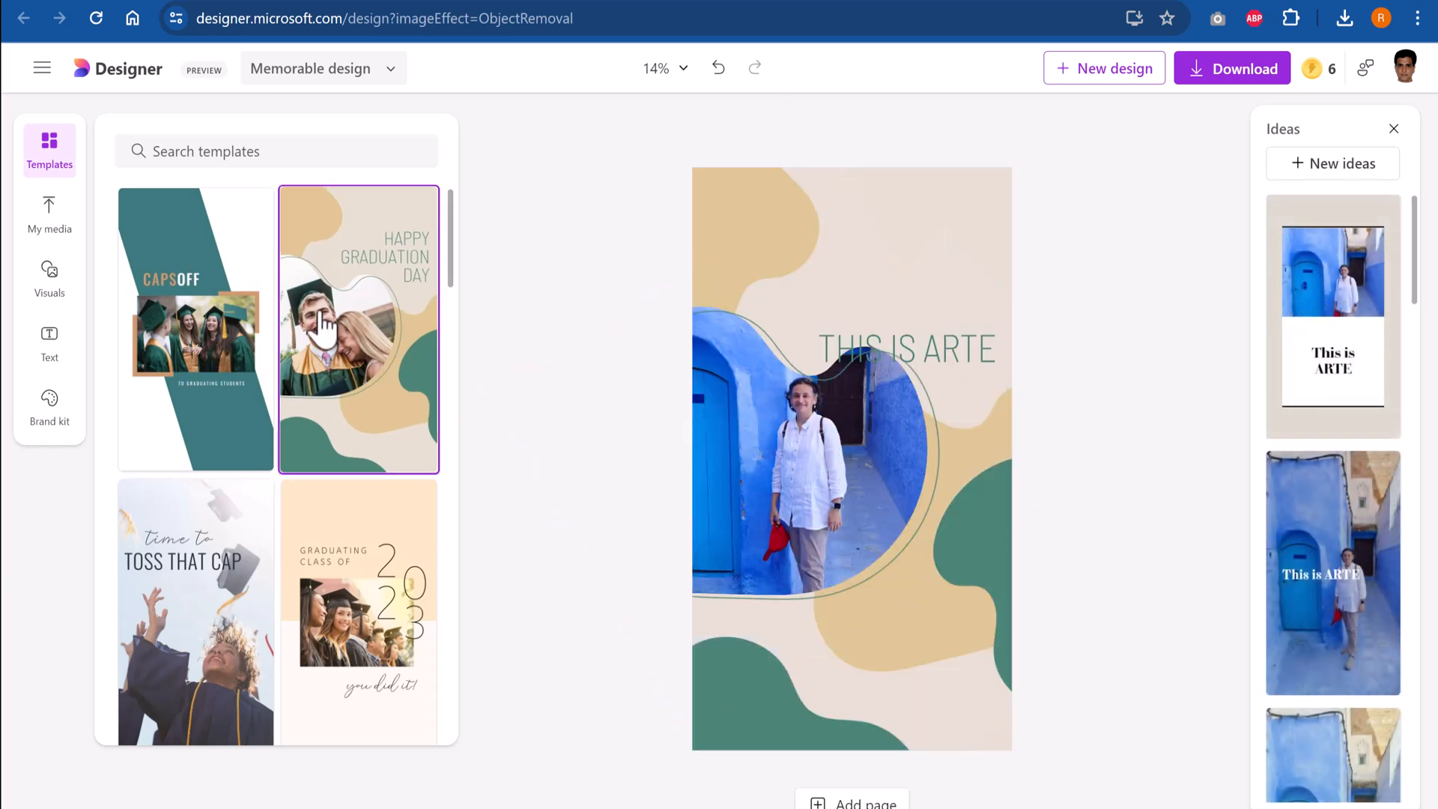
click(844, 458)
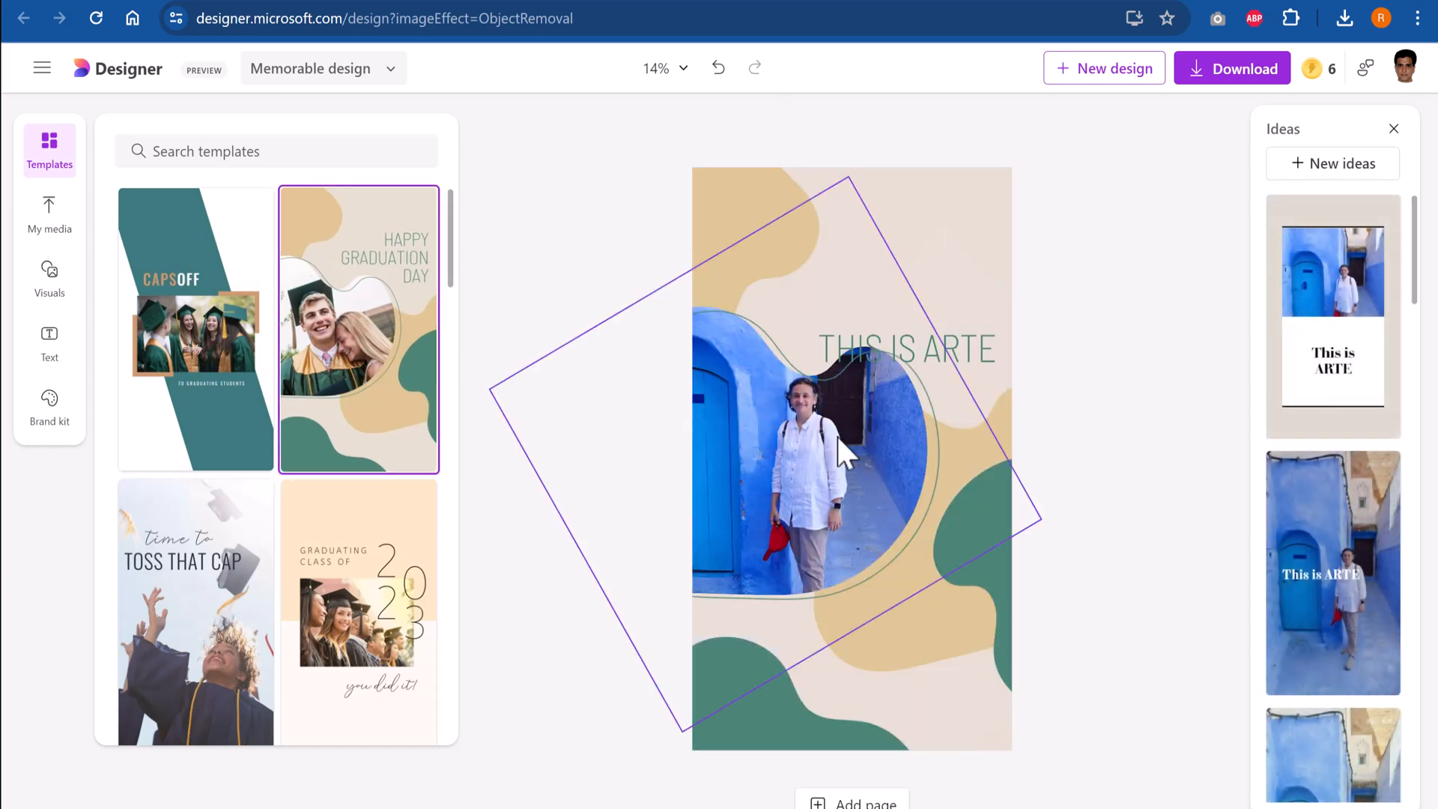
click(903, 349)
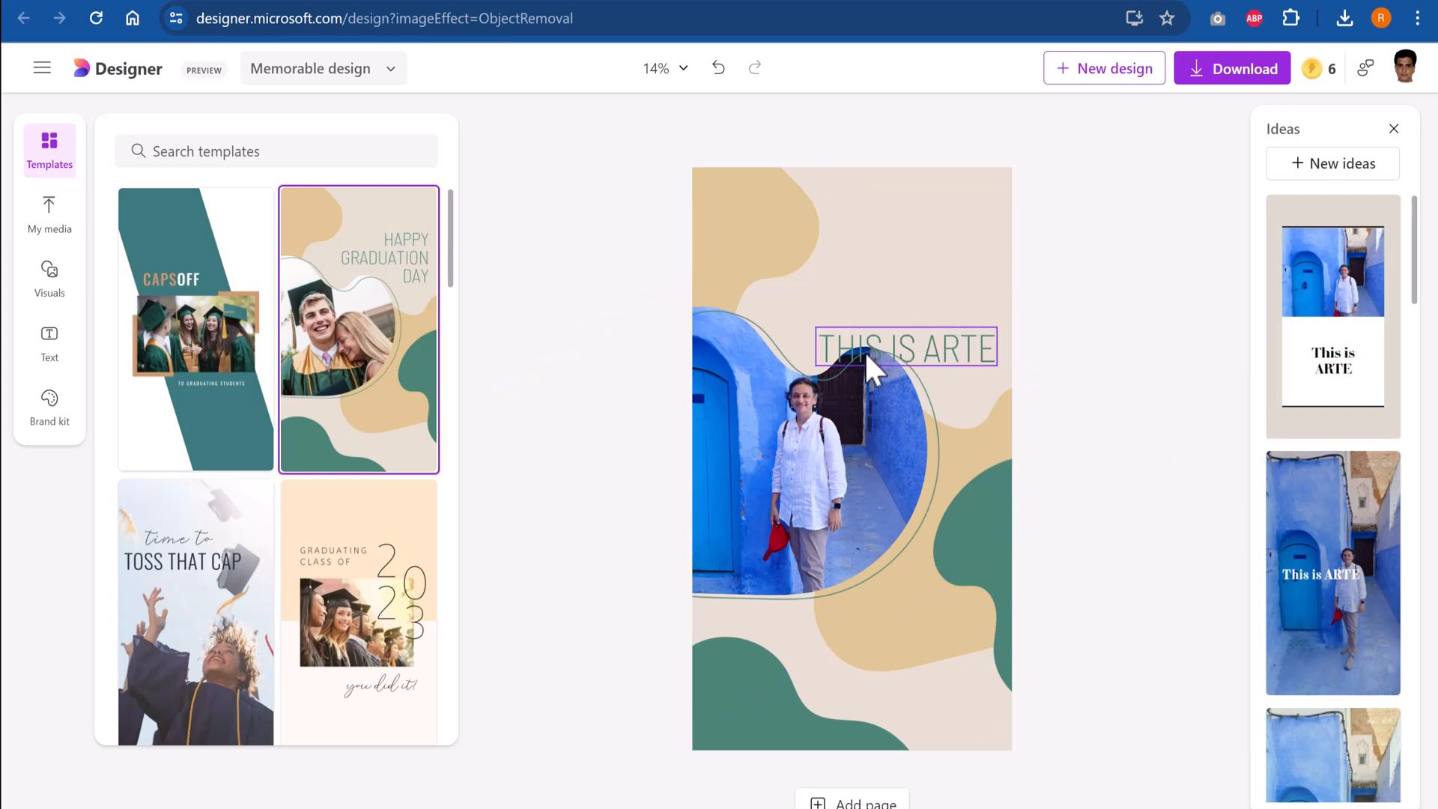
mouse_move(936, 372)
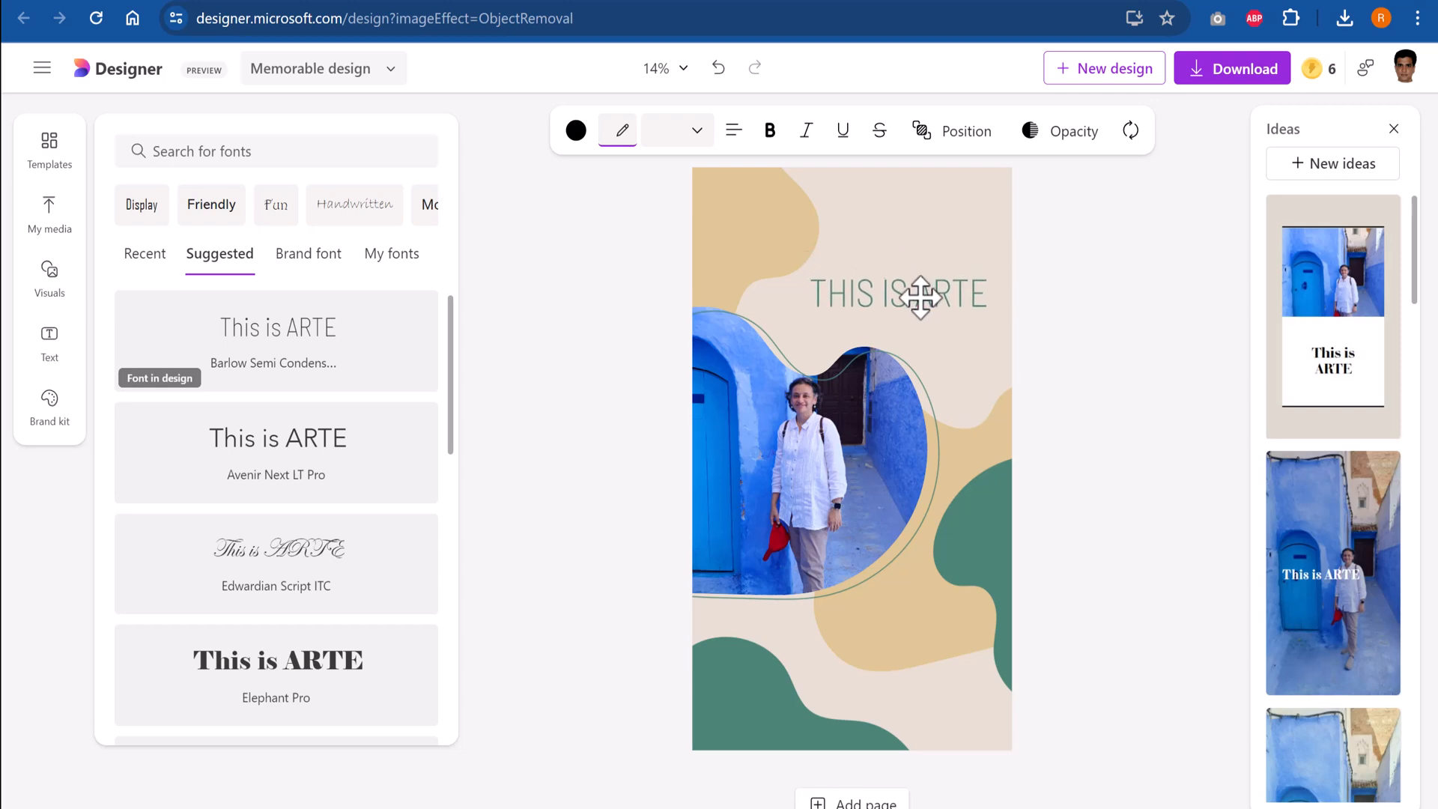
click(899, 294)
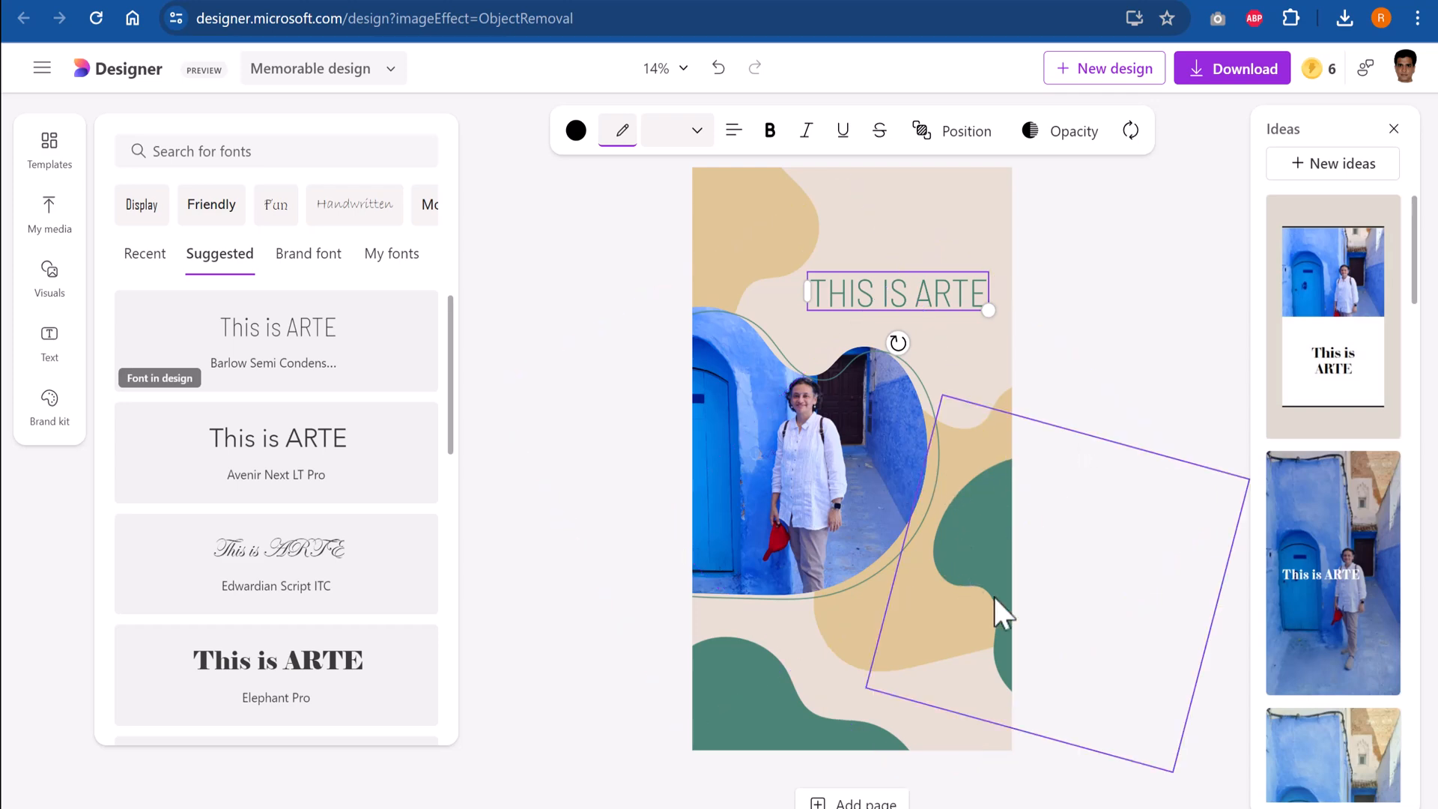
mouse_move(1018, 715)
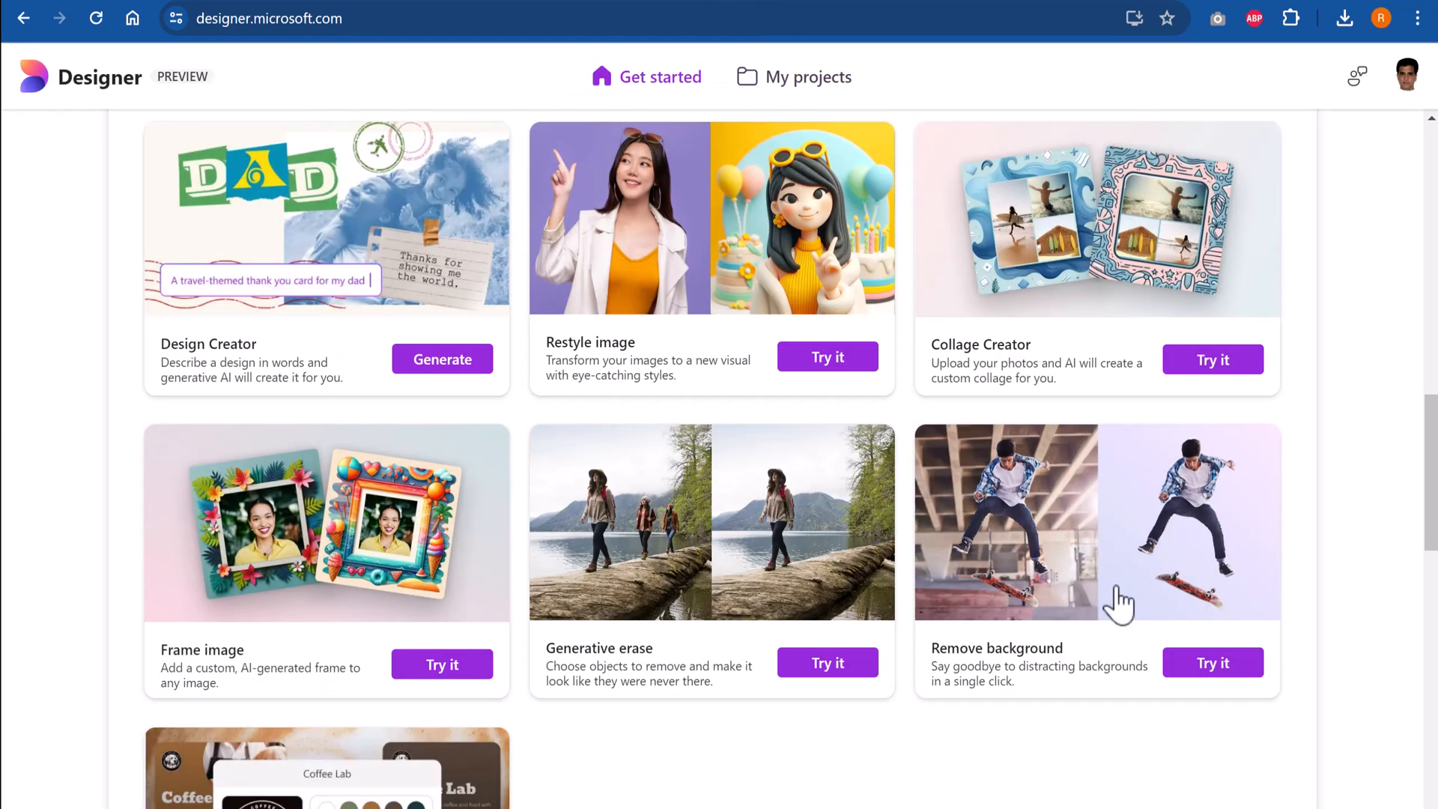
Remove the background from the uploaded Scream statue photo and download it as PNG
click(1212, 662)
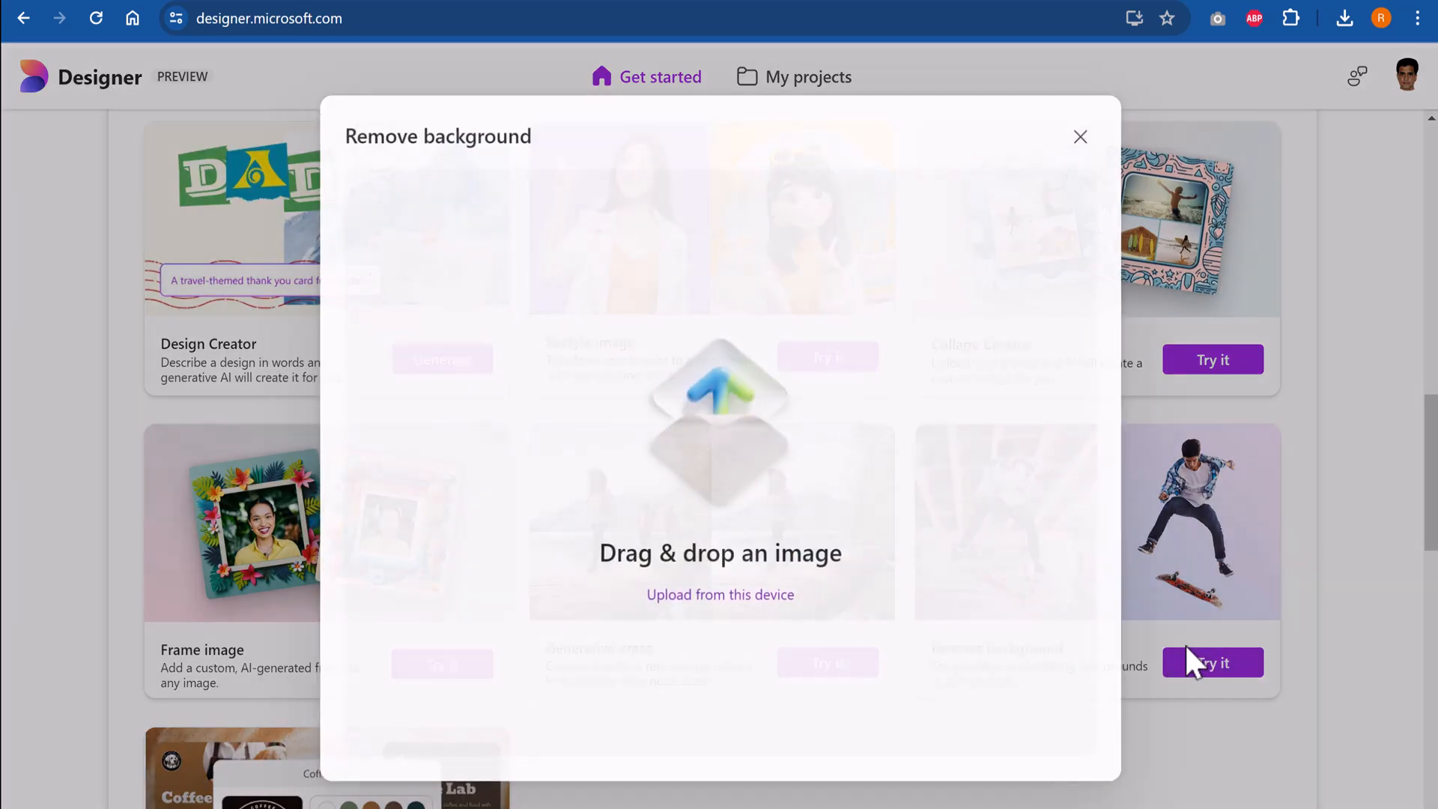
click(719, 595)
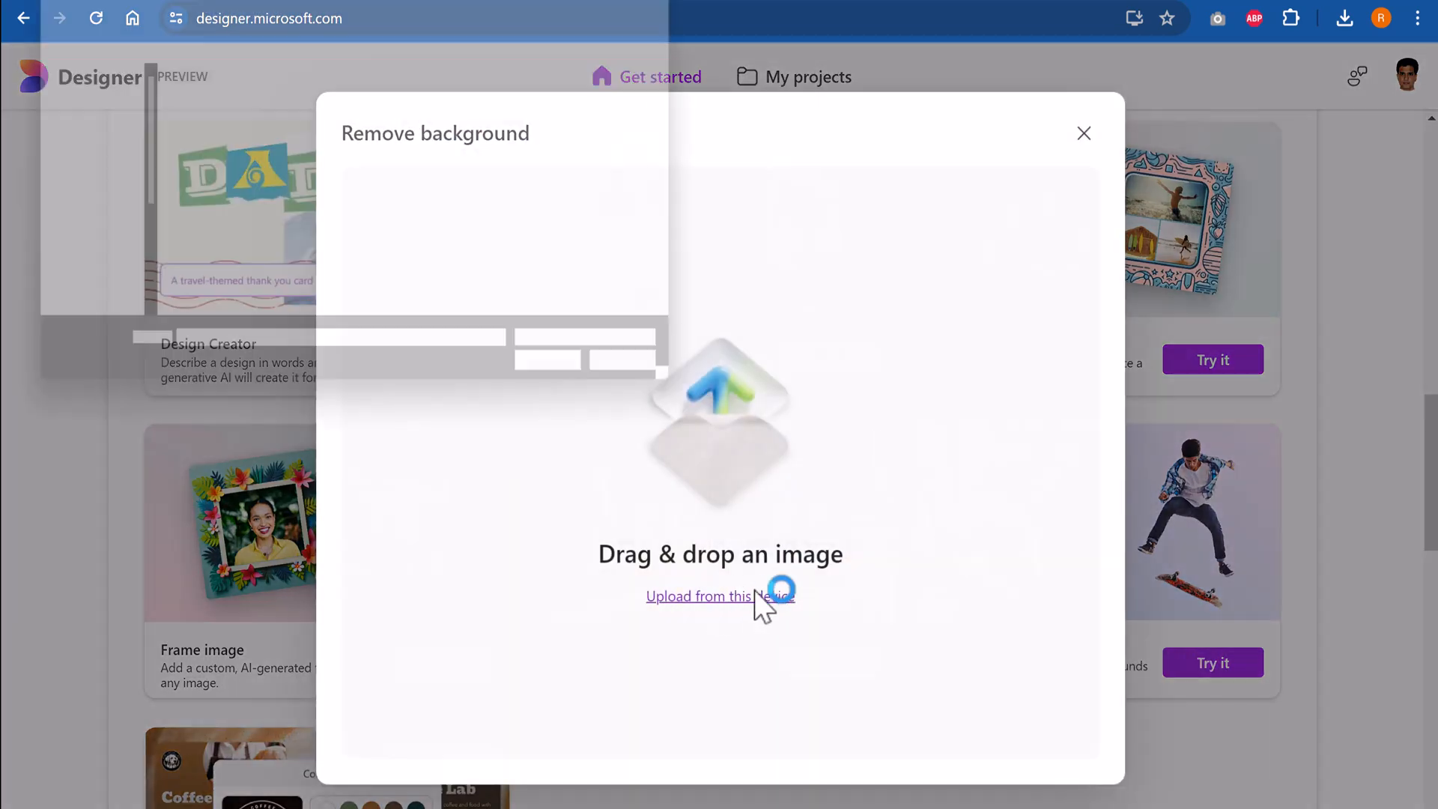
click(719, 596)
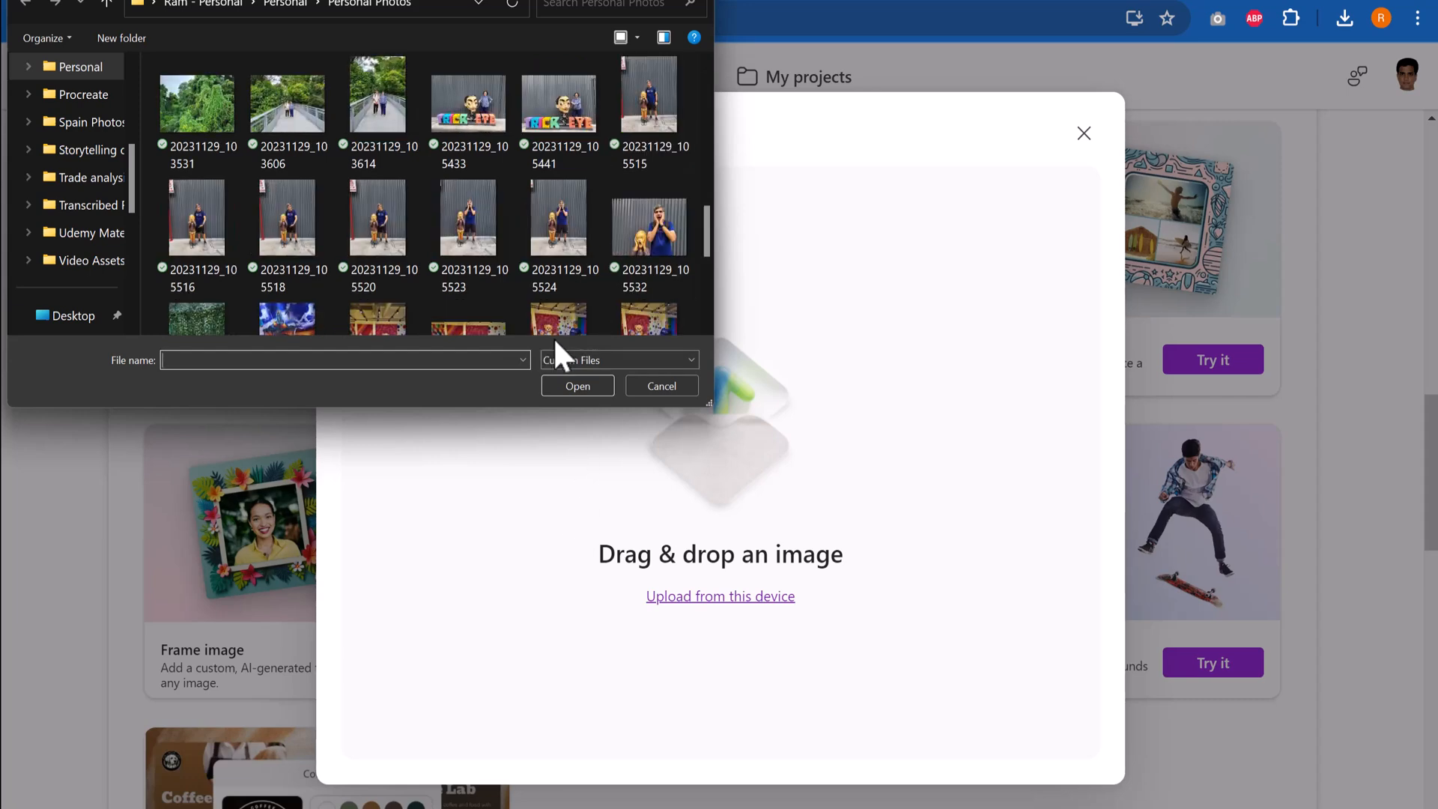
click(649, 217)
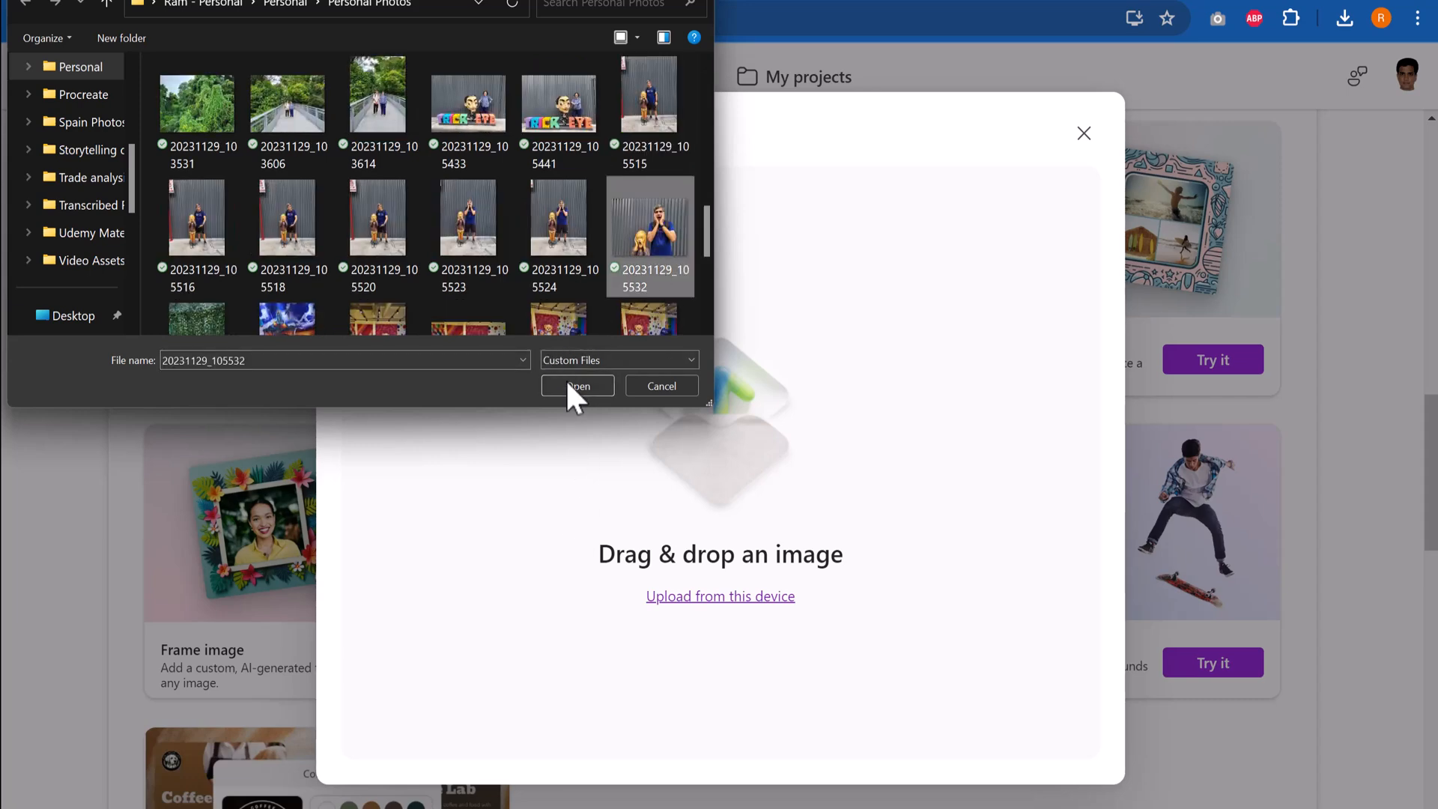
click(577, 385)
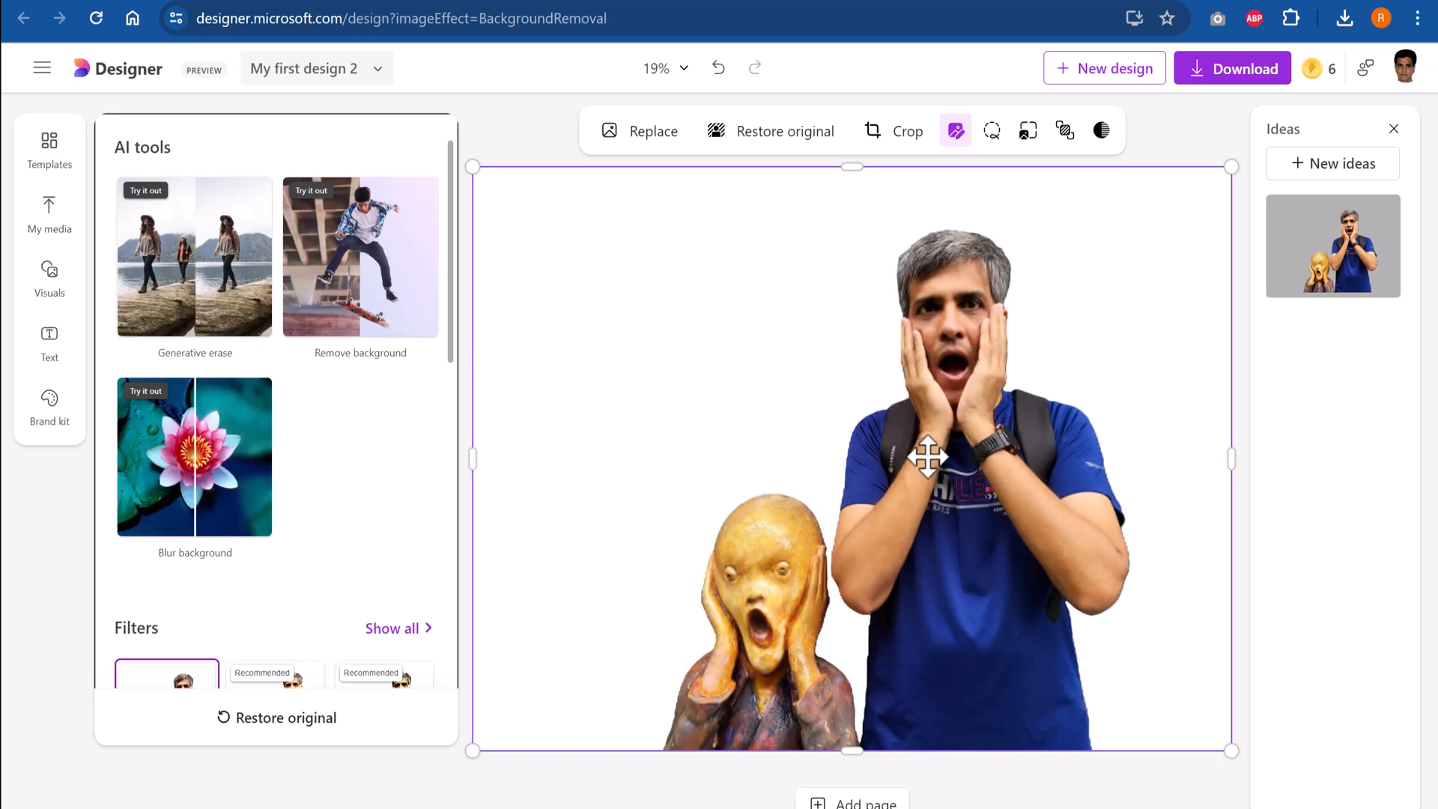
mouse_move(853, 662)
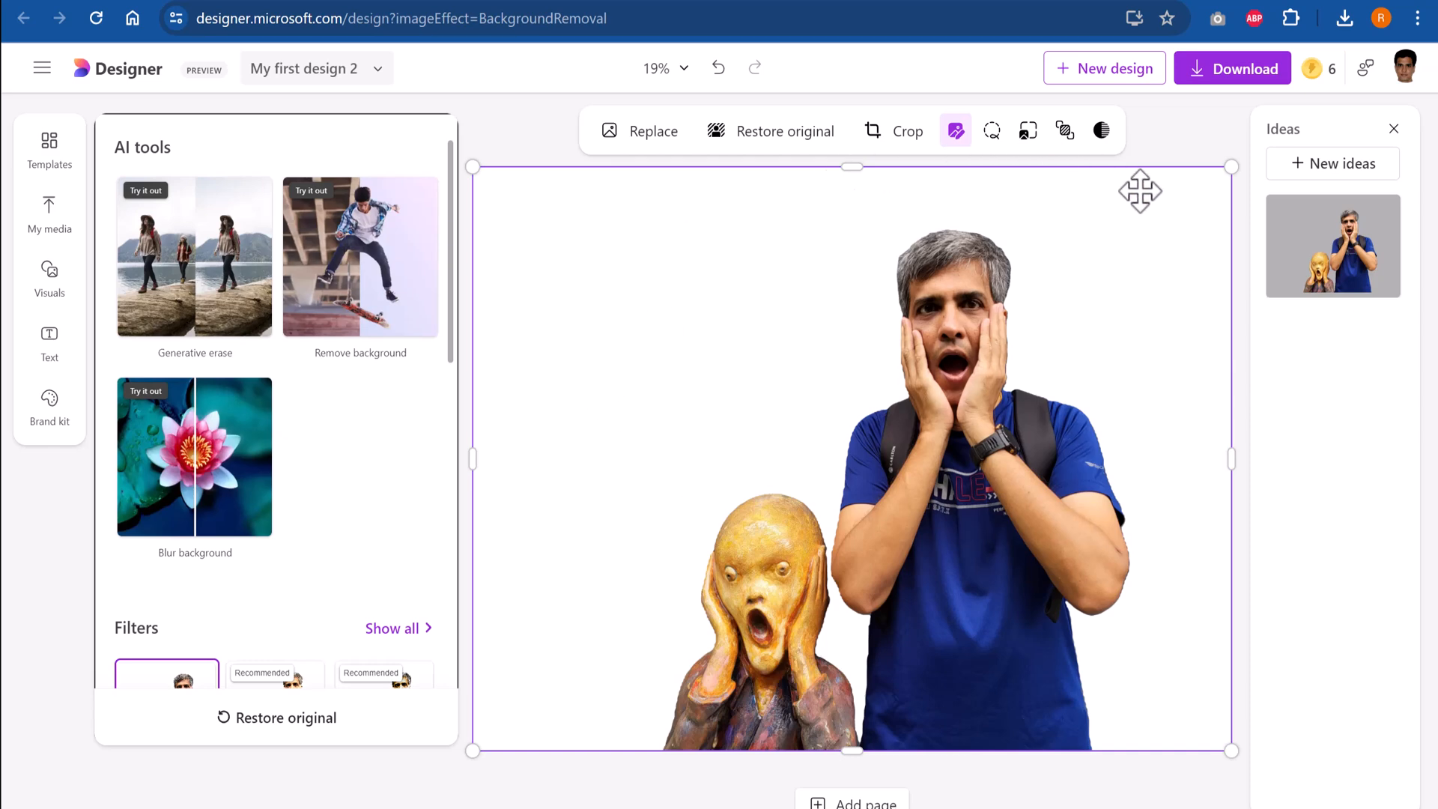
mouse_move(1232, 131)
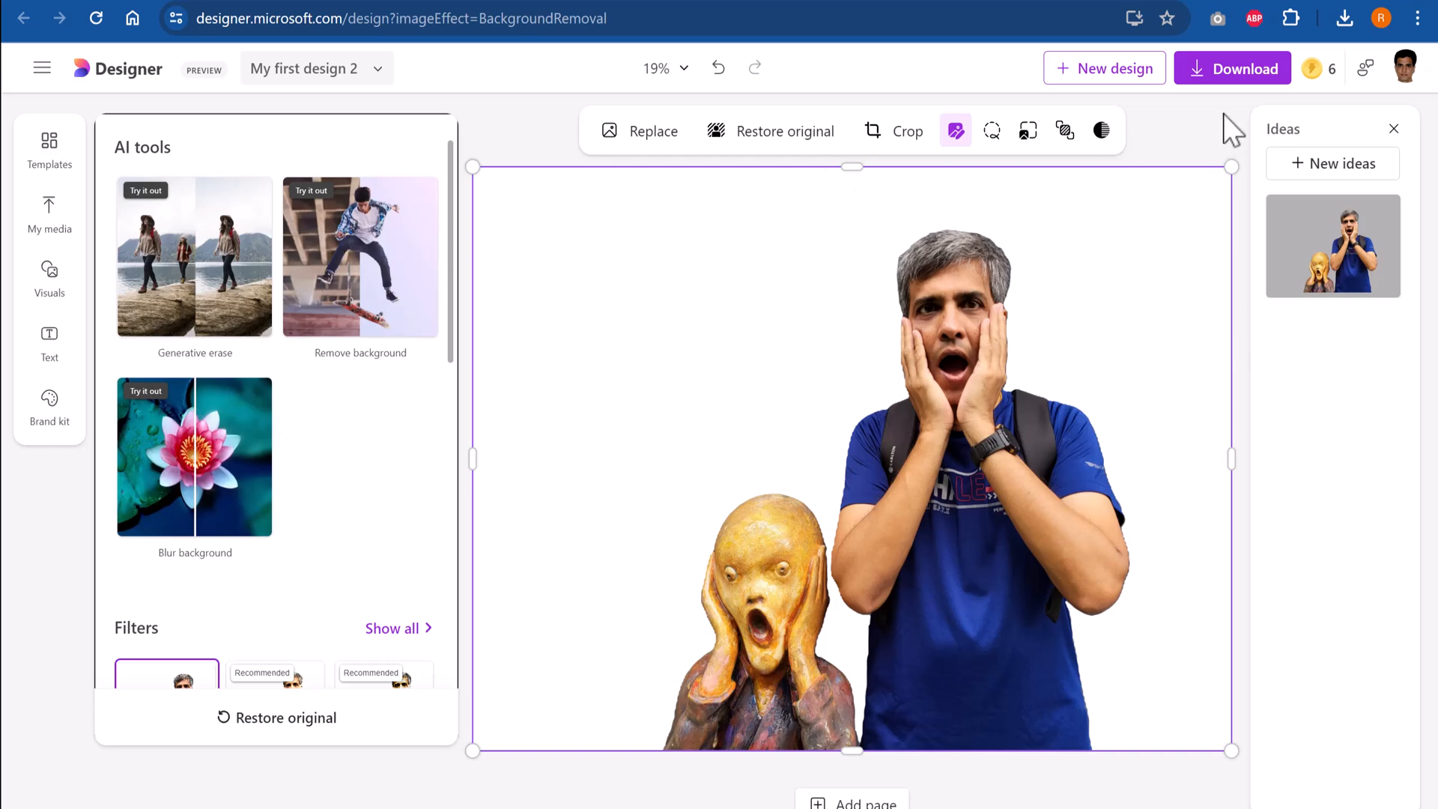
click(1231, 68)
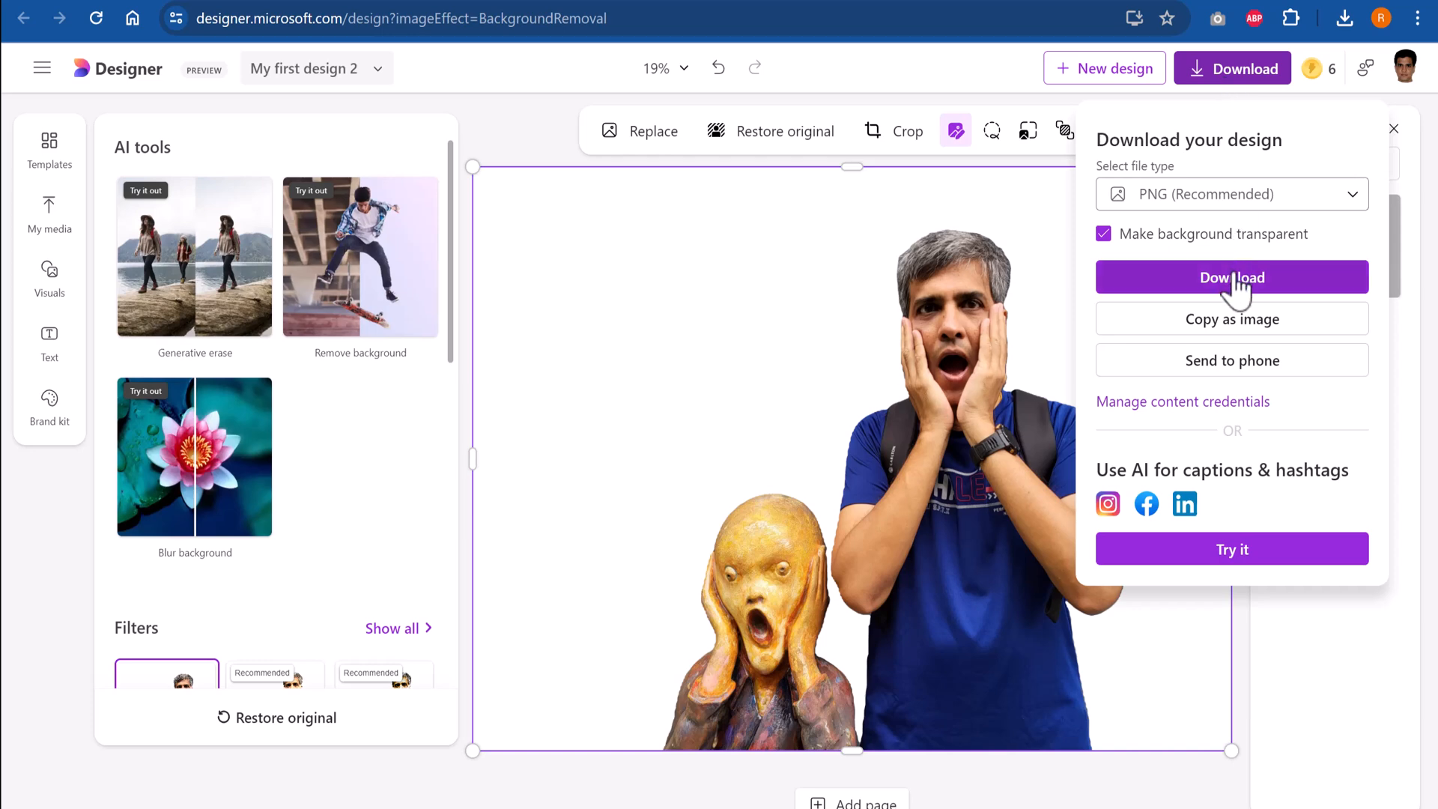
click(1231, 277)
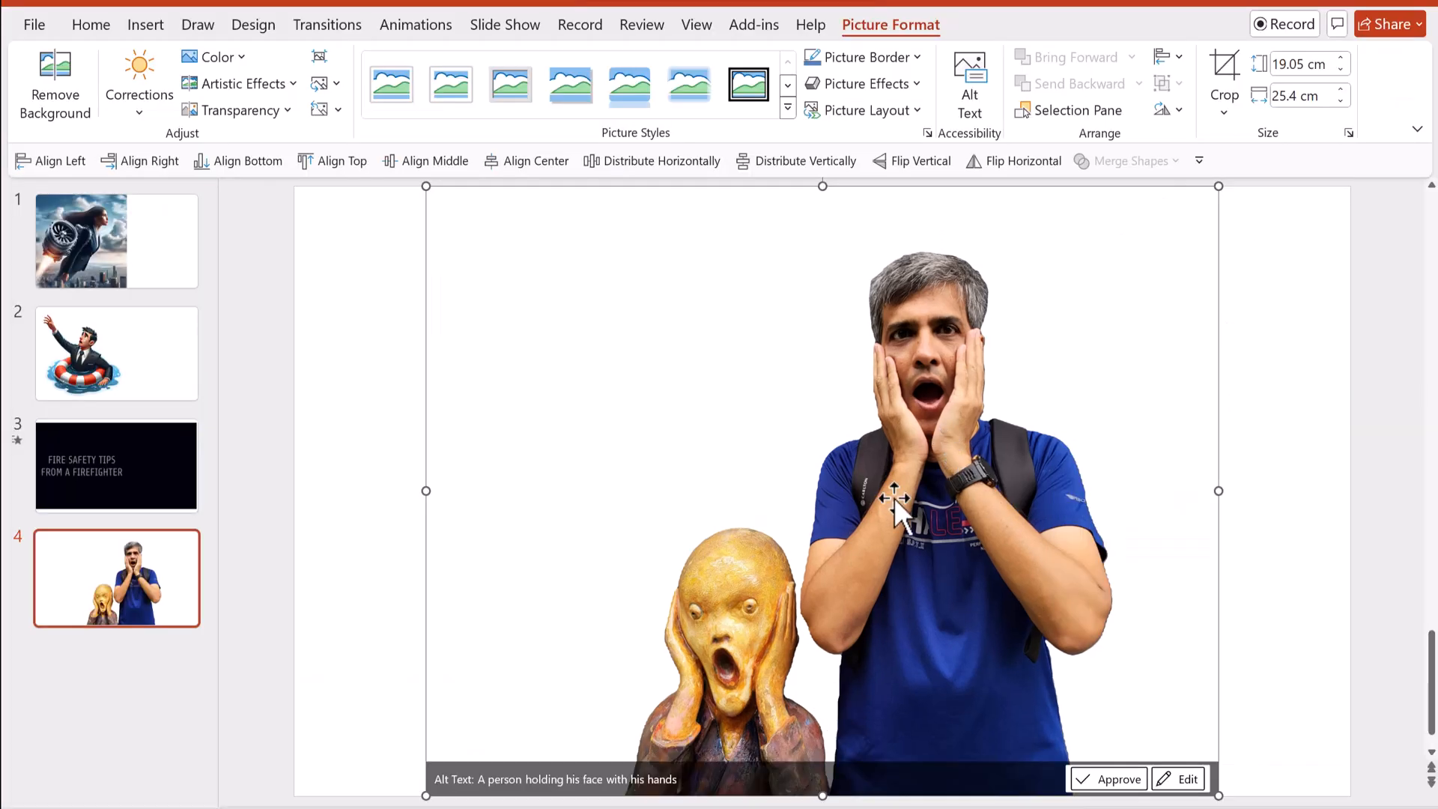
mouse_move(1293, 348)
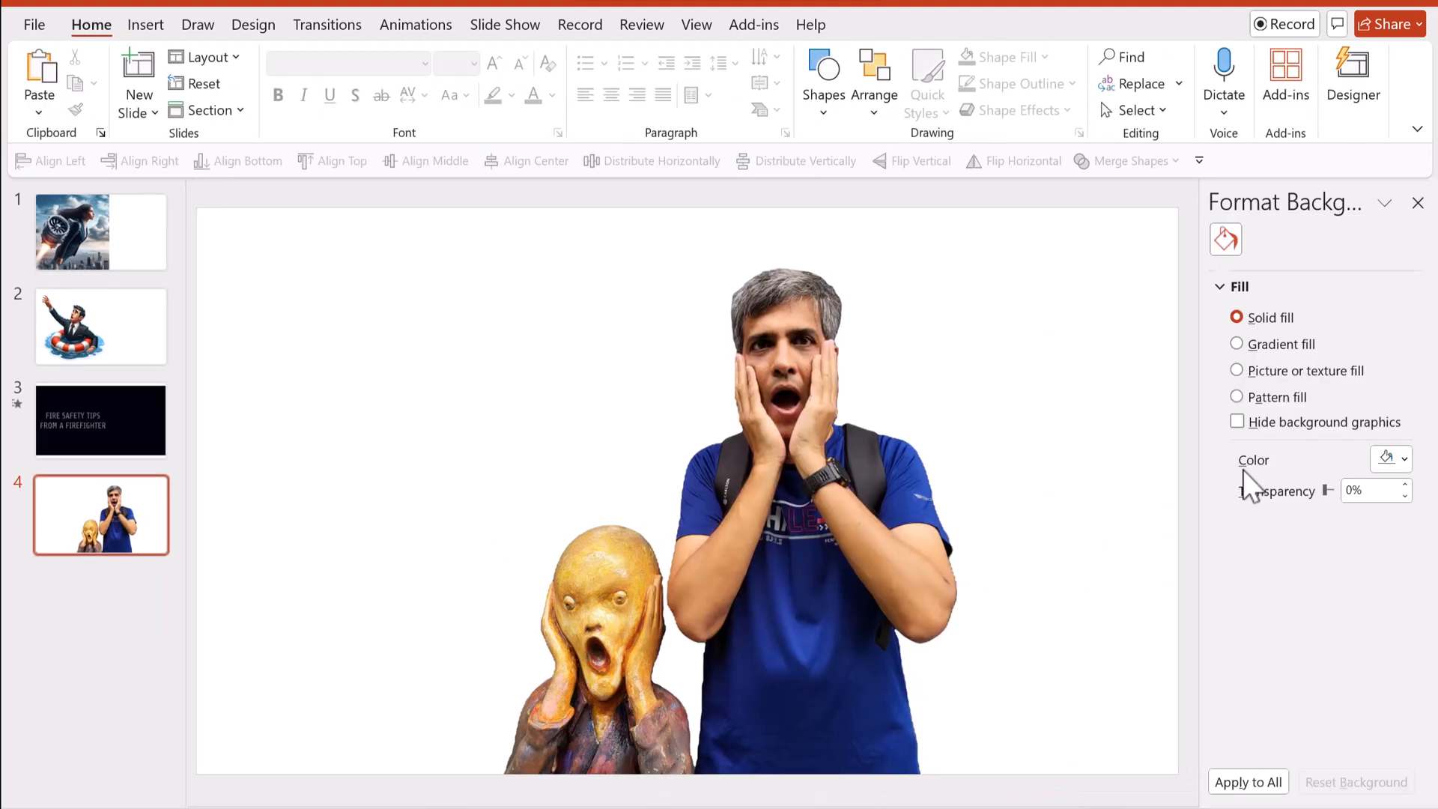
Set slide 4's background colour to theme Black
click(1402, 458)
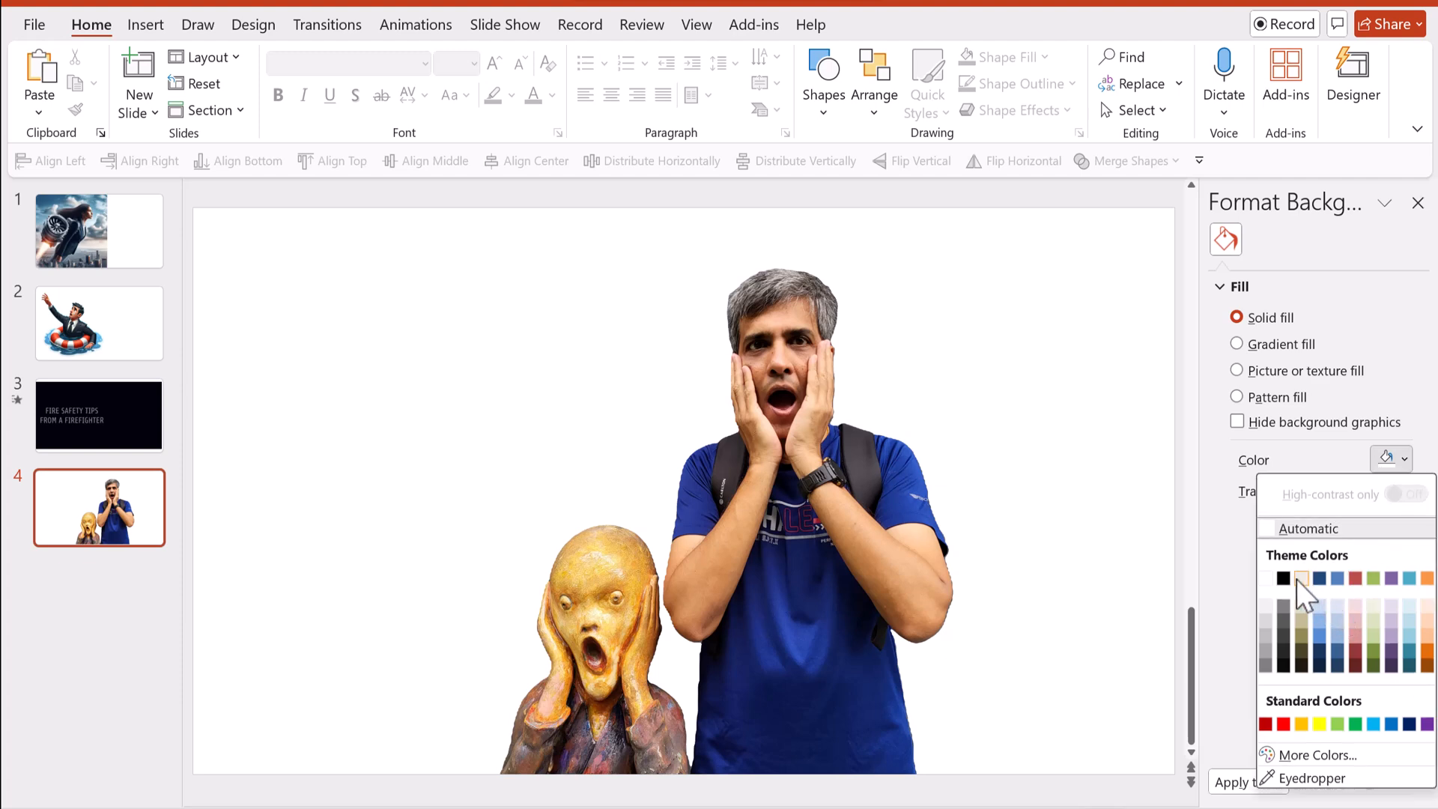
click(1282, 577)
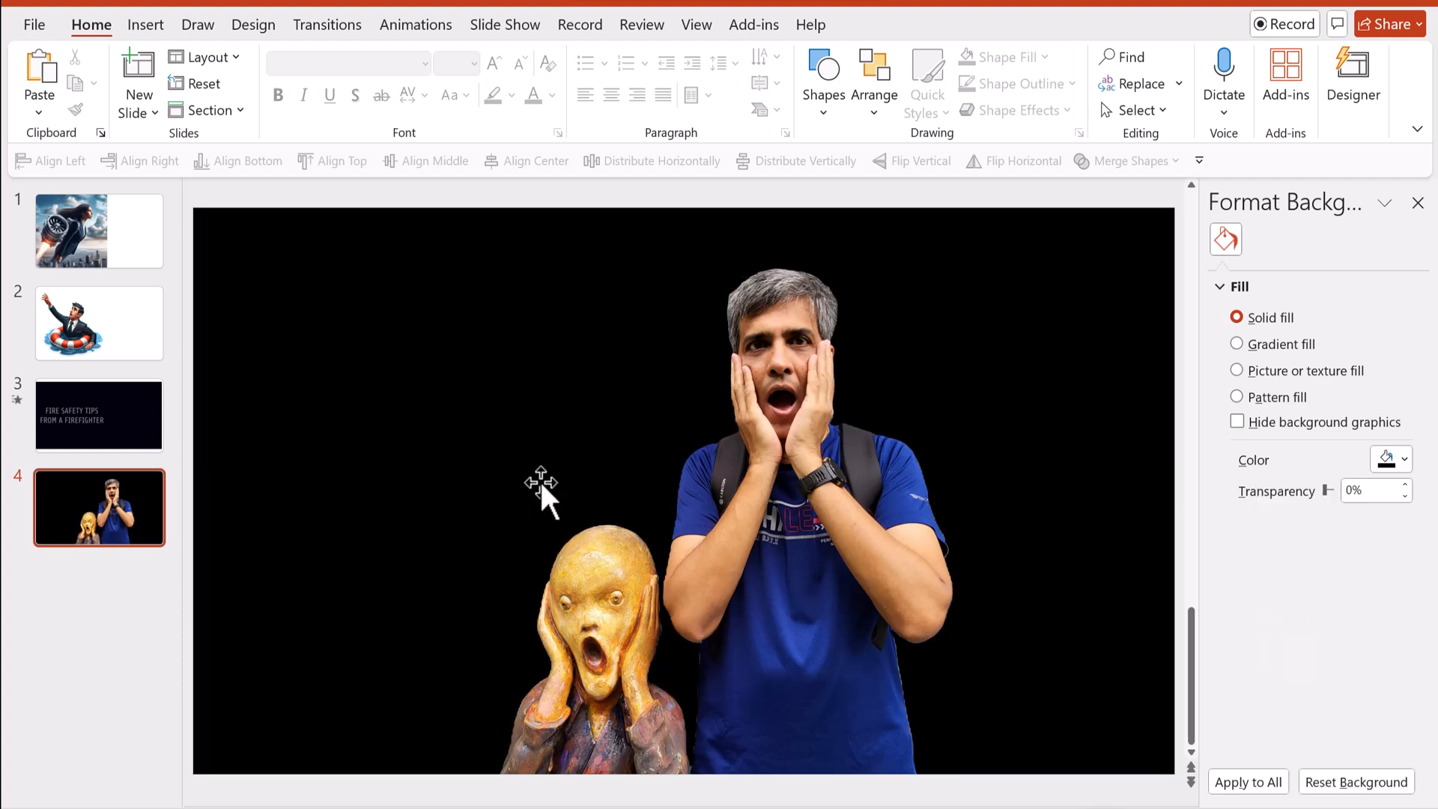
mouse_move(454, 482)
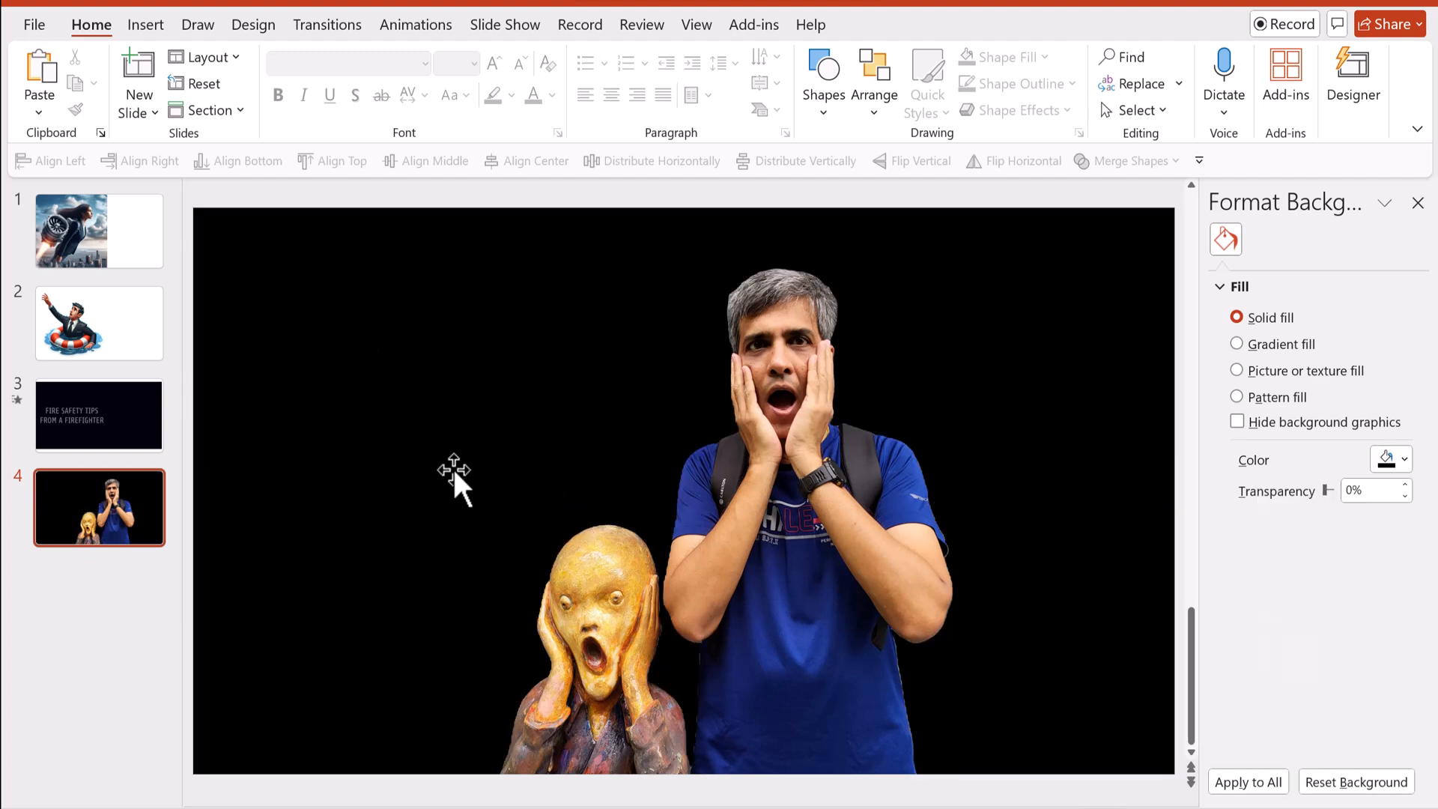
mouse_move(1078, 564)
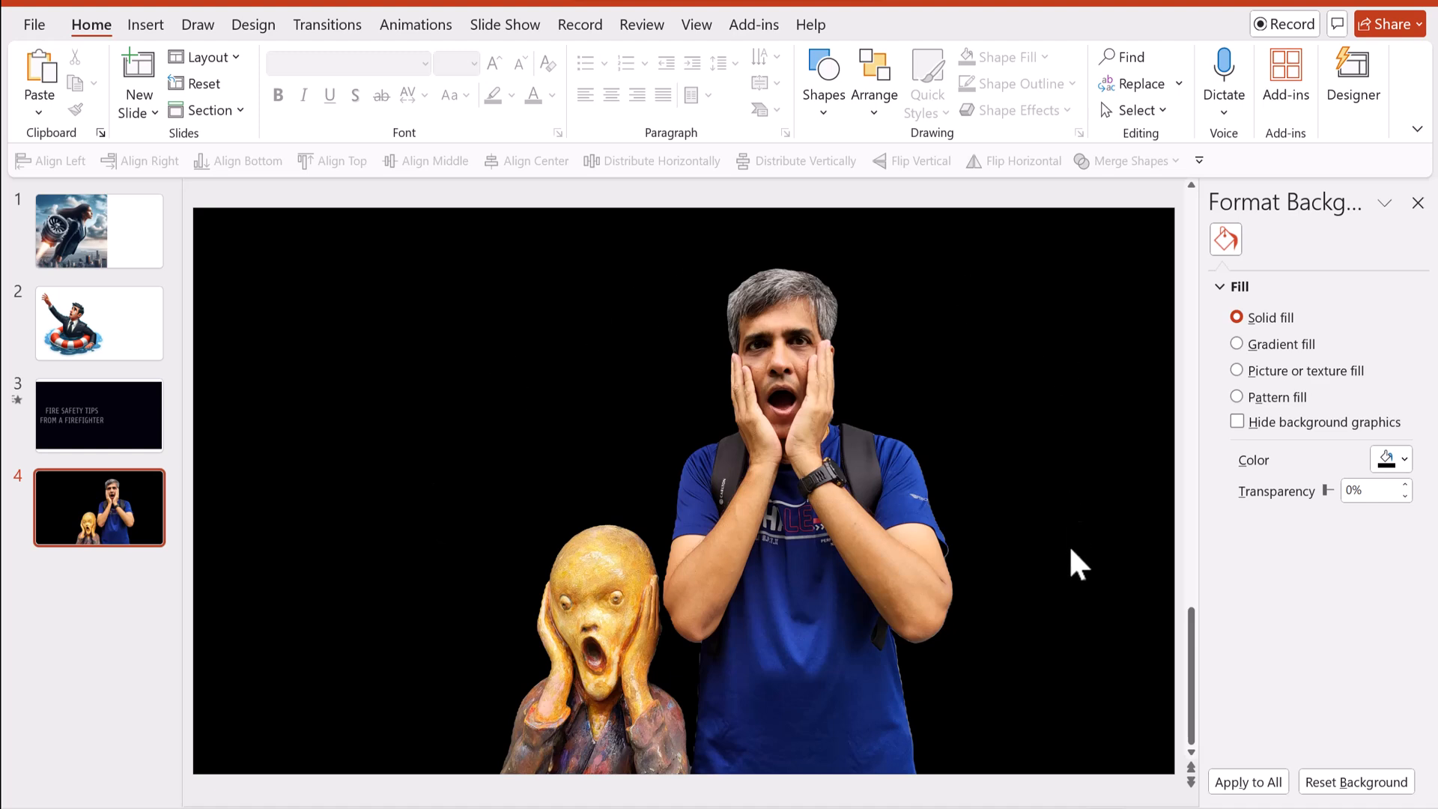
mouse_move(1000, 555)
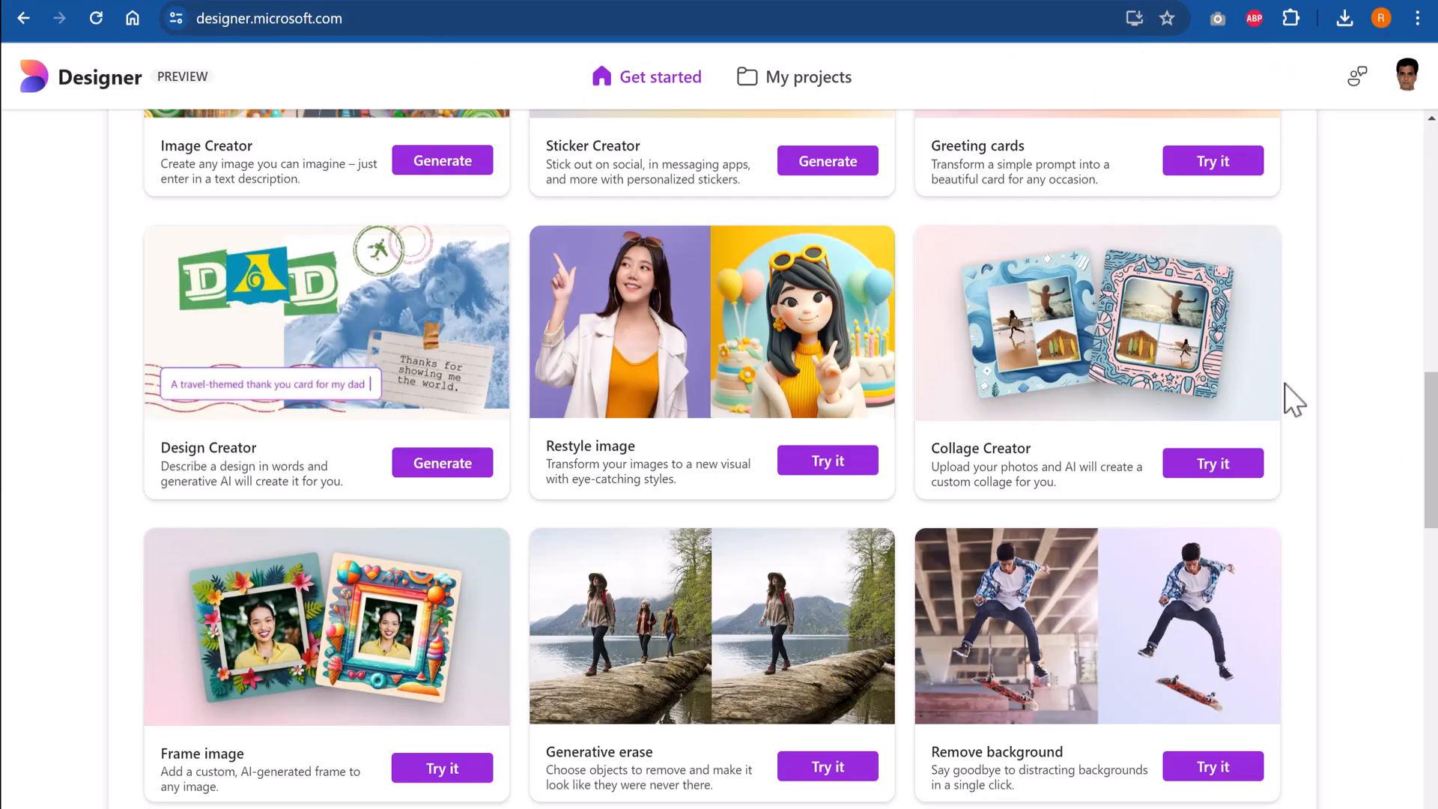
Scroll through the Designer Get started page and back to the top
scroll(down, 3)
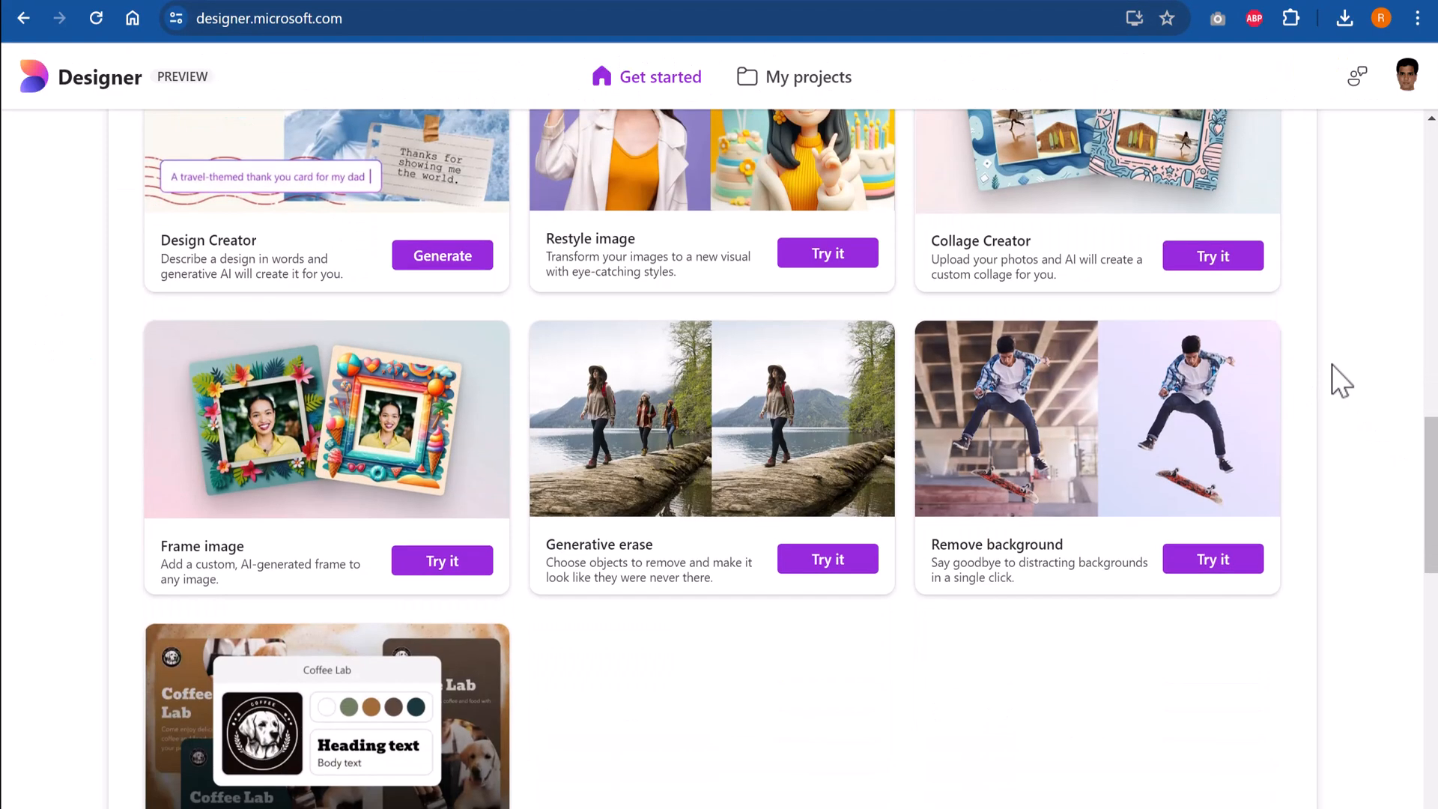
scroll(up, 3)
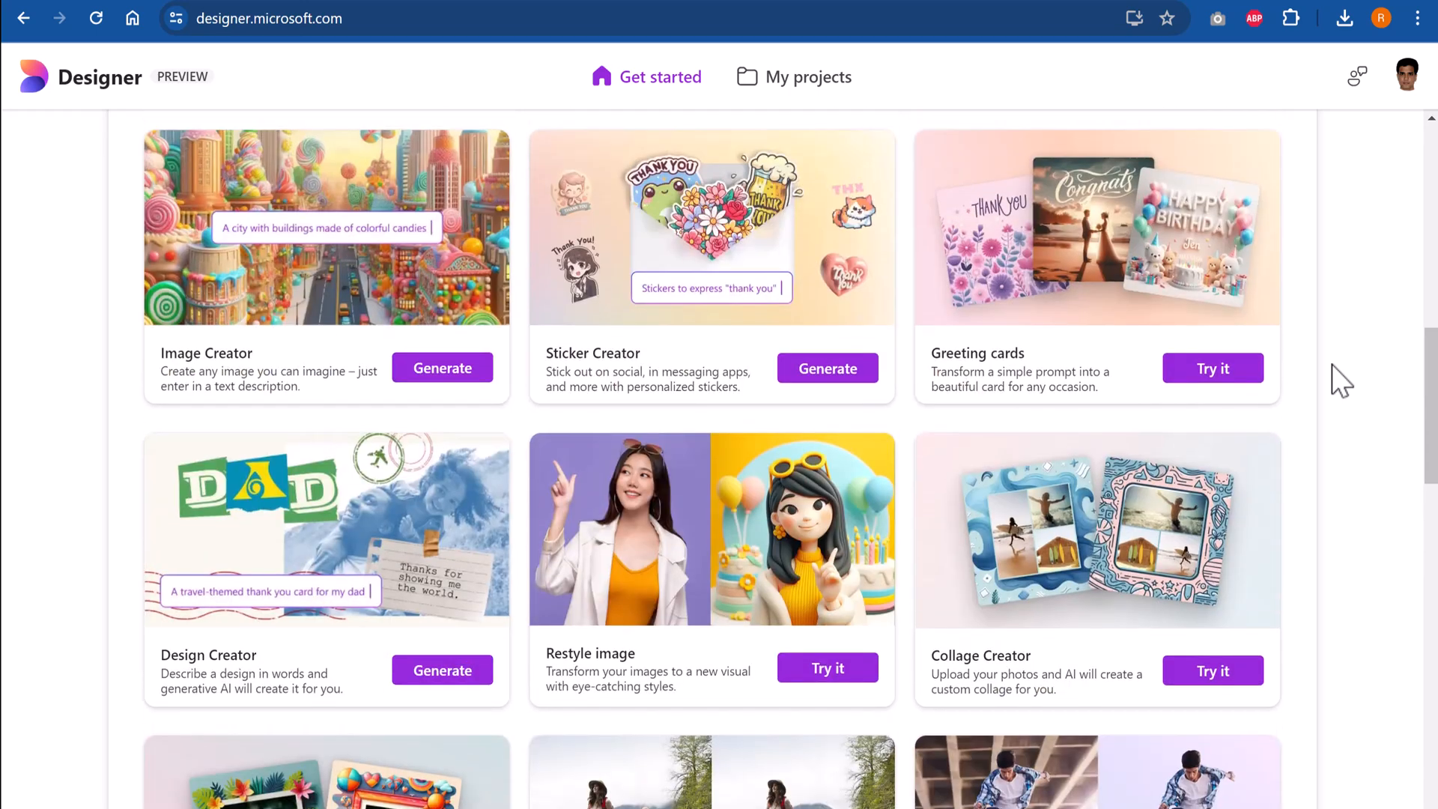